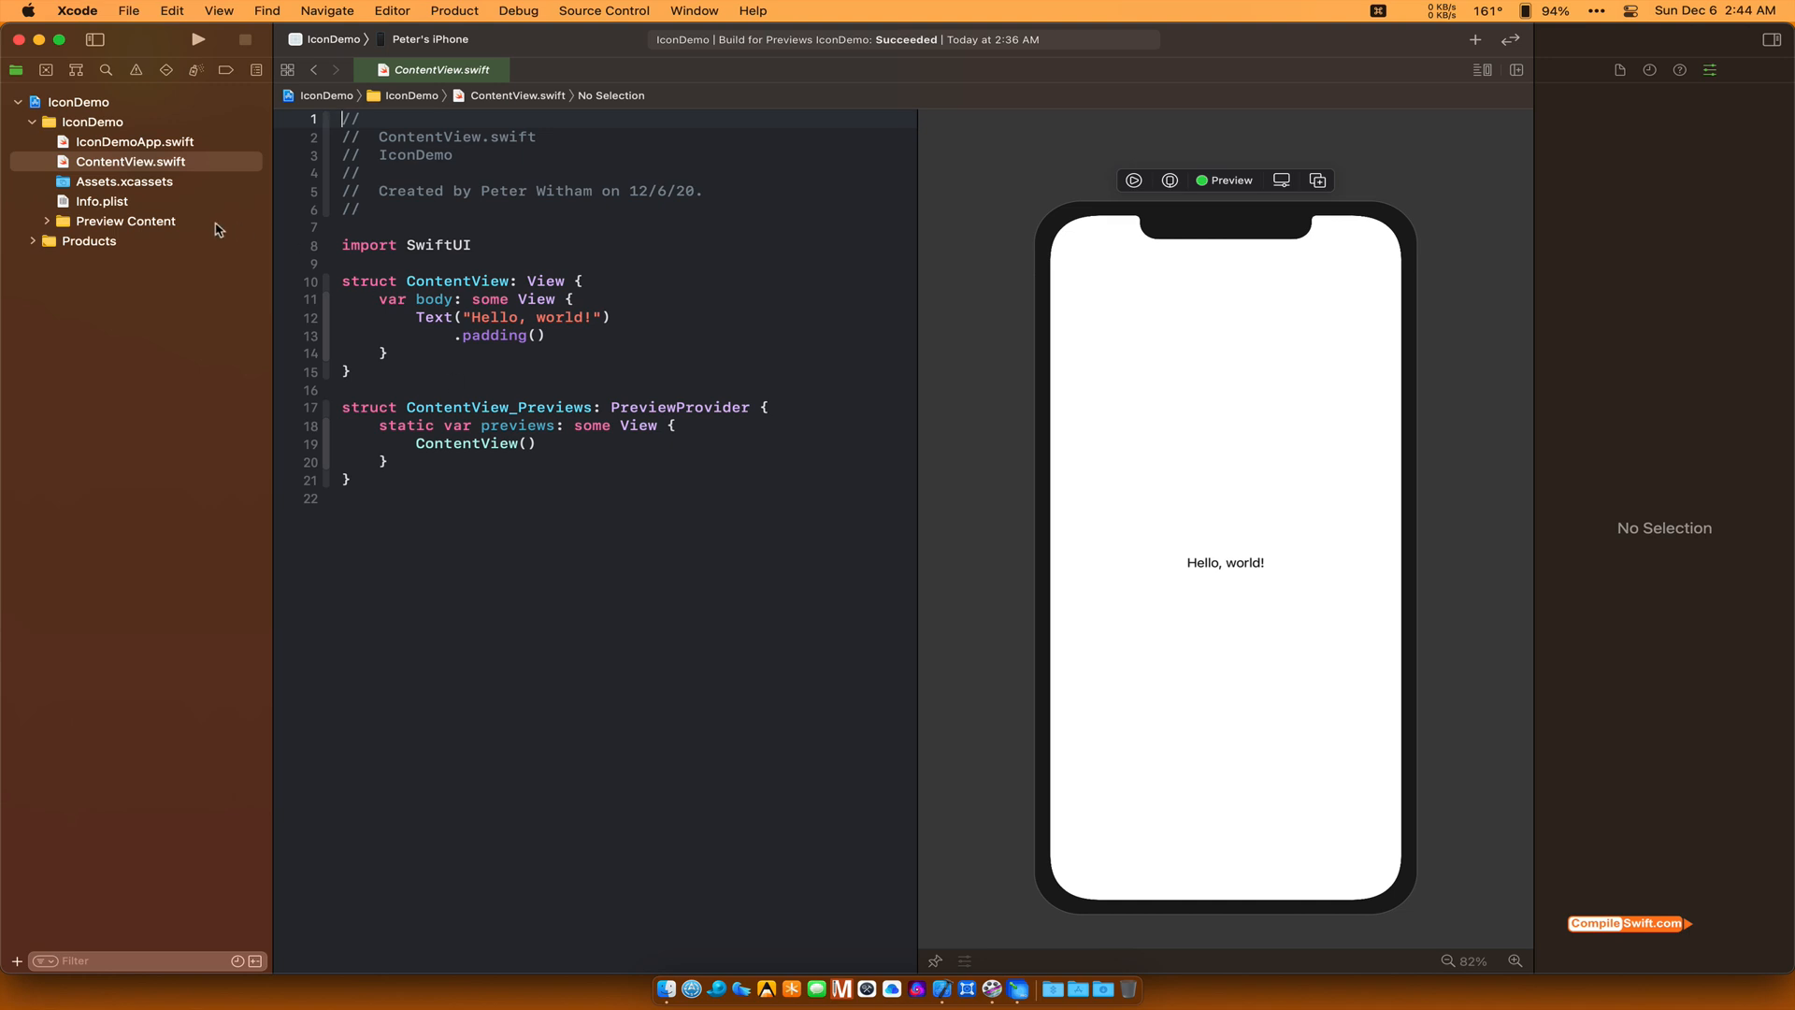
Step: Show the empty AppIcon set in IconDemo's Assets.xcassets with all its icon size slots
click(124, 181)
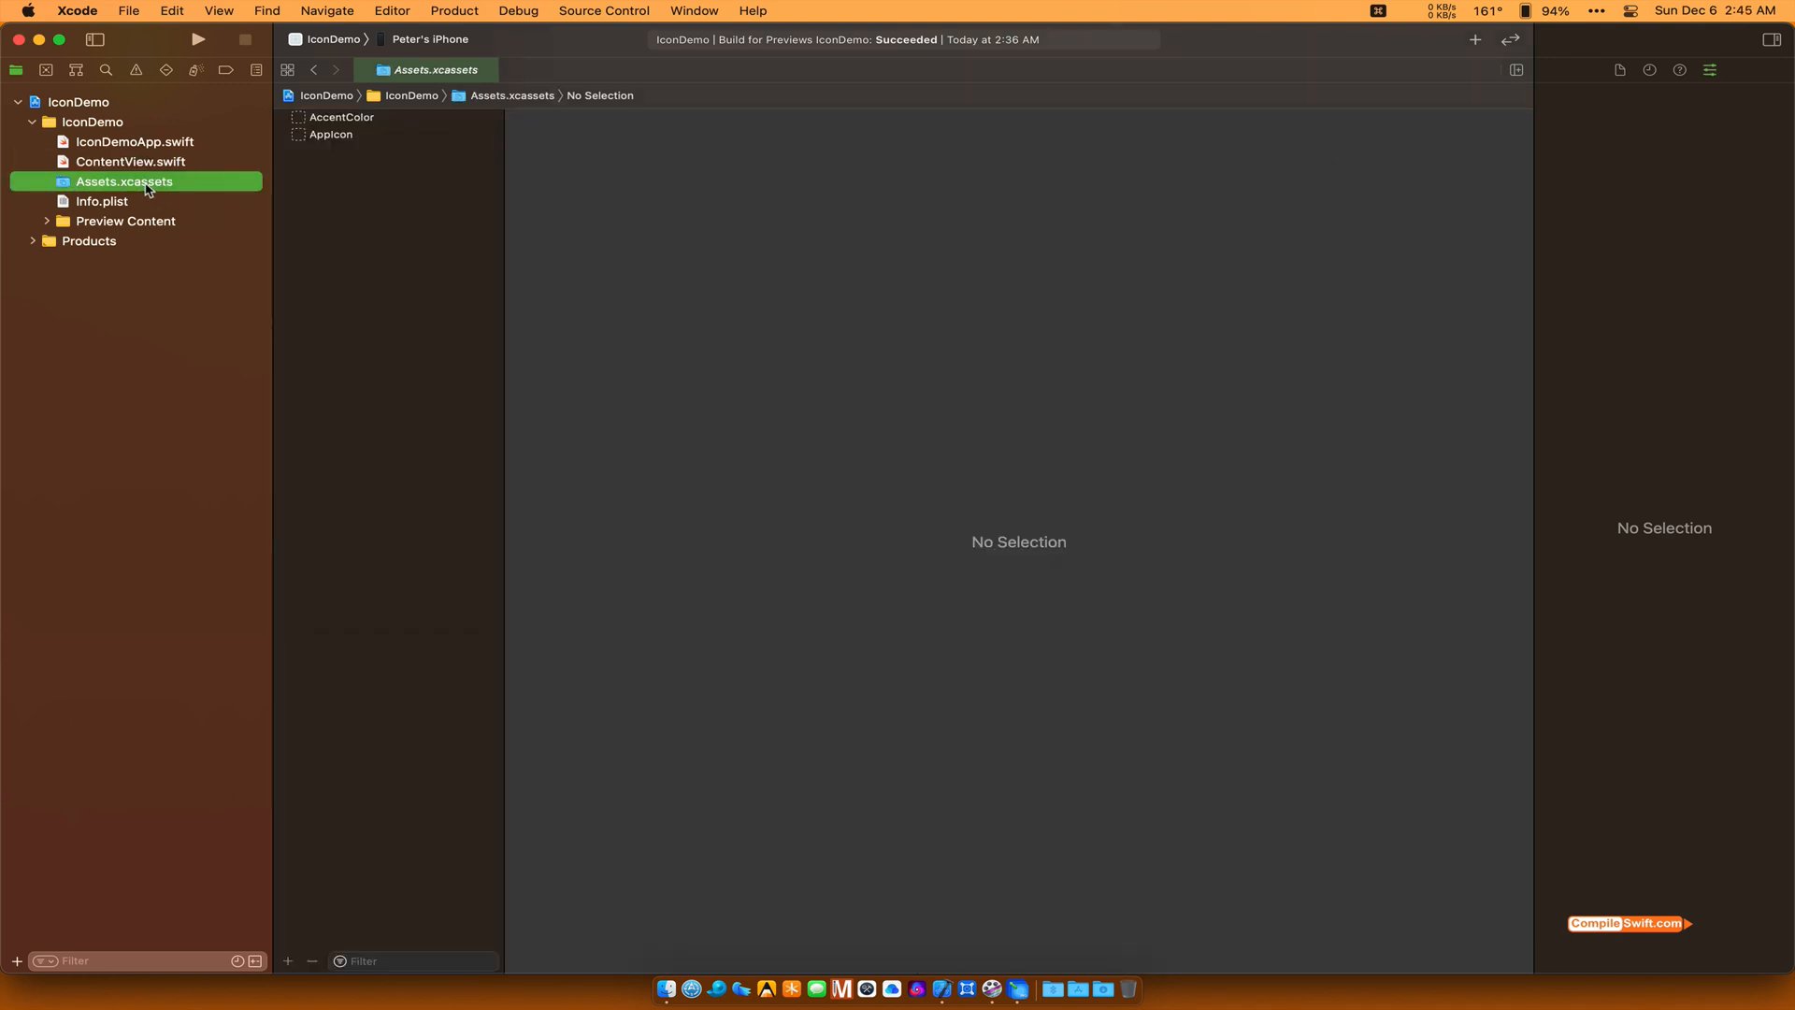
click(331, 135)
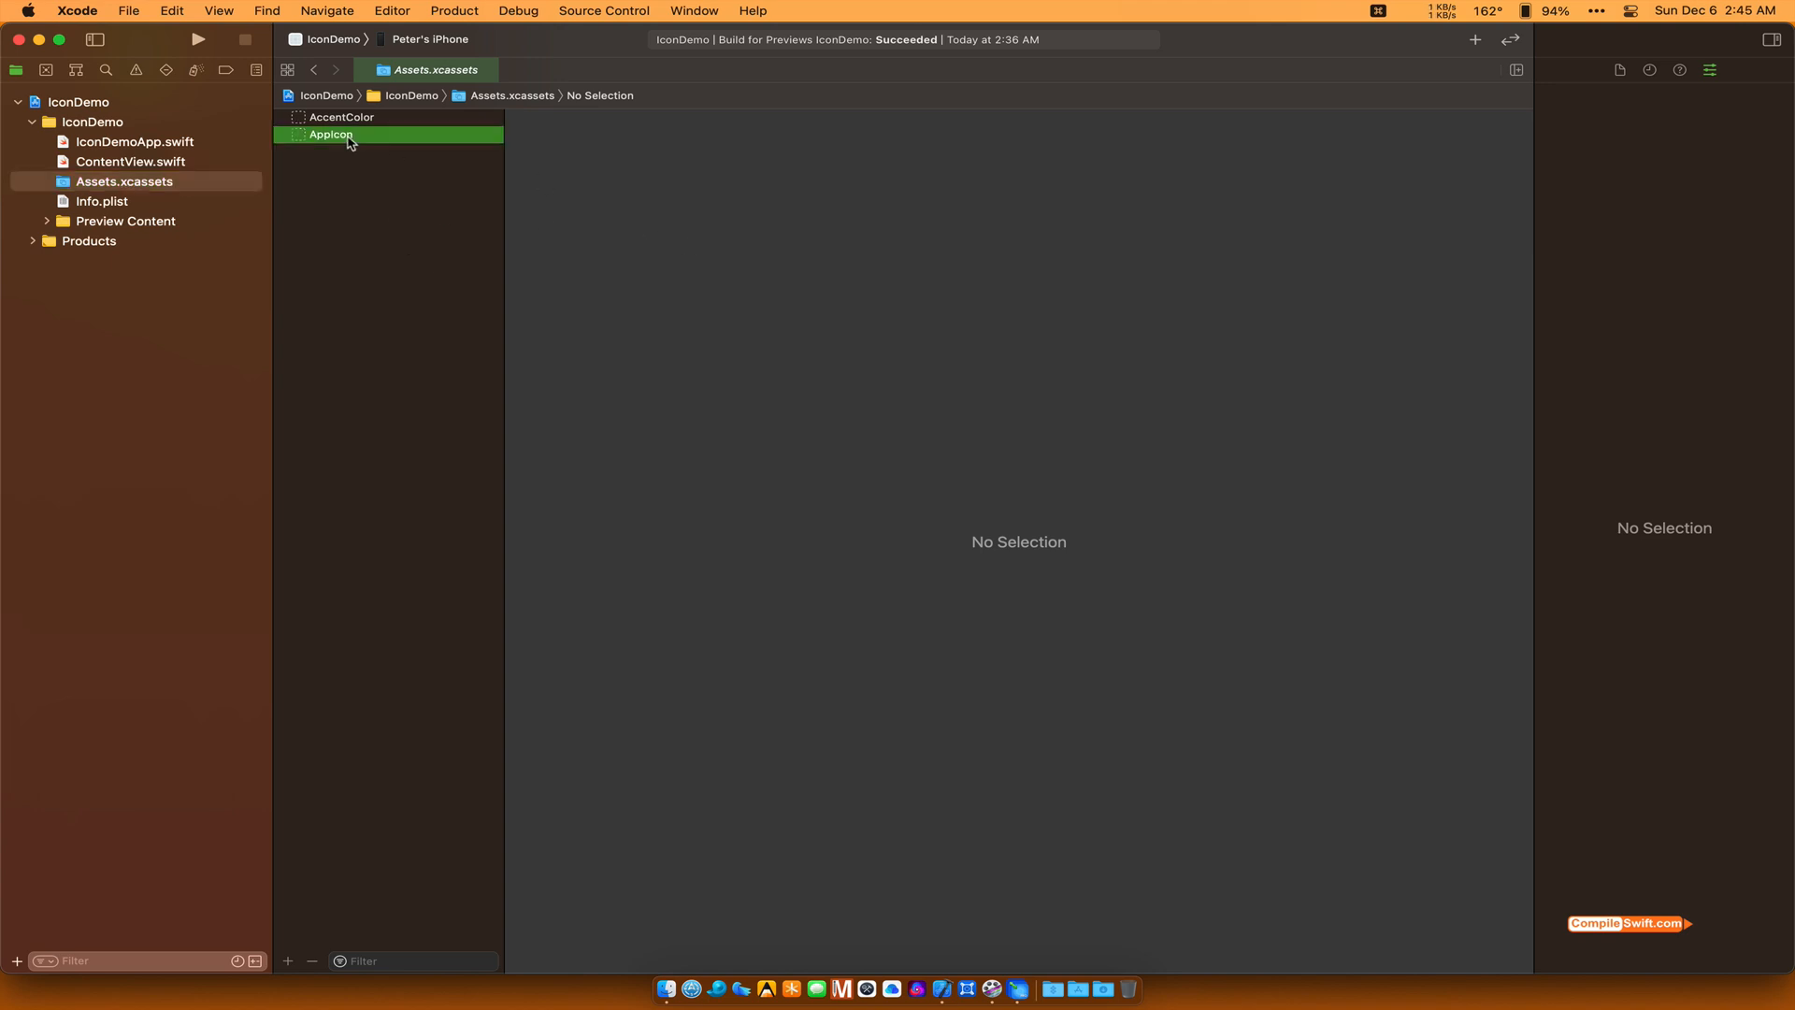
click(331, 135)
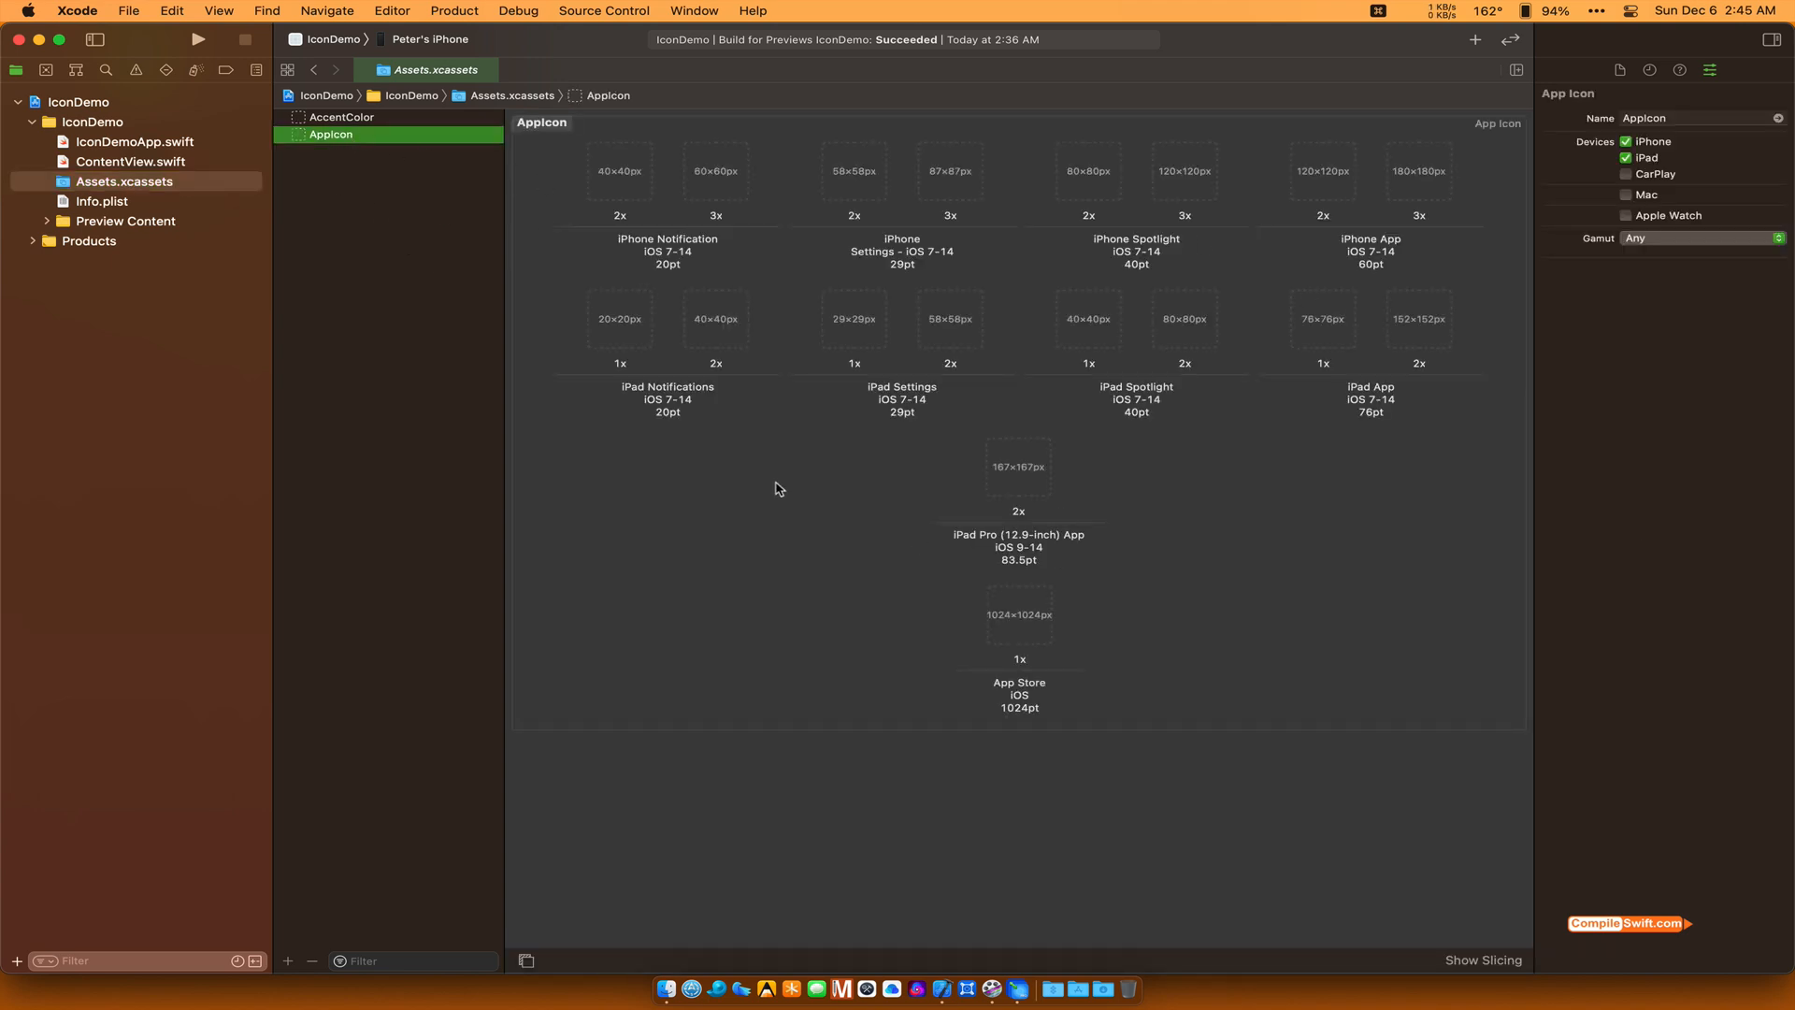
mouse_move(692, 256)
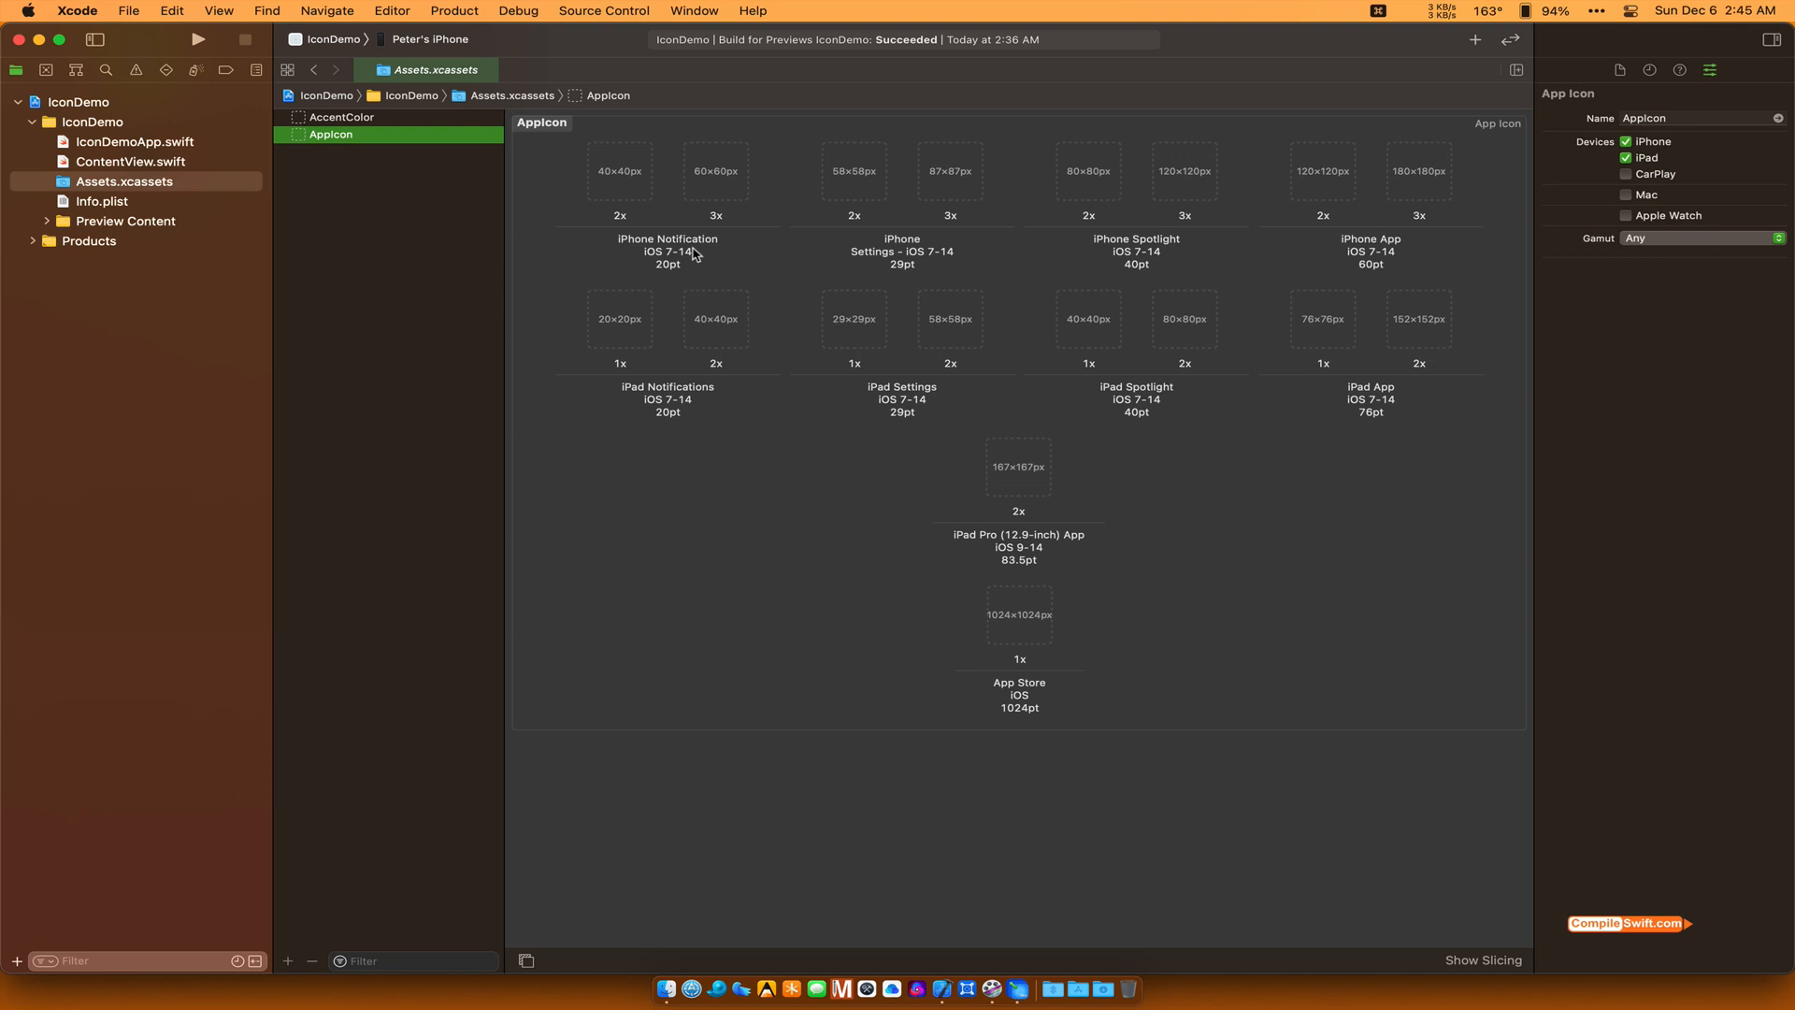
mouse_move(993, 177)
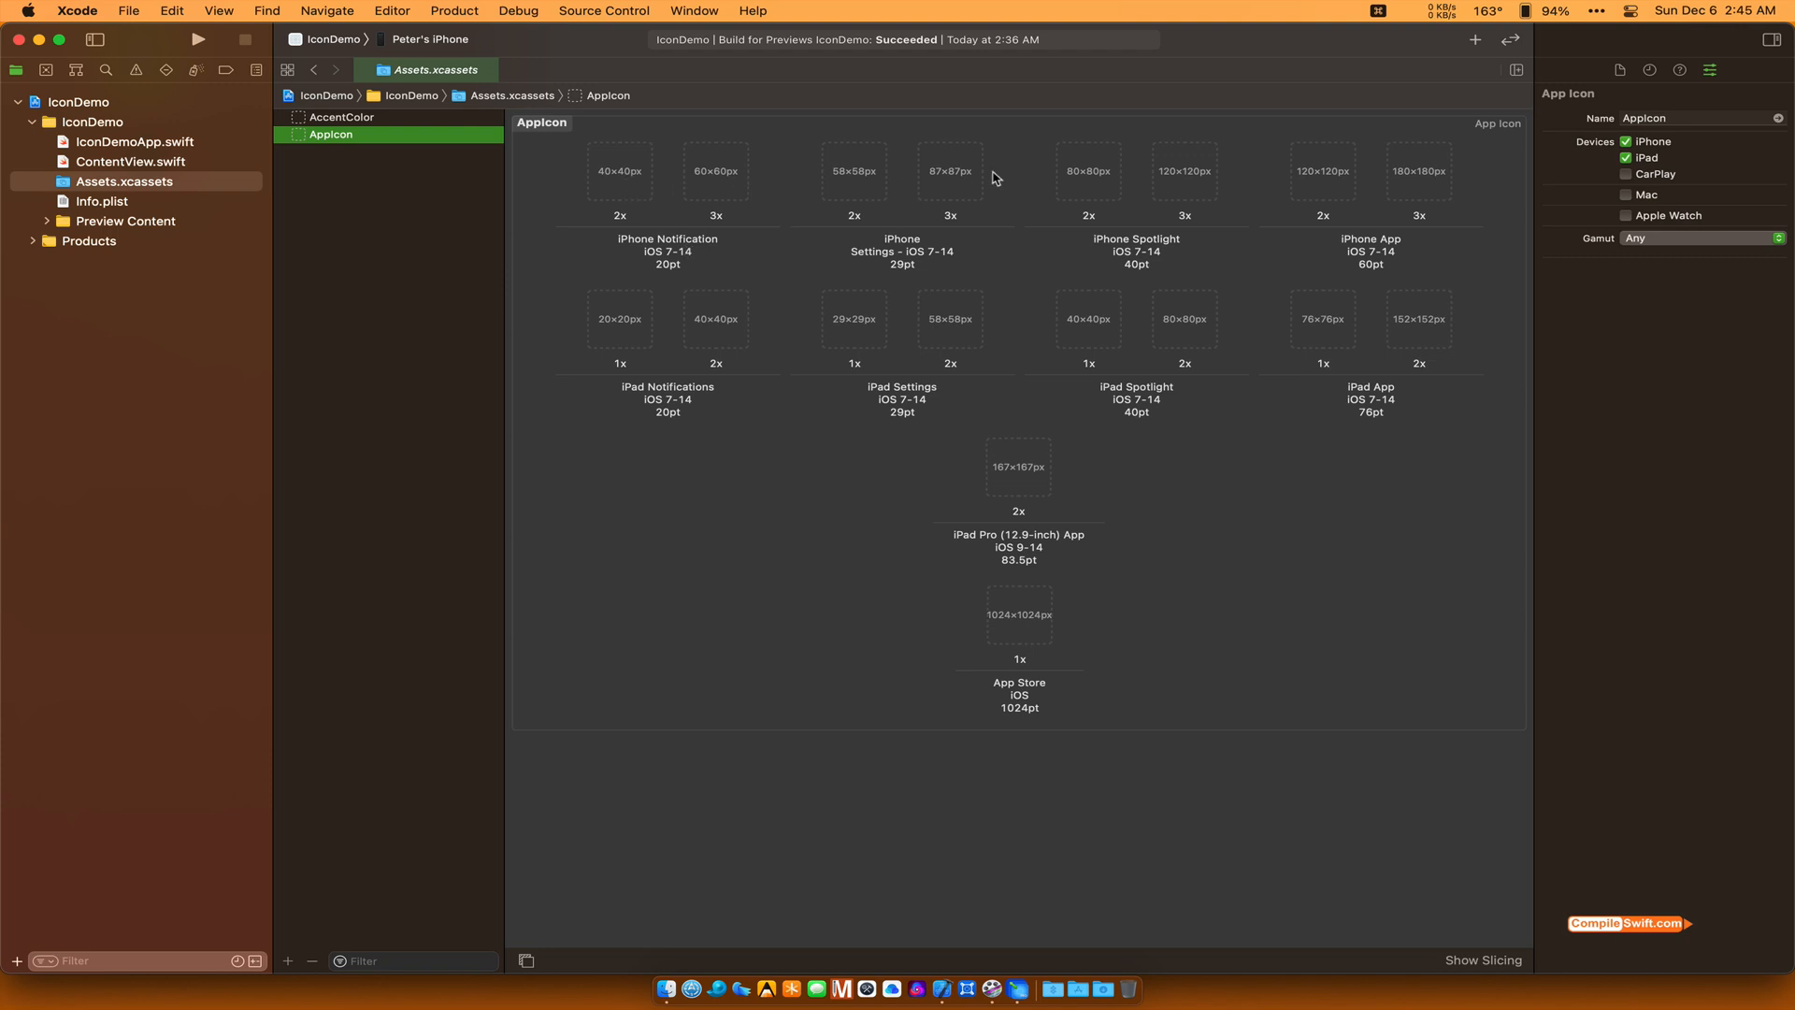
mouse_move(954, 531)
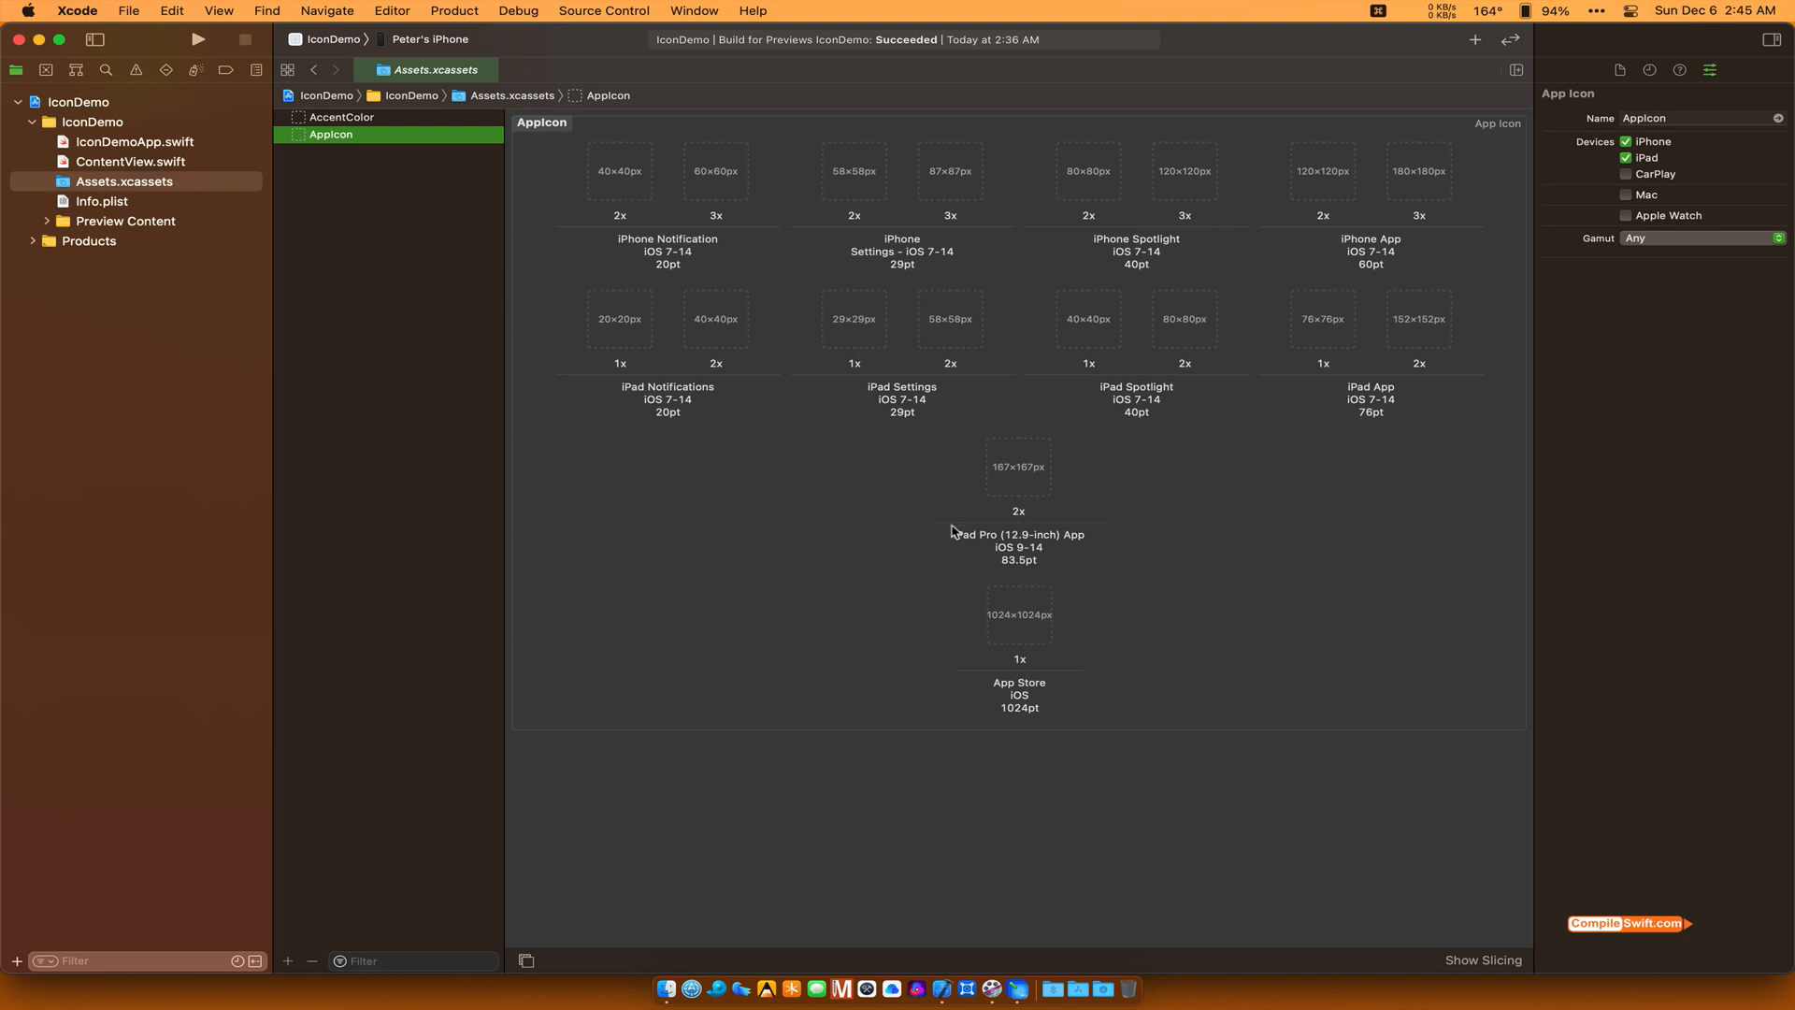
mouse_move(733, 518)
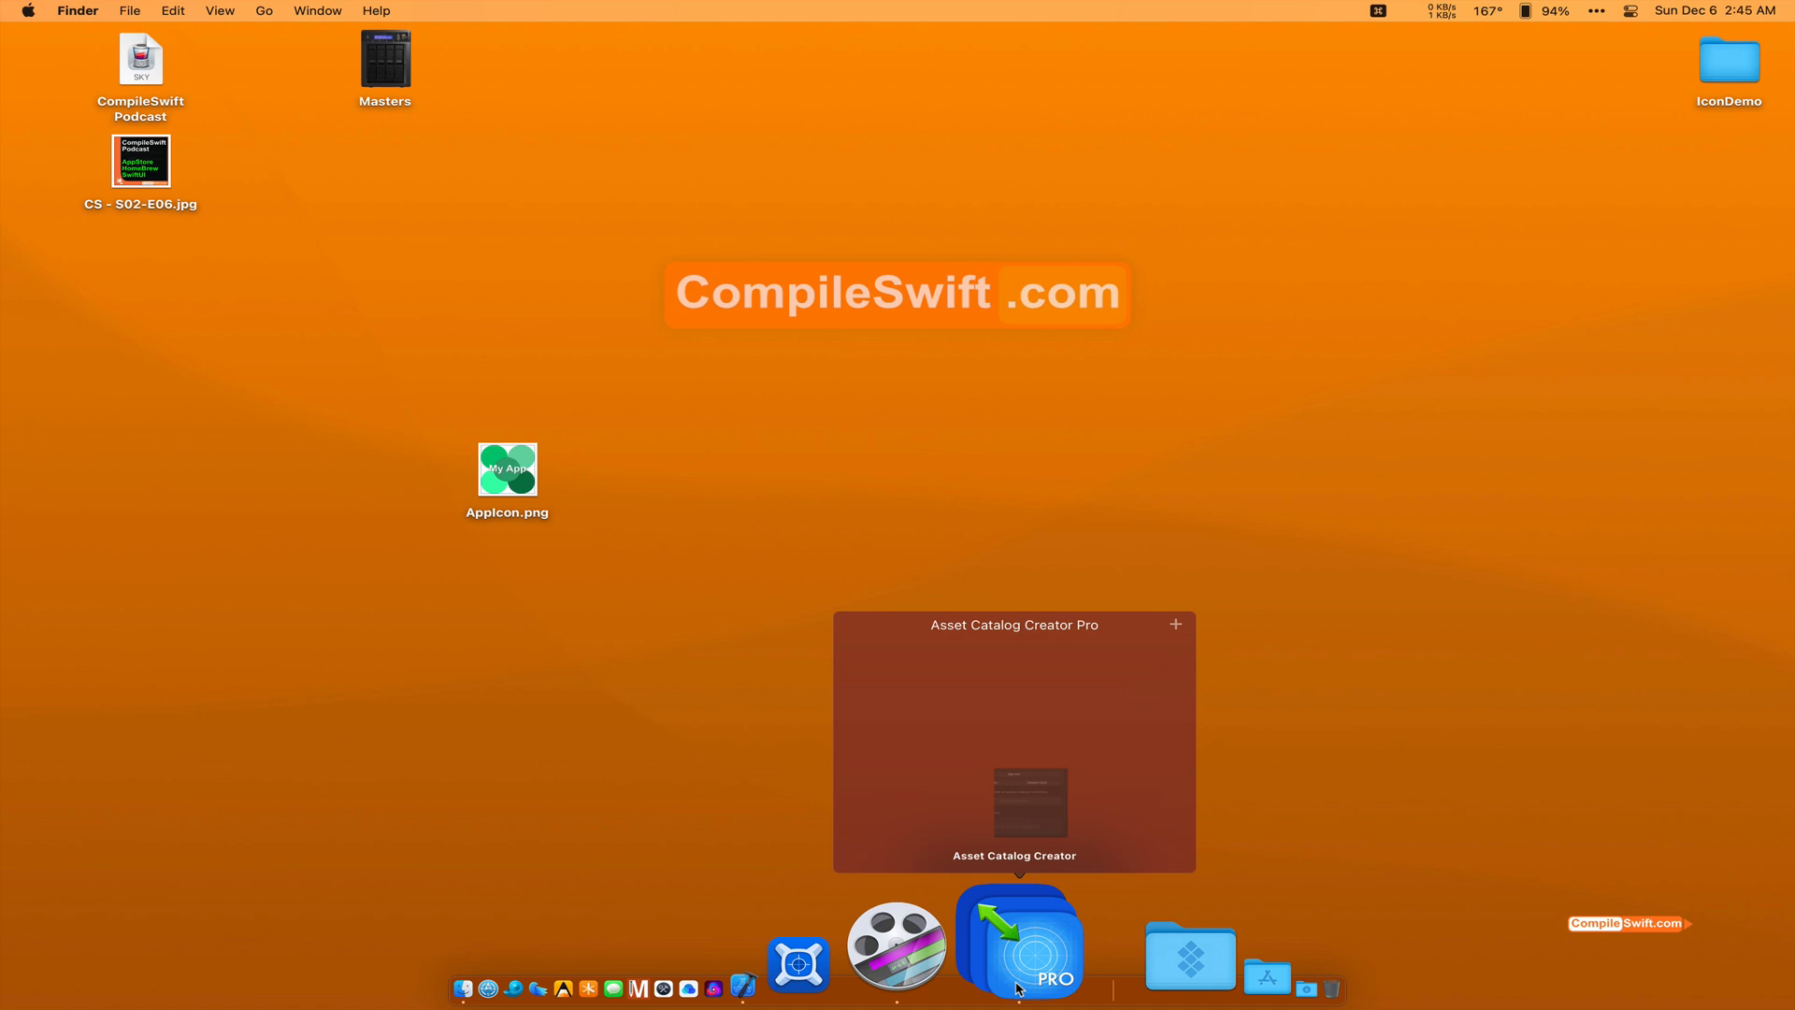
Step: Bring up Asset Catalog Creator and dismiss the AppIcon.png 'My App' Quick Look preview
click(1017, 941)
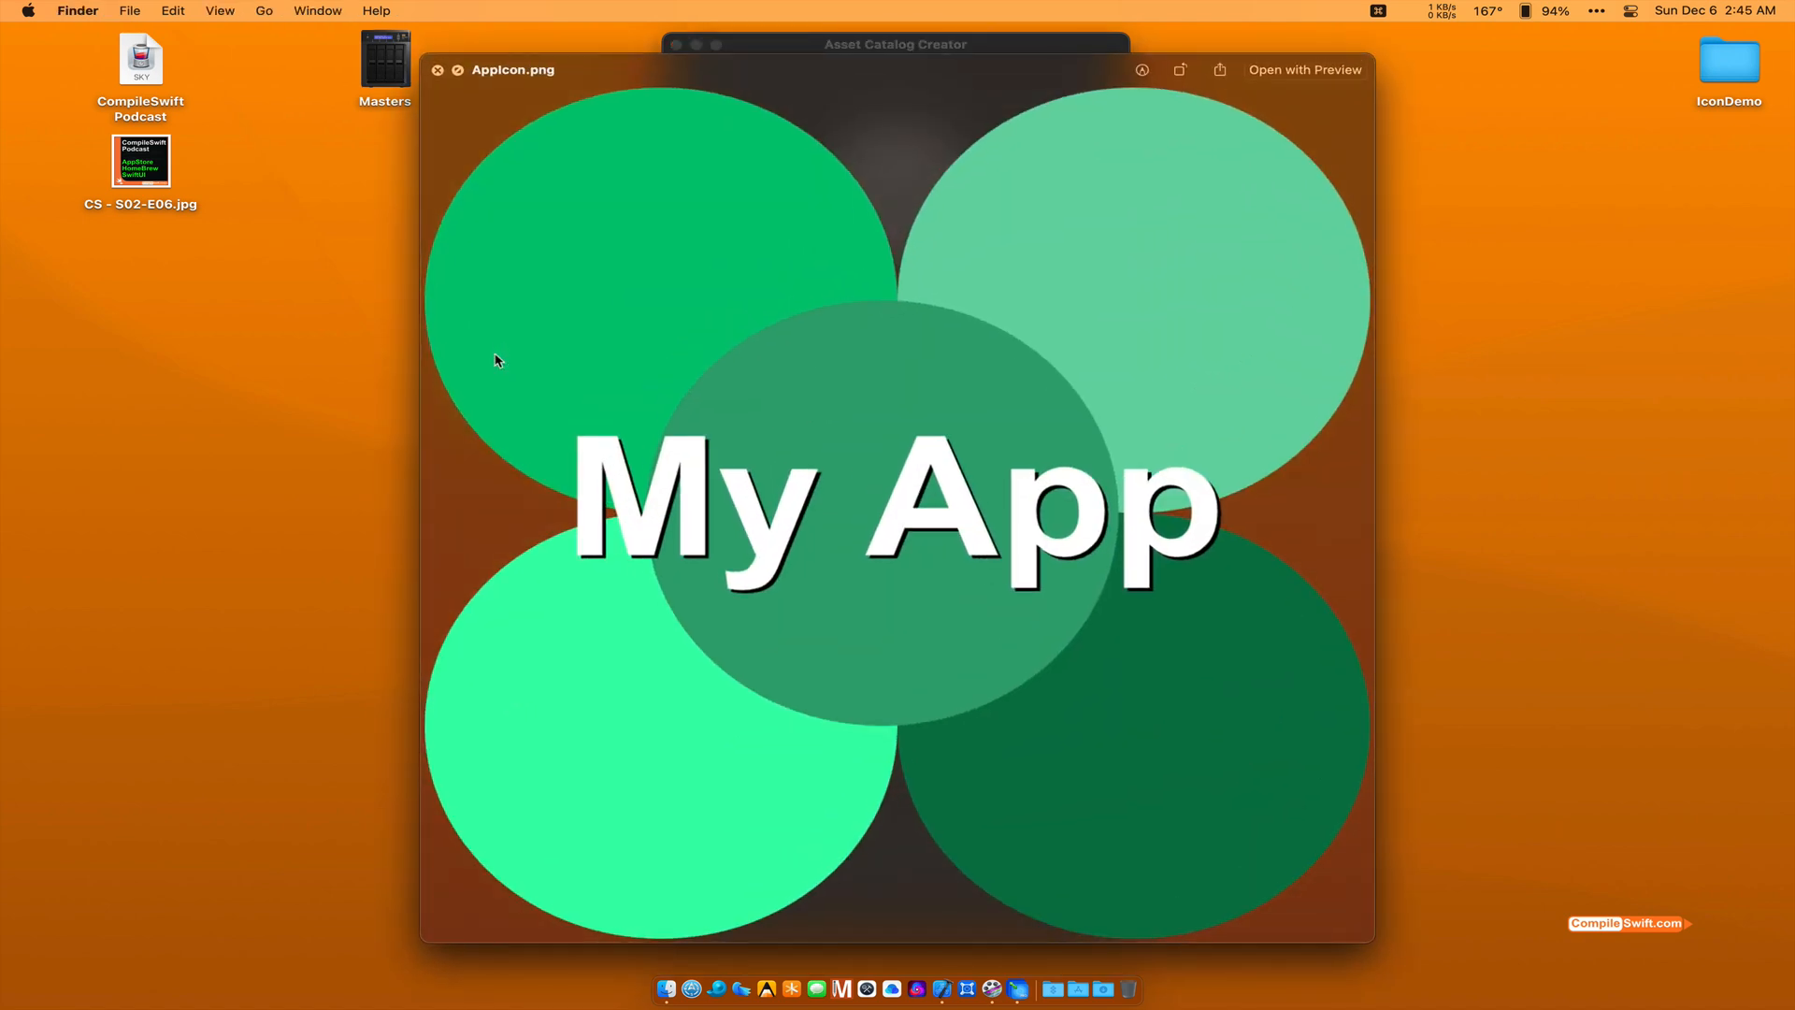
mouse_move(465, 516)
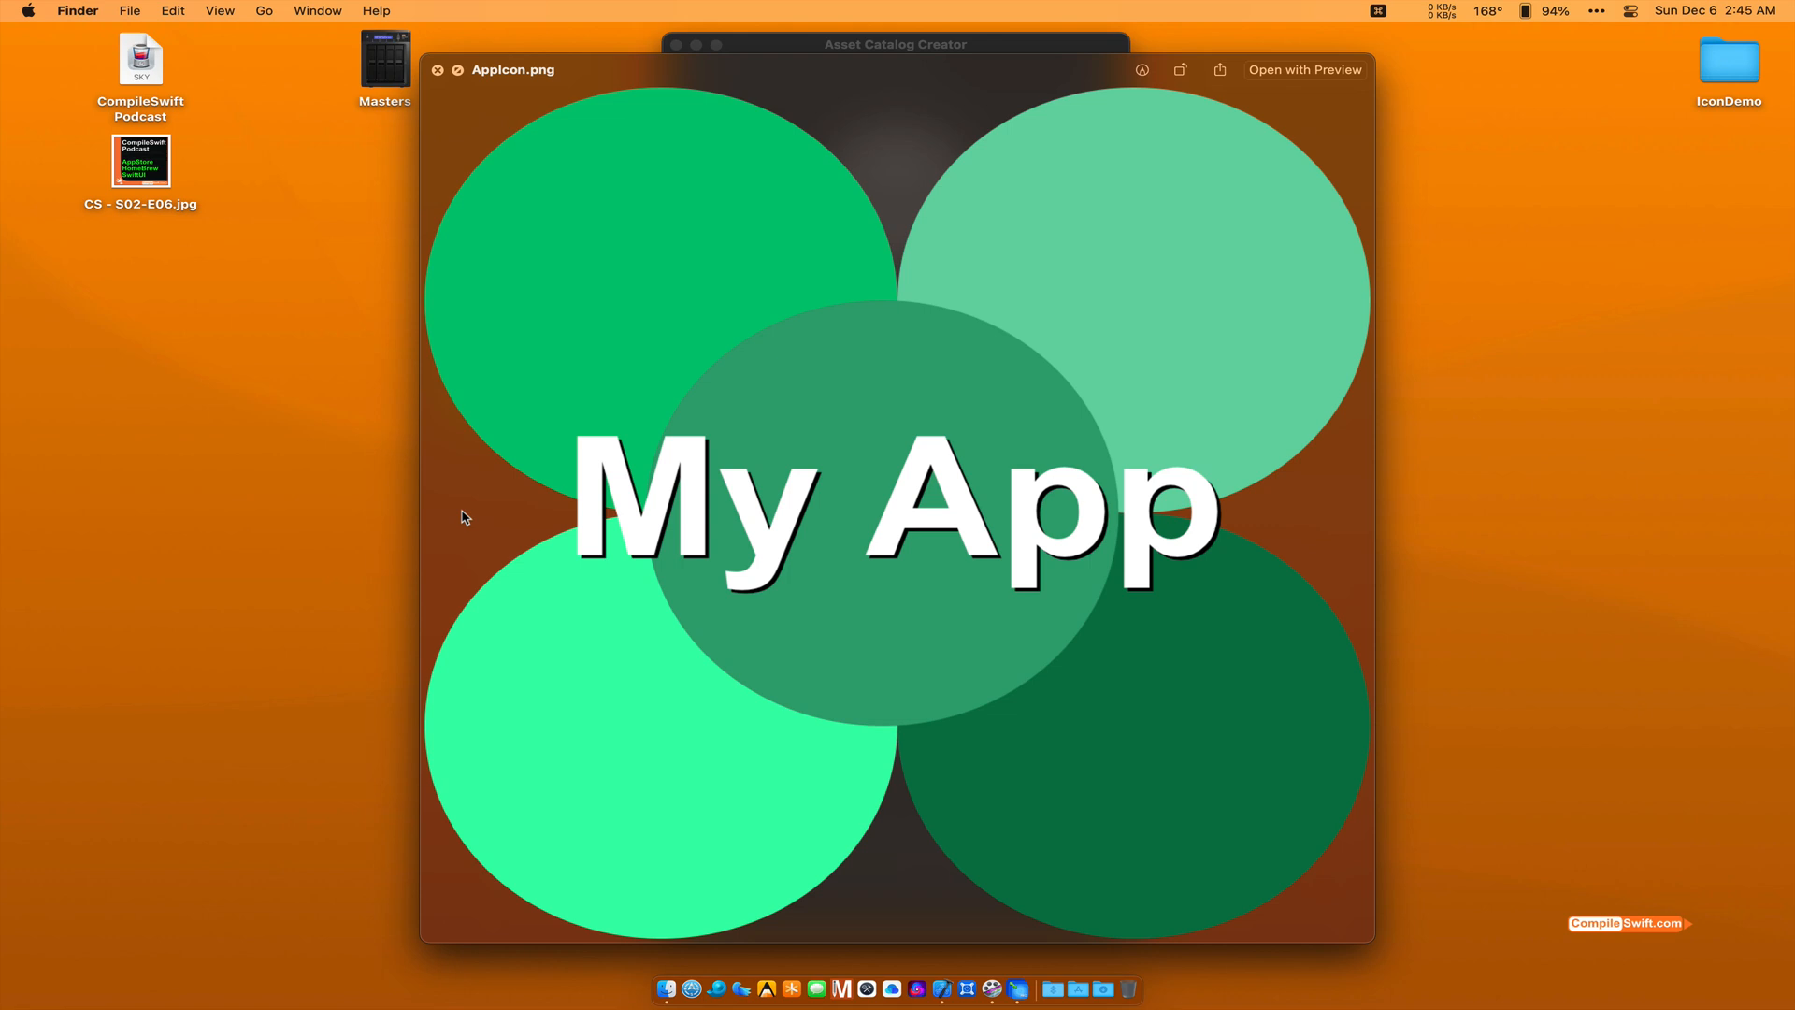
mouse_move(615, 463)
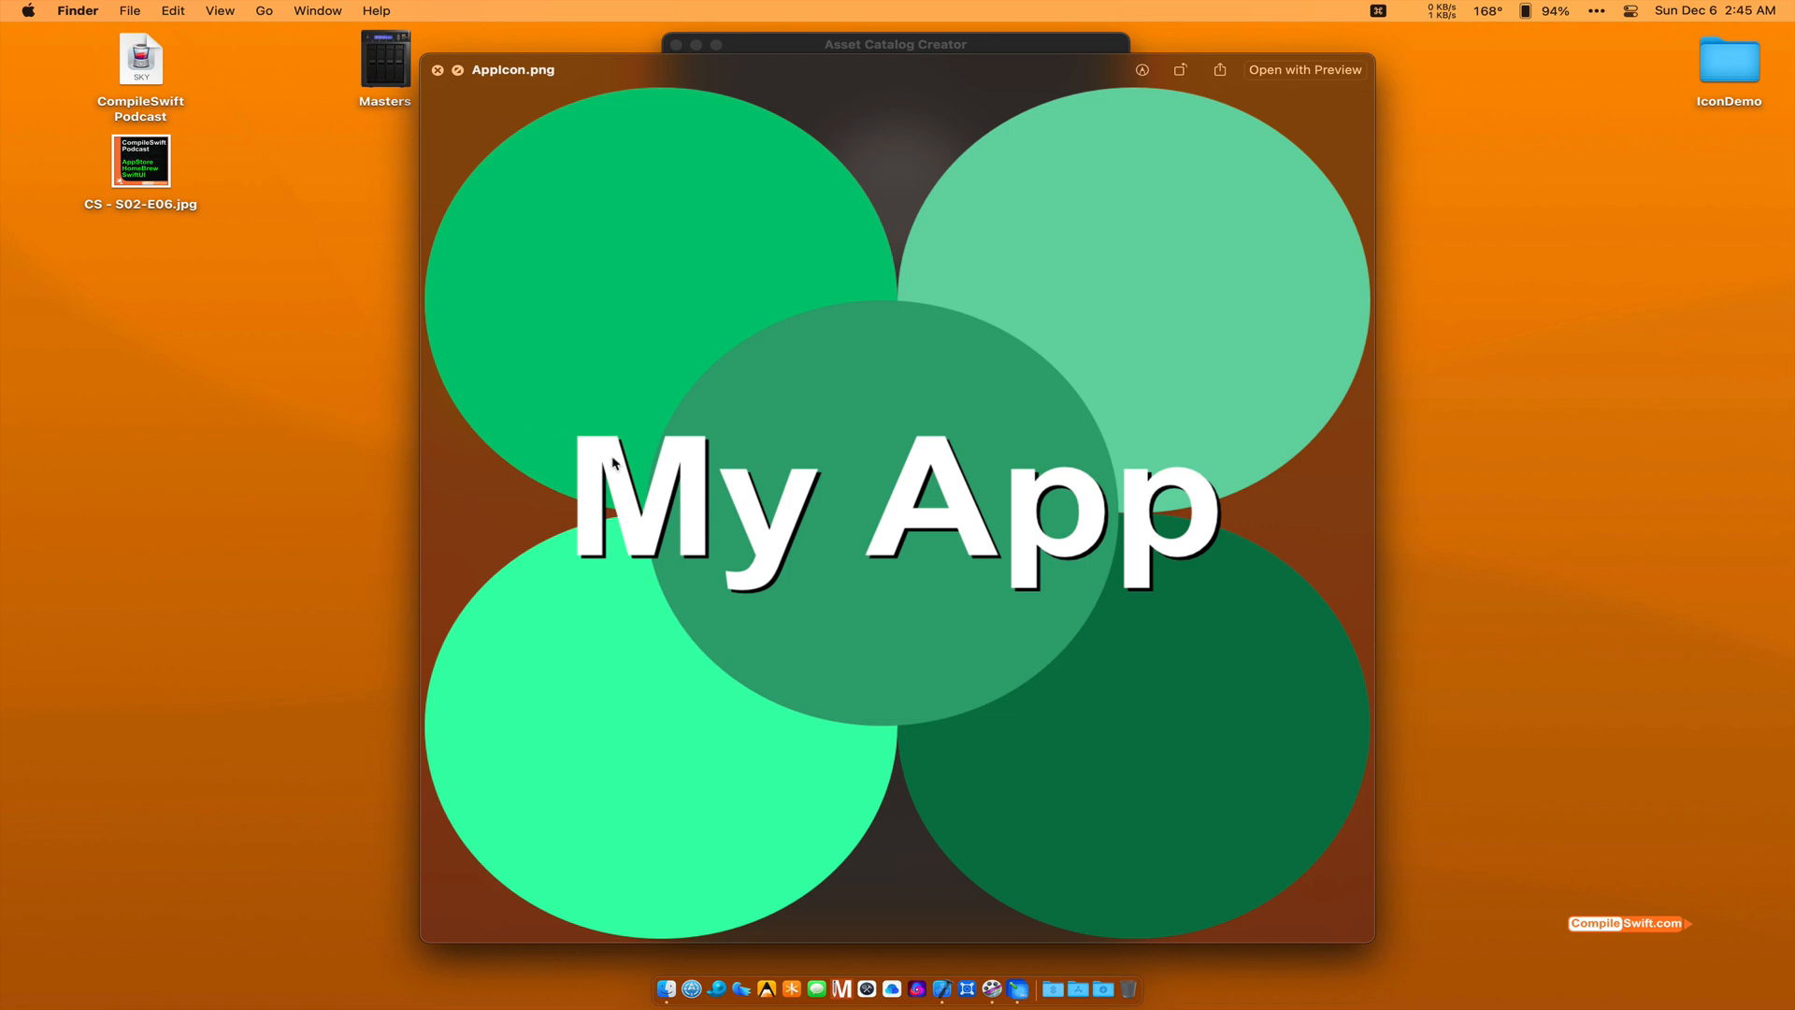
click(438, 69)
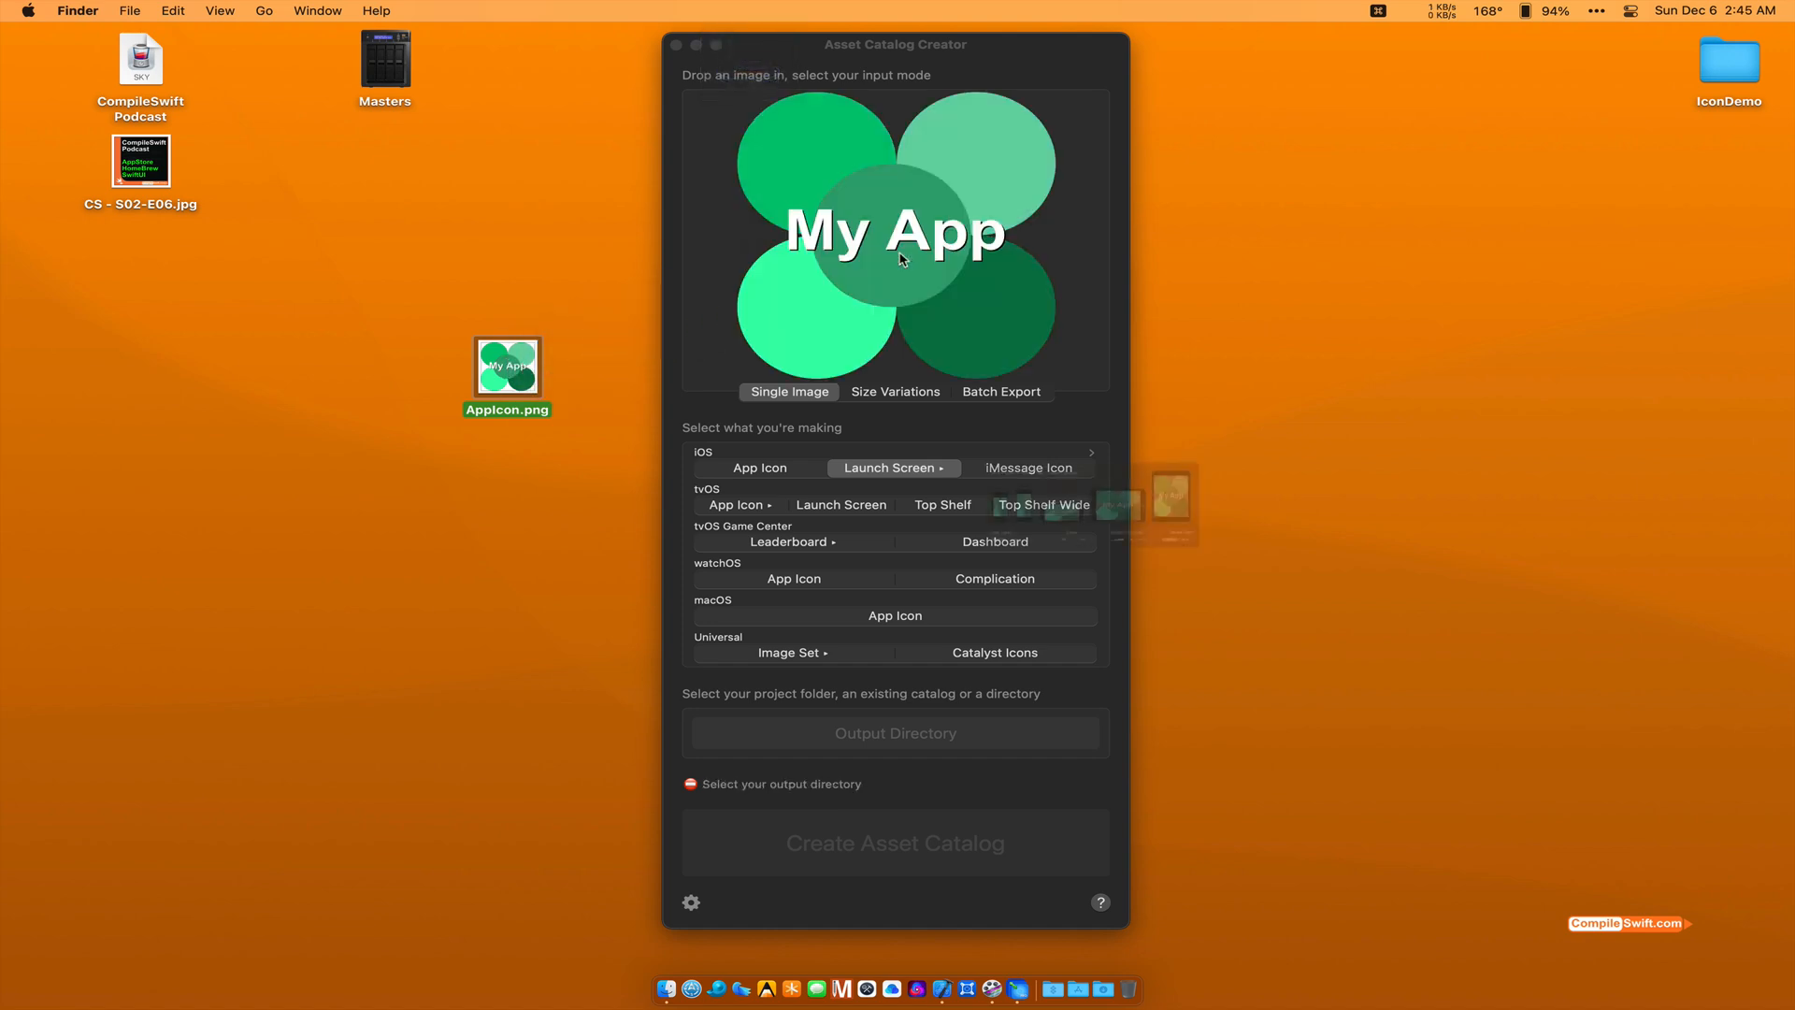
Step: Review the iOS Launch Screen resize options and choose Fitted scaling instead of stretched
click(892, 468)
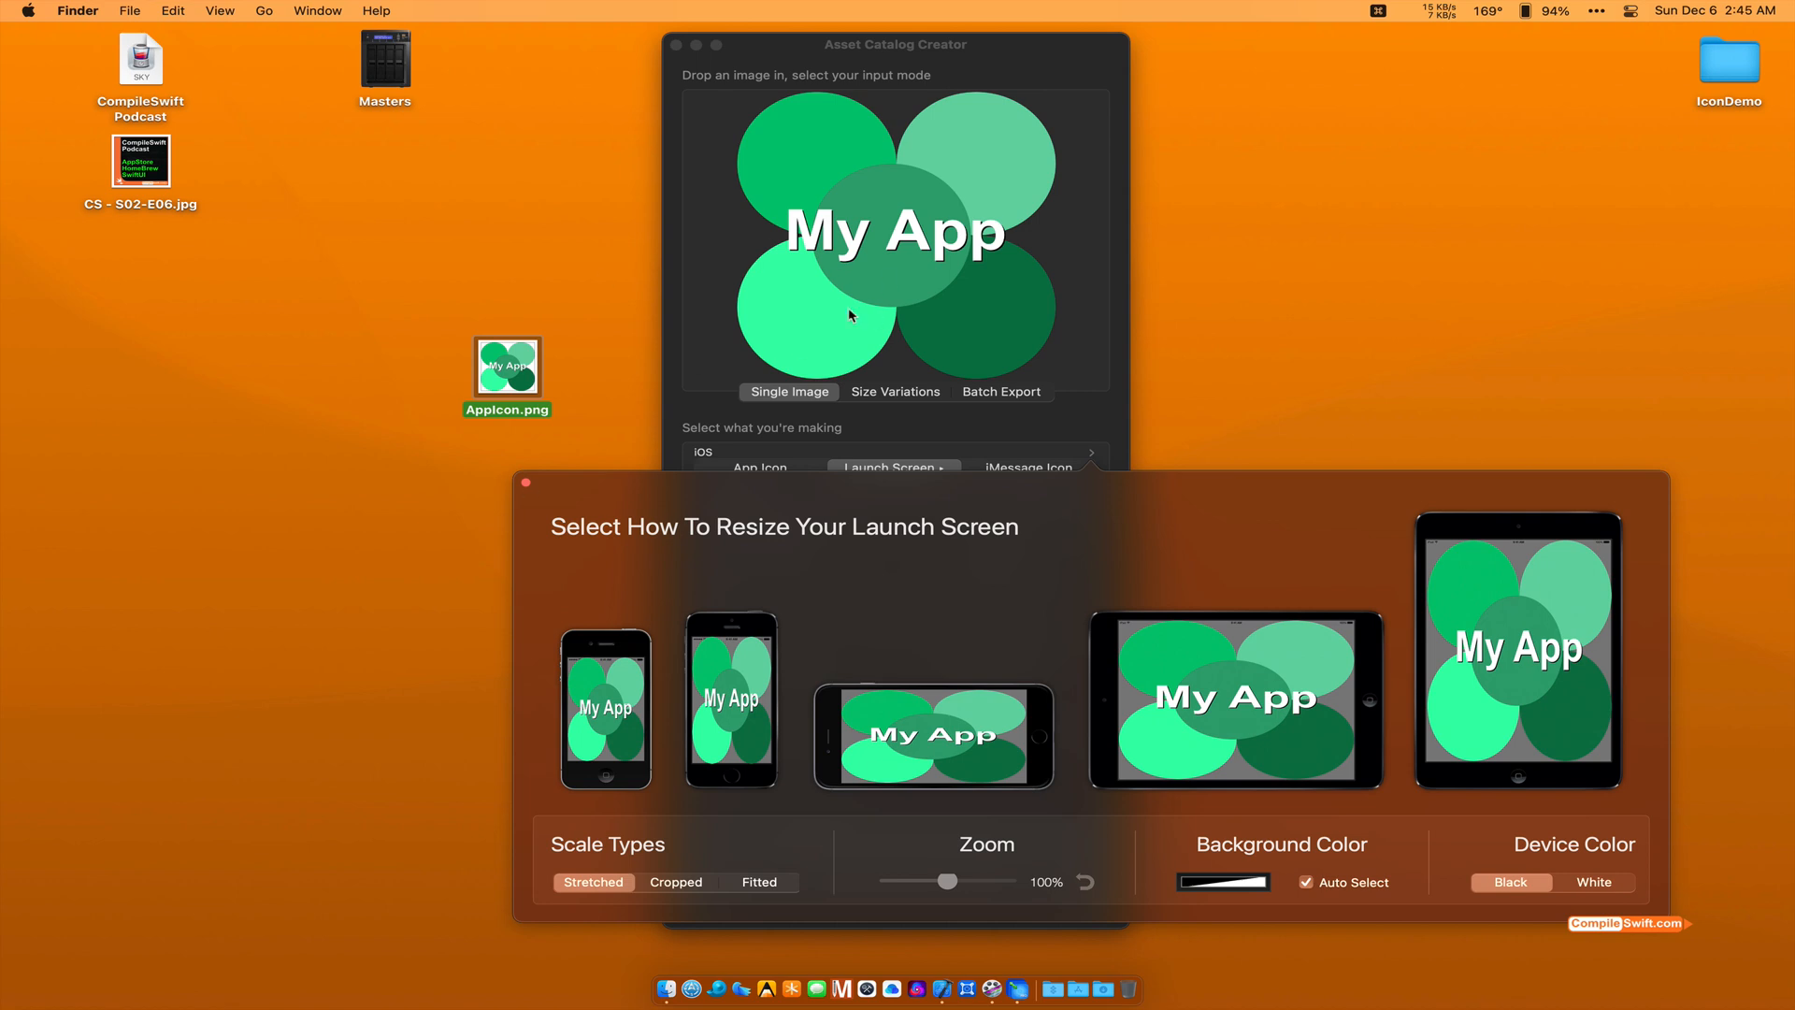
mouse_move(728, 415)
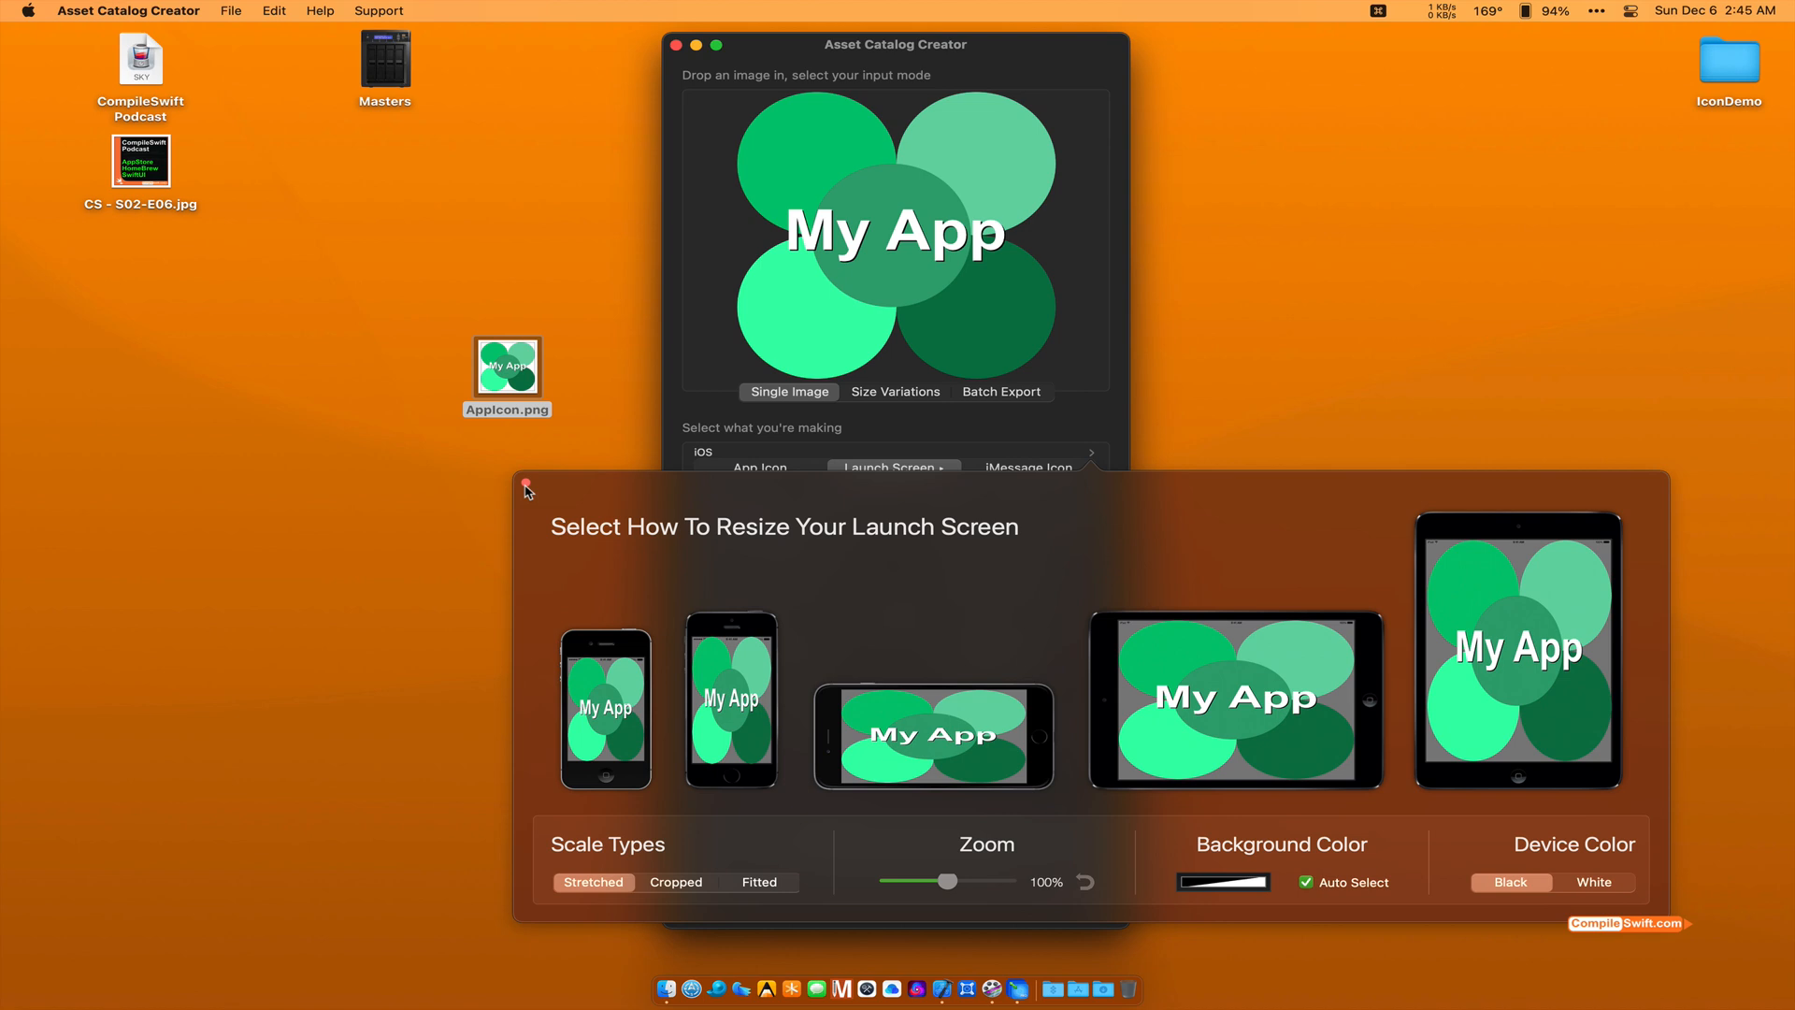
click(525, 484)
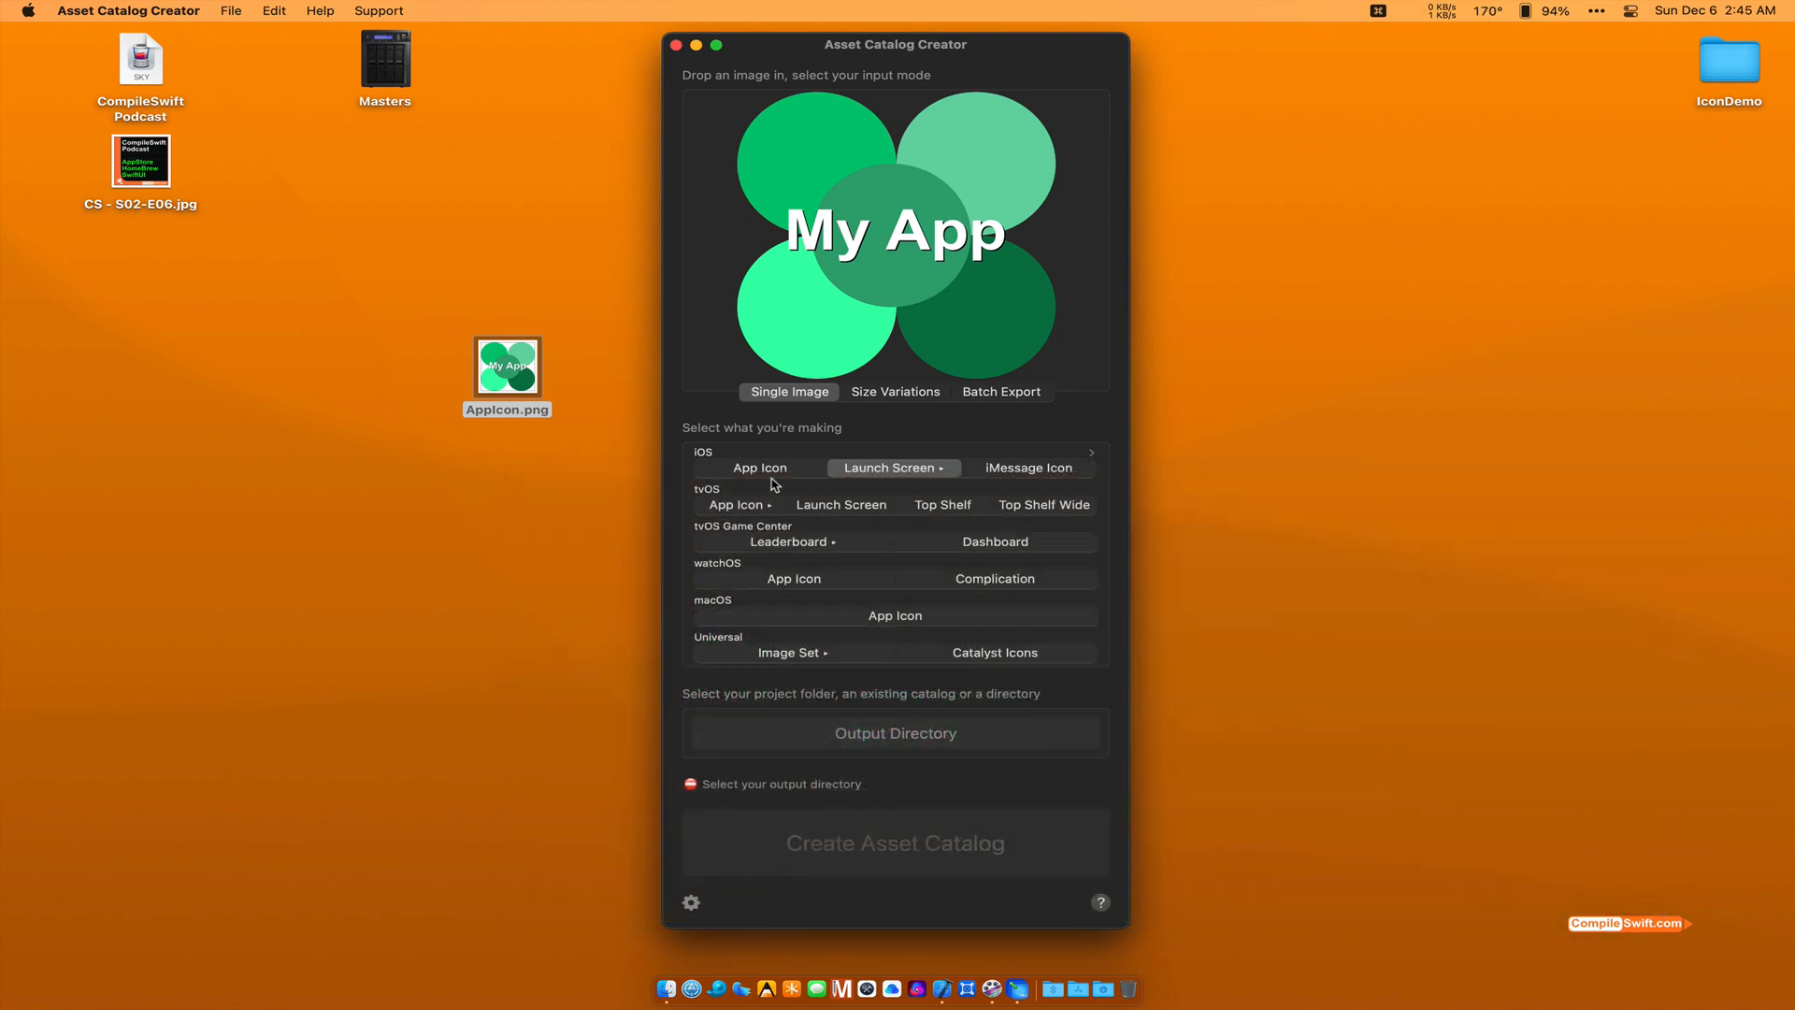
mouse_move(932, 584)
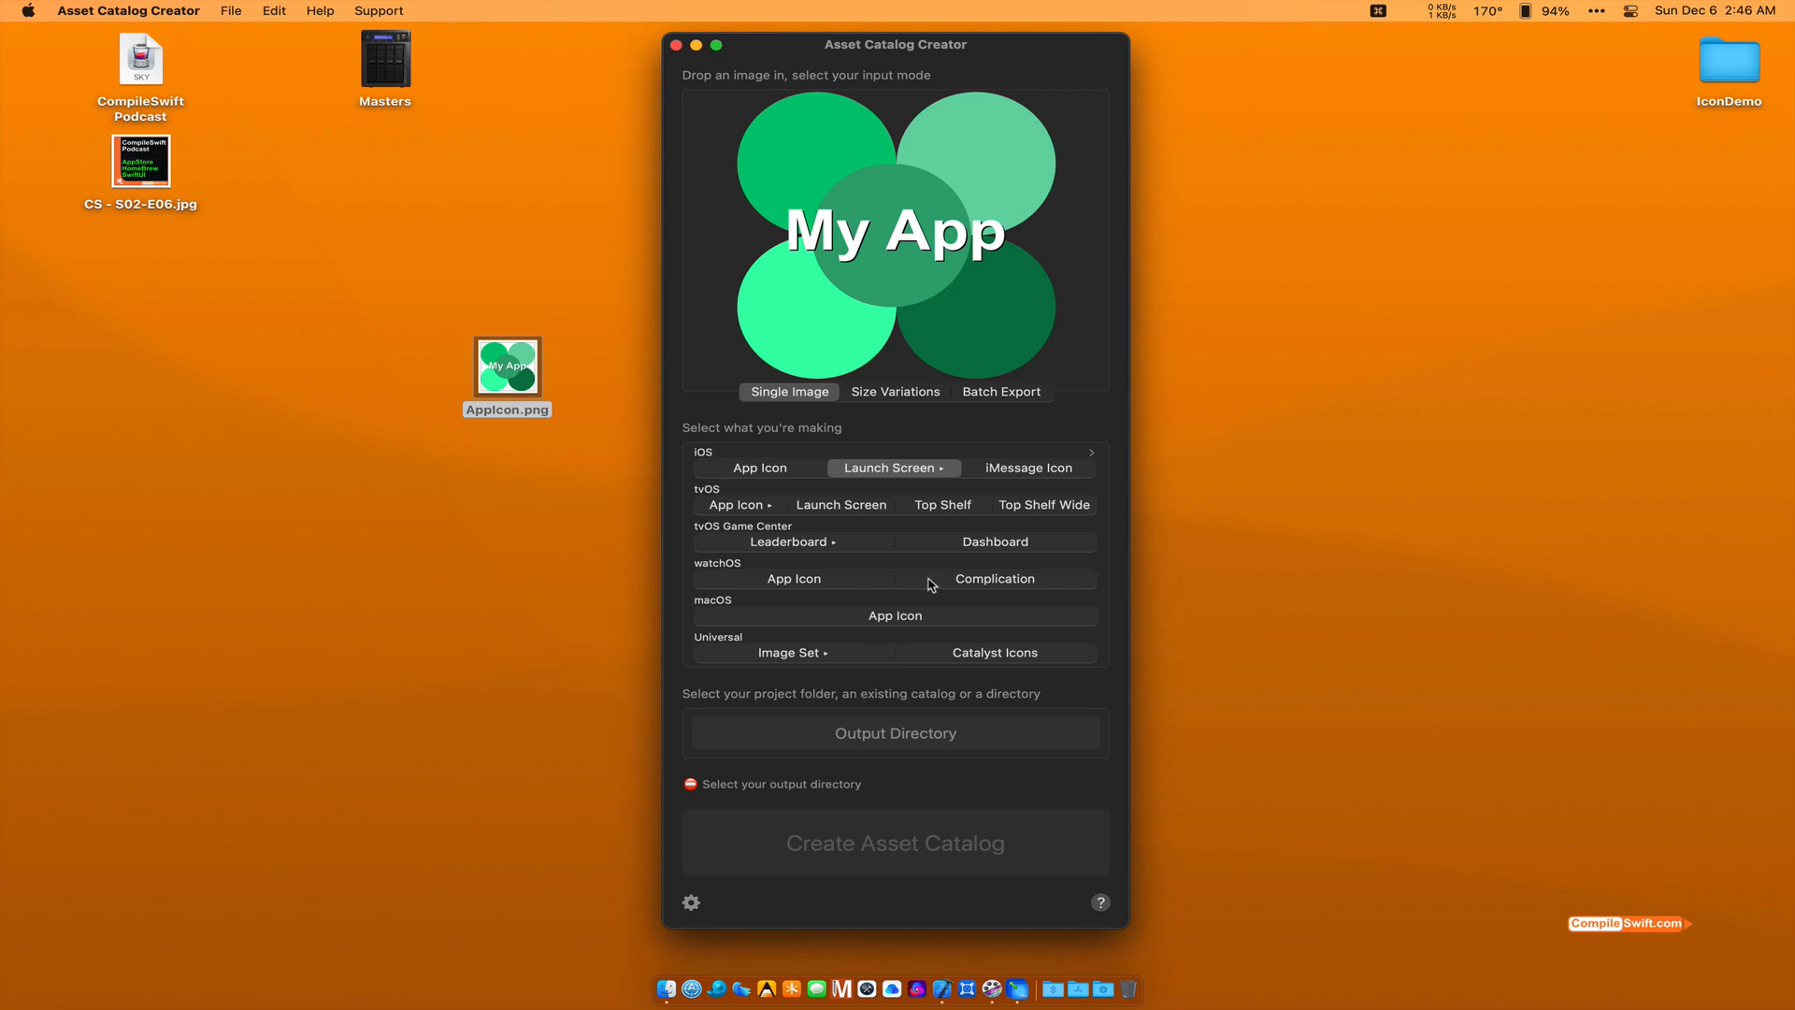
mouse_move(891, 475)
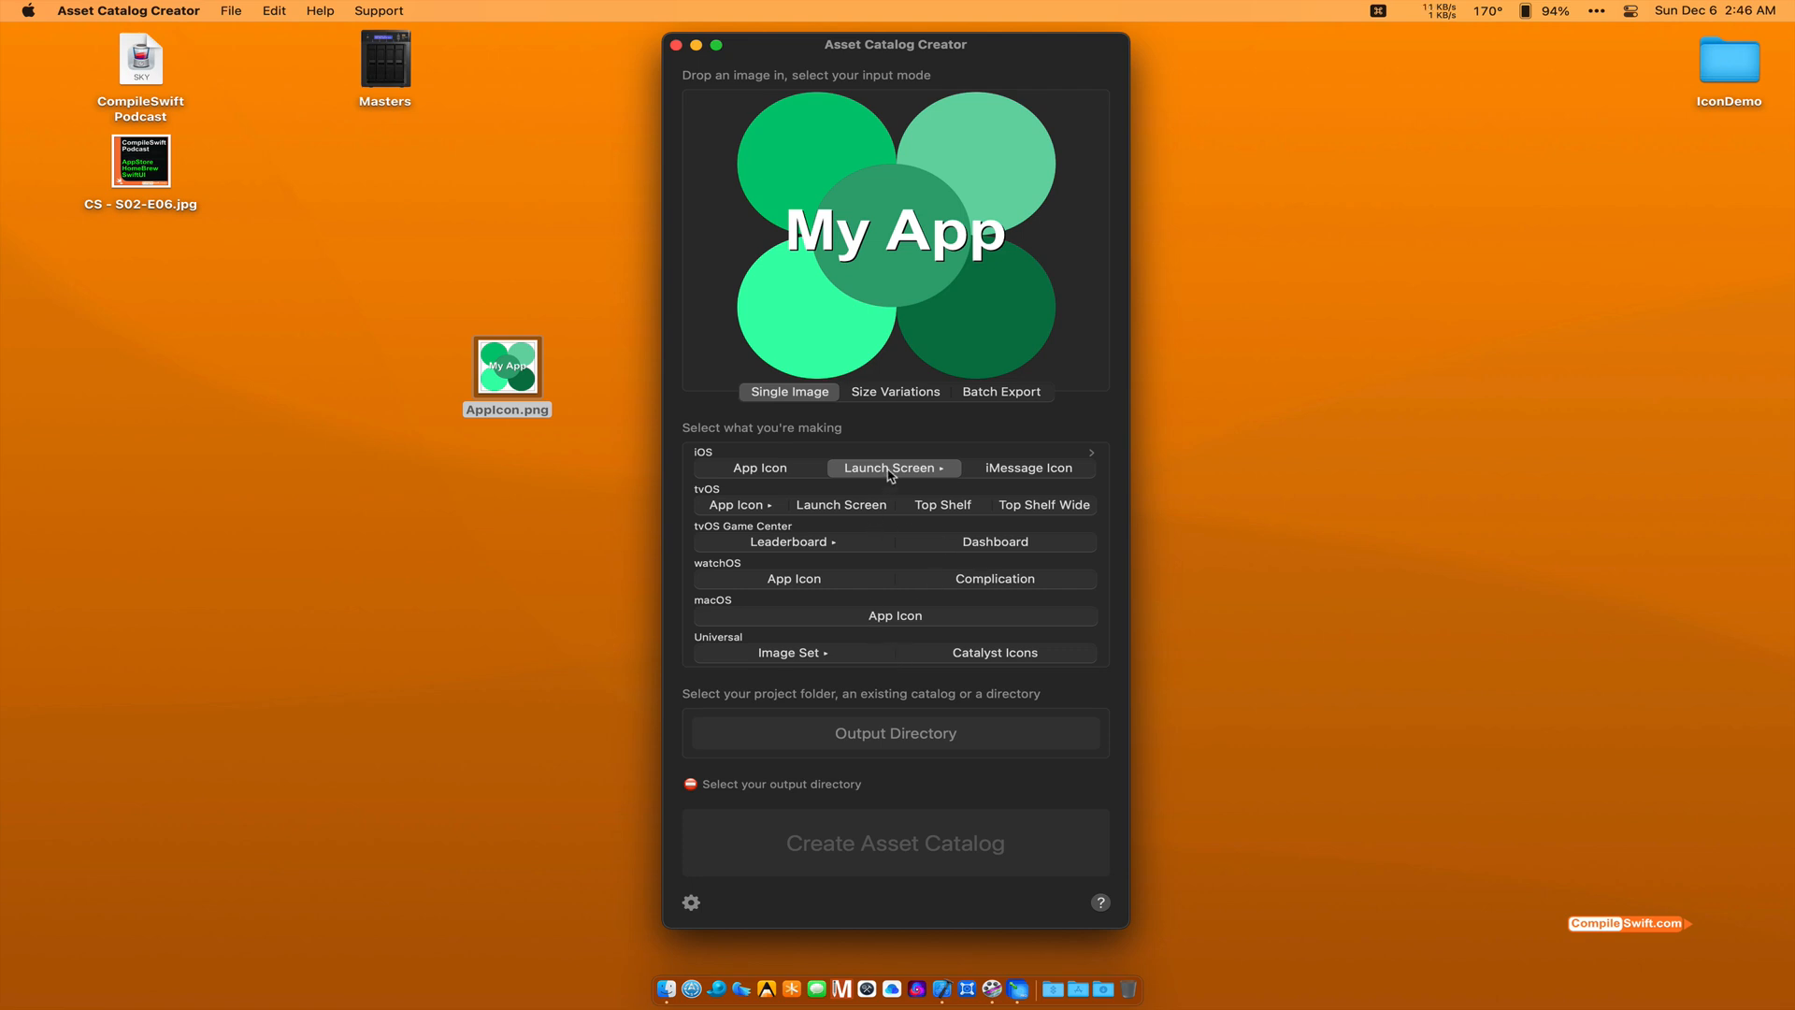
click(894, 467)
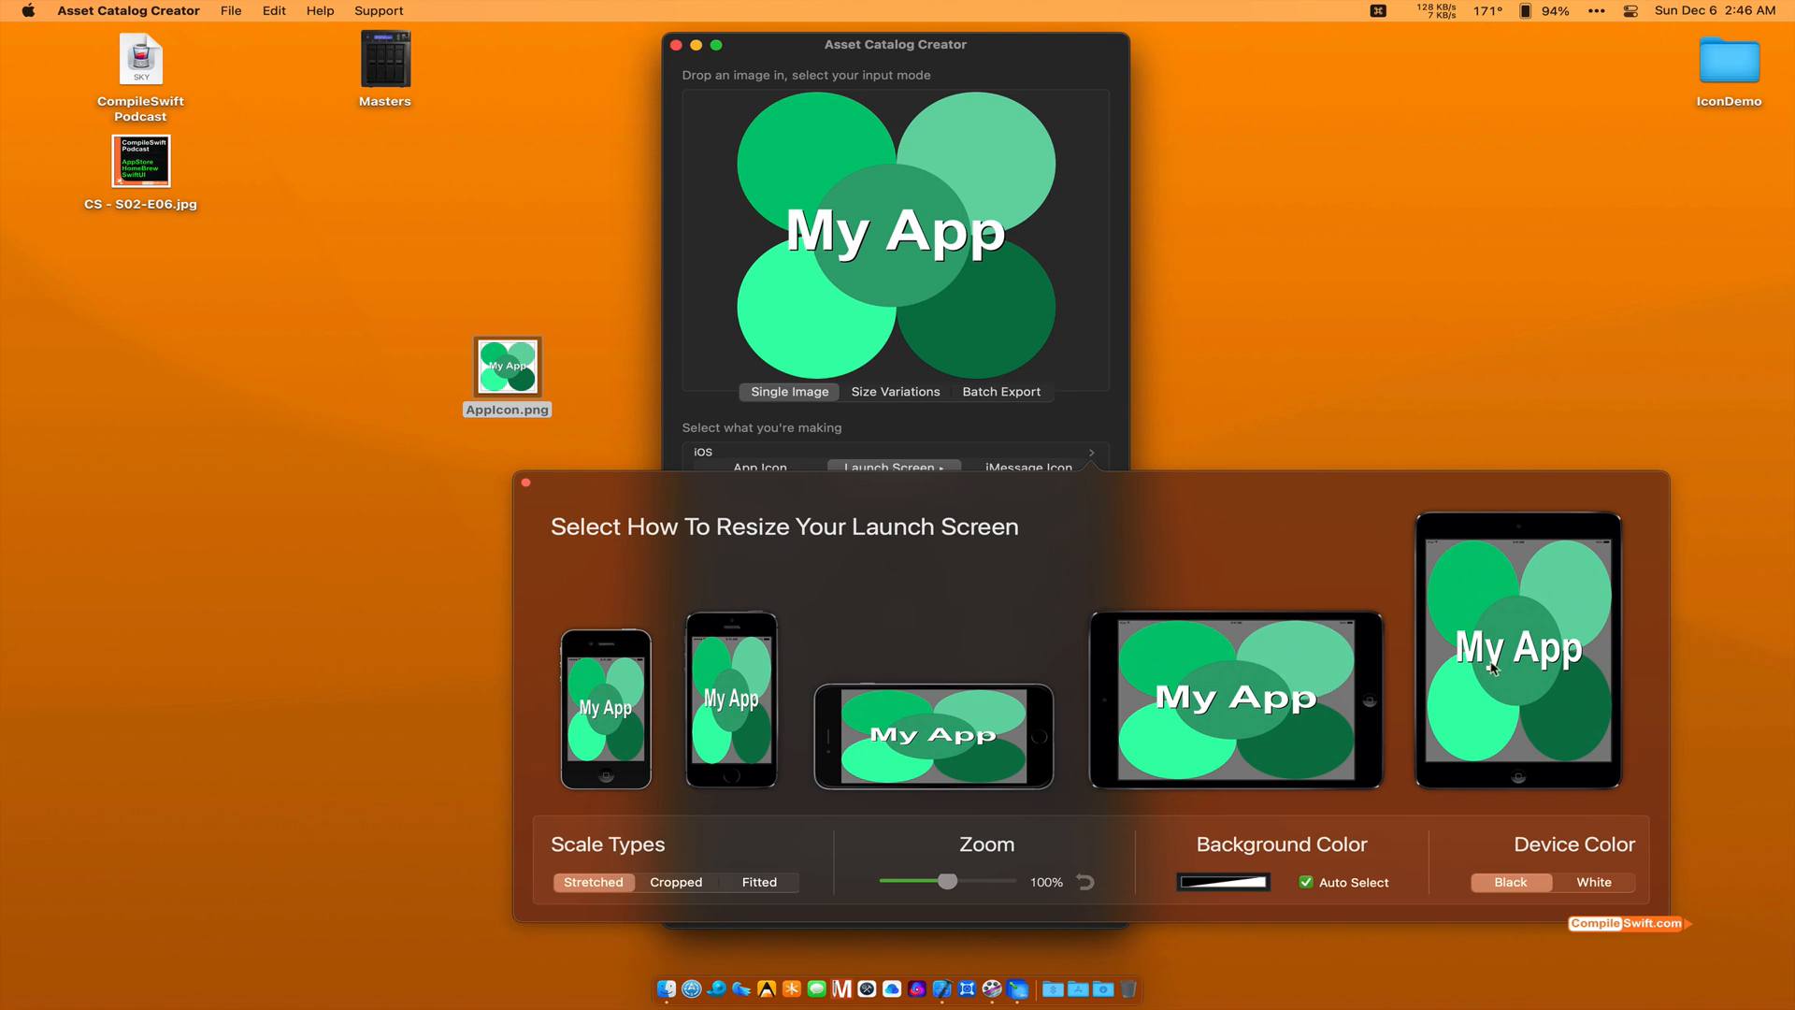
mouse_move(941, 660)
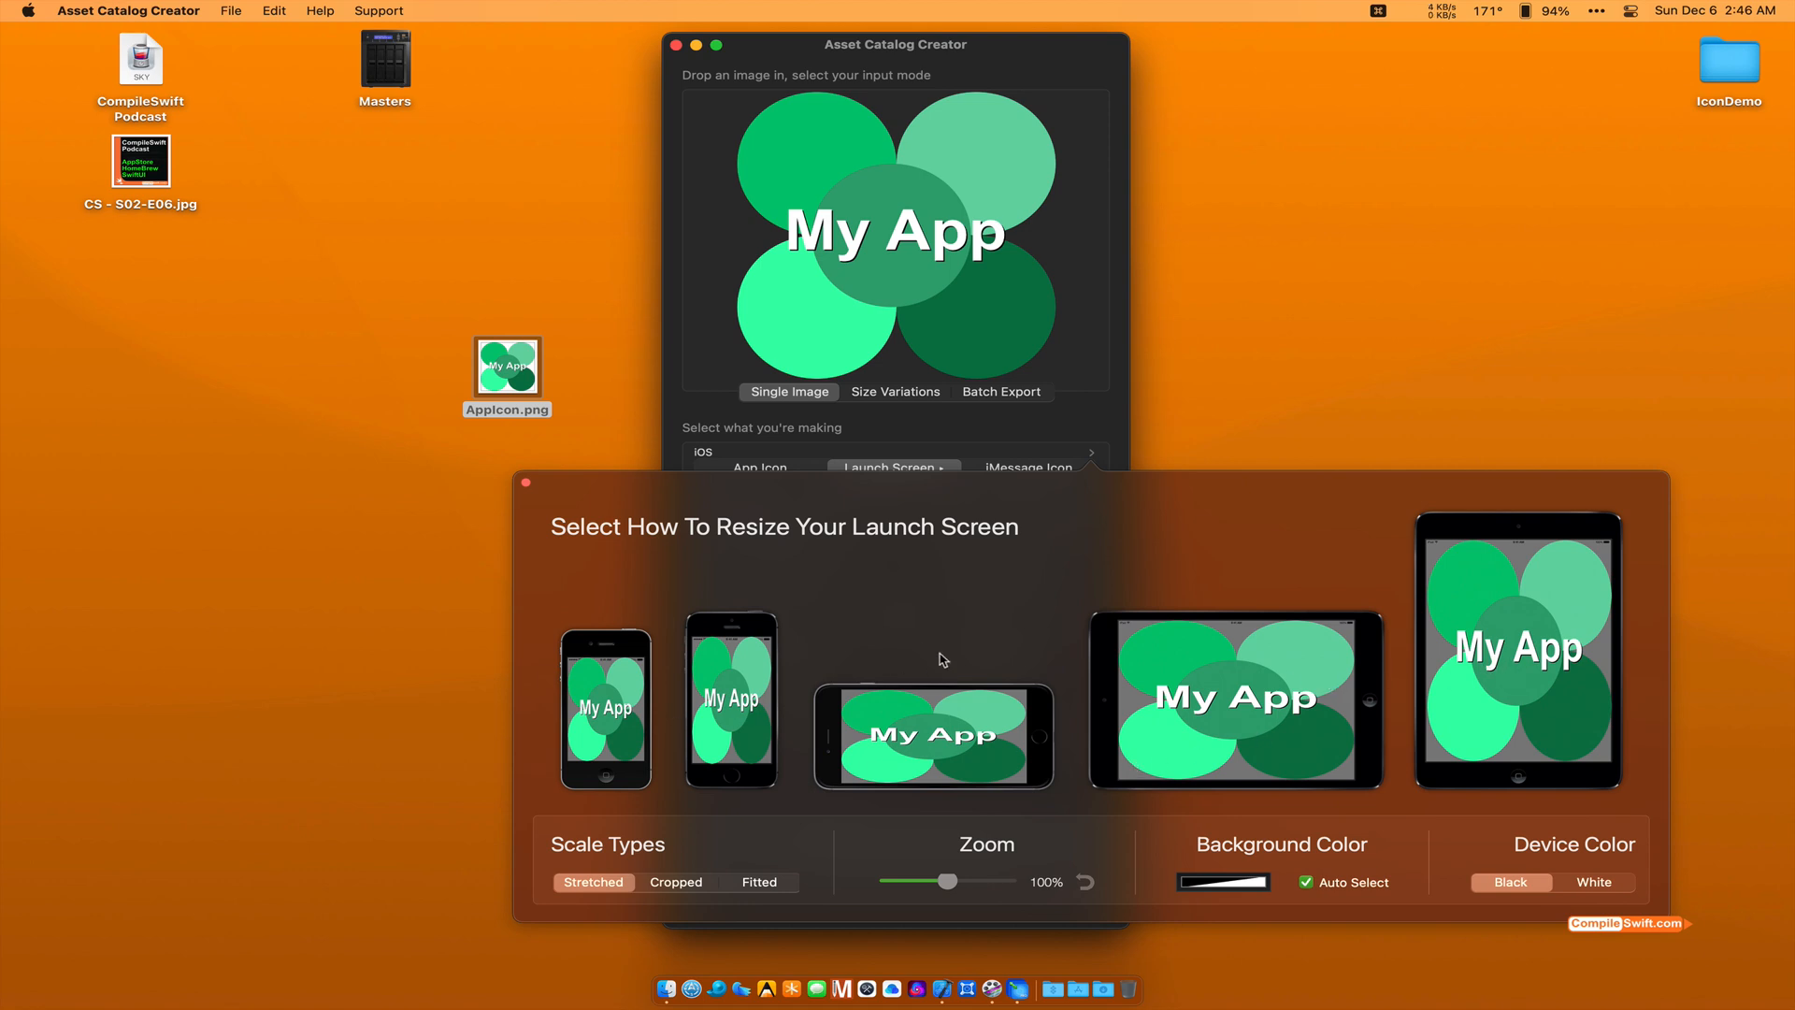
mouse_move(670, 890)
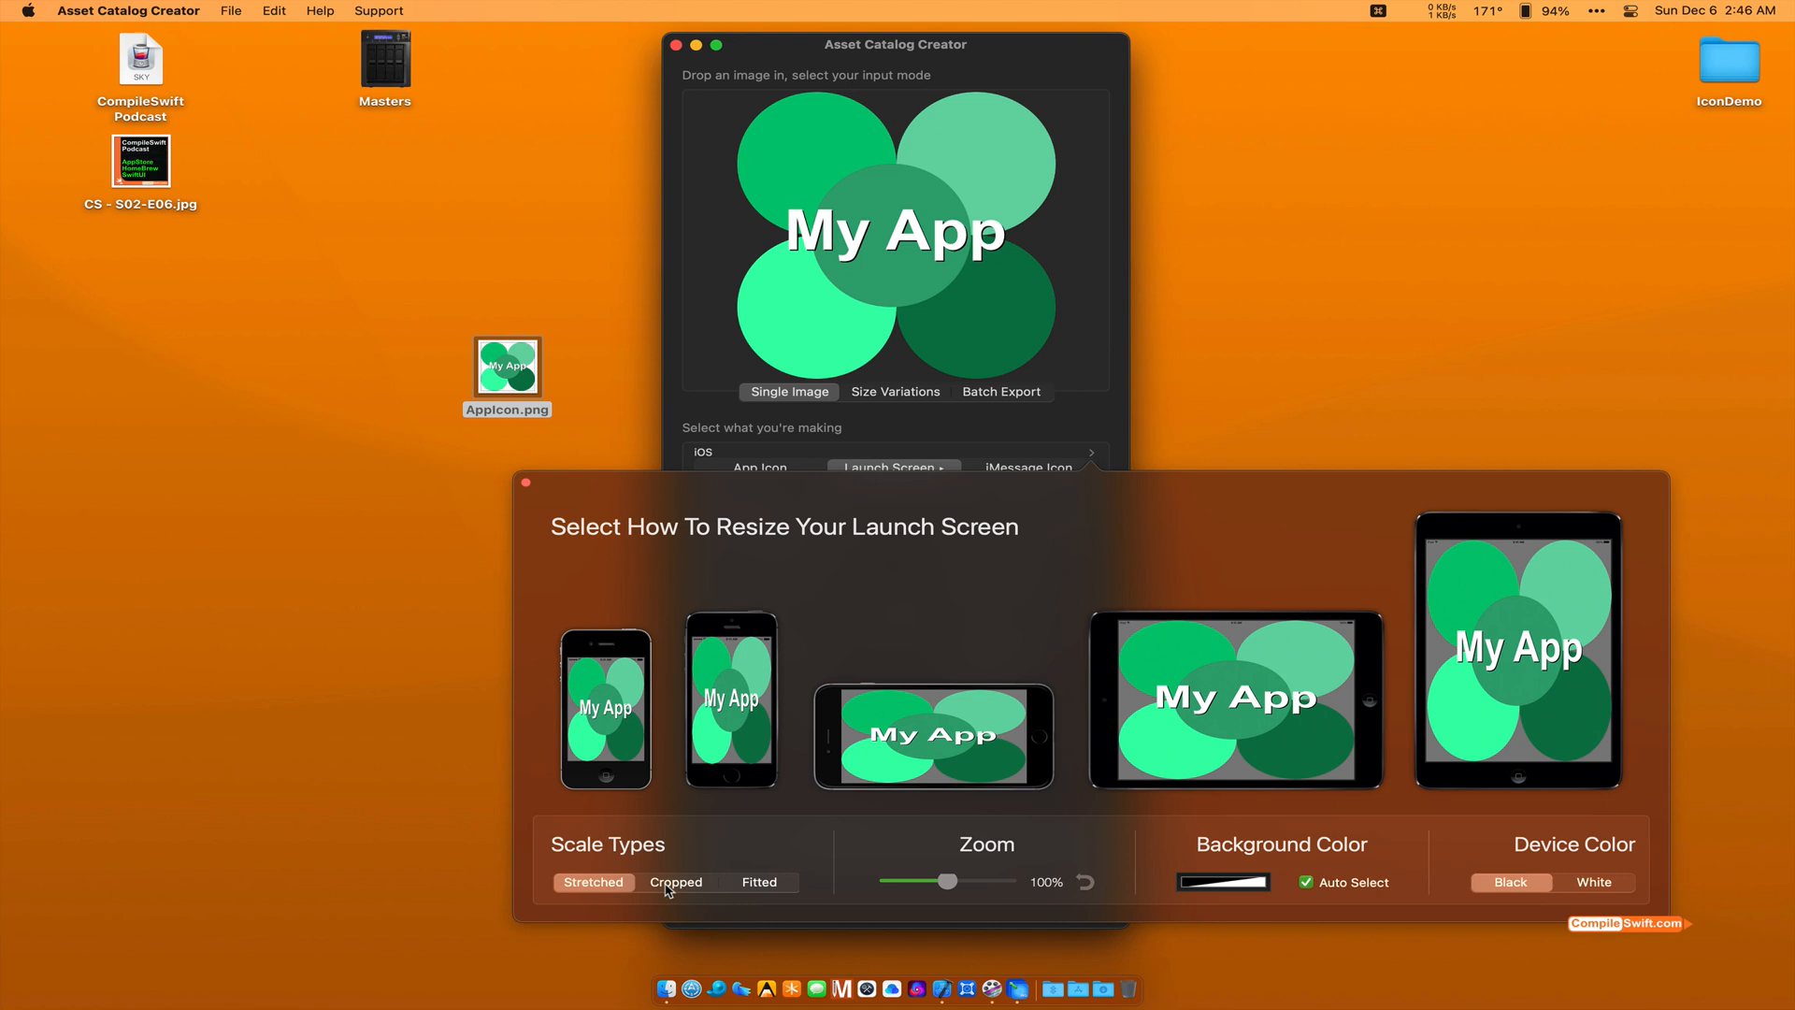
click(757, 881)
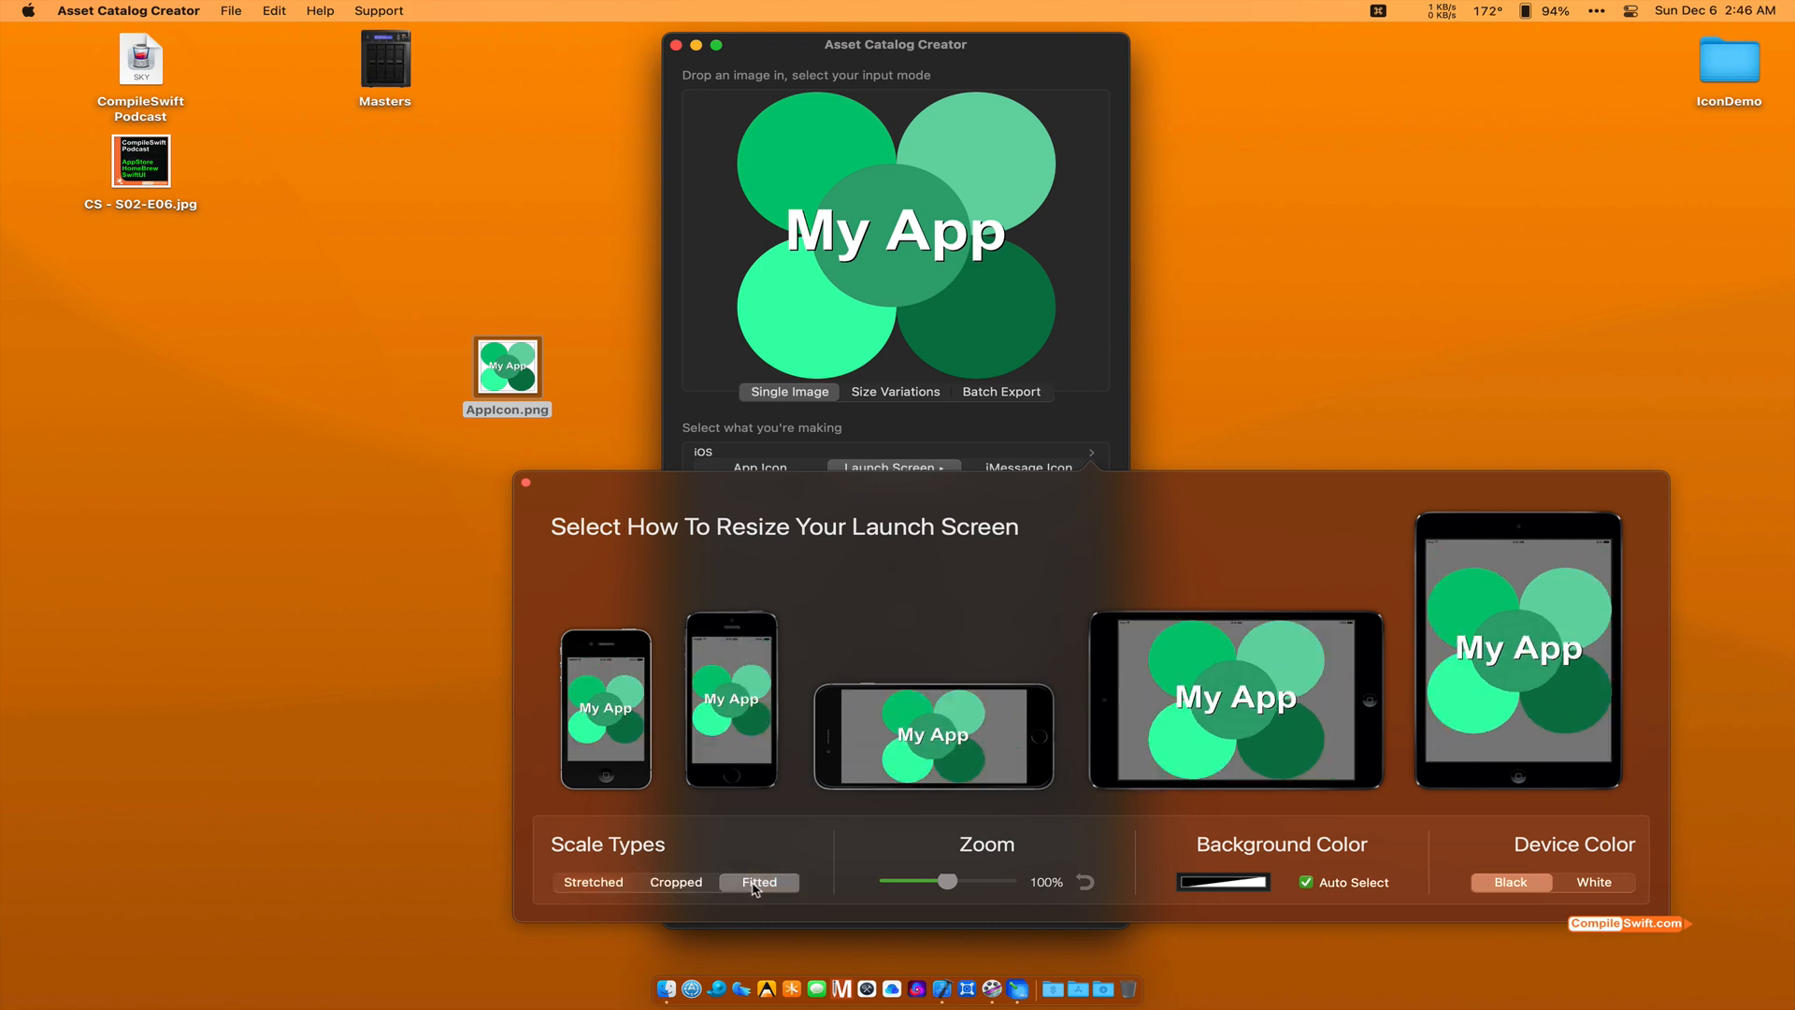
mouse_move(583, 890)
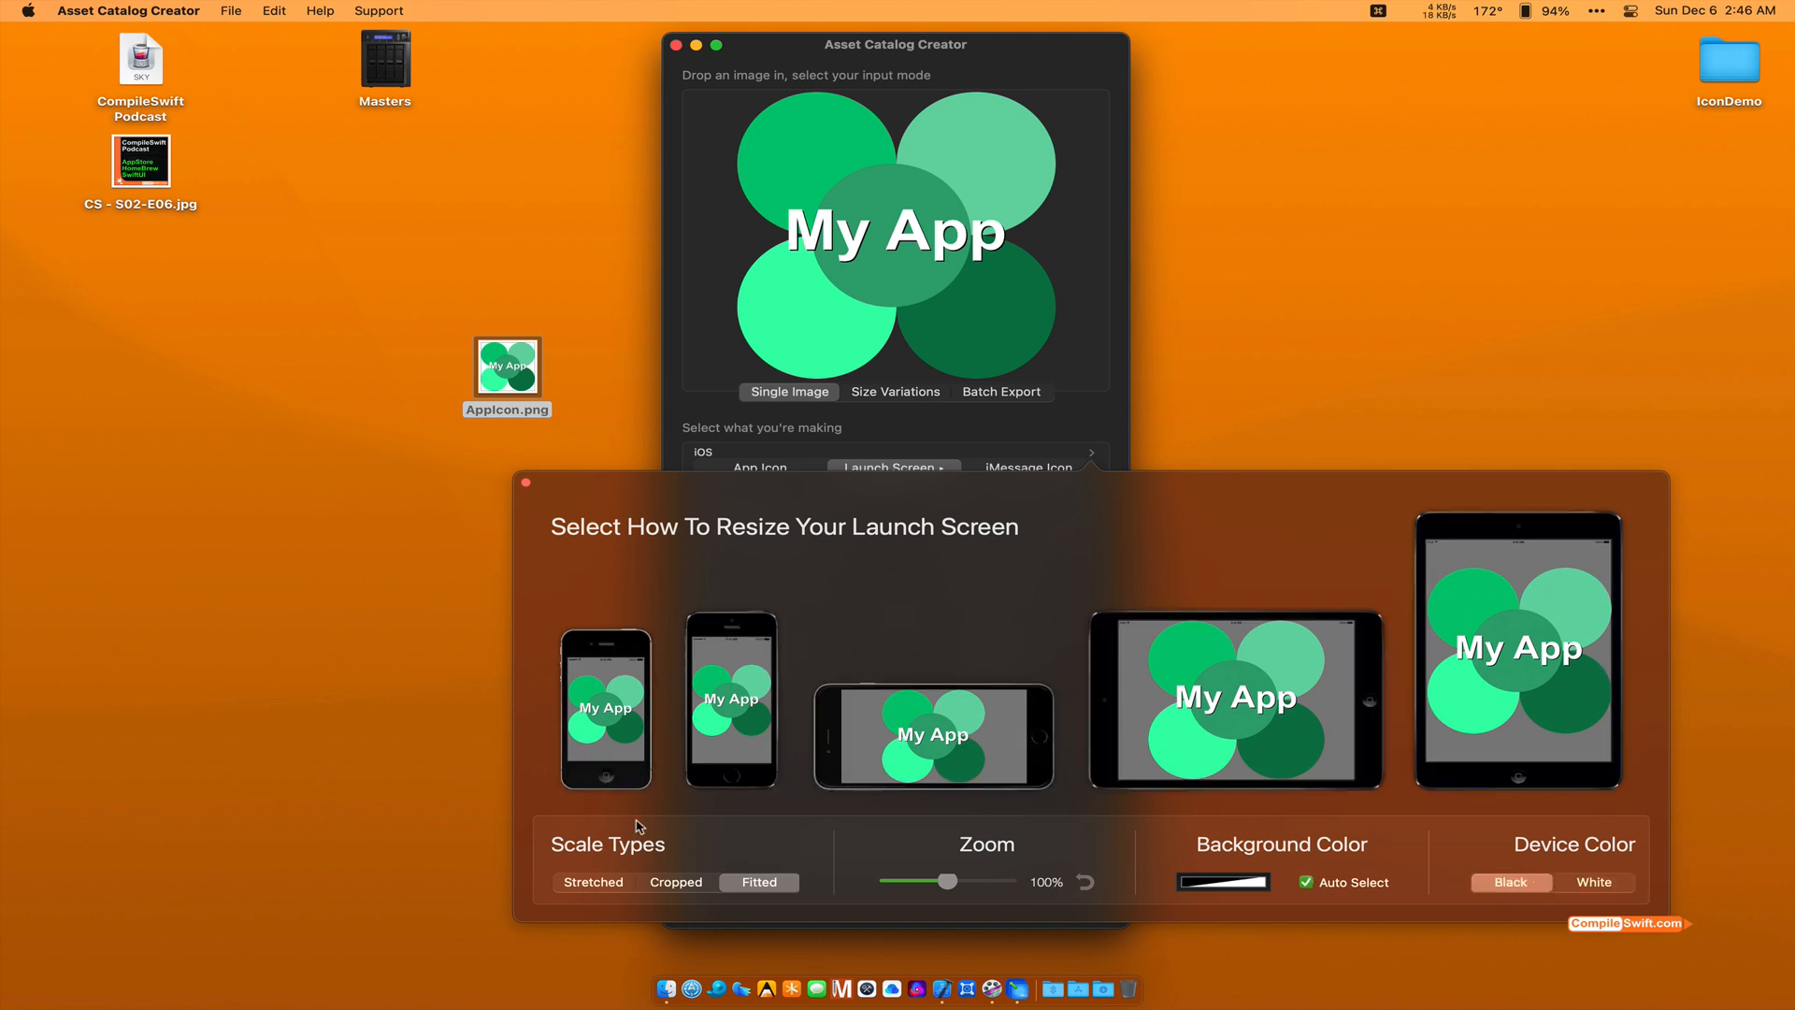
click(526, 481)
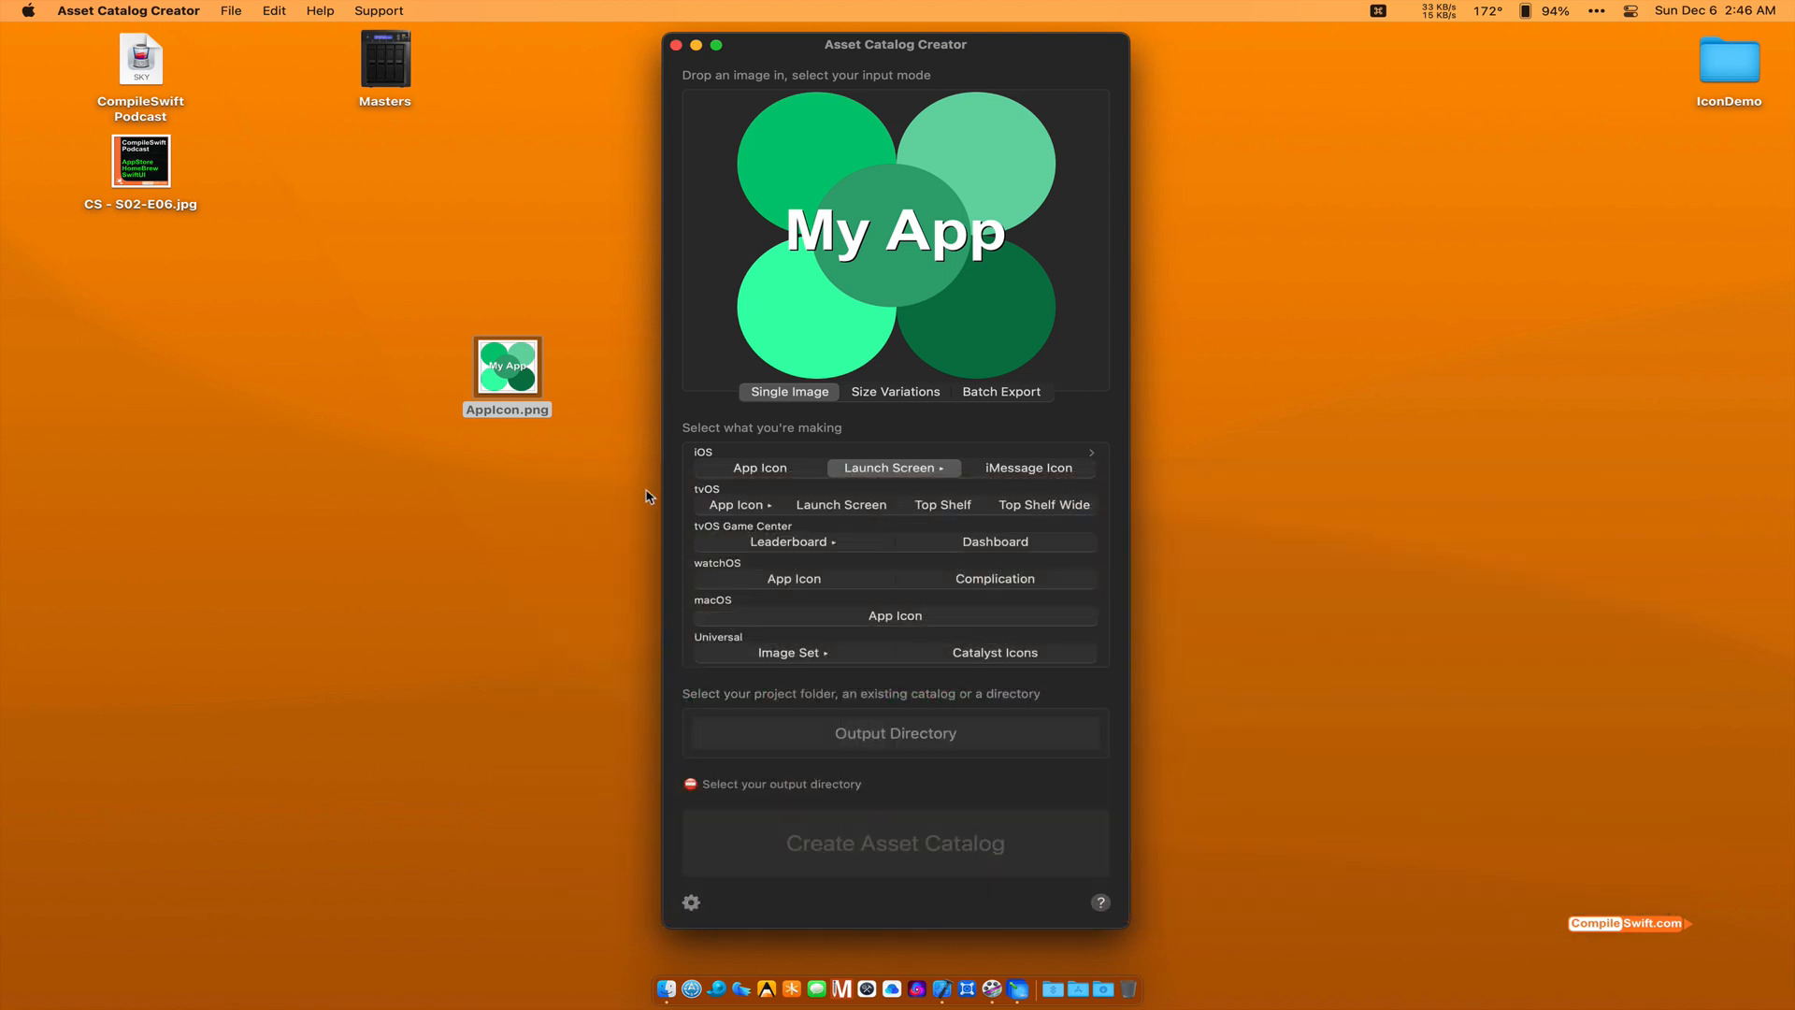
Step: Target the iOS App Icon output with the My App image in Single Image mode
click(759, 468)
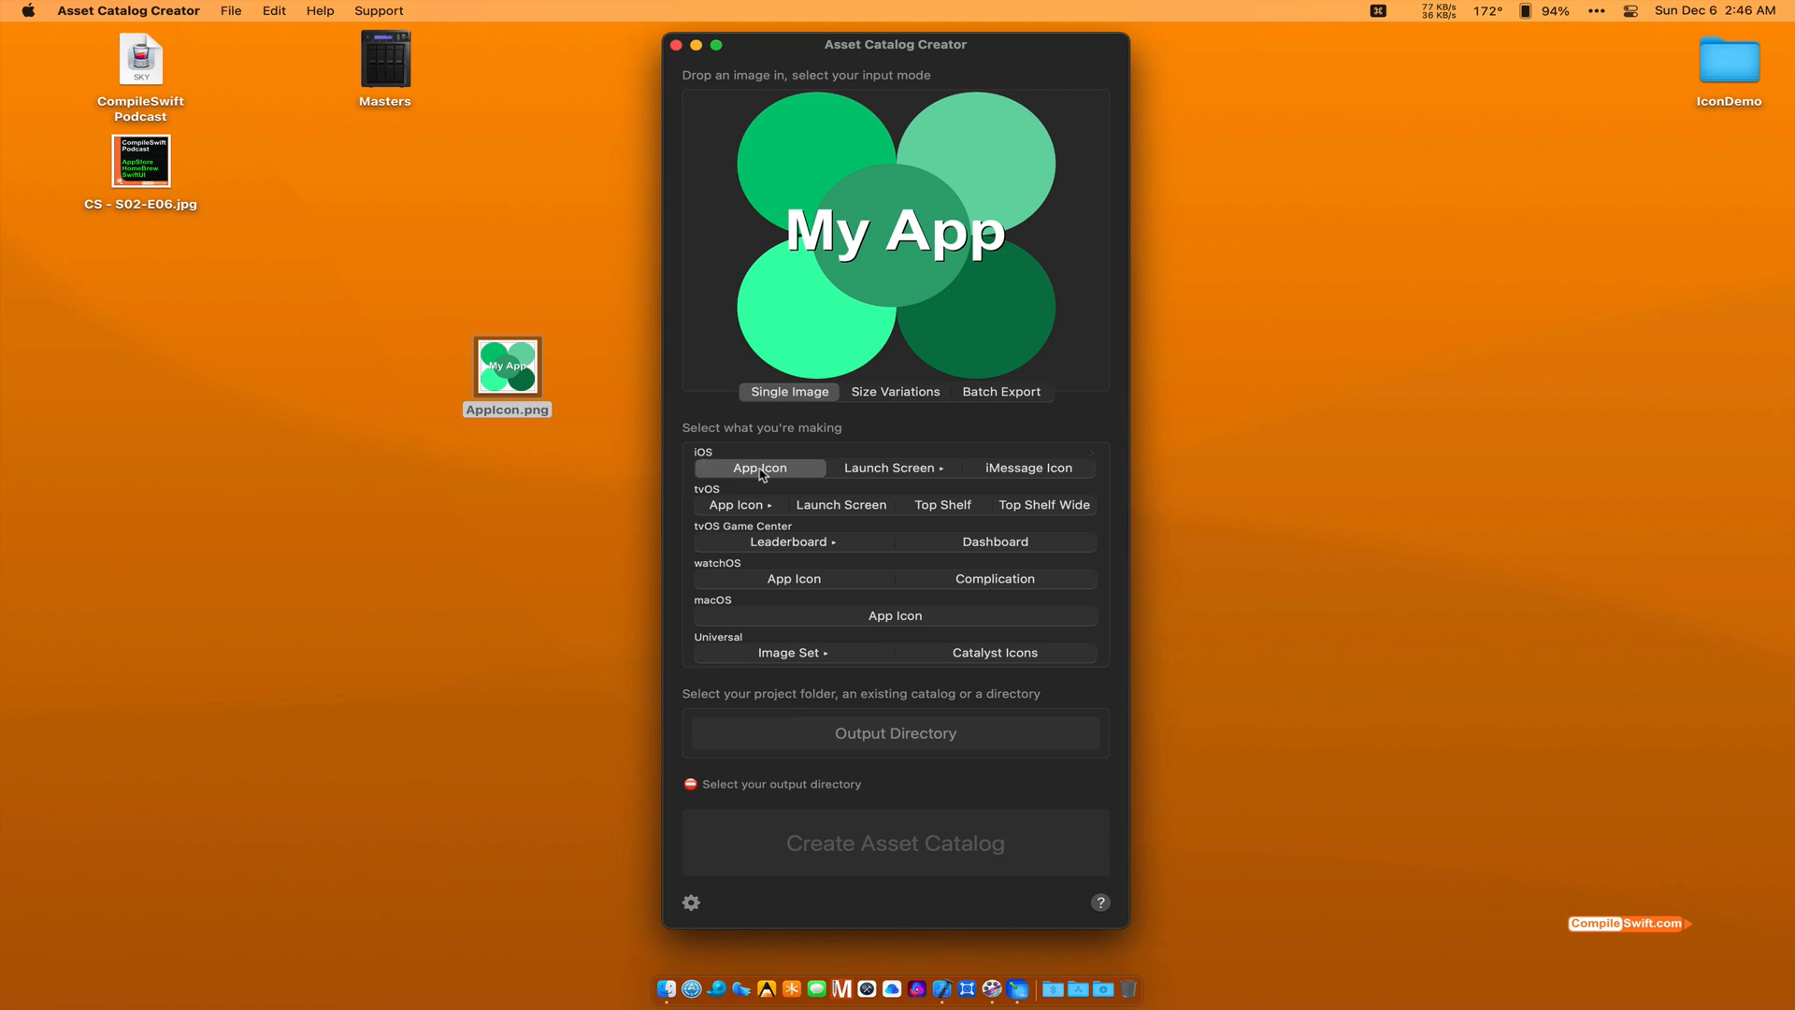
mouse_move(789, 477)
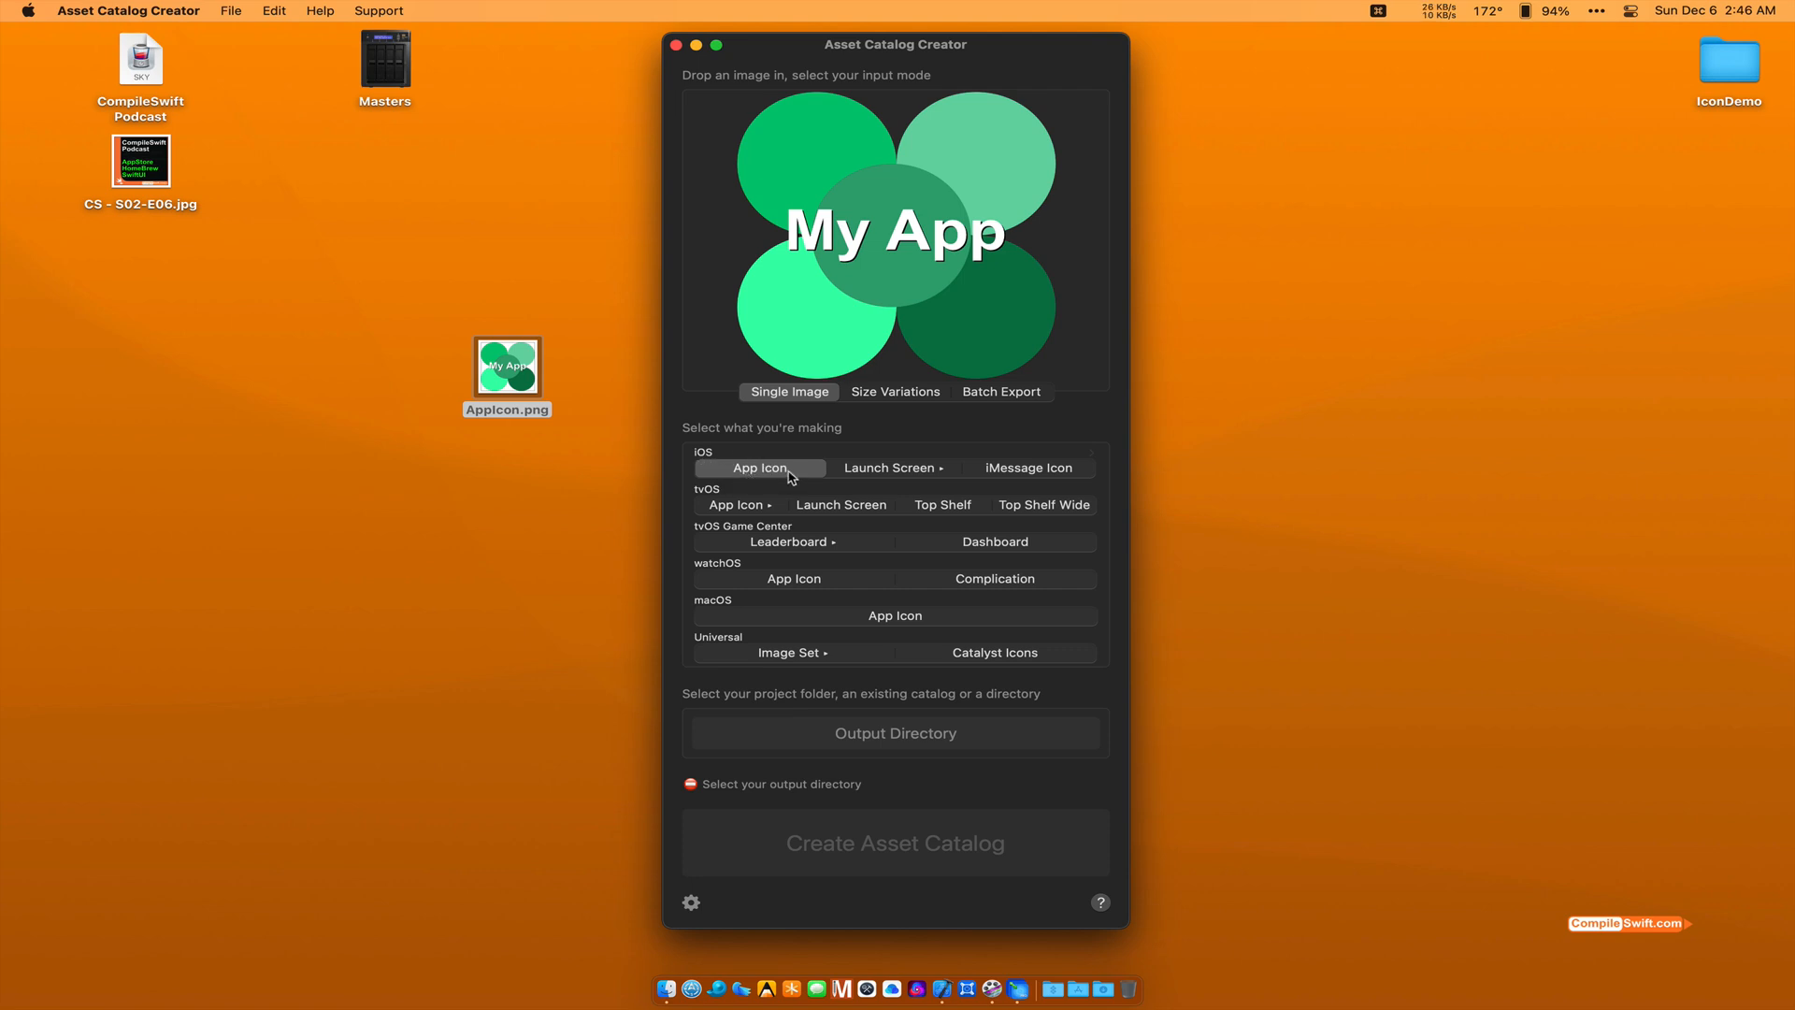
mouse_move(737, 581)
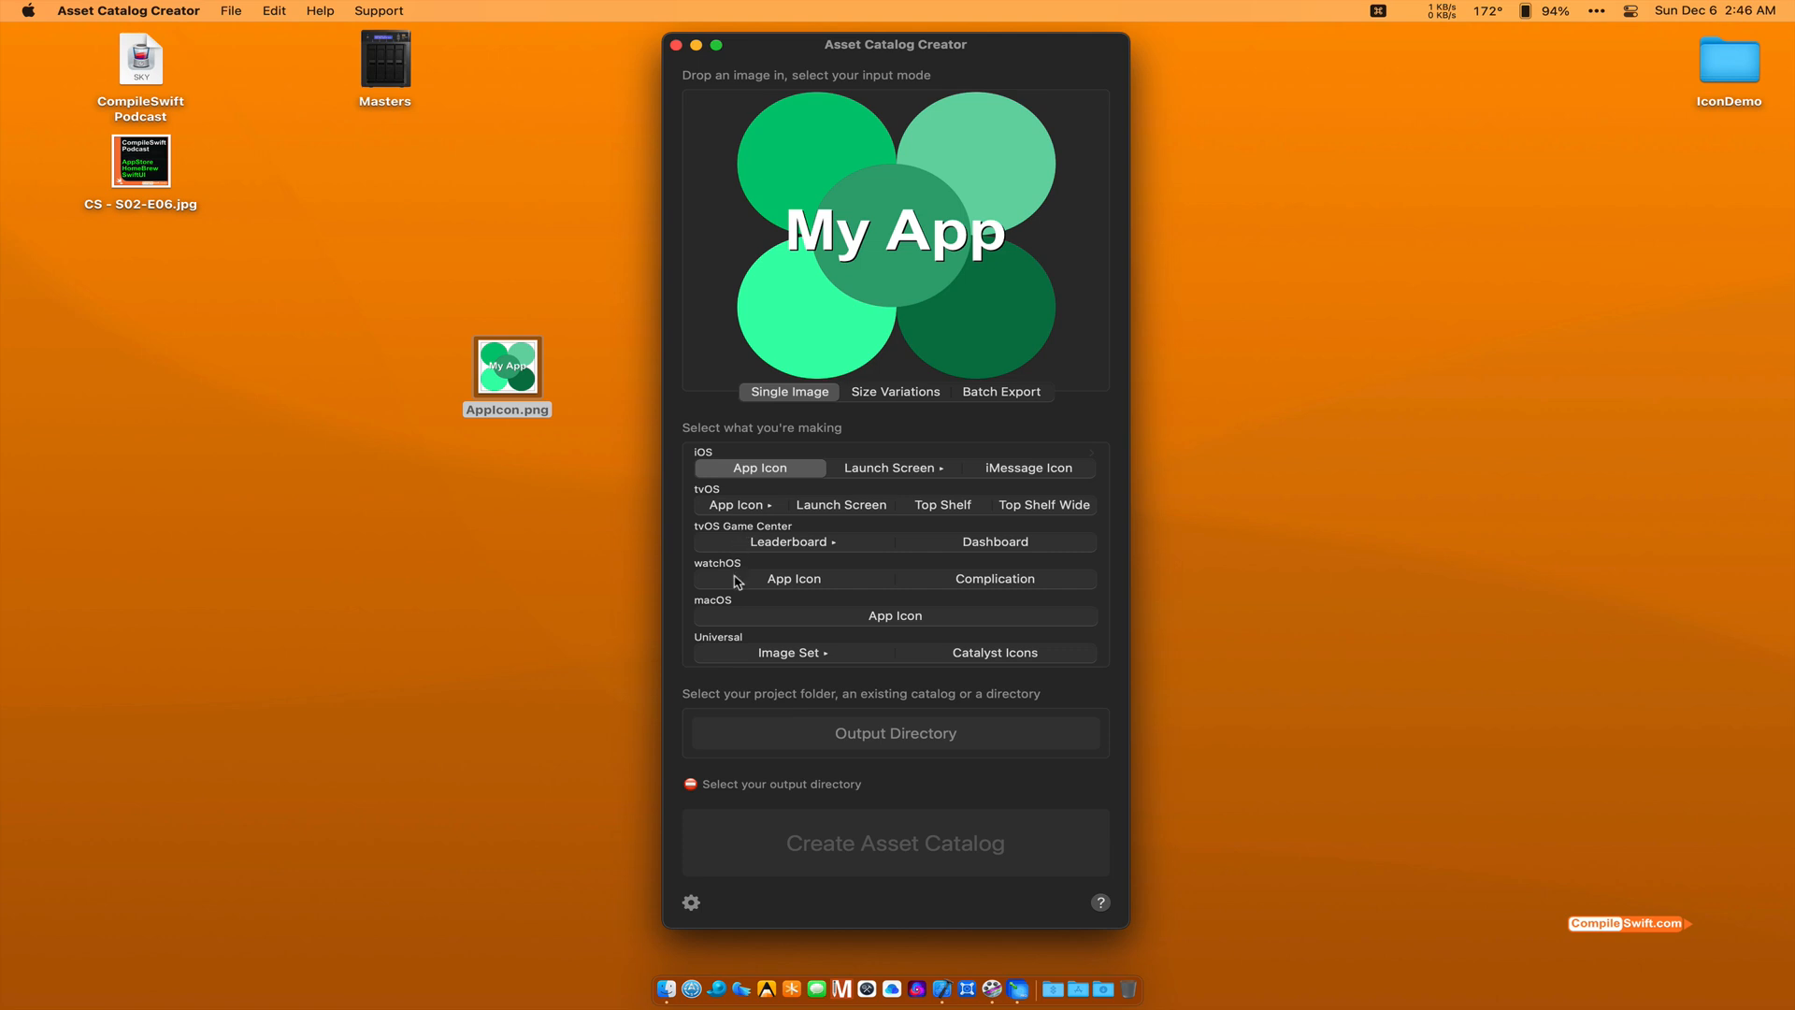
mouse_move(763, 717)
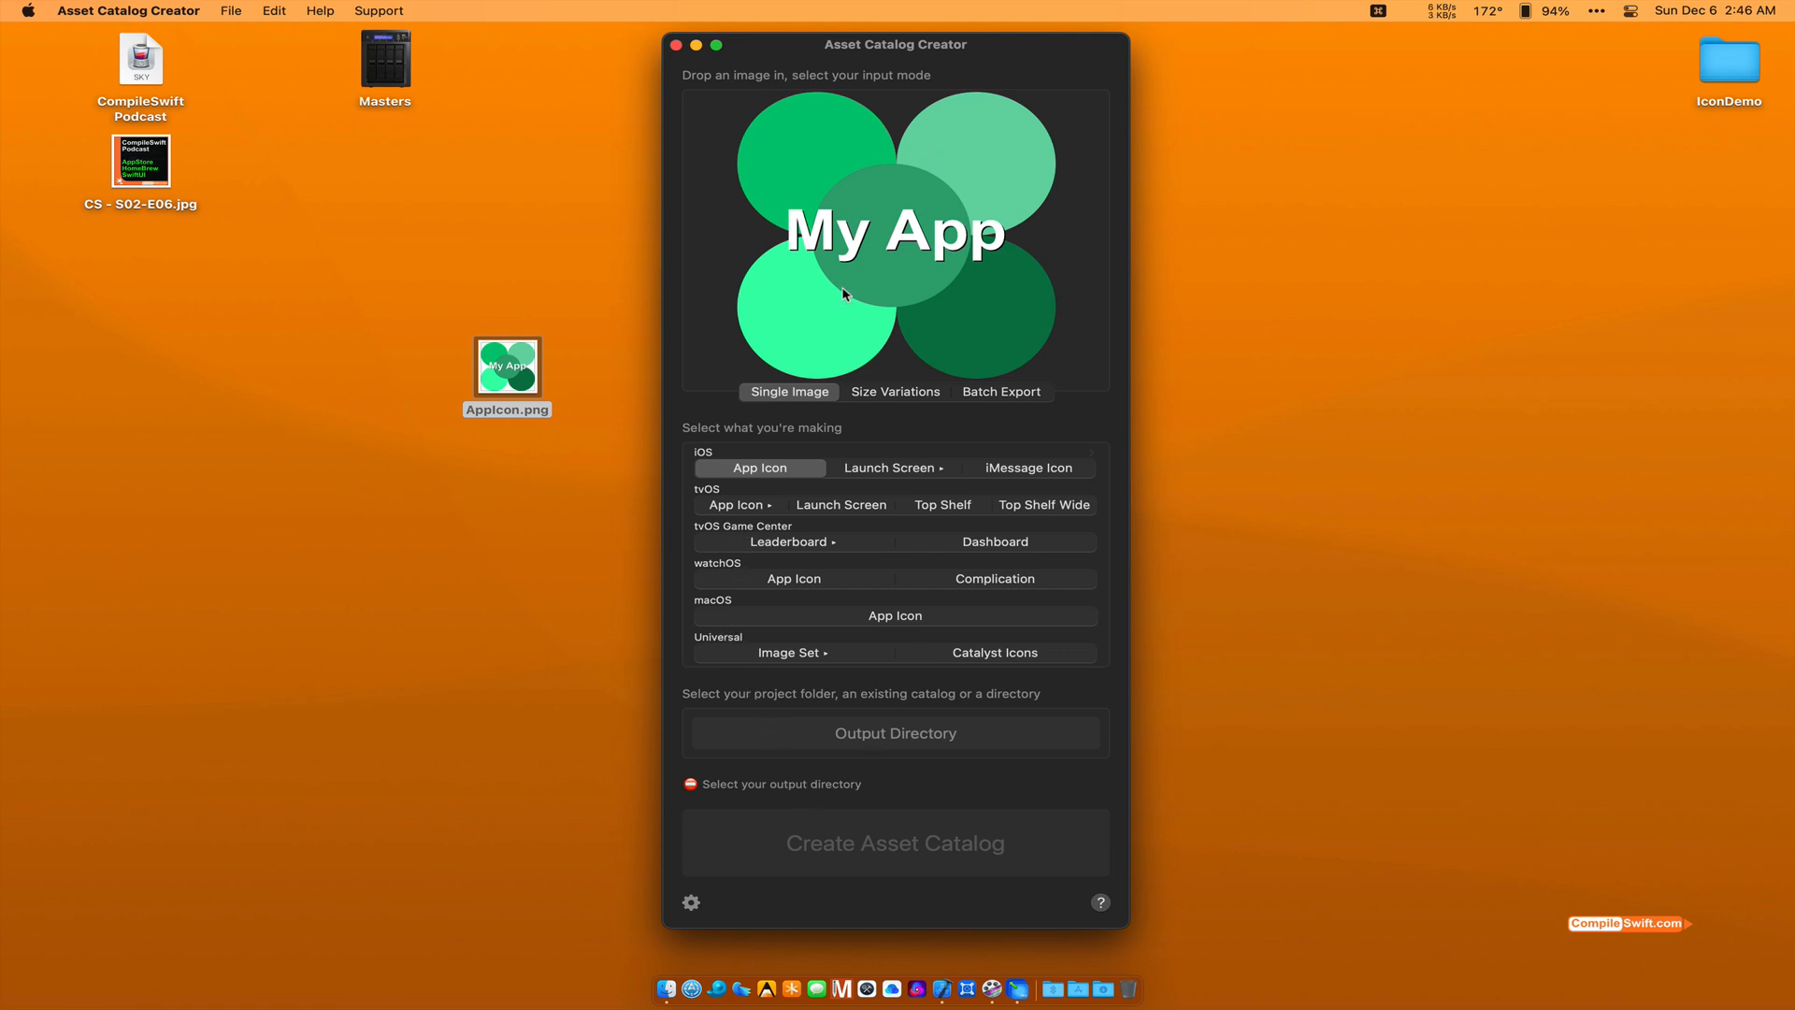
click(896, 391)
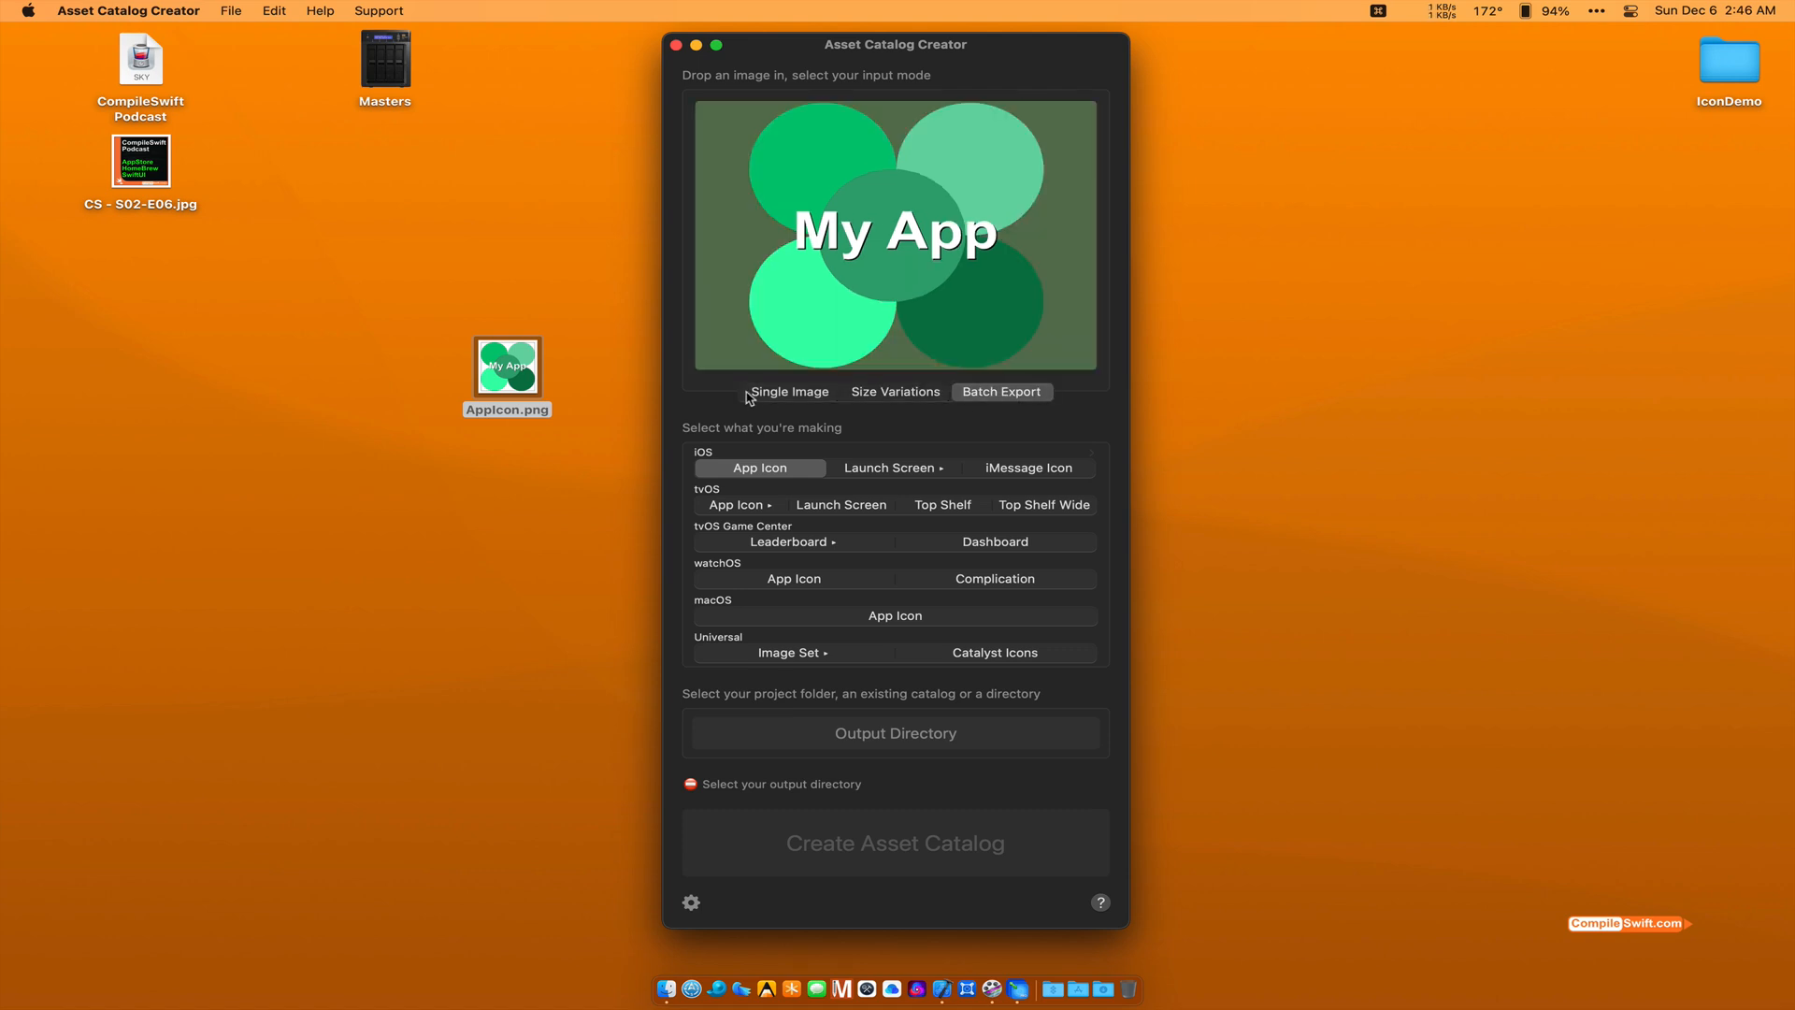
click(789, 391)
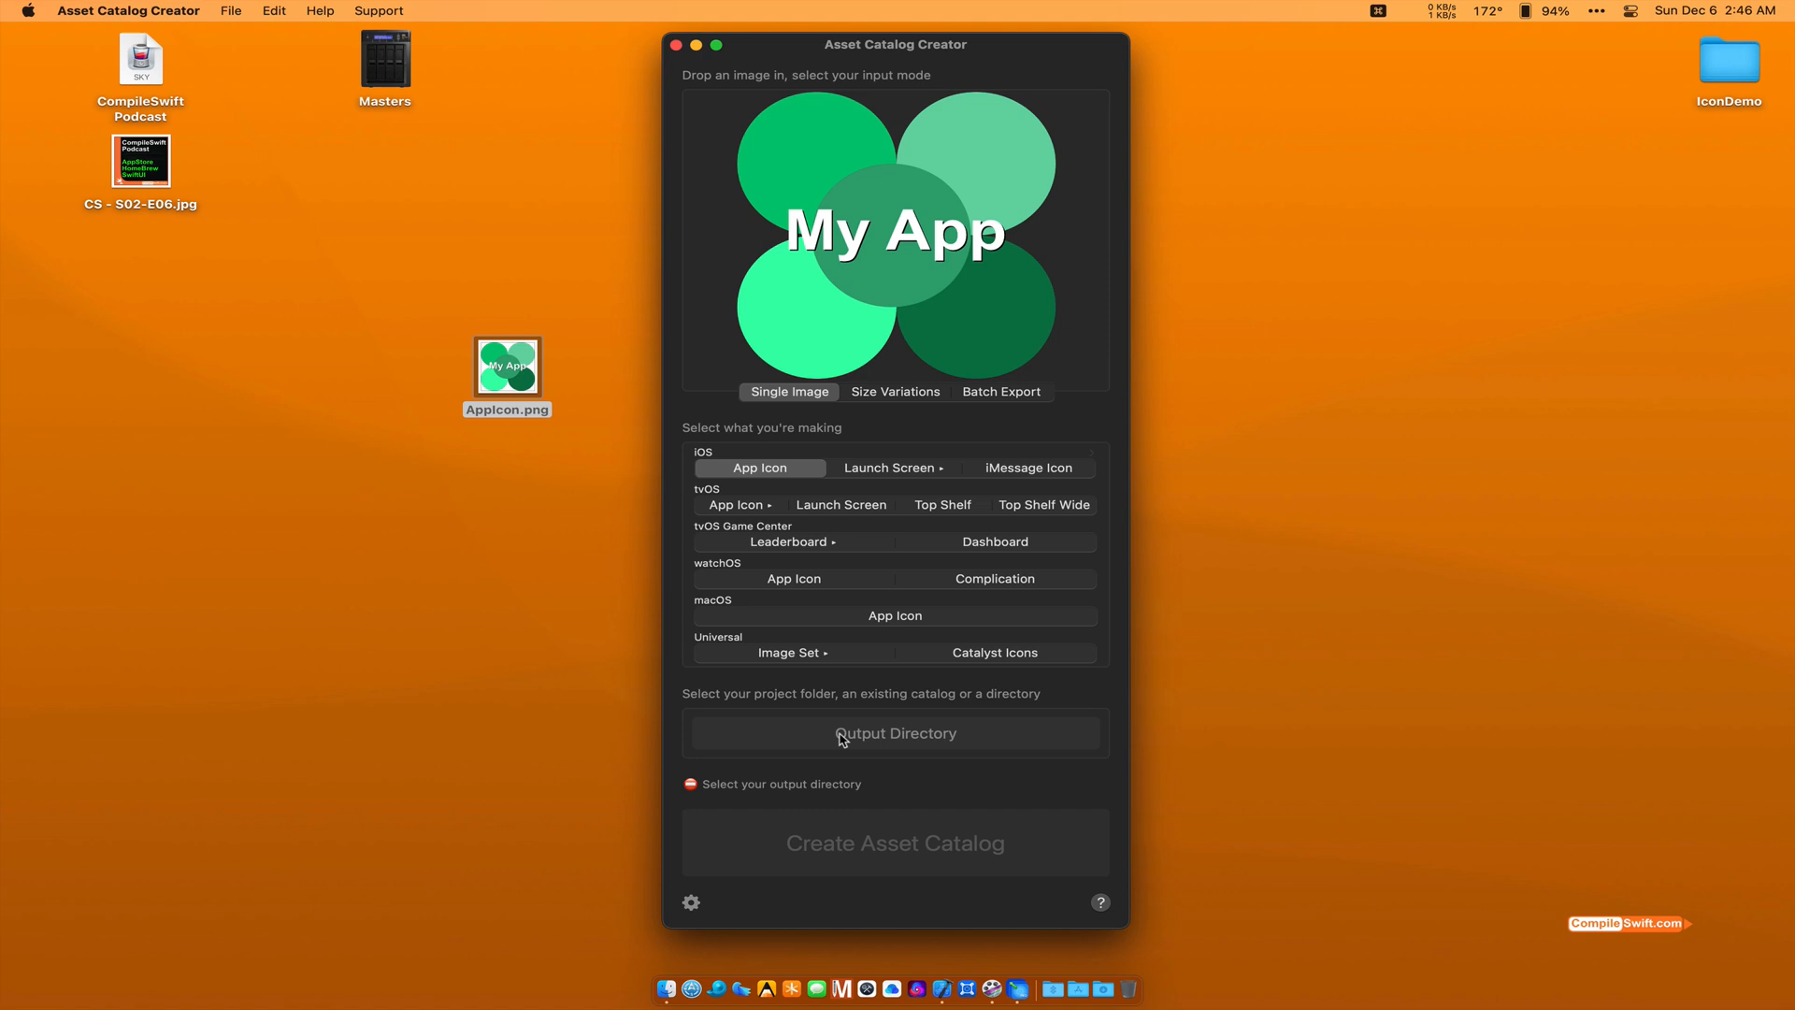
mouse_move(856, 742)
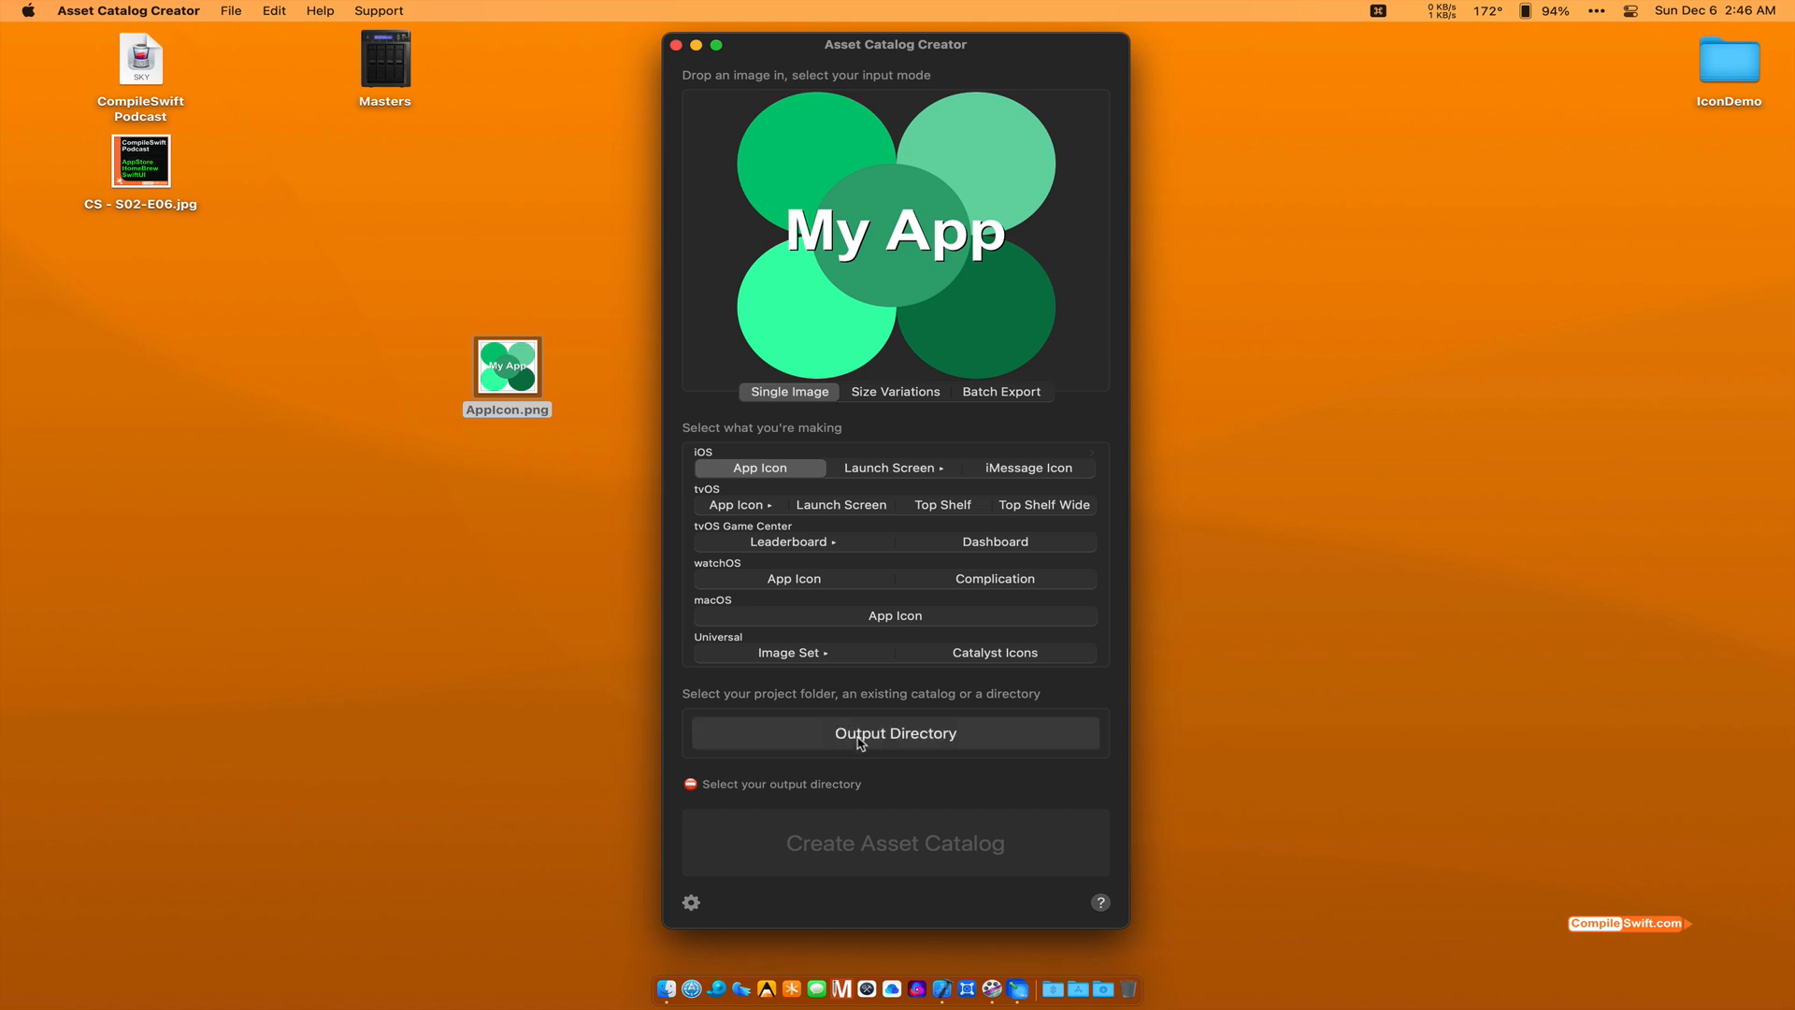
Step: Choose the Desktop as the output directory, raising the existing-catalogs choice
click(894, 733)
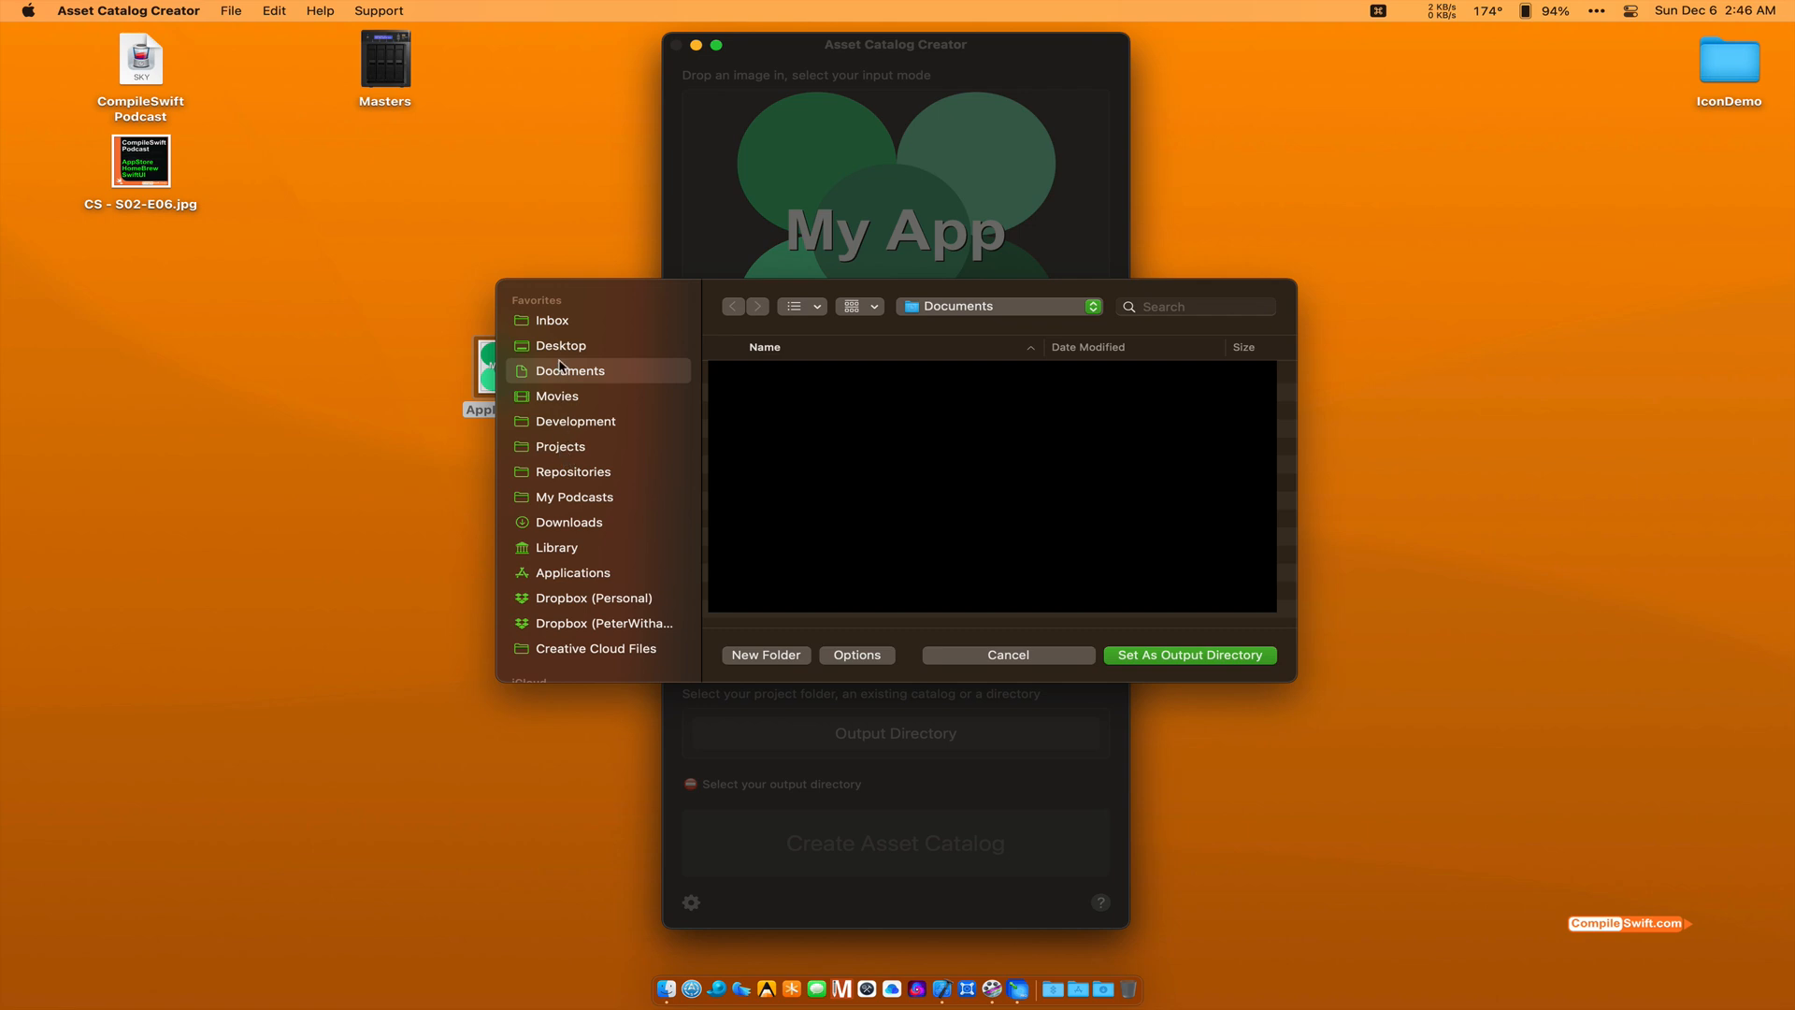
click(561, 344)
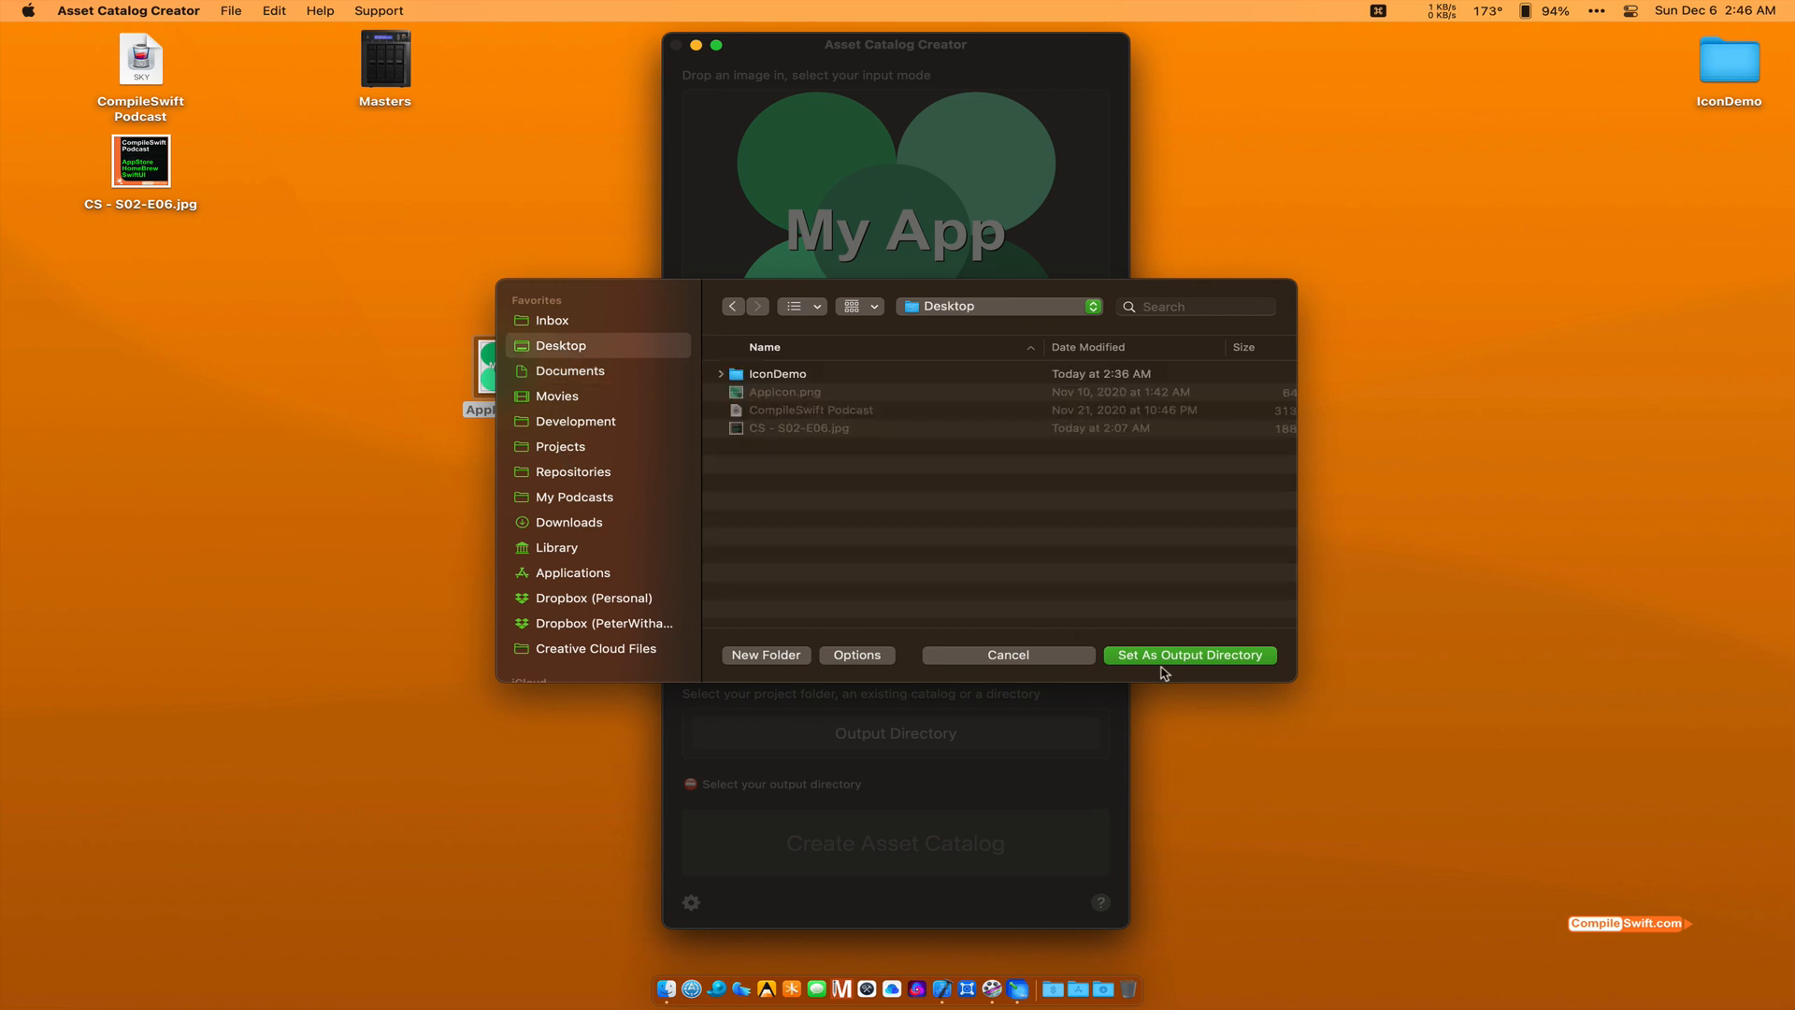
click(1189, 654)
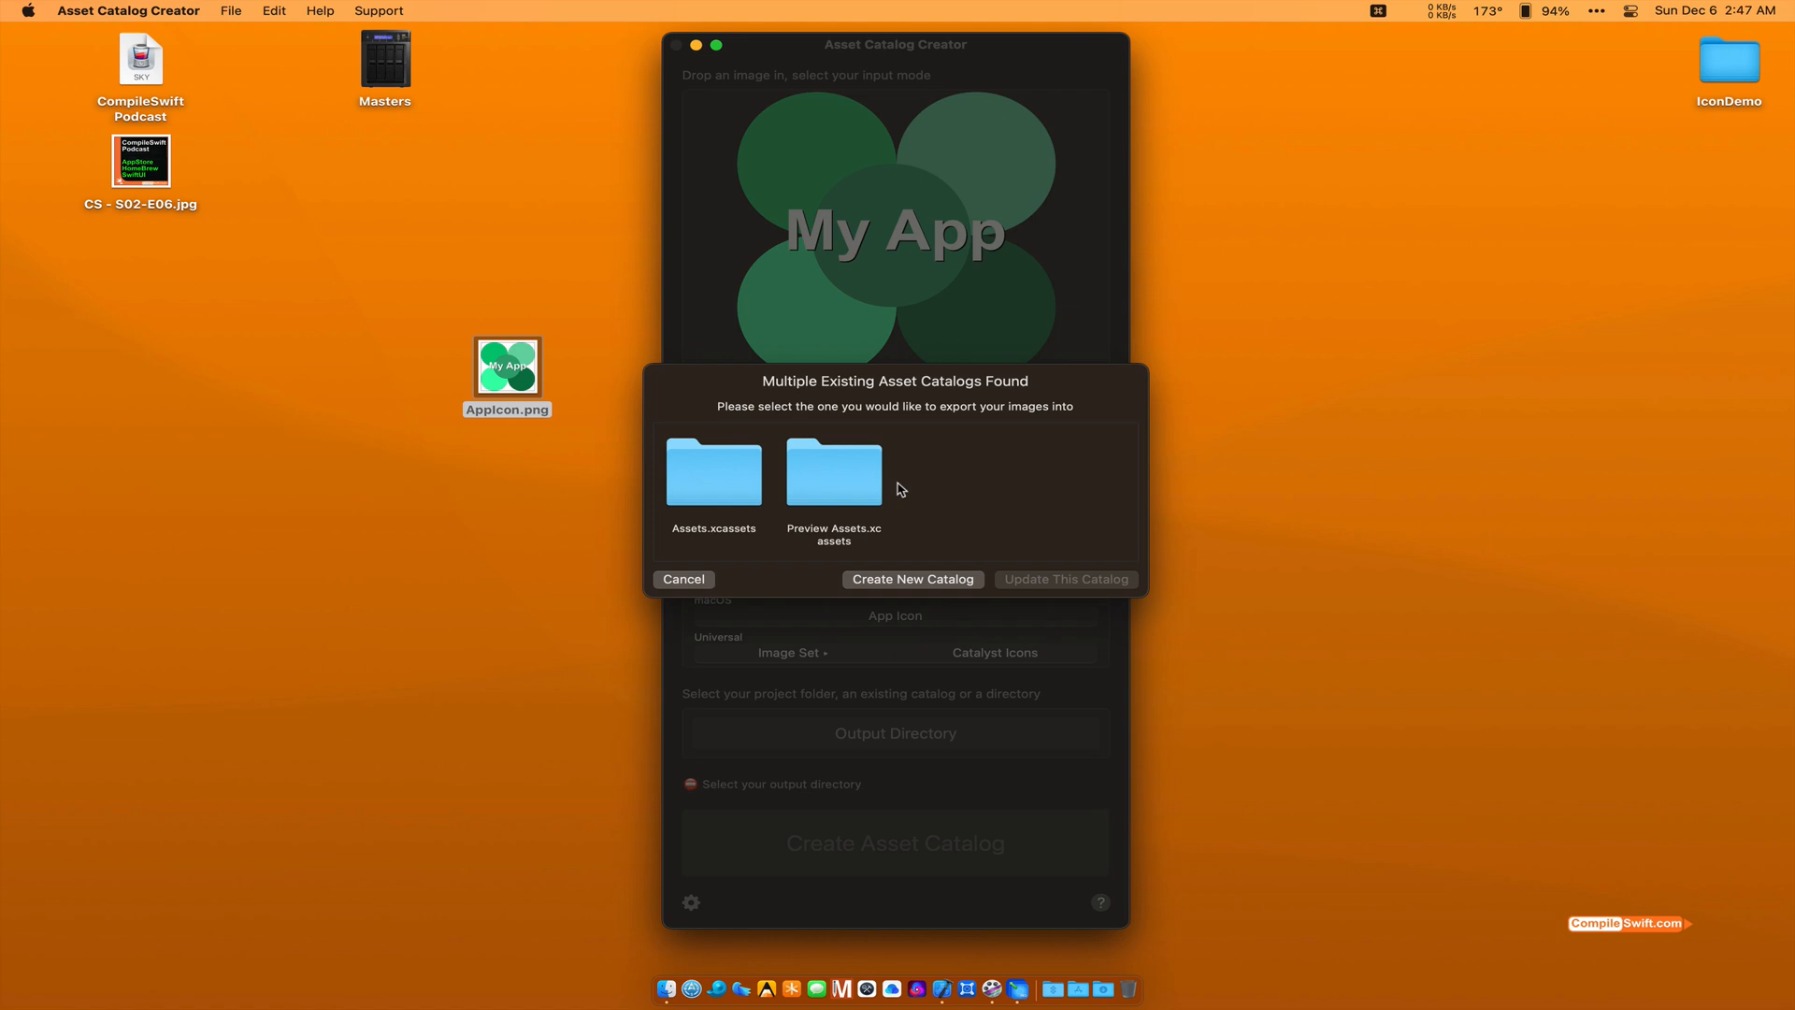
mouse_move(1560, 221)
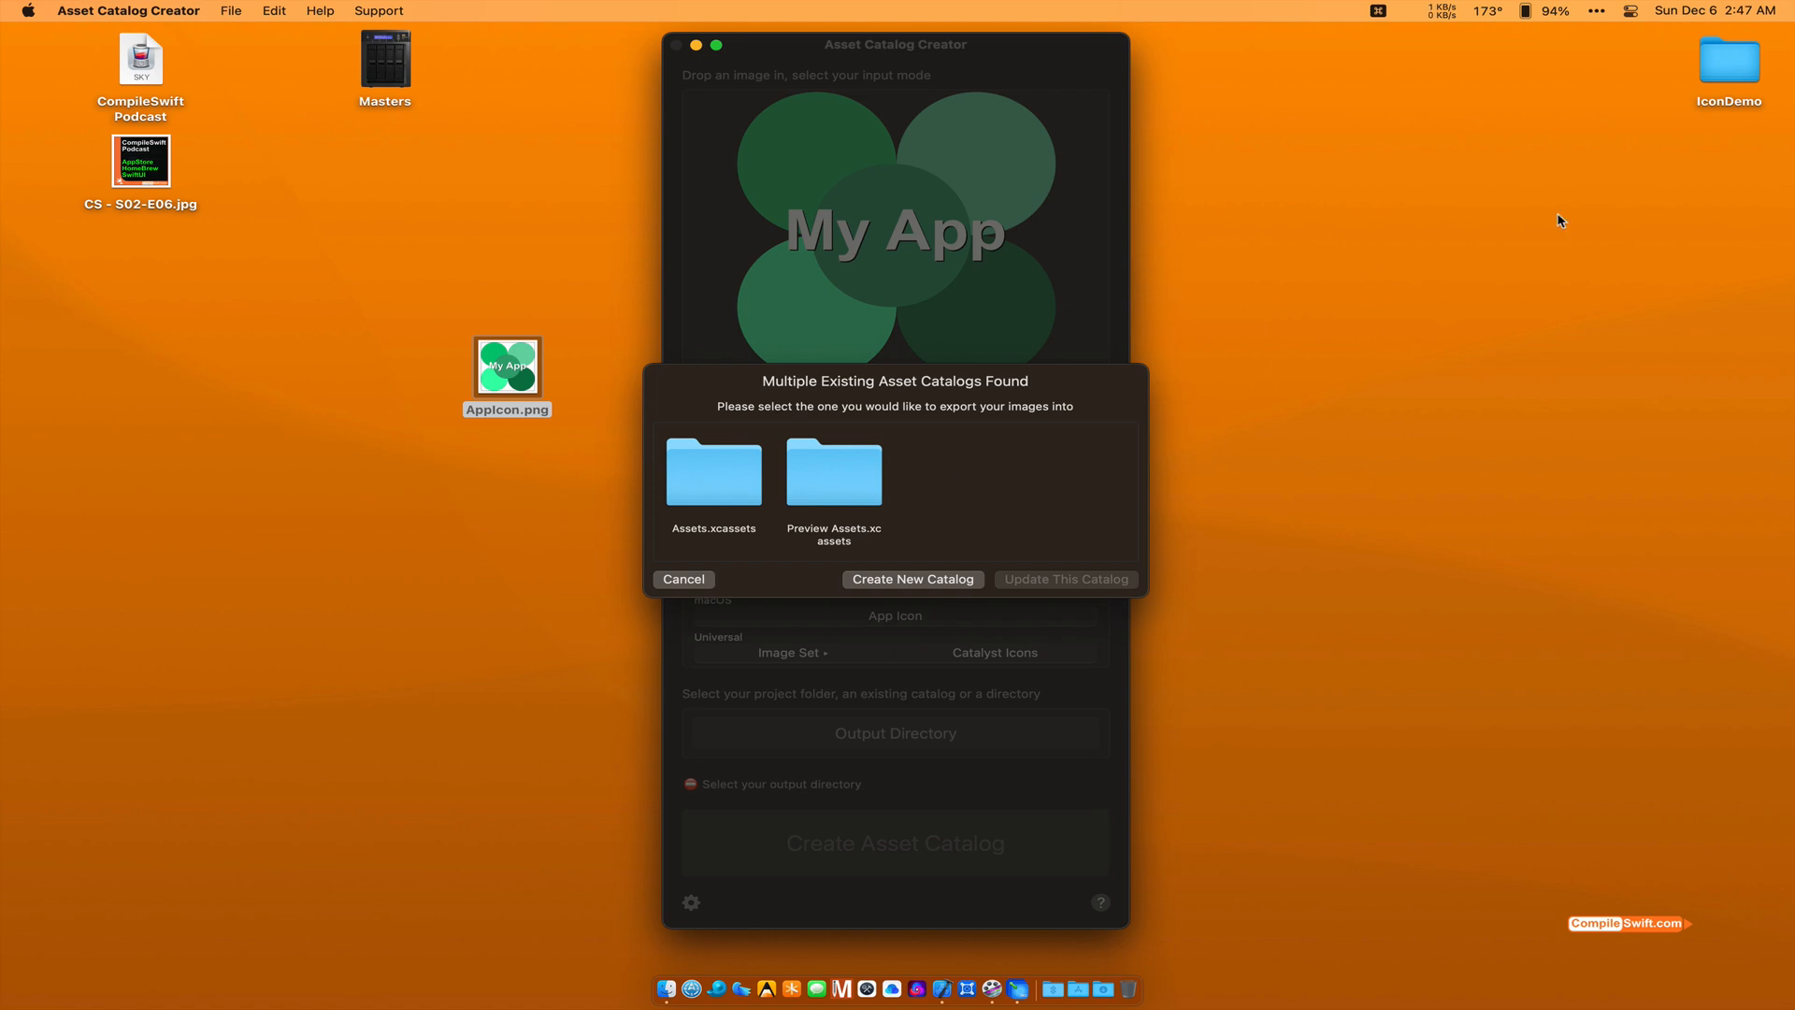
mouse_move(1726, 75)
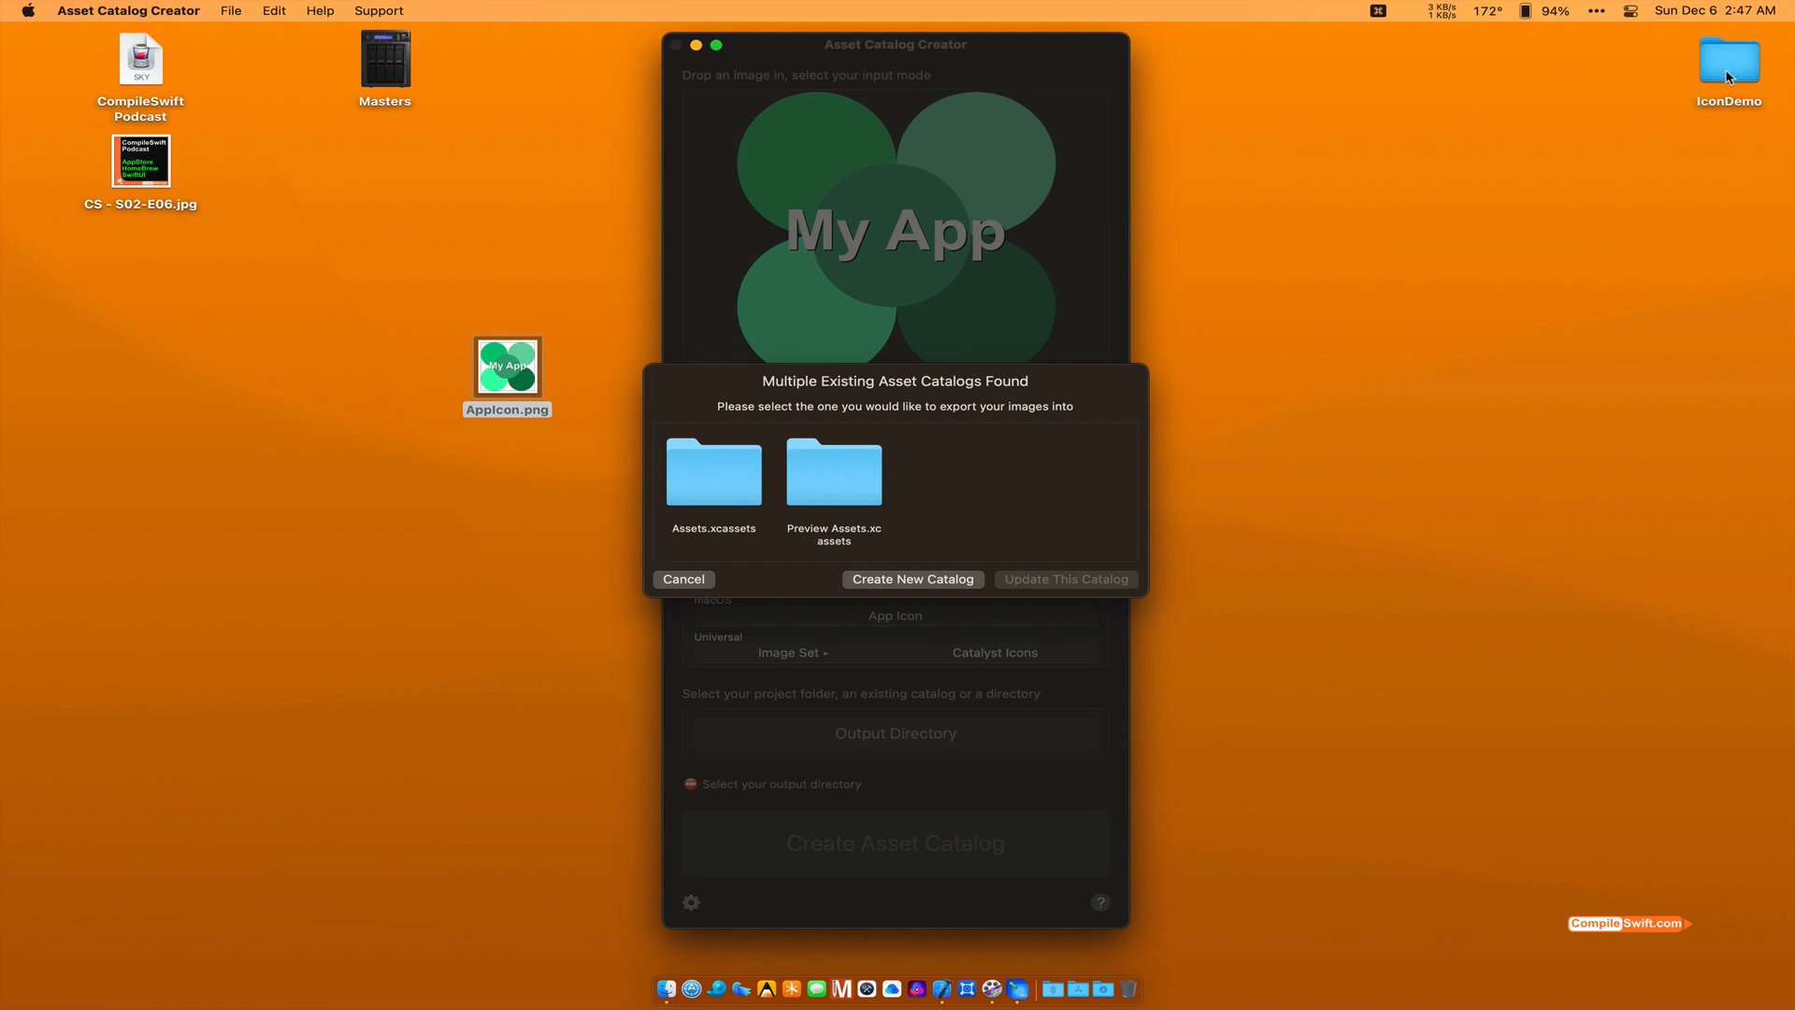
mouse_move(903, 558)
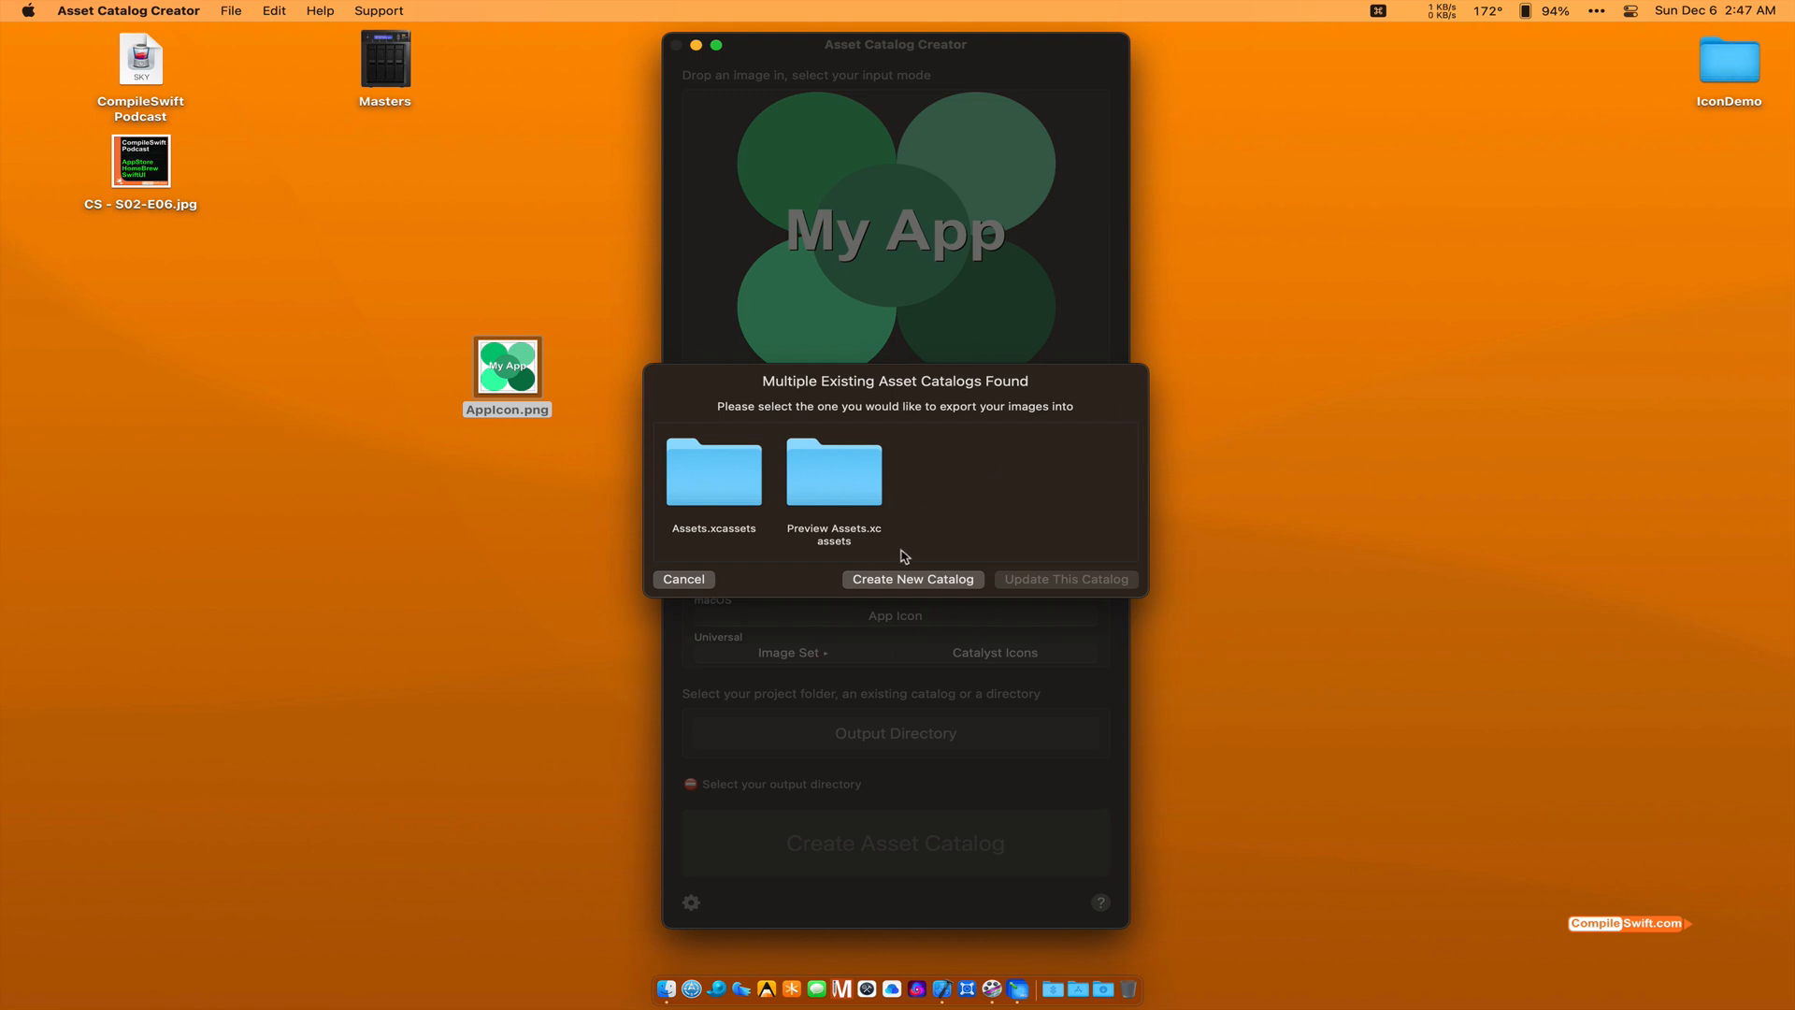
mouse_move(913, 584)
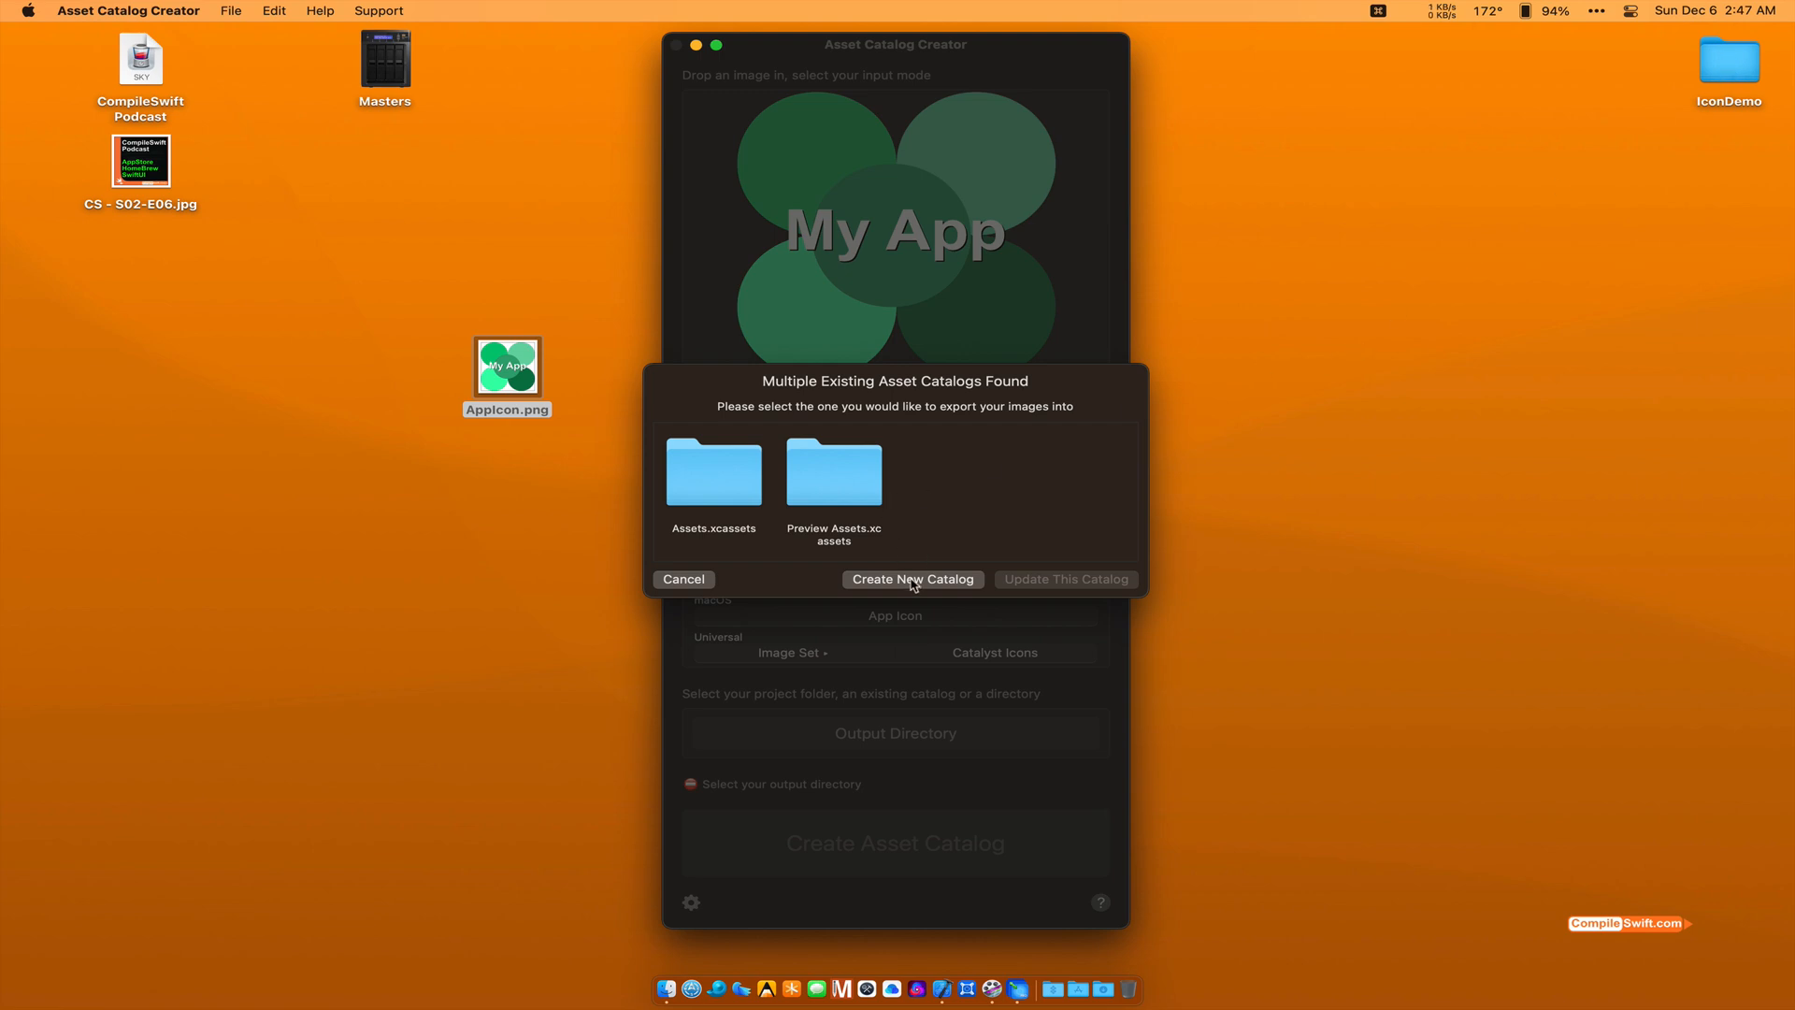
Step: Choose Create New Catalog rather than exporting into either existing catalog
click(911, 578)
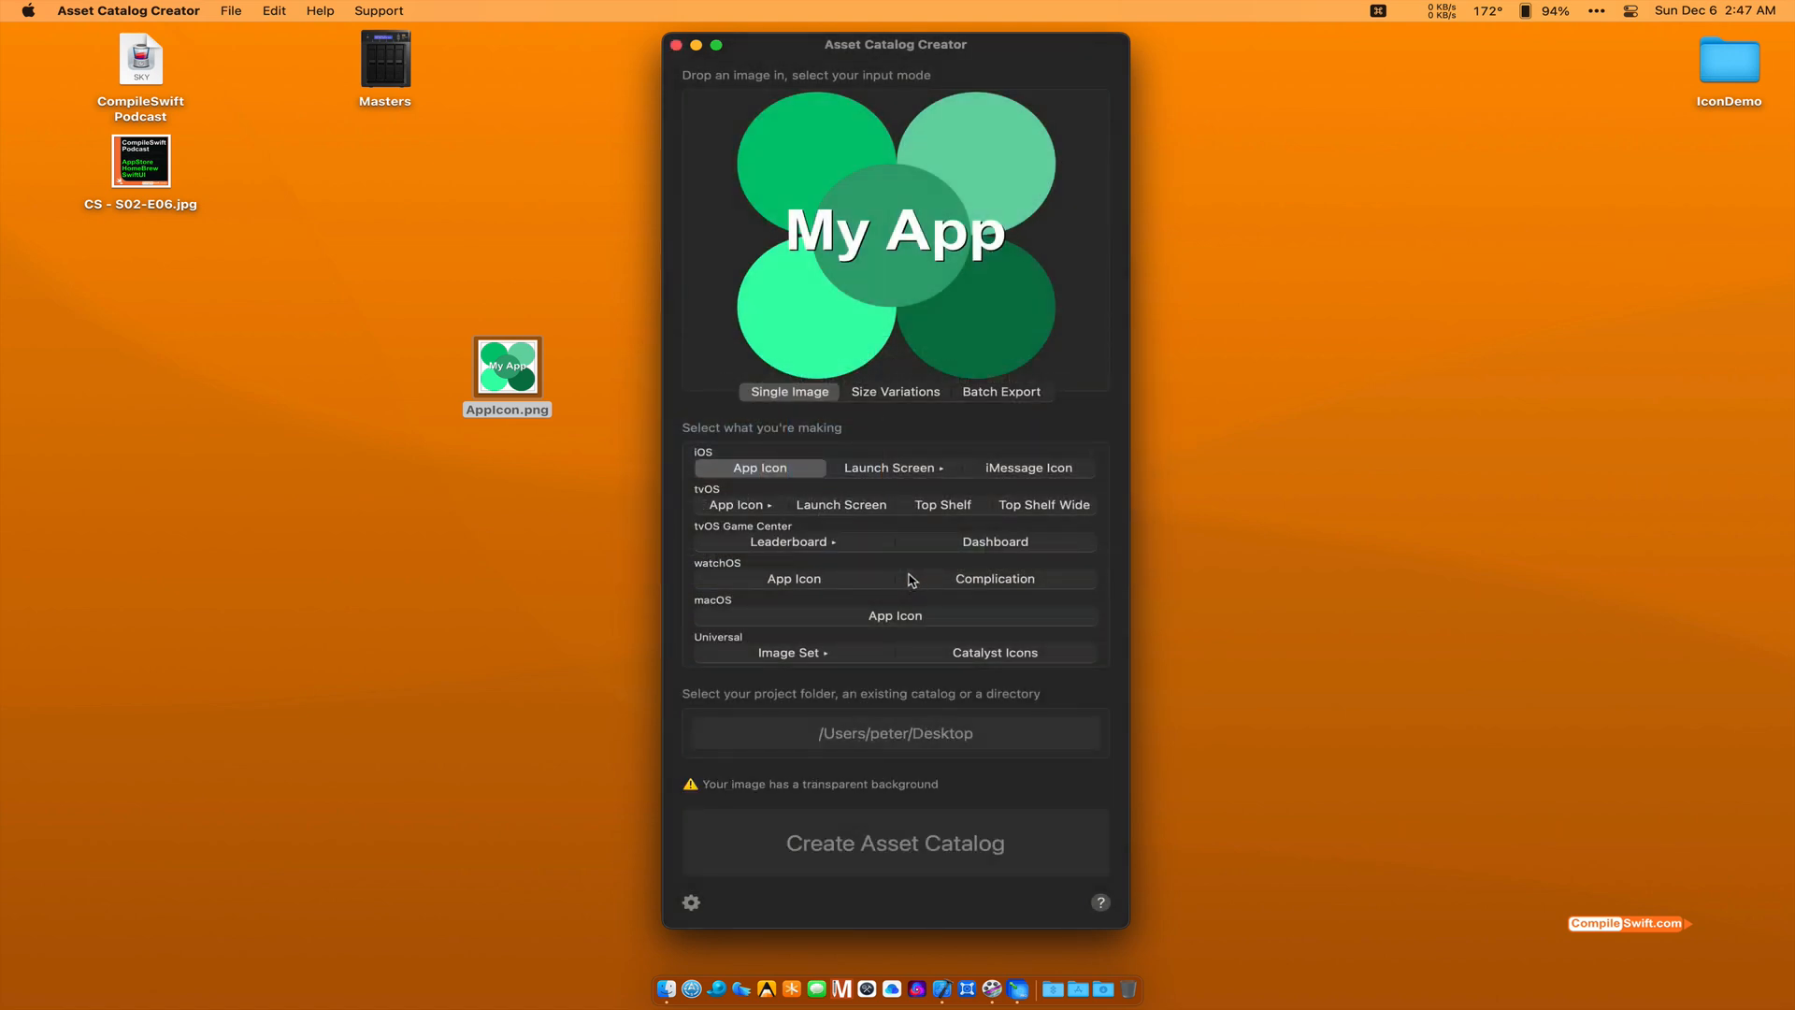
mouse_move(878, 853)
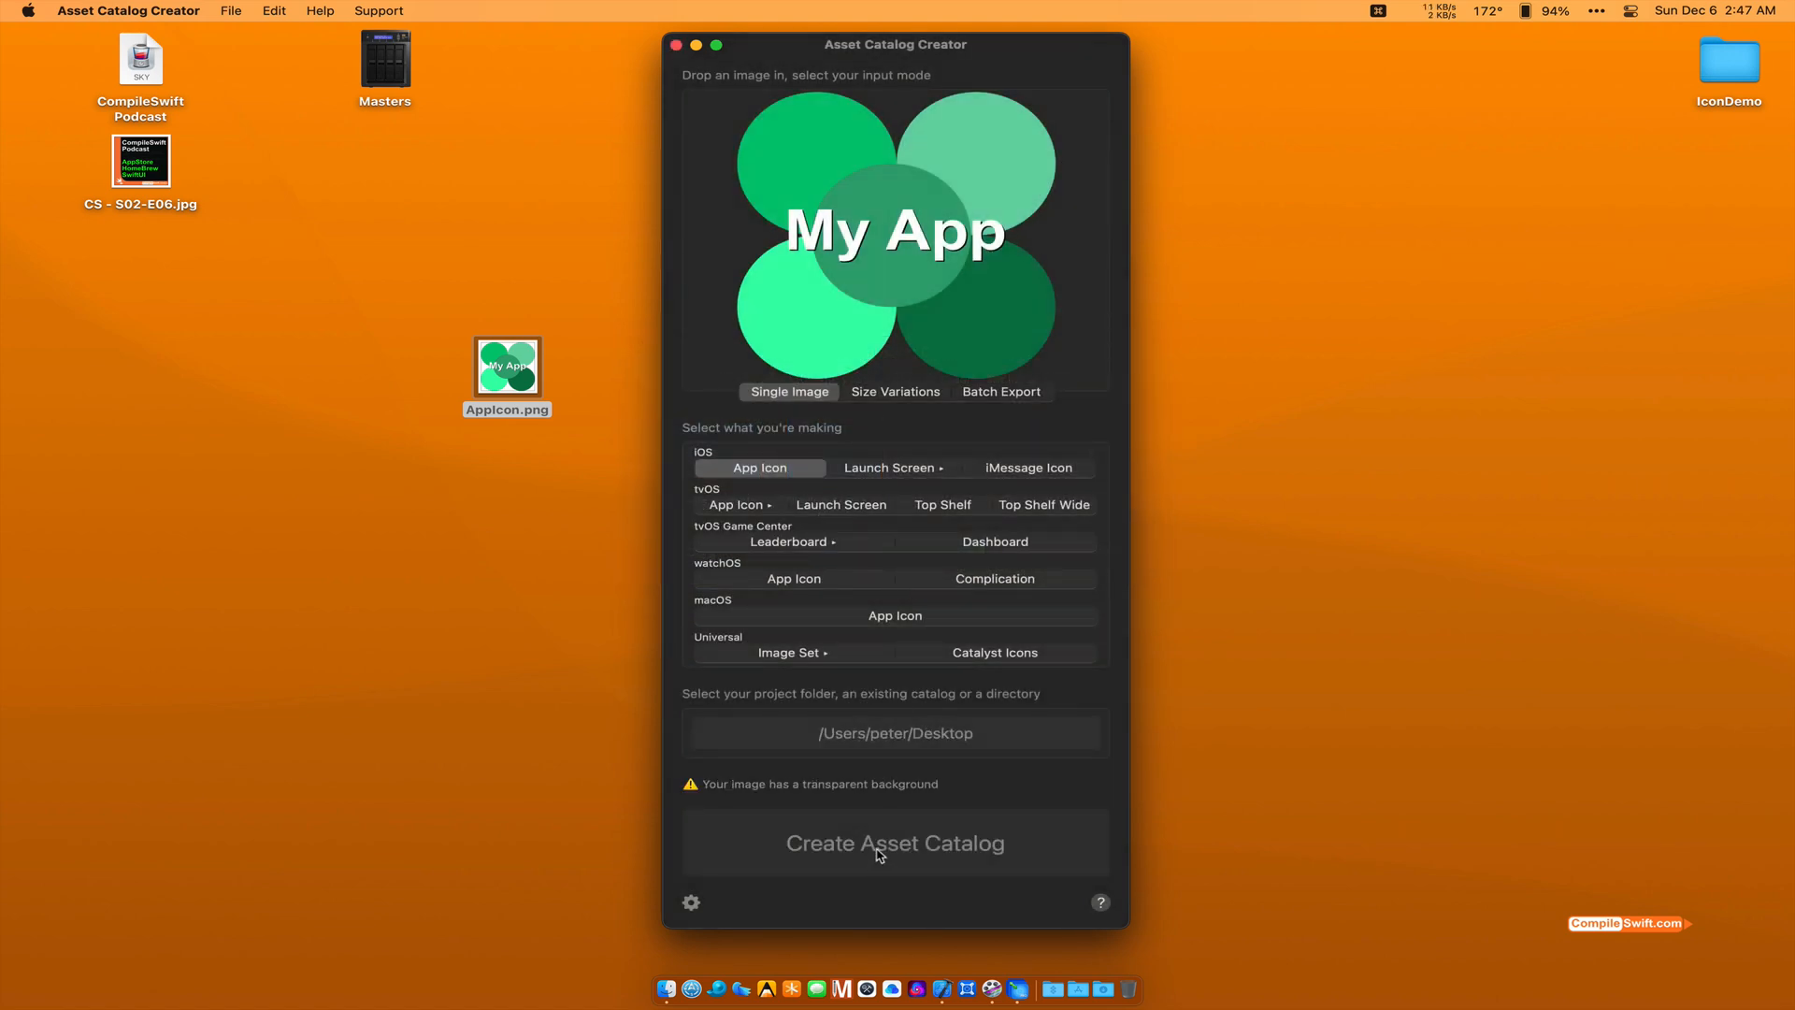
mouse_move(875, 853)
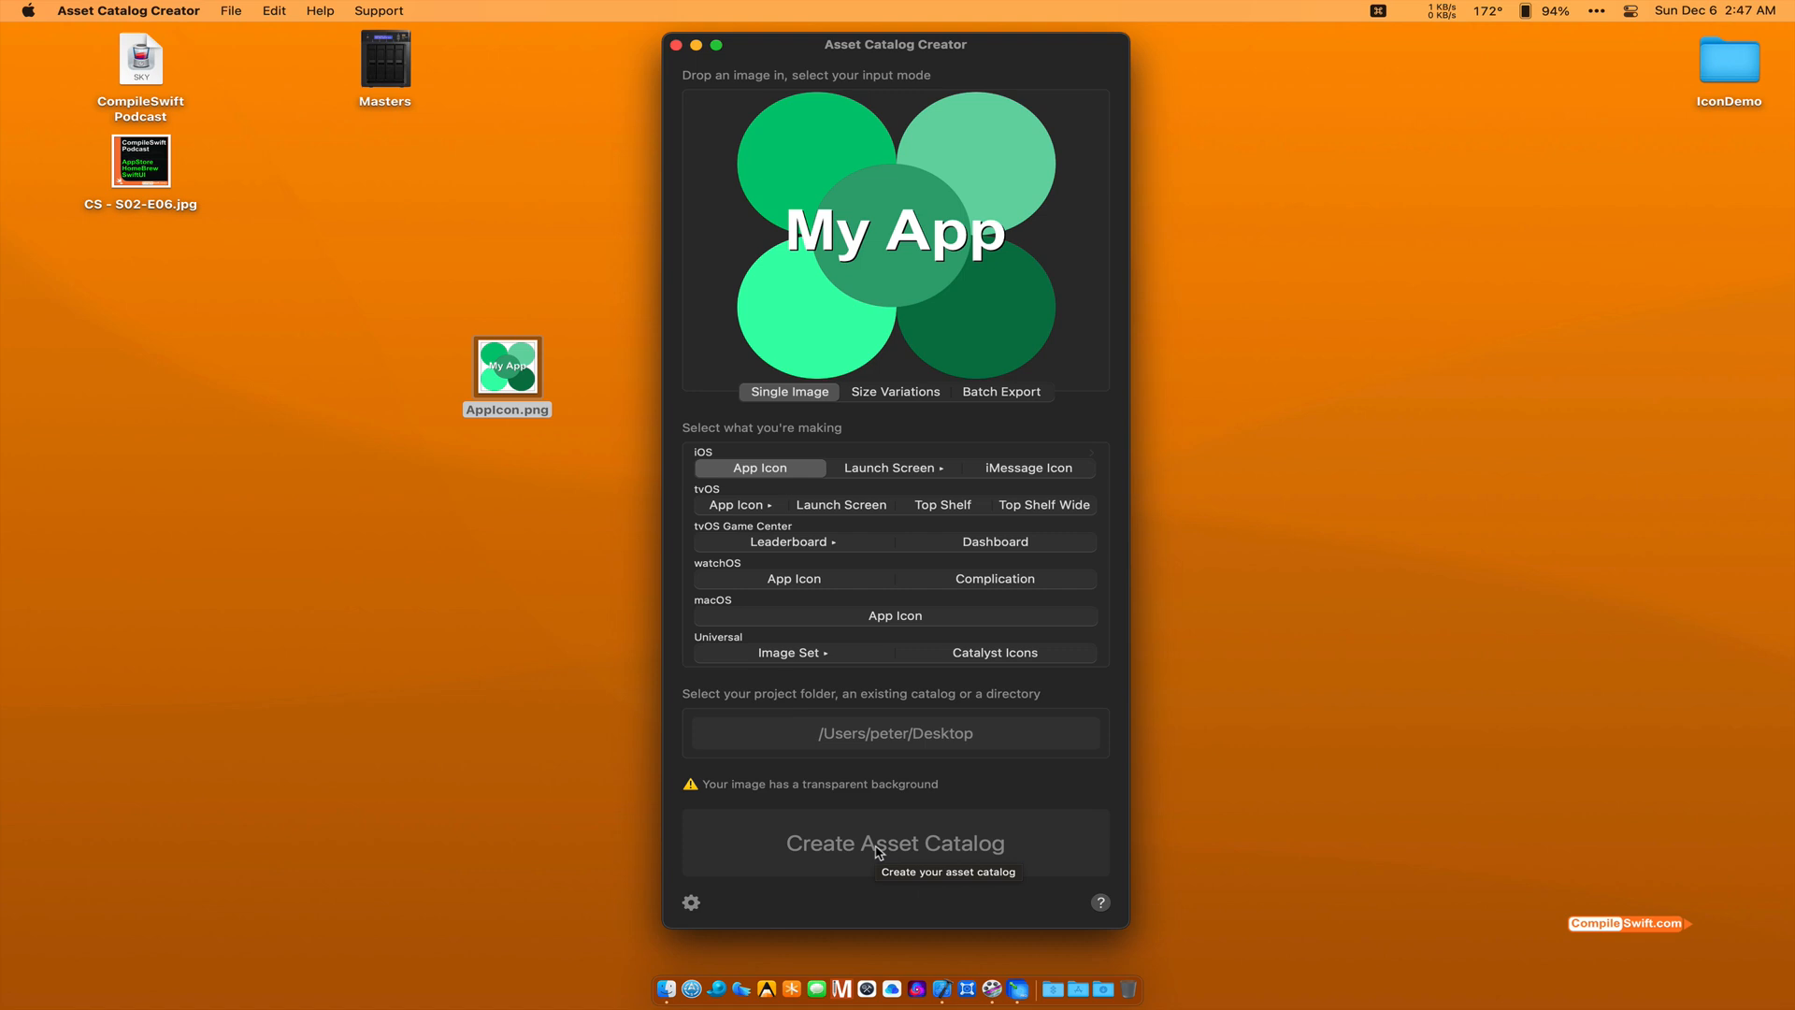
mouse_move(924, 789)
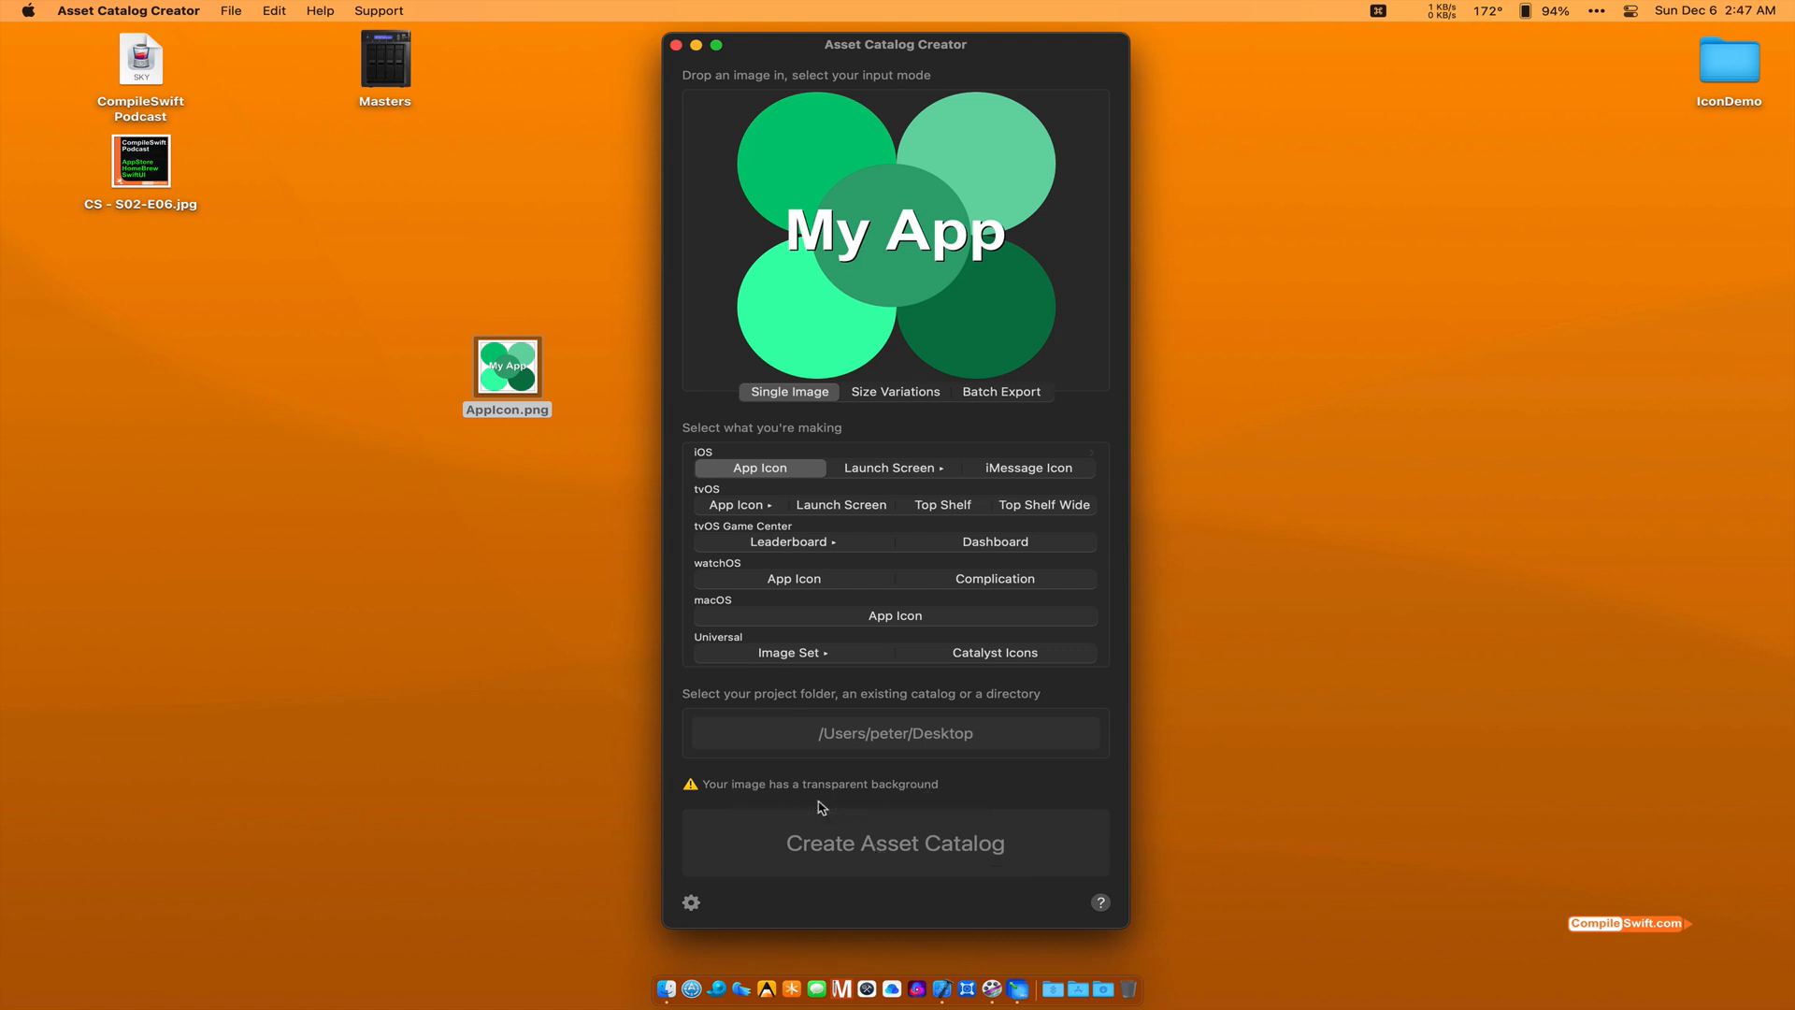
mouse_move(894, 851)
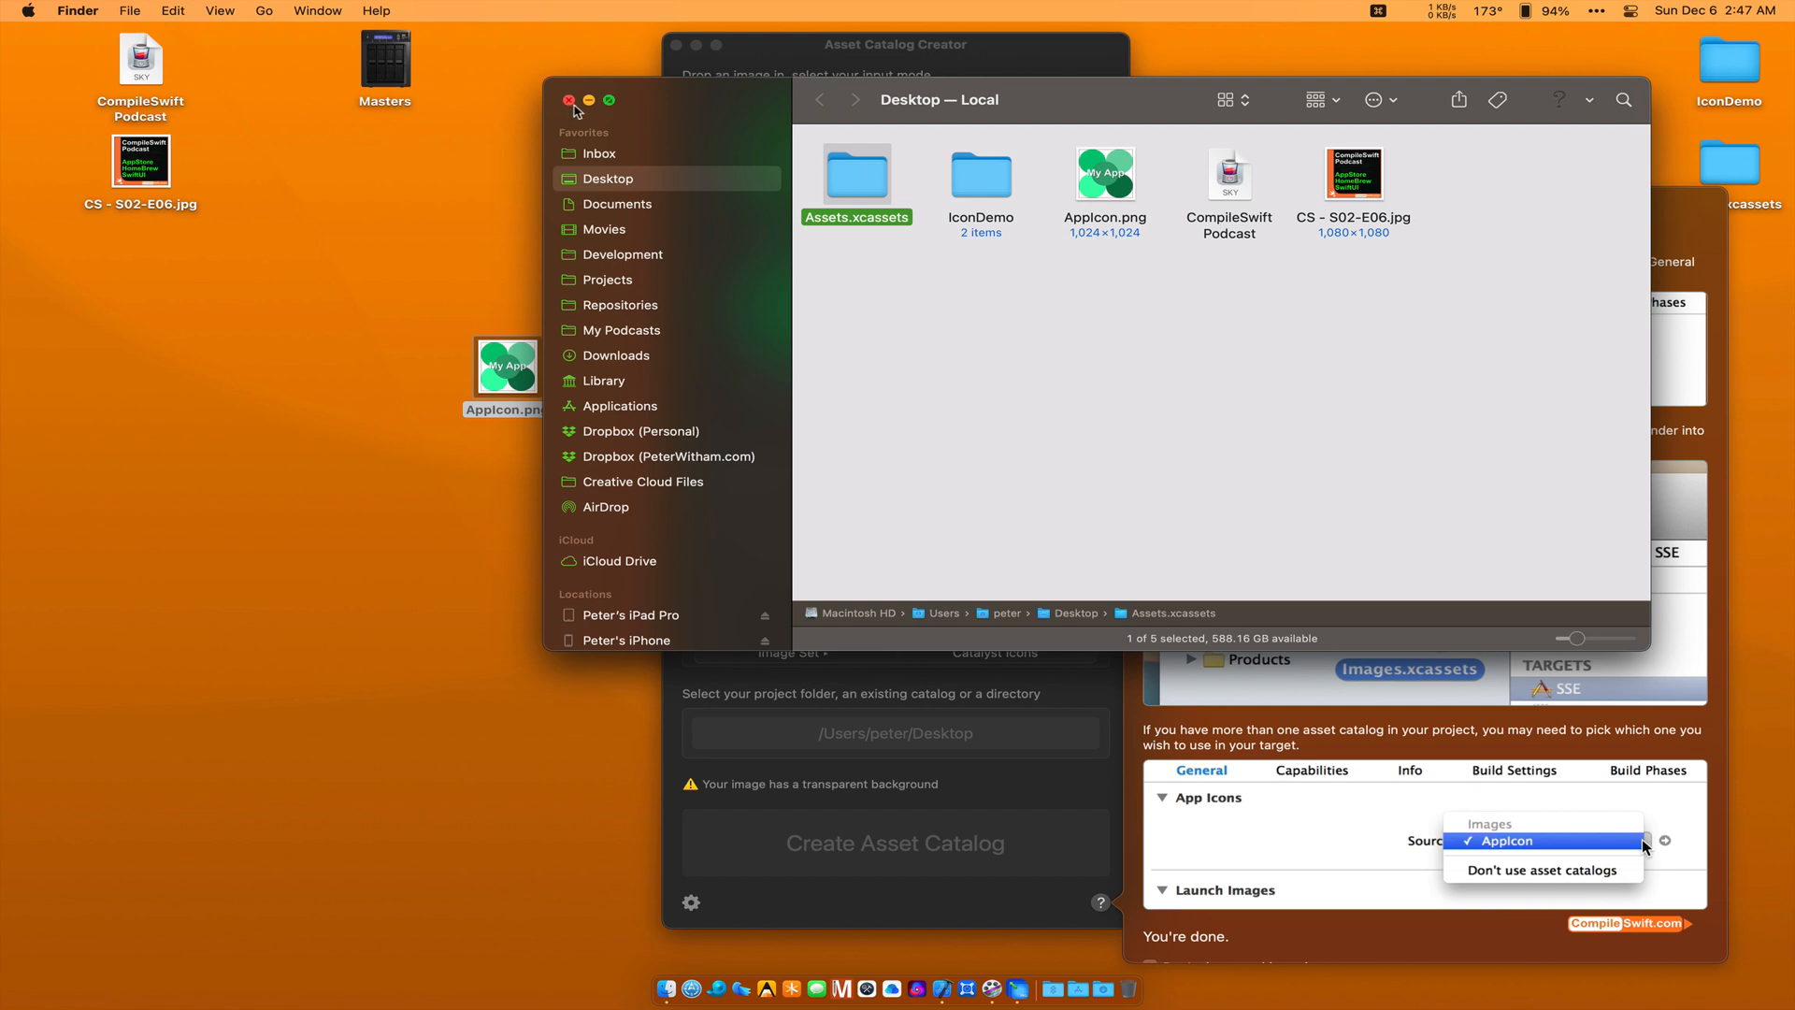
Step: Create Assets.xcassets on the Desktop, then close the revealed Finder window and how-to guide
click(574, 101)
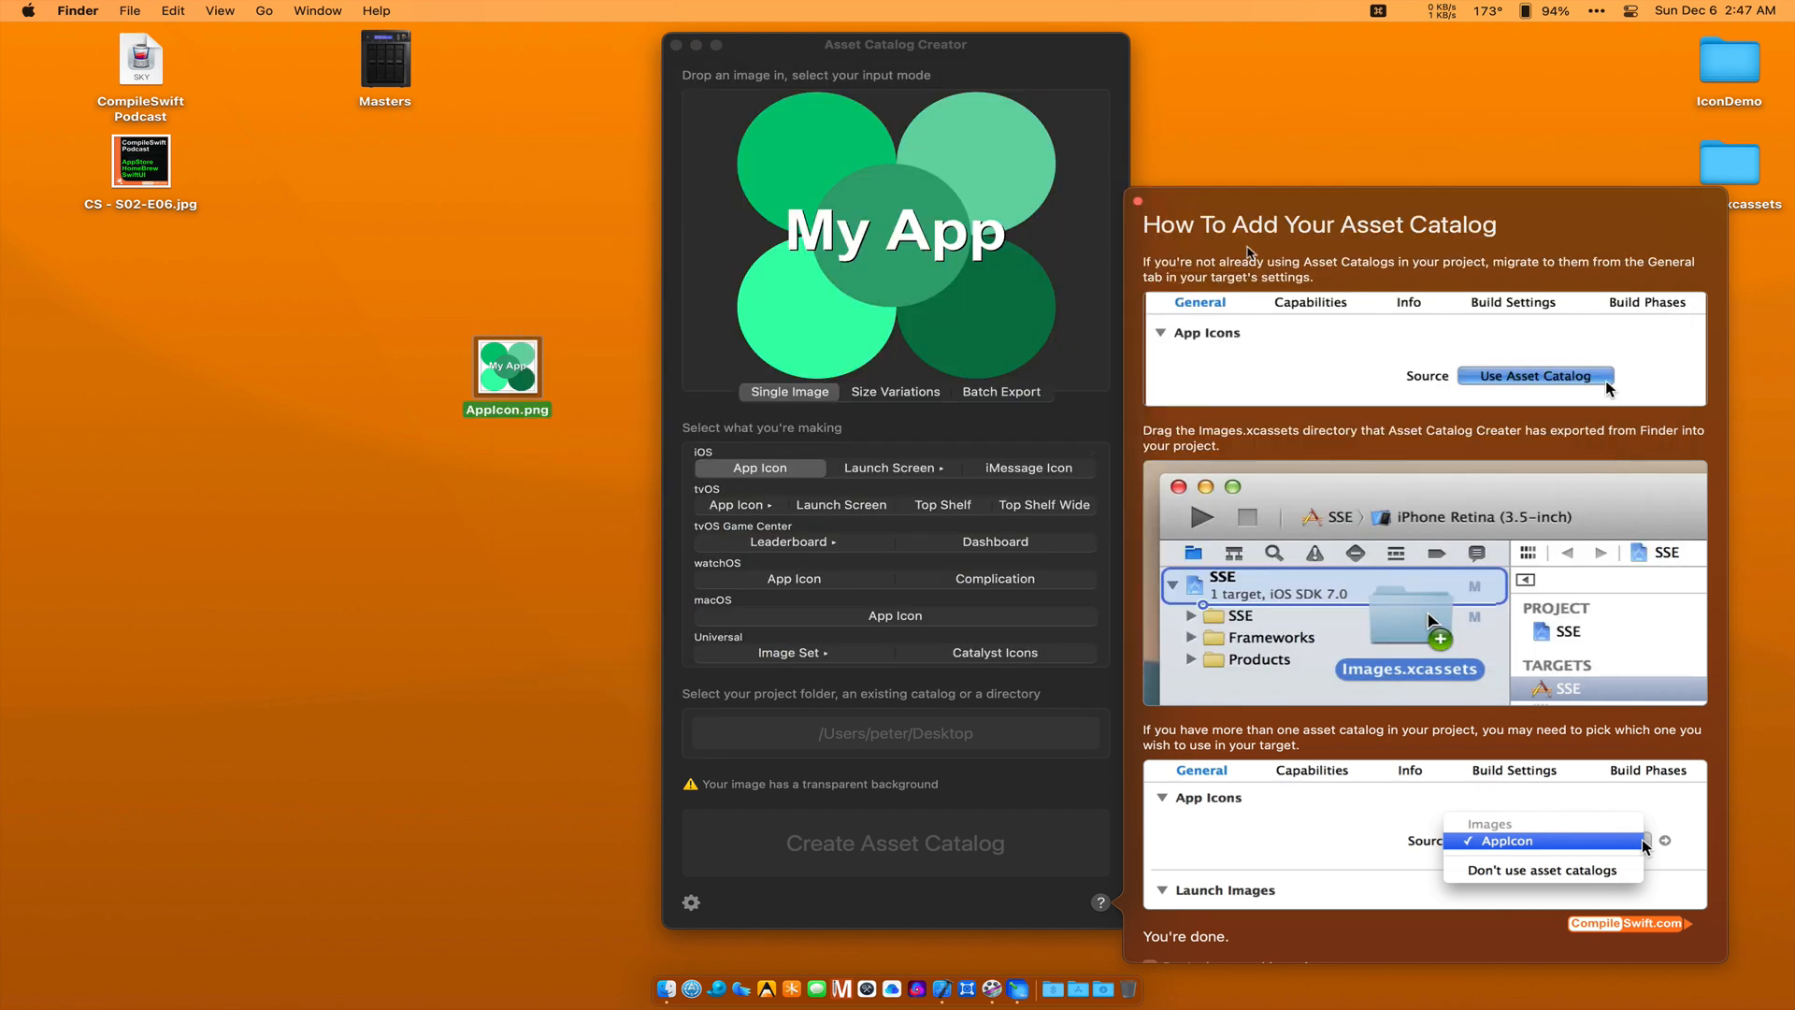
mouse_move(1294, 410)
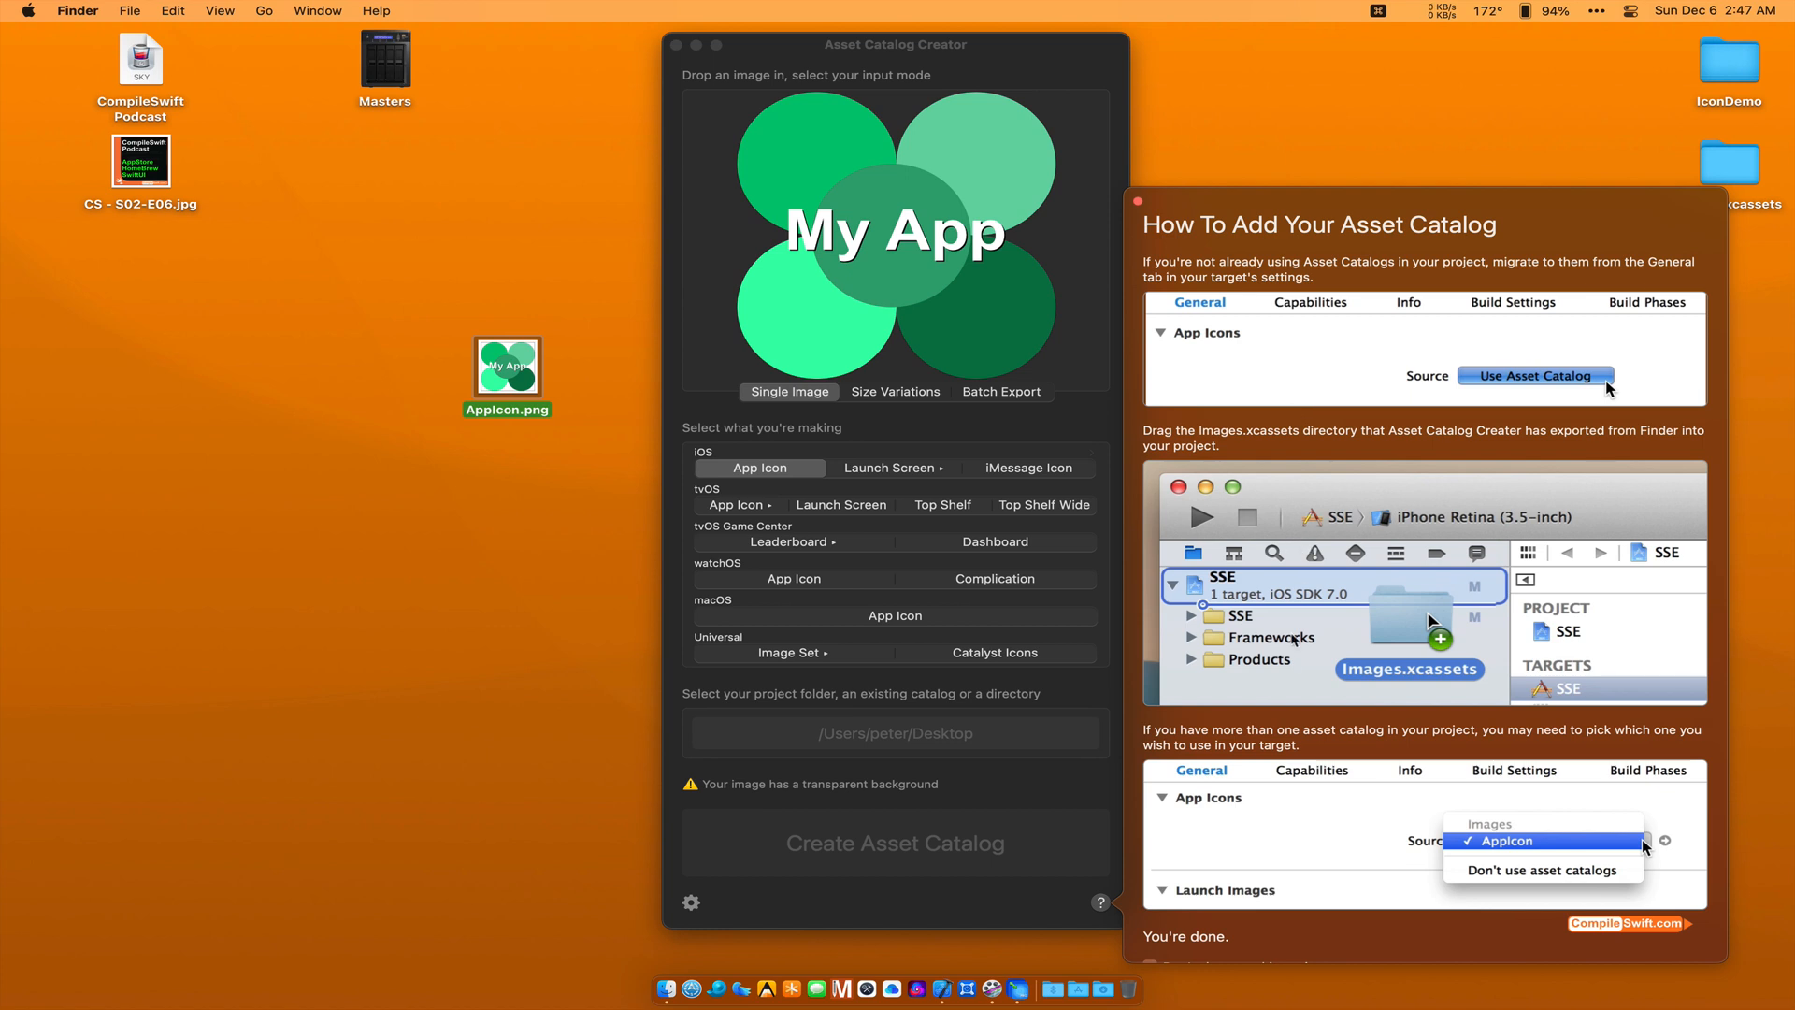
mouse_move(1272, 365)
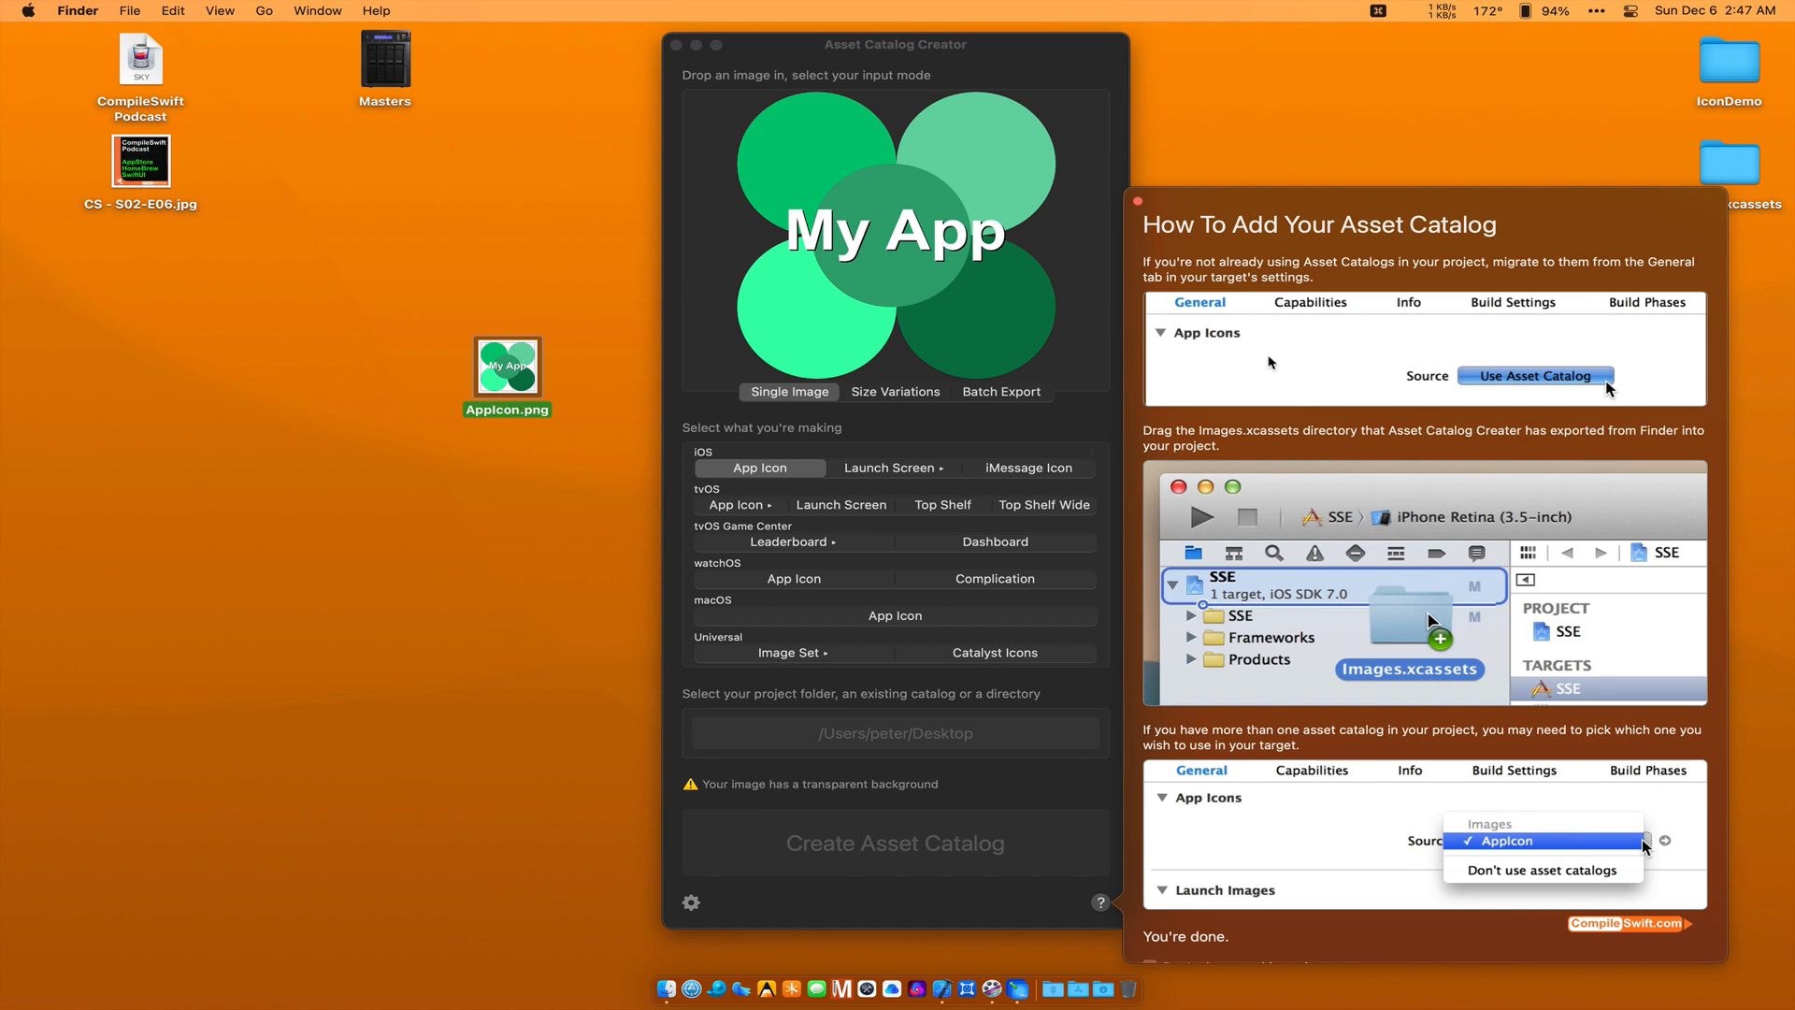
mouse_move(1279, 677)
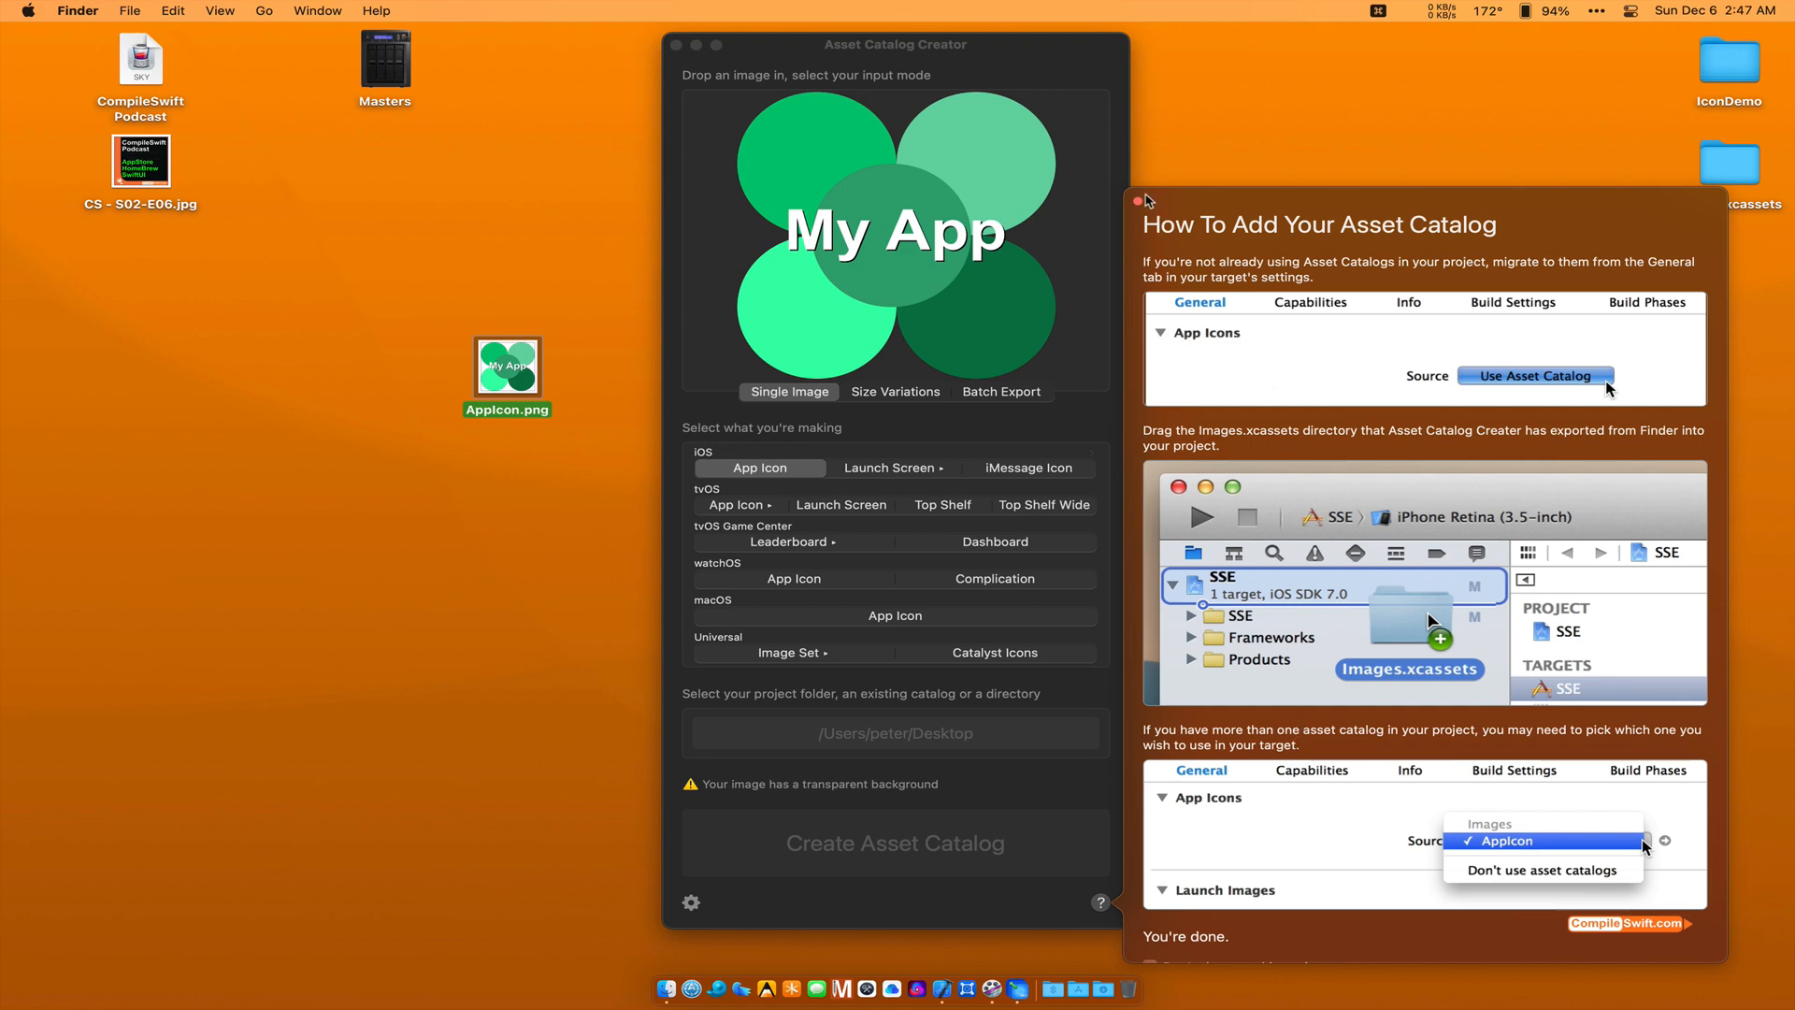
click(1137, 202)
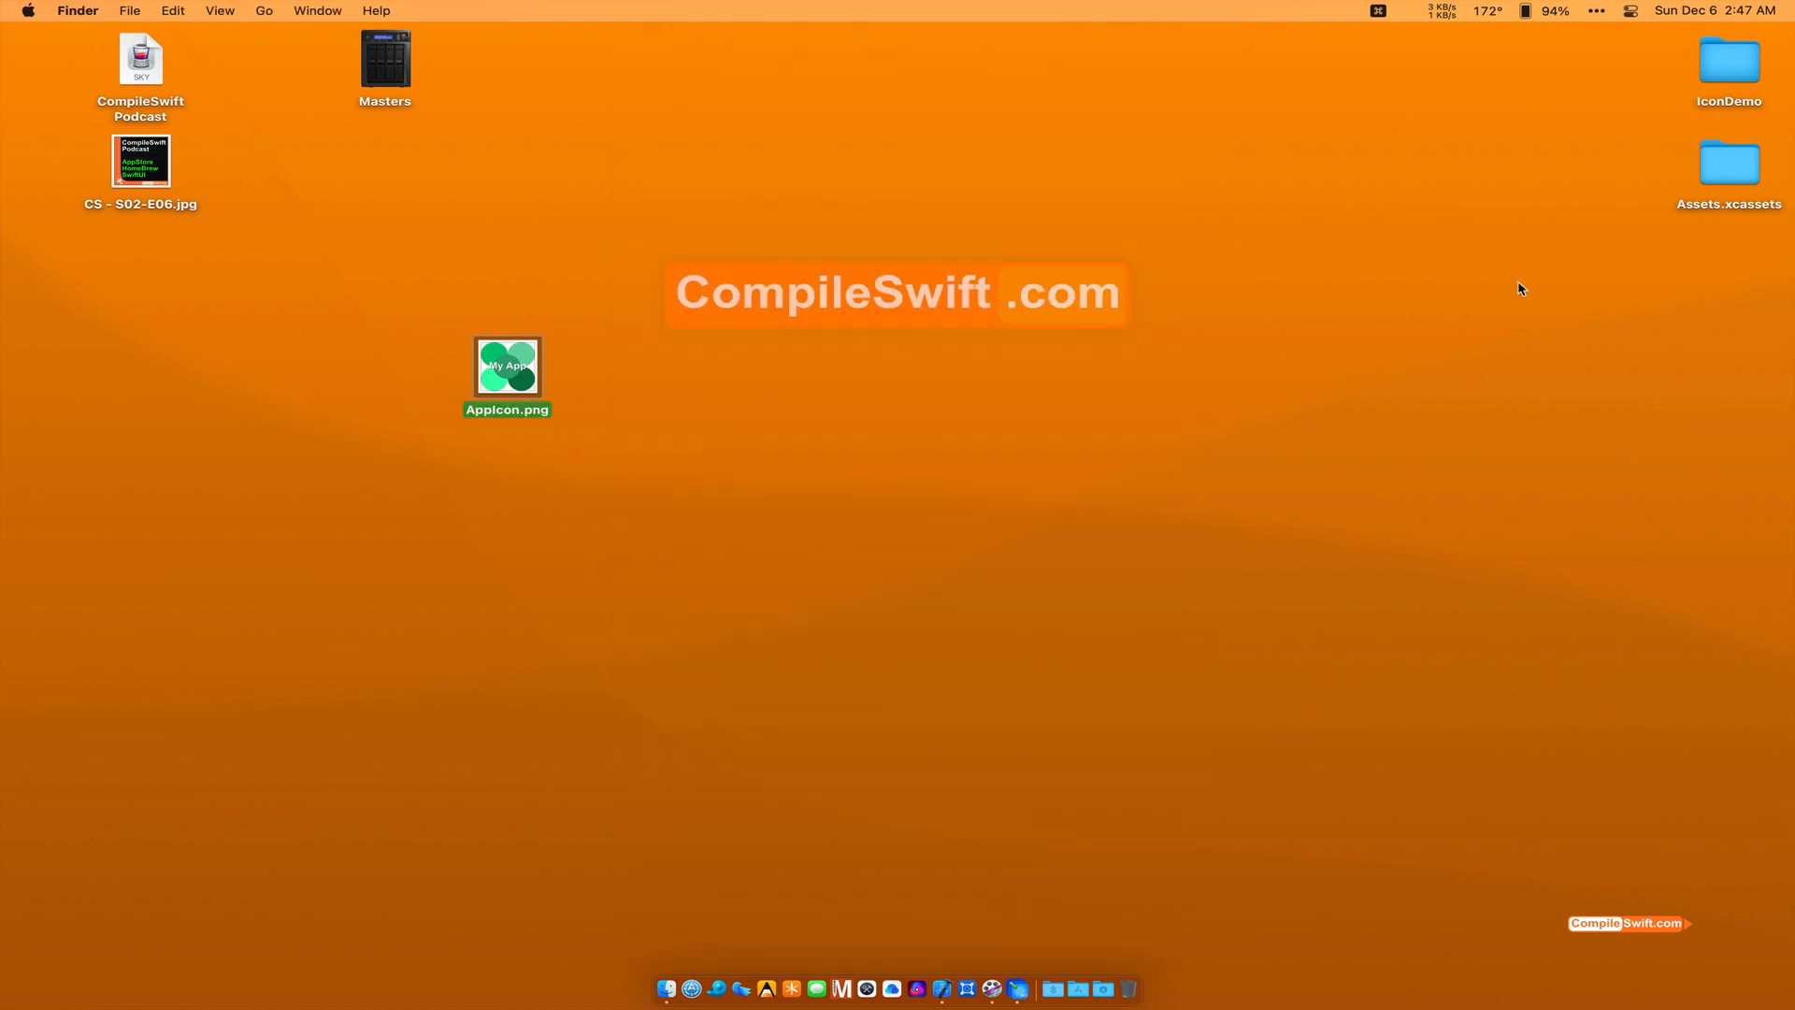
Step: Browse the new Assets.xcassets into AppIcon.appiconset to see the 23 generated icon files
double_click(1730, 166)
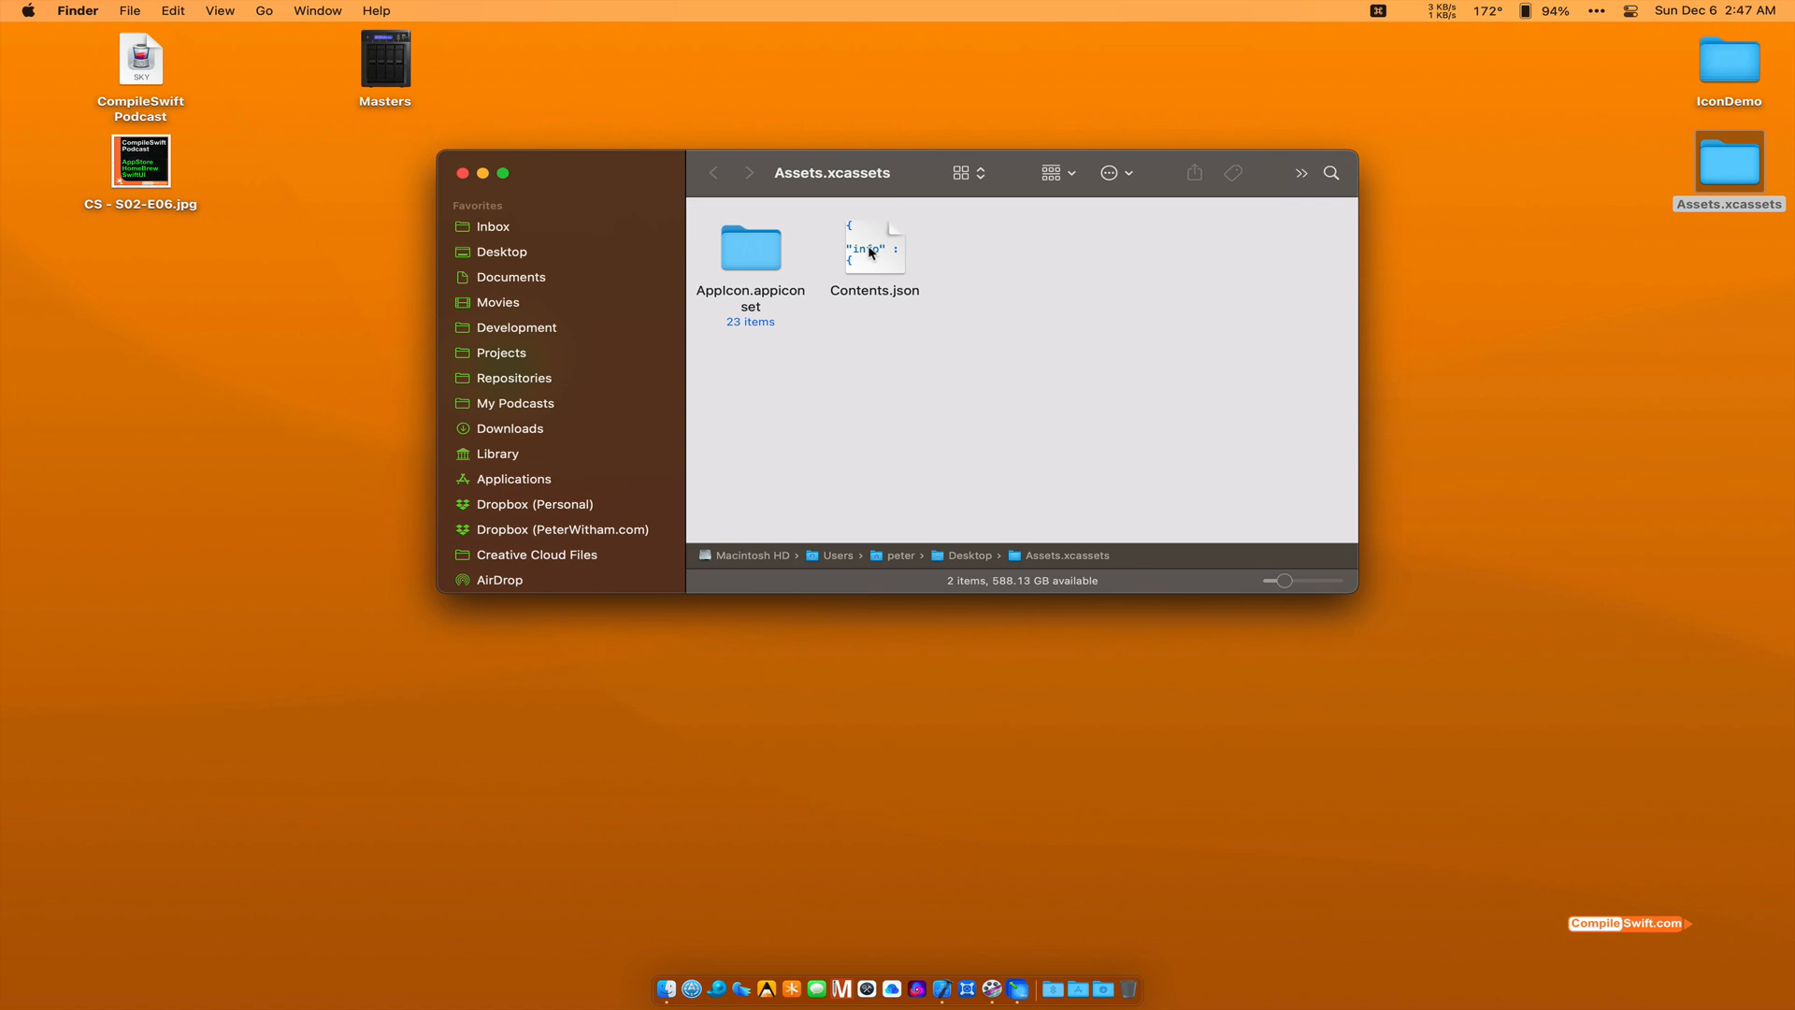
mouse_move(758, 260)
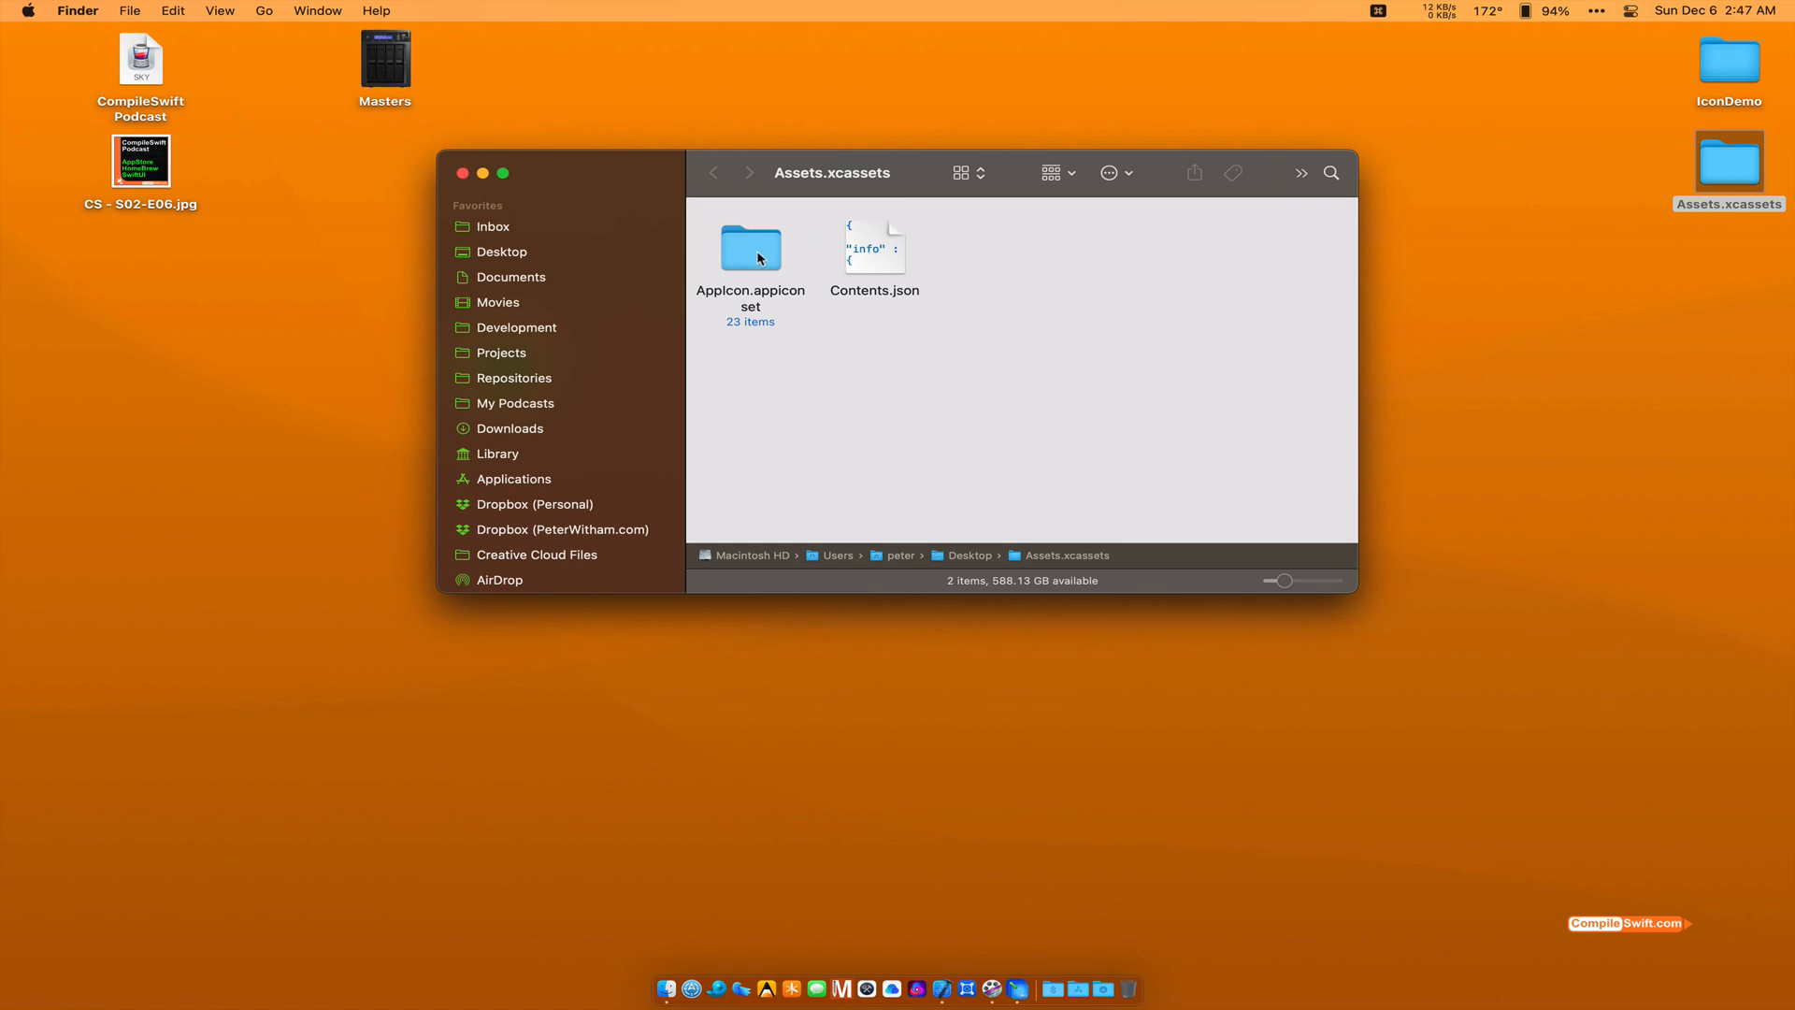
double_click(750, 248)
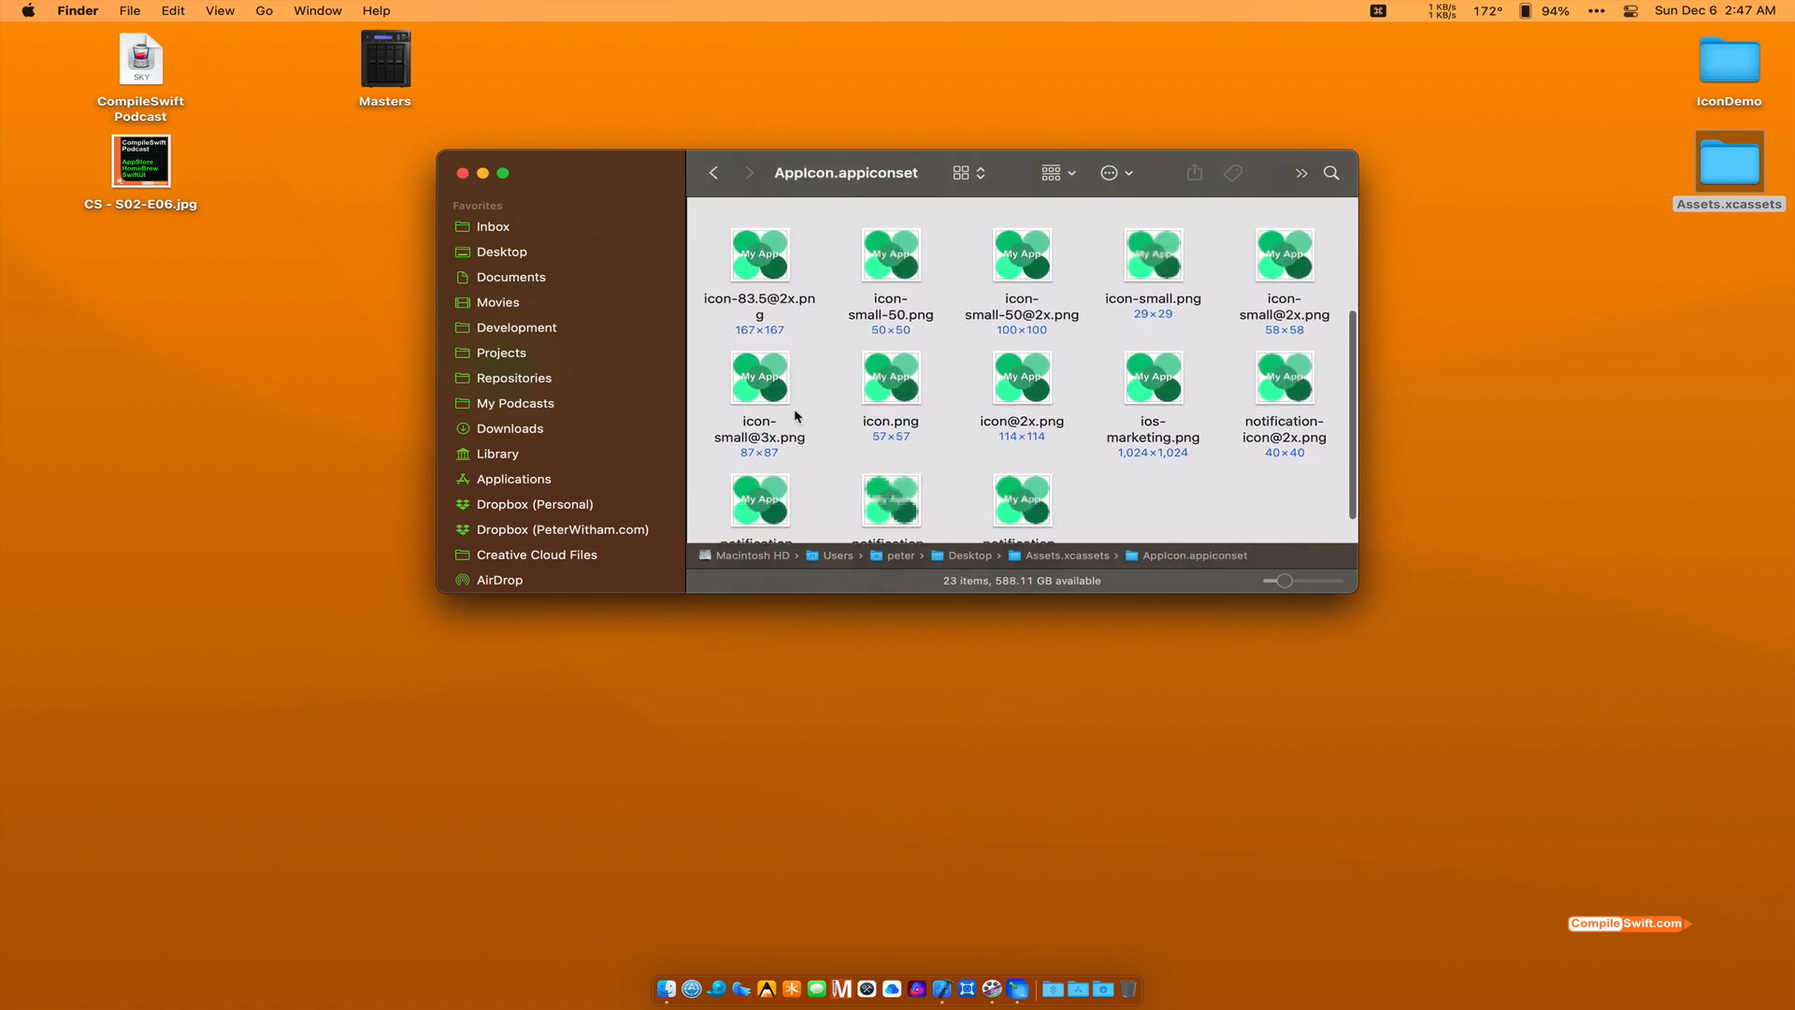
scroll(up, 3)
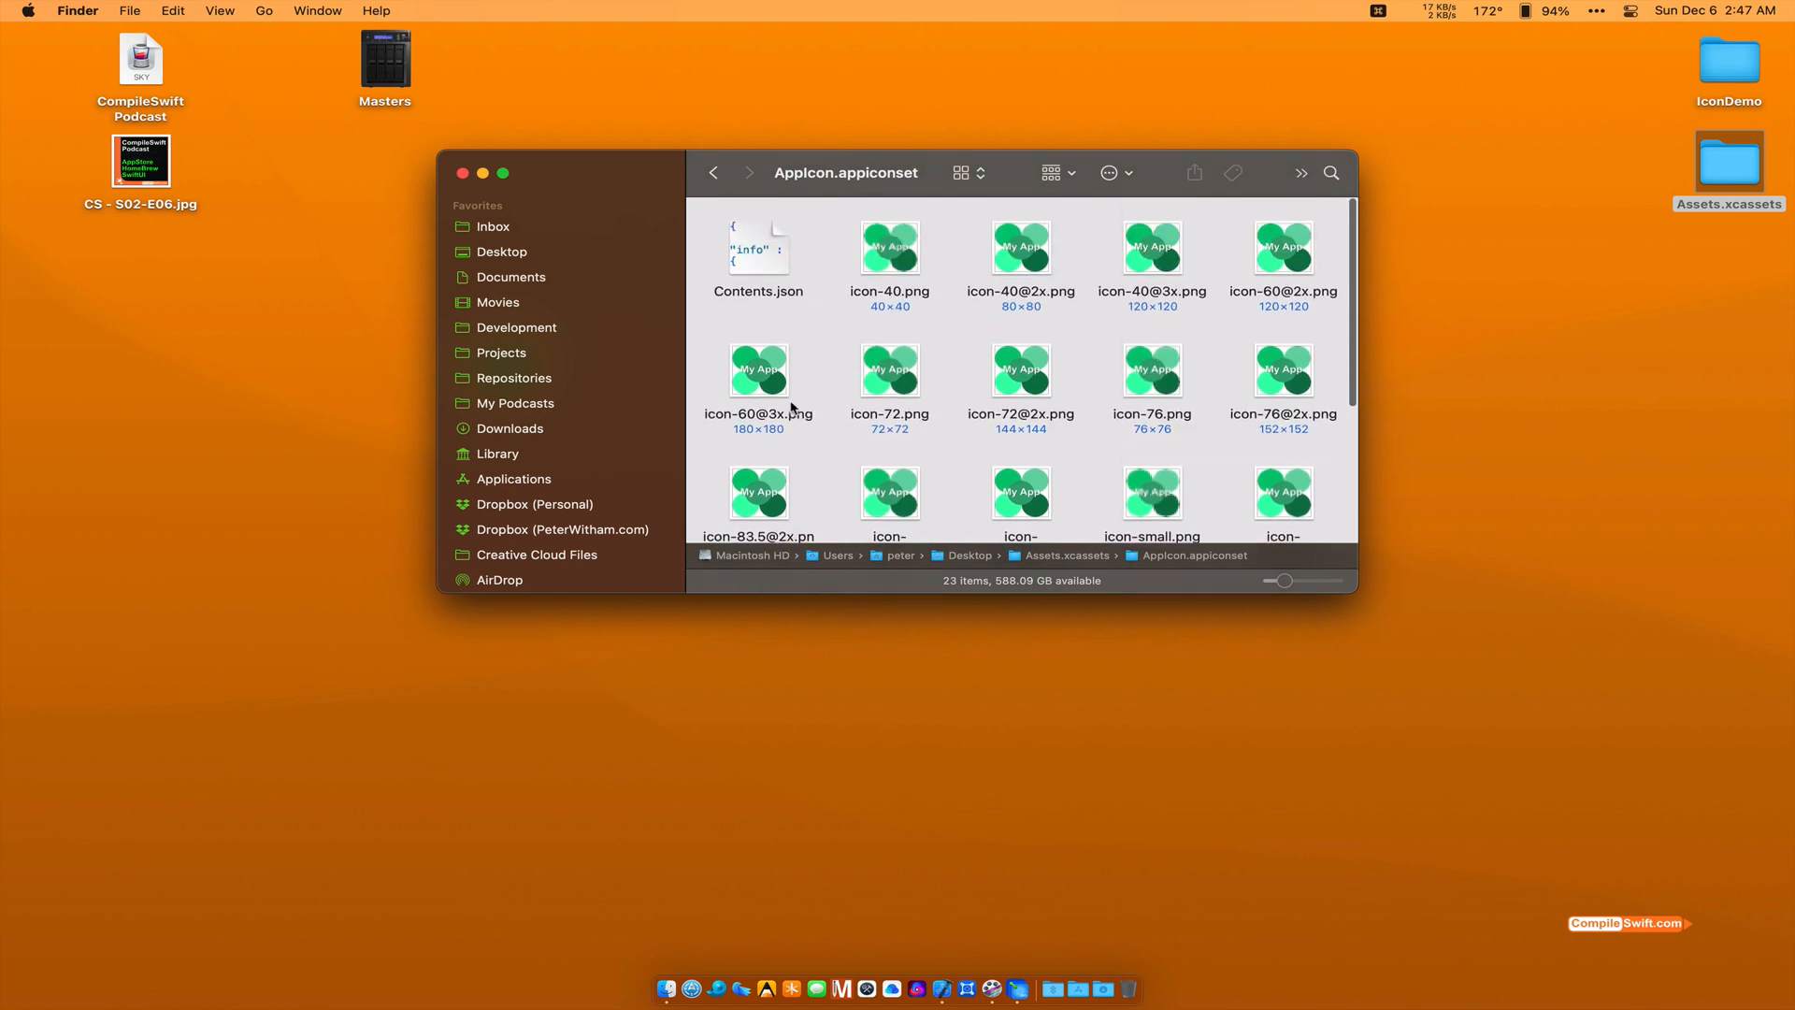
click(462, 172)
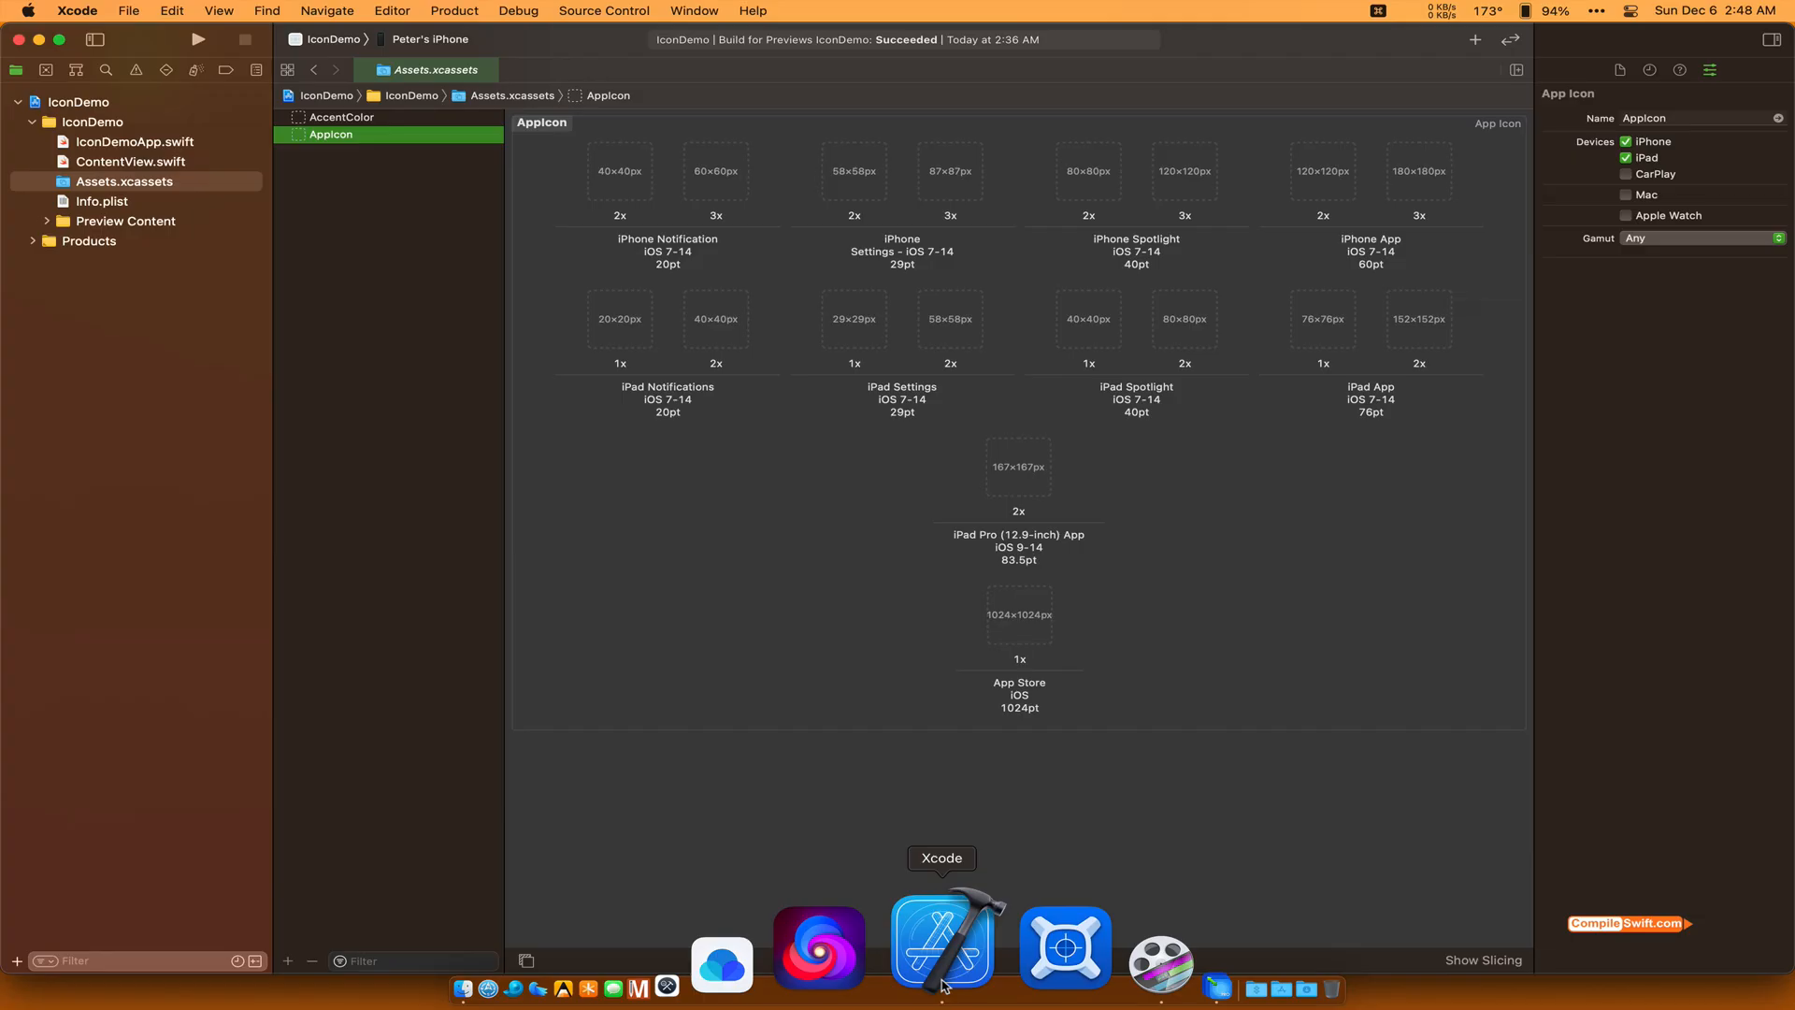
mouse_move(1253, 58)
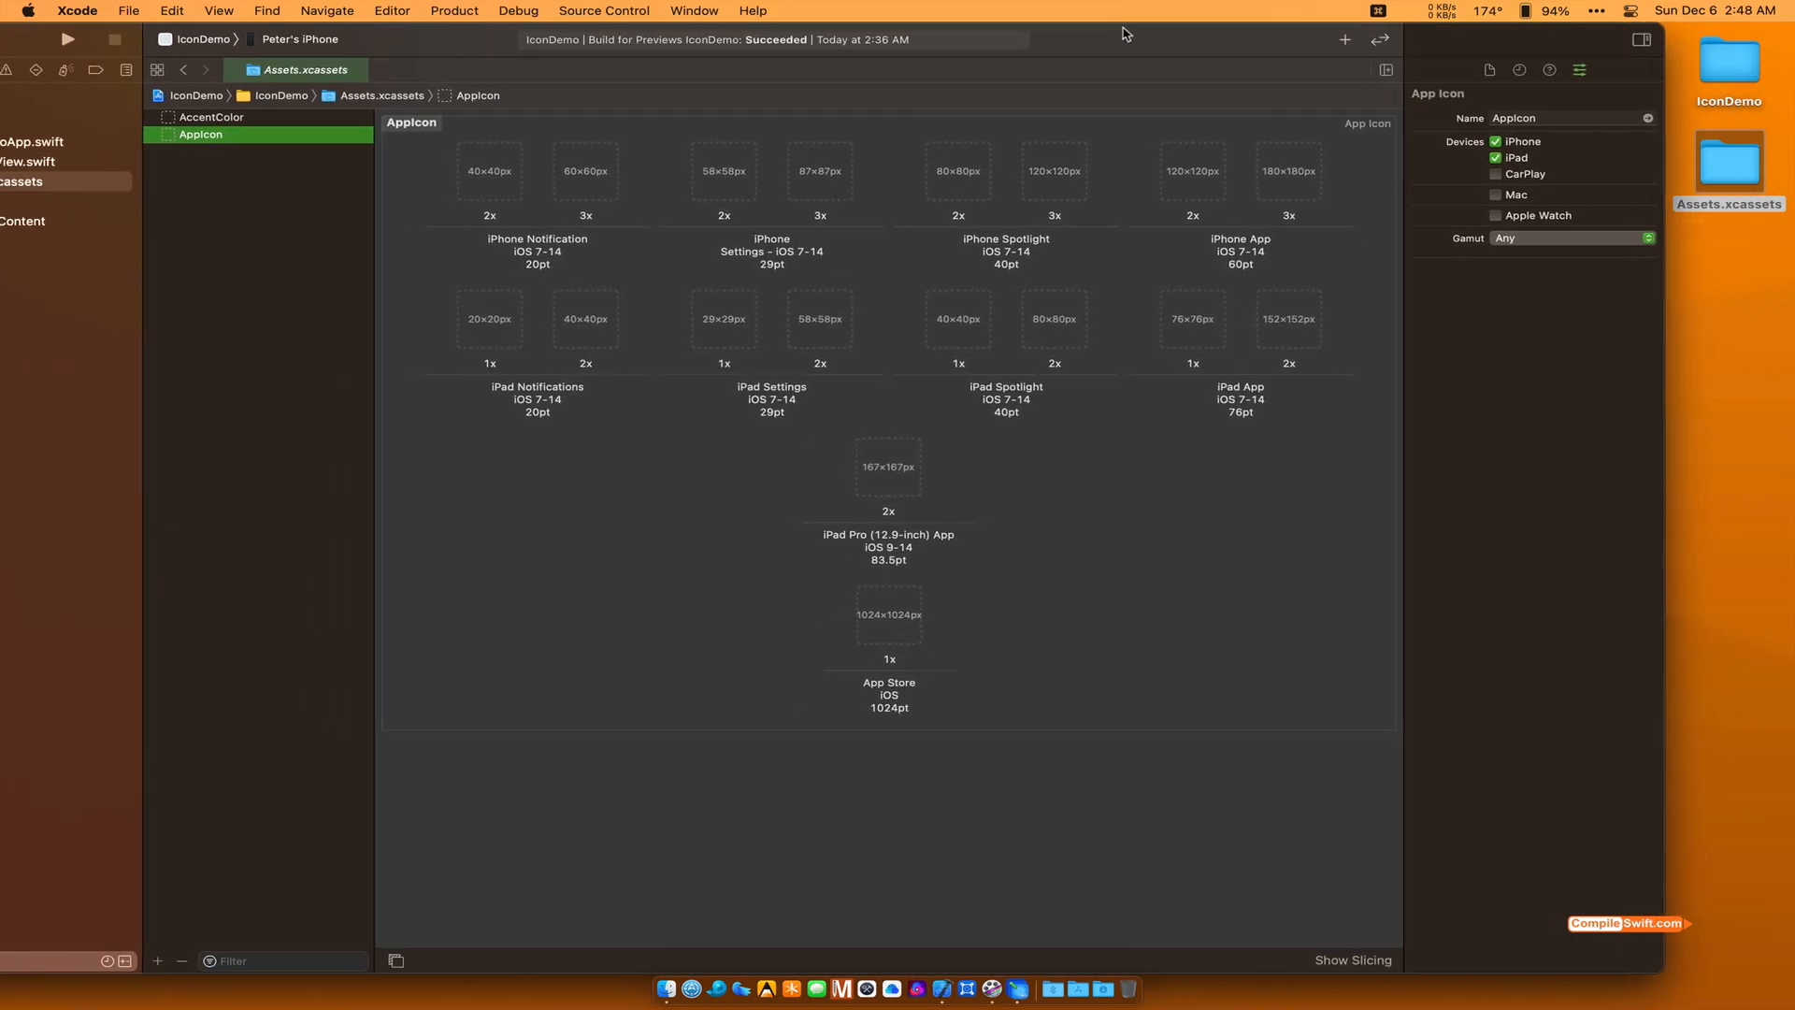
mouse_move(1534, 255)
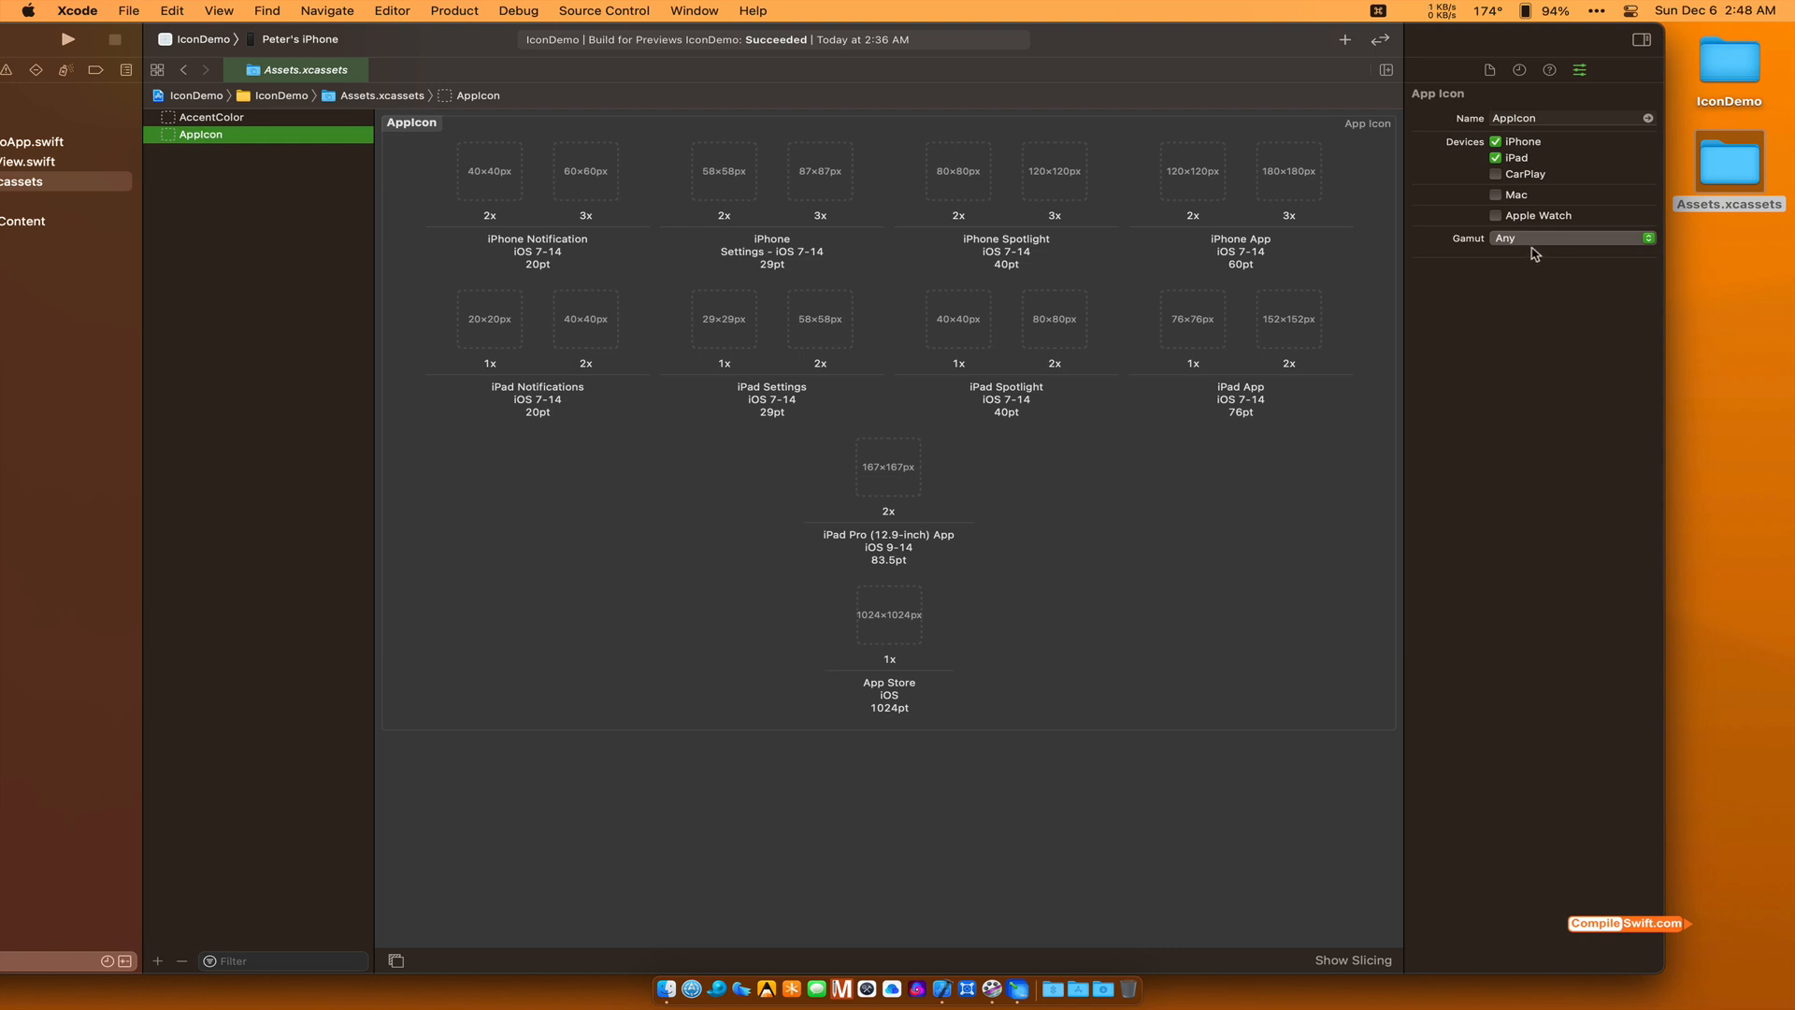
mouse_move(351, 6)
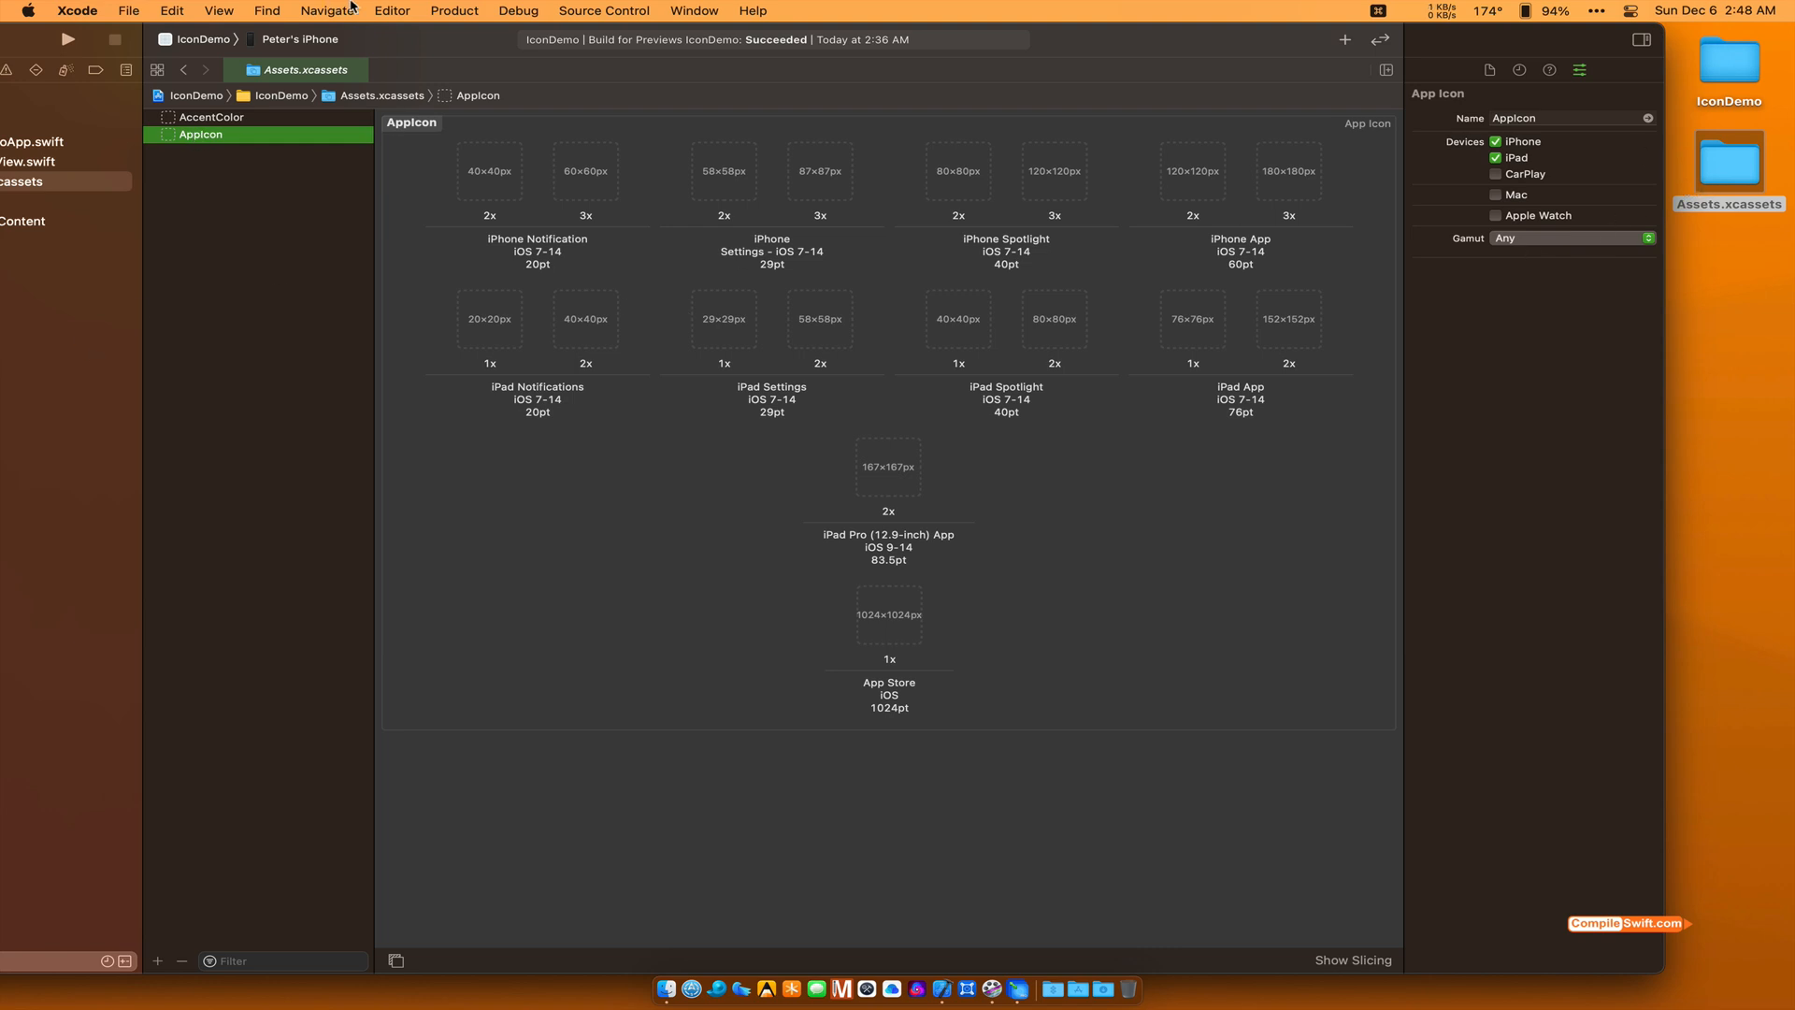
Step: Maximise the Xcode window and select the IconDemo project's still-empty AppIcon set
click(95, 40)
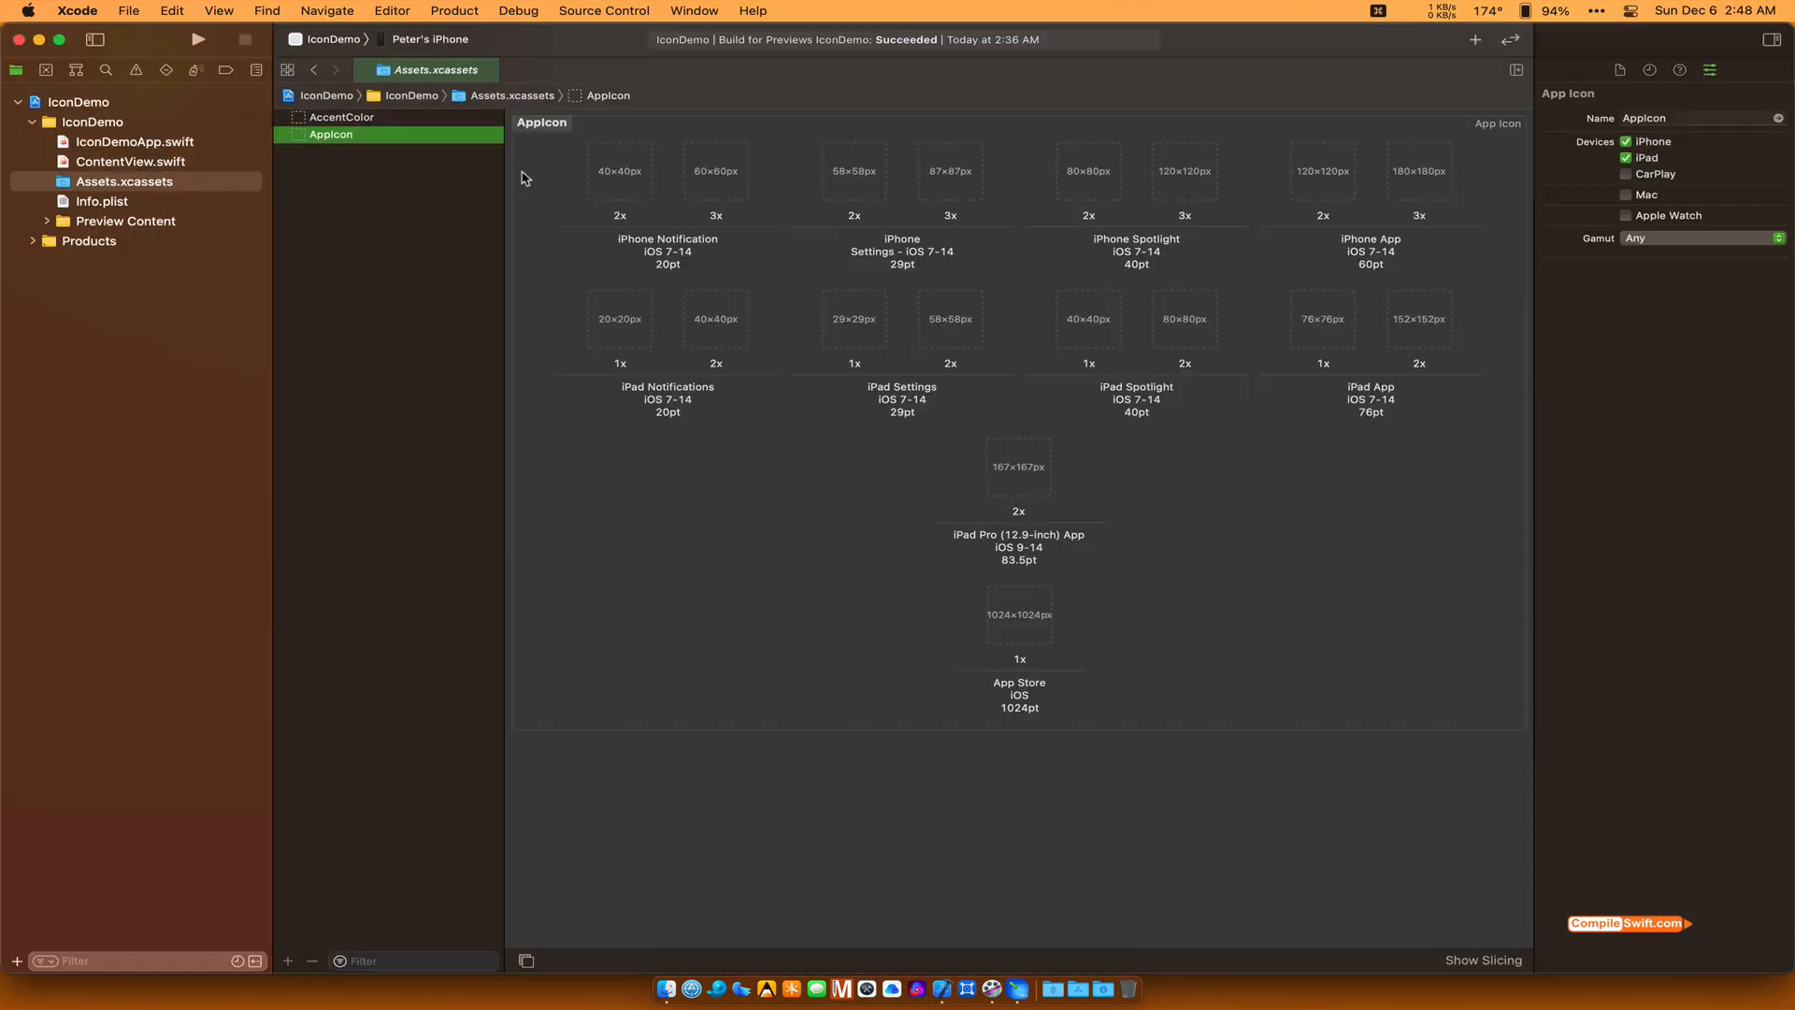
click(91, 121)
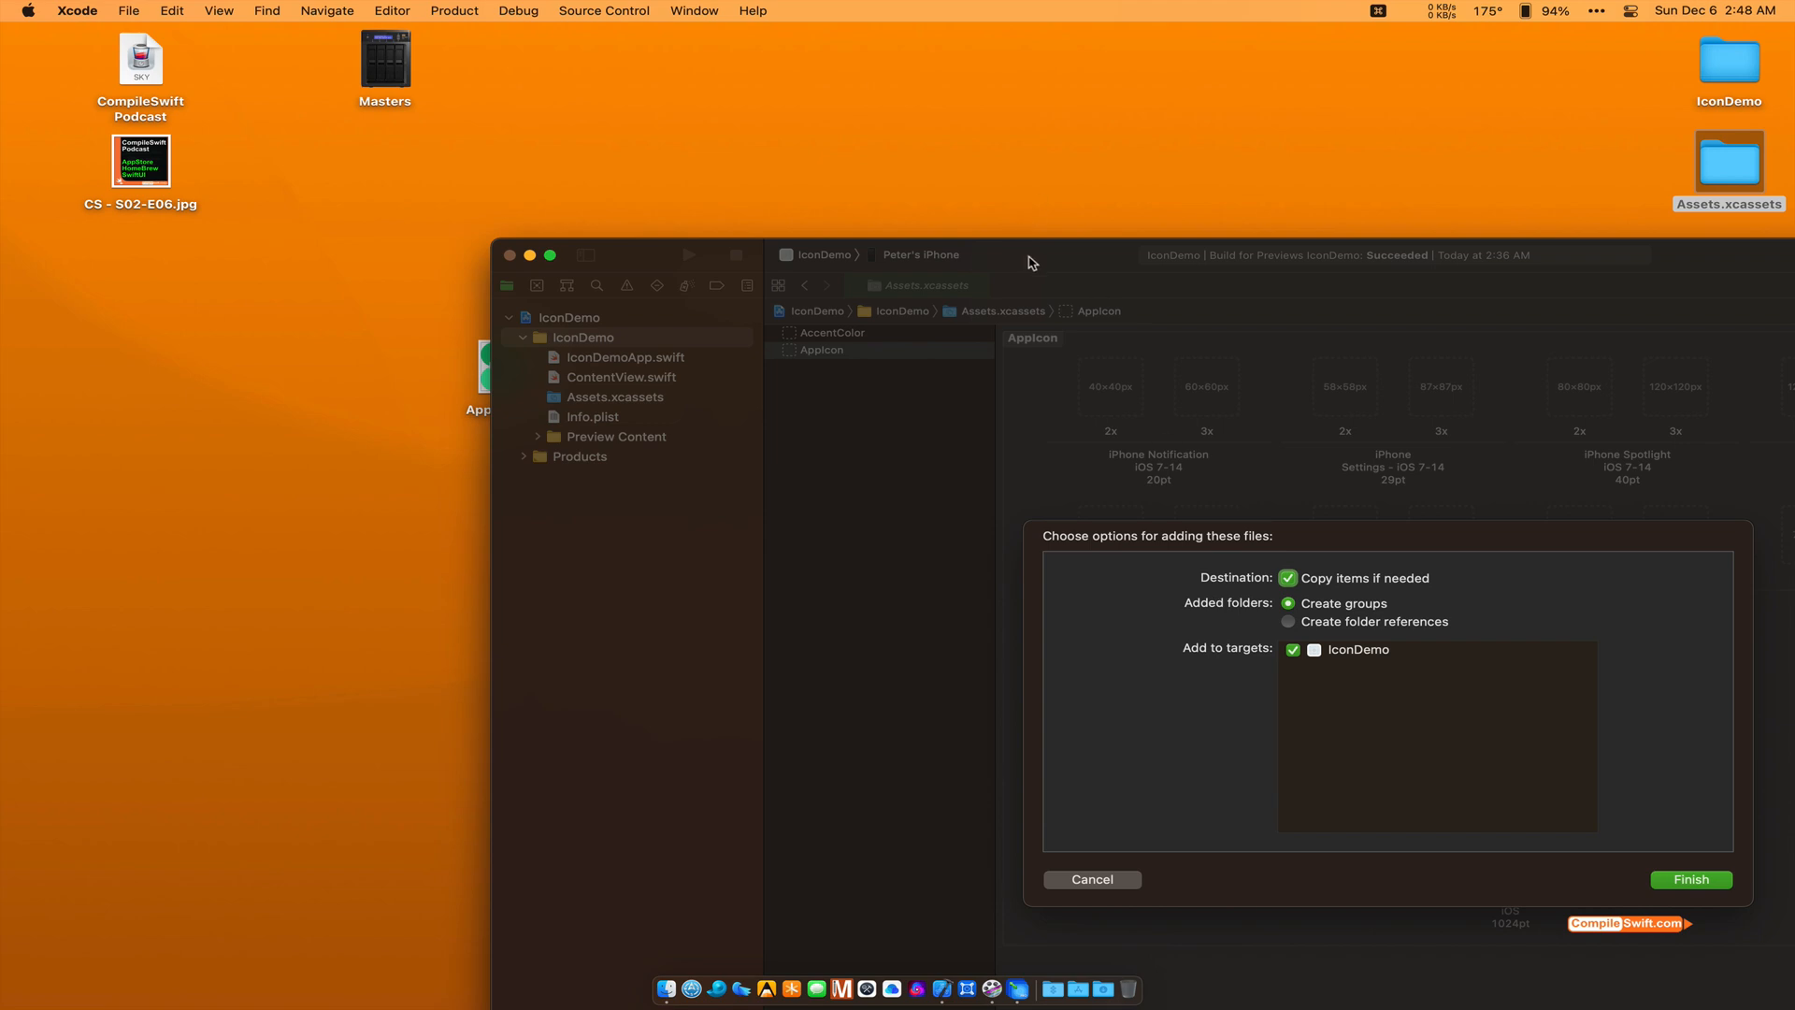
mouse_move(1364, 594)
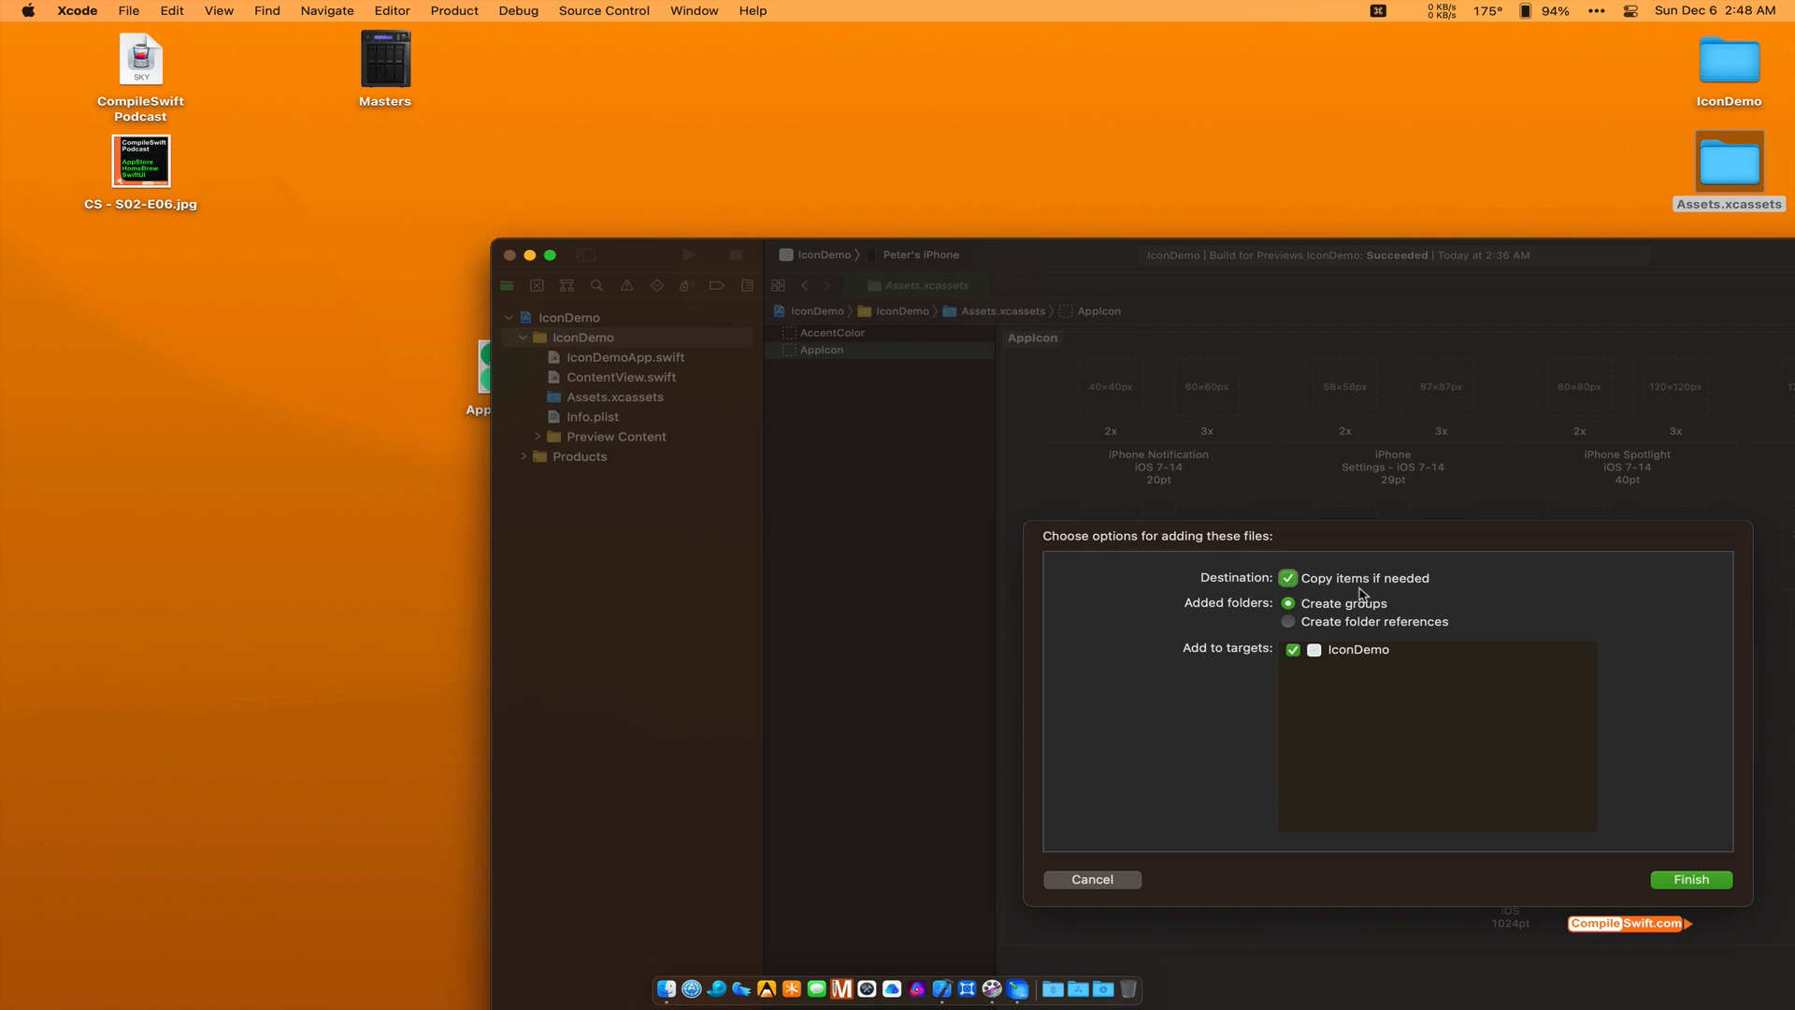
mouse_move(1275, 685)
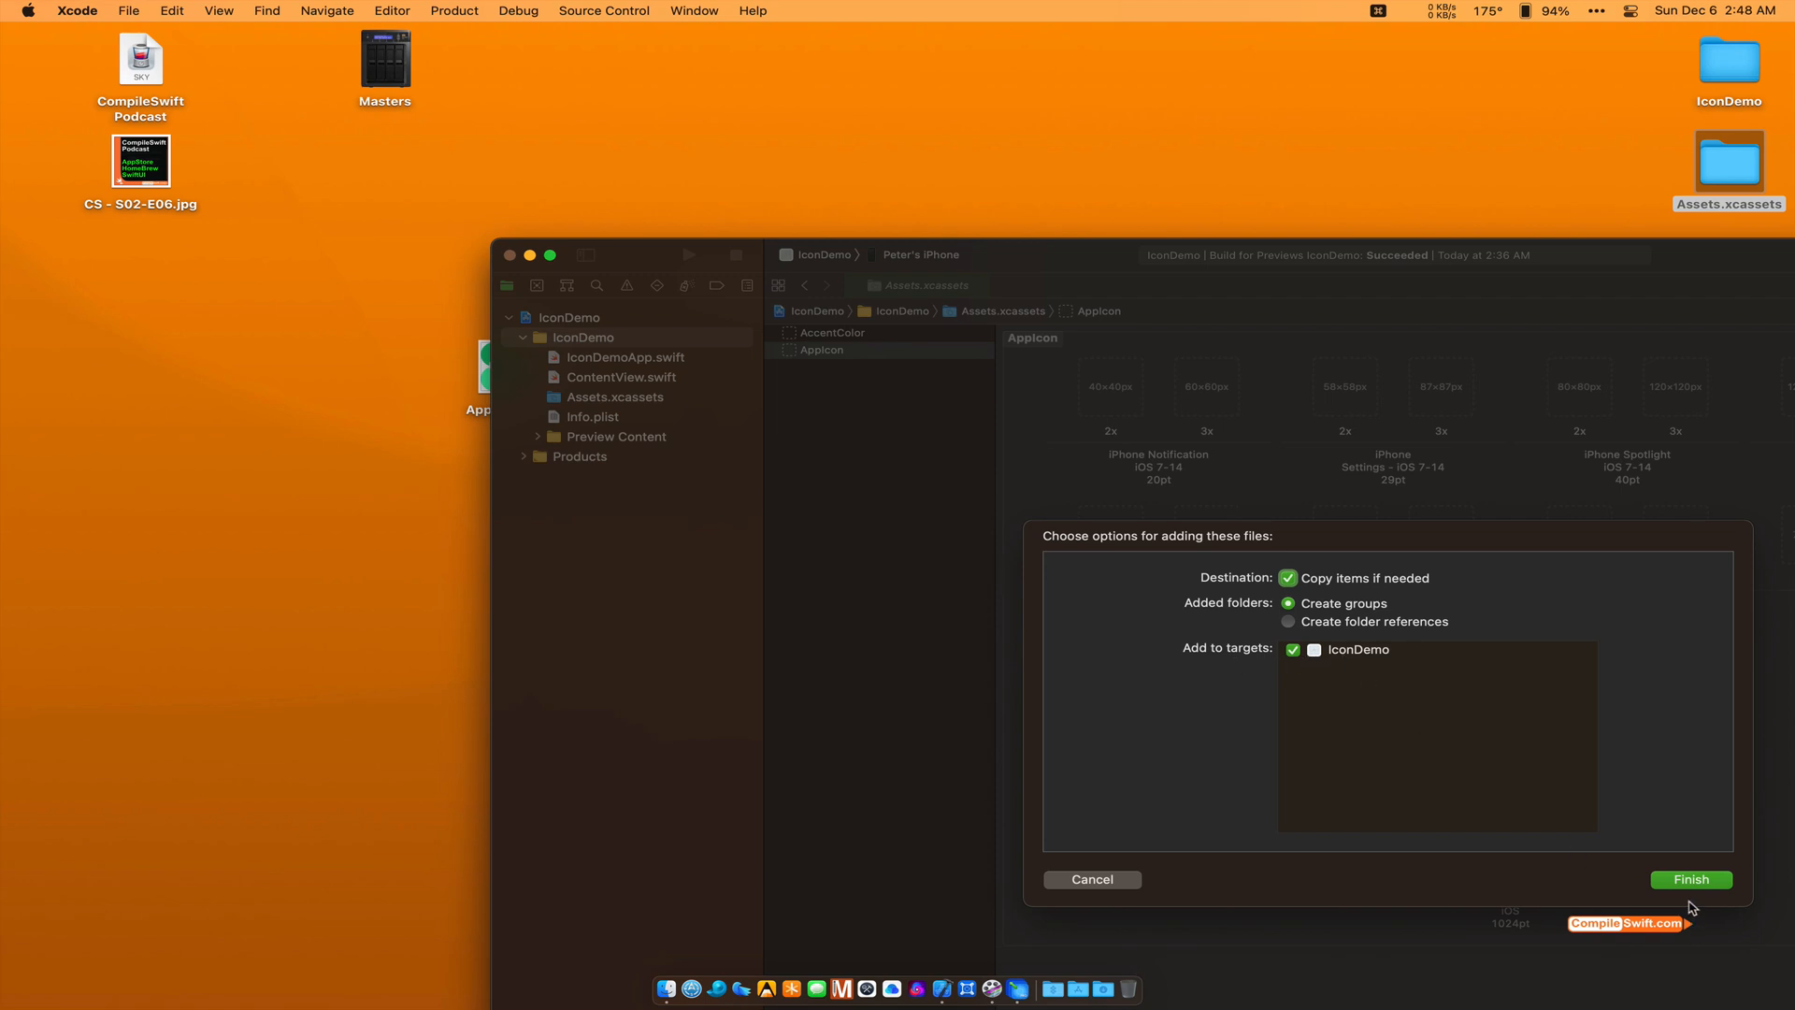
Step: Finish adding the catalog with Copy items if needed, Create groups and IconDemo target checked
click(1691, 879)
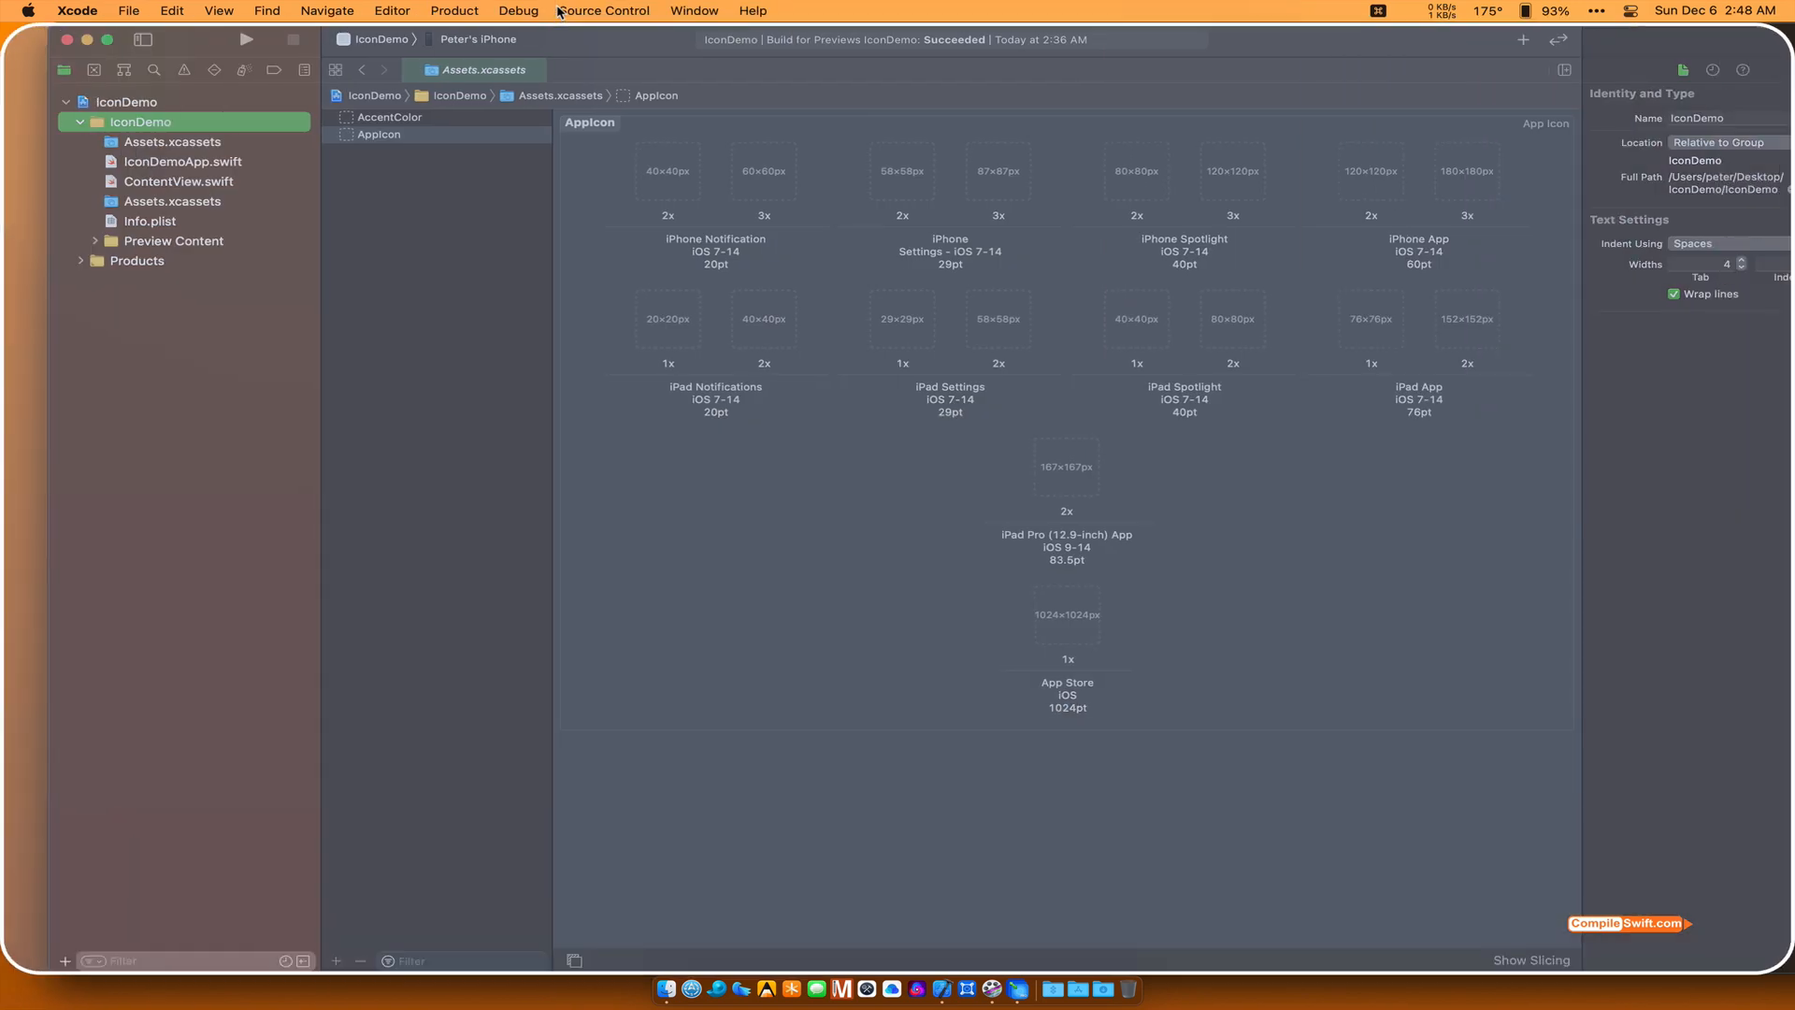
Step: Confirm the new Assets.xcassets AppIcon holds the My App icons, then view the original empty catalog
click(172, 141)
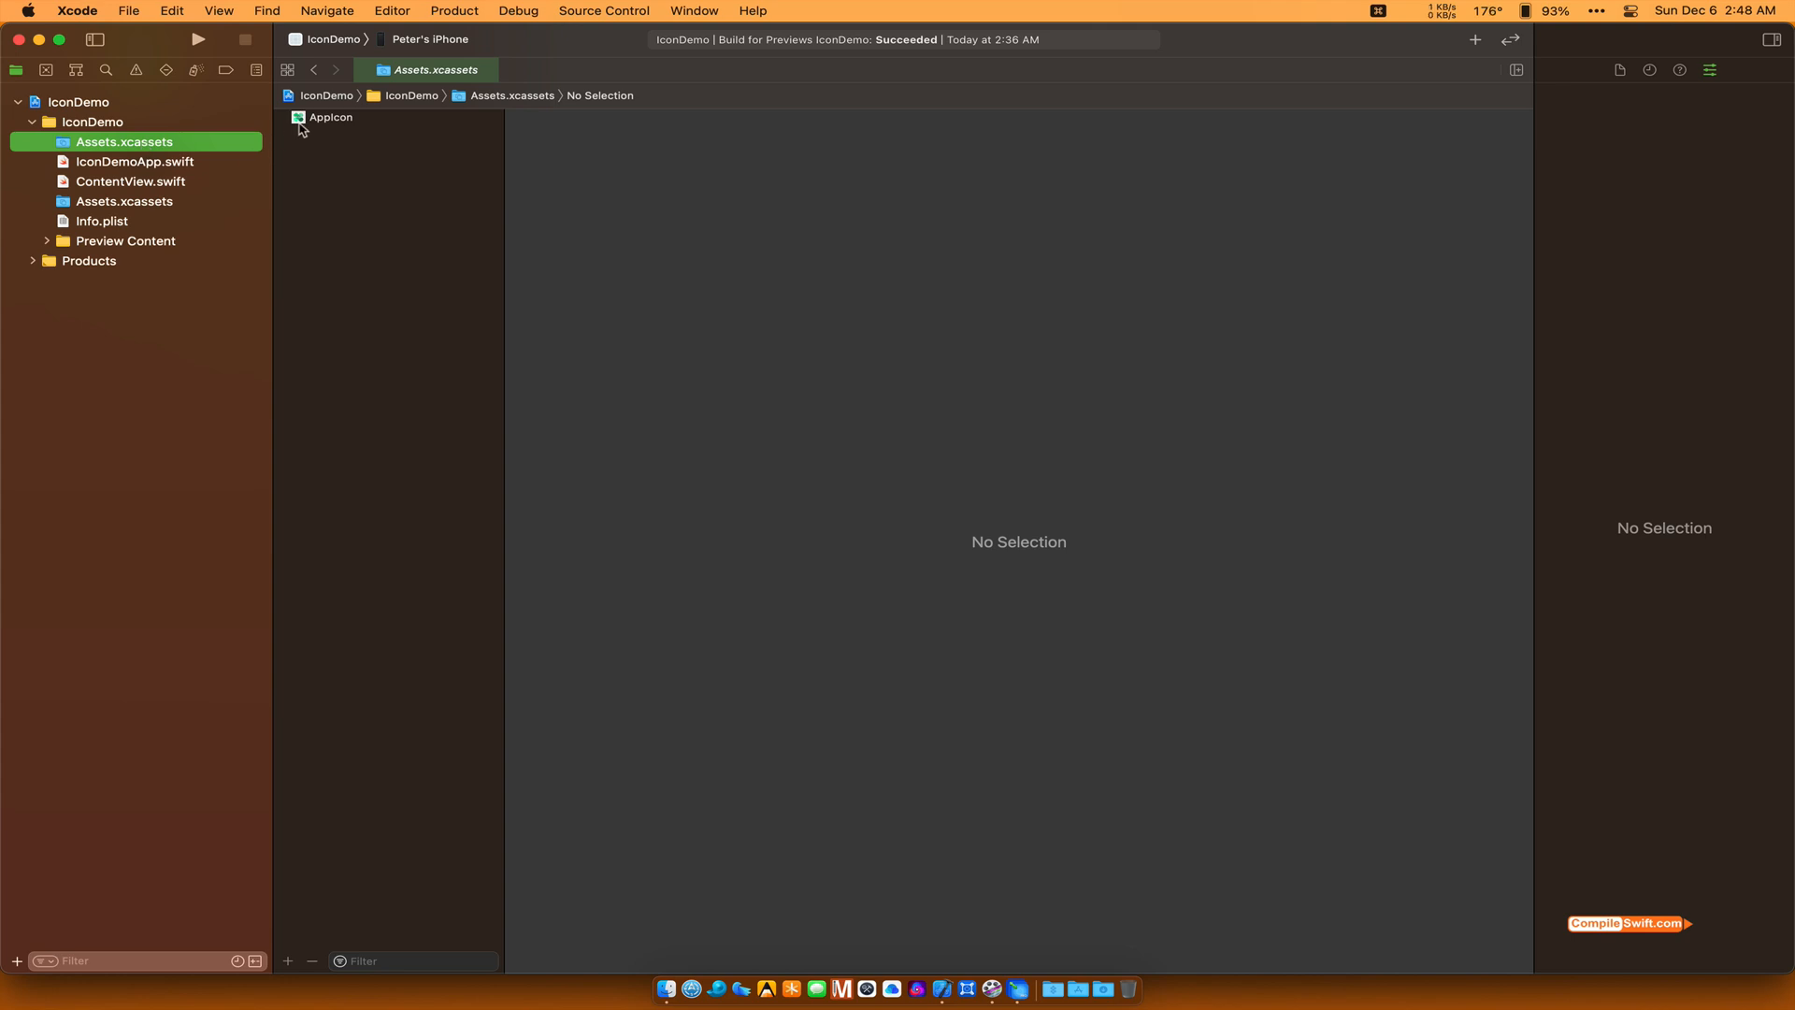
click(331, 115)
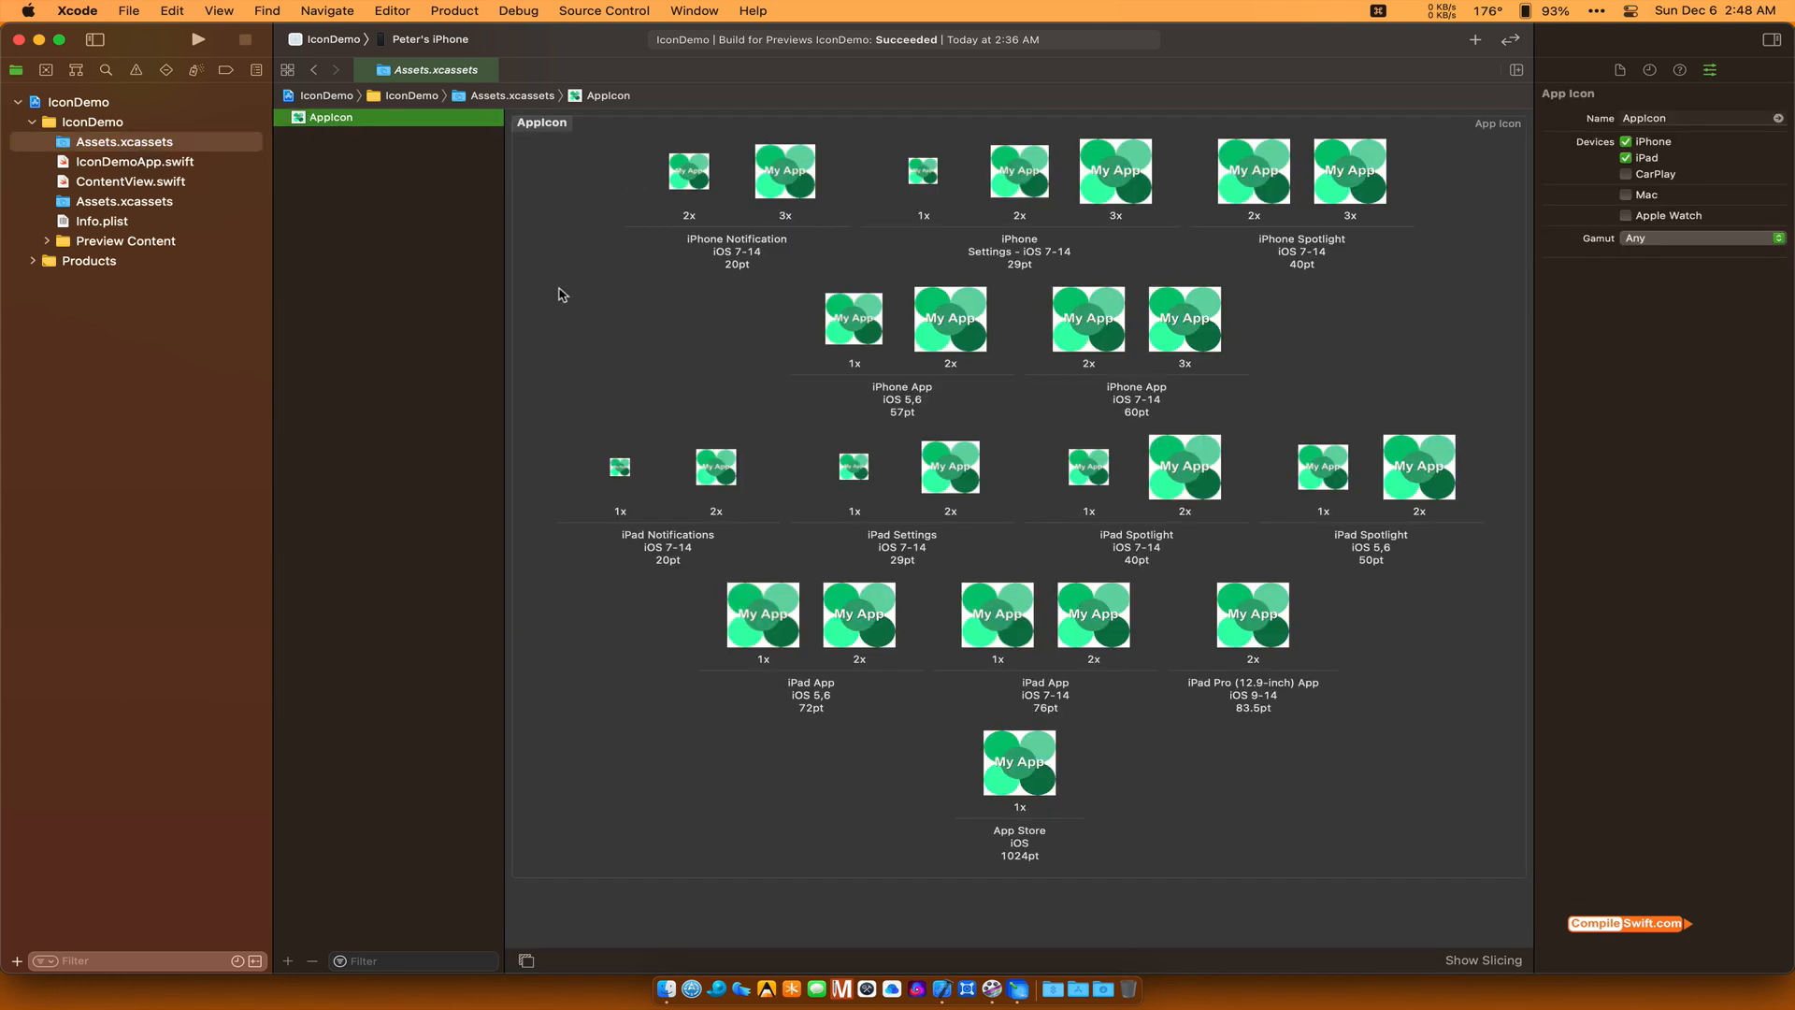
mouse_move(836, 484)
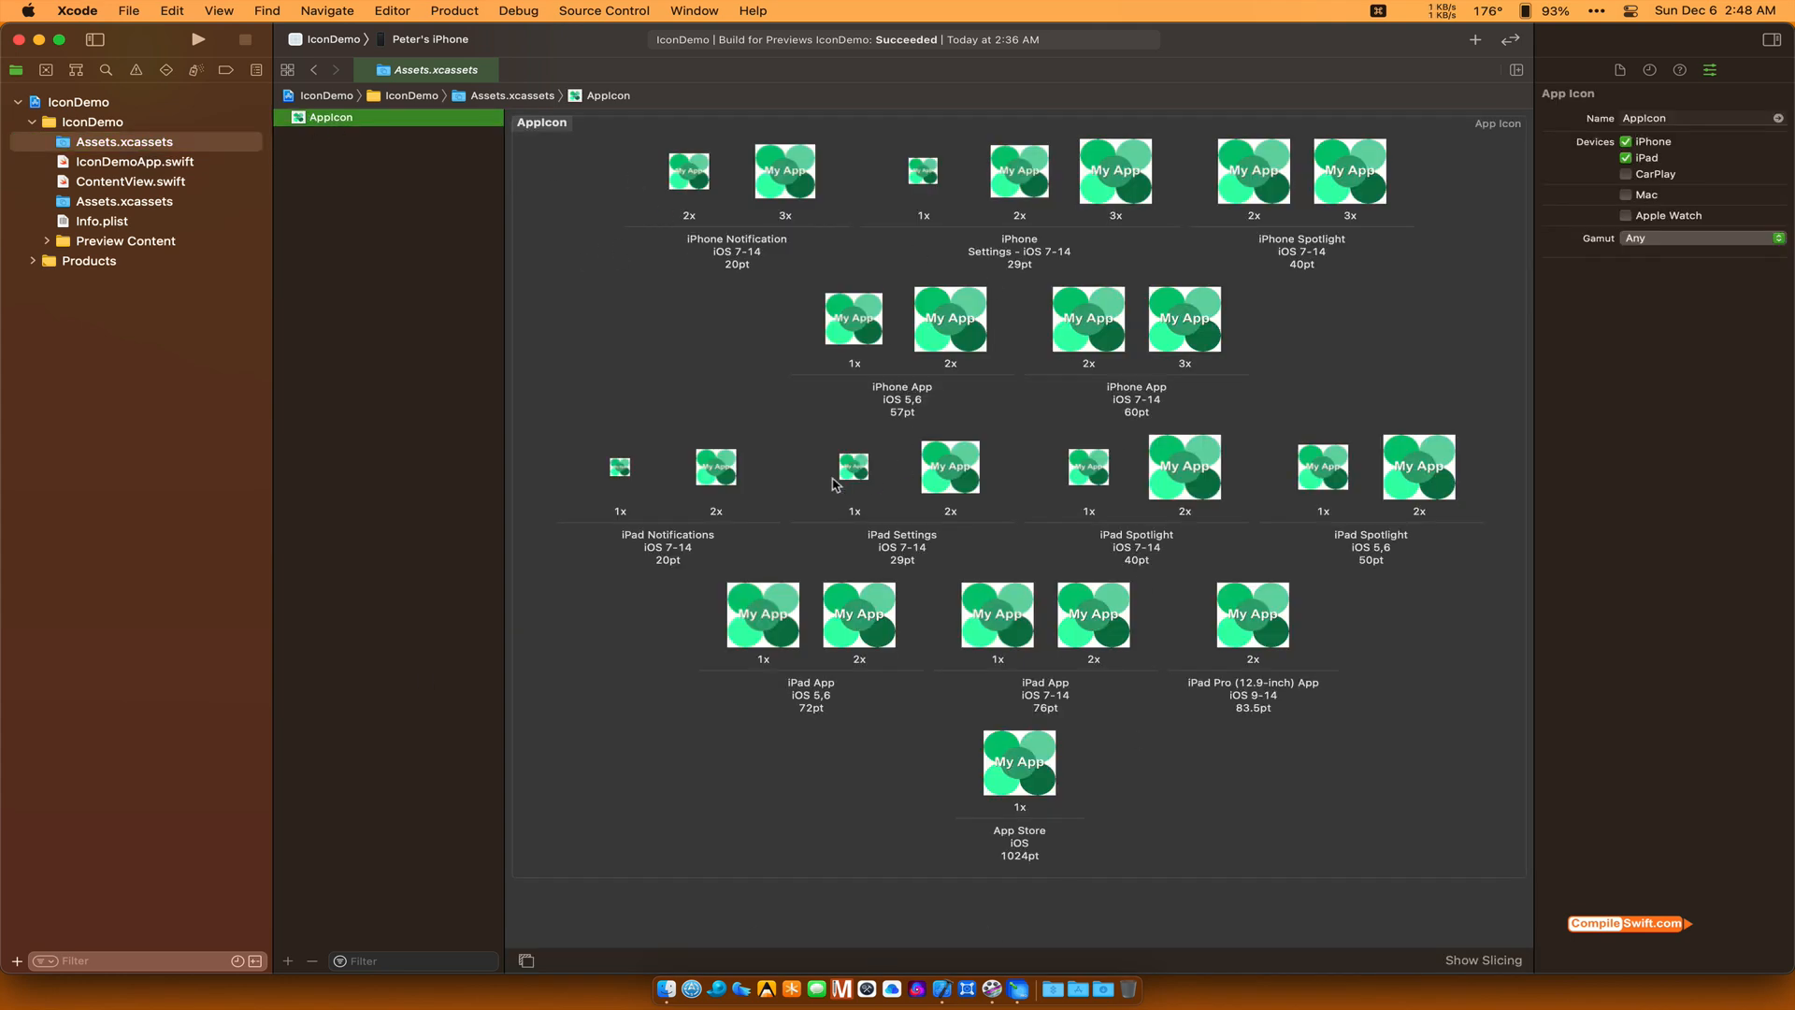
mouse_move(747, 335)
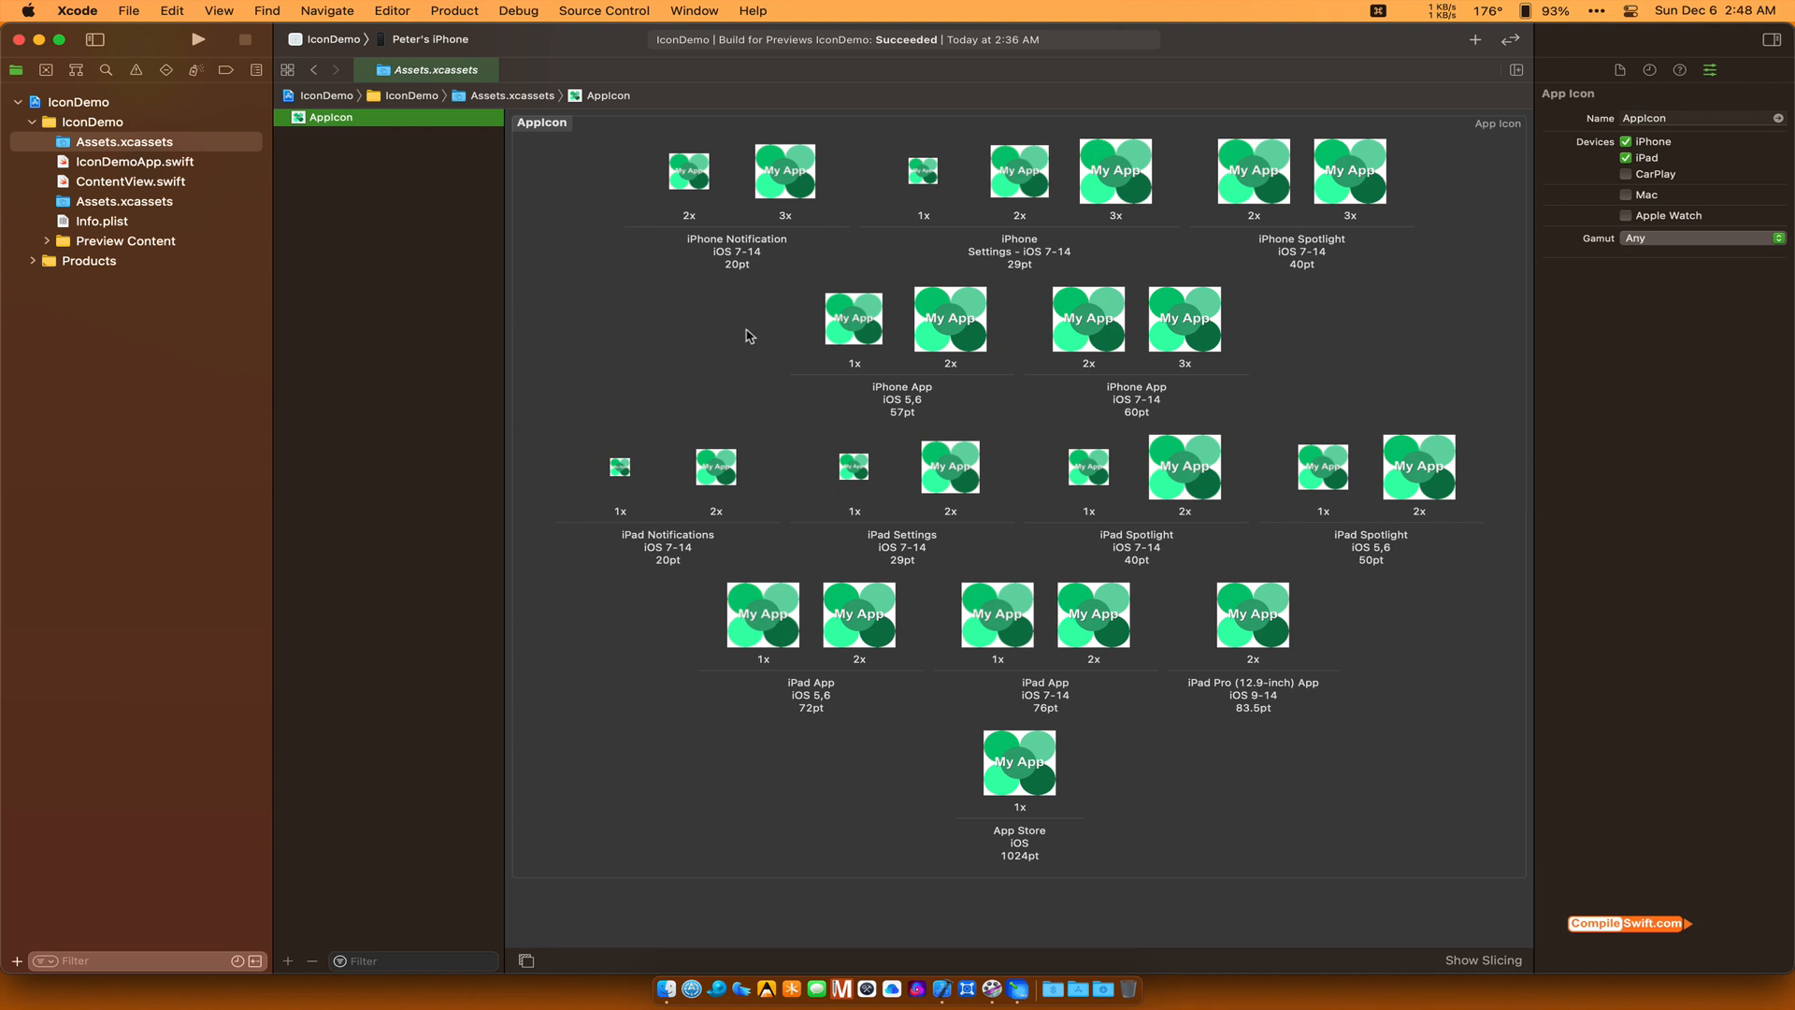
mouse_move(120, 217)
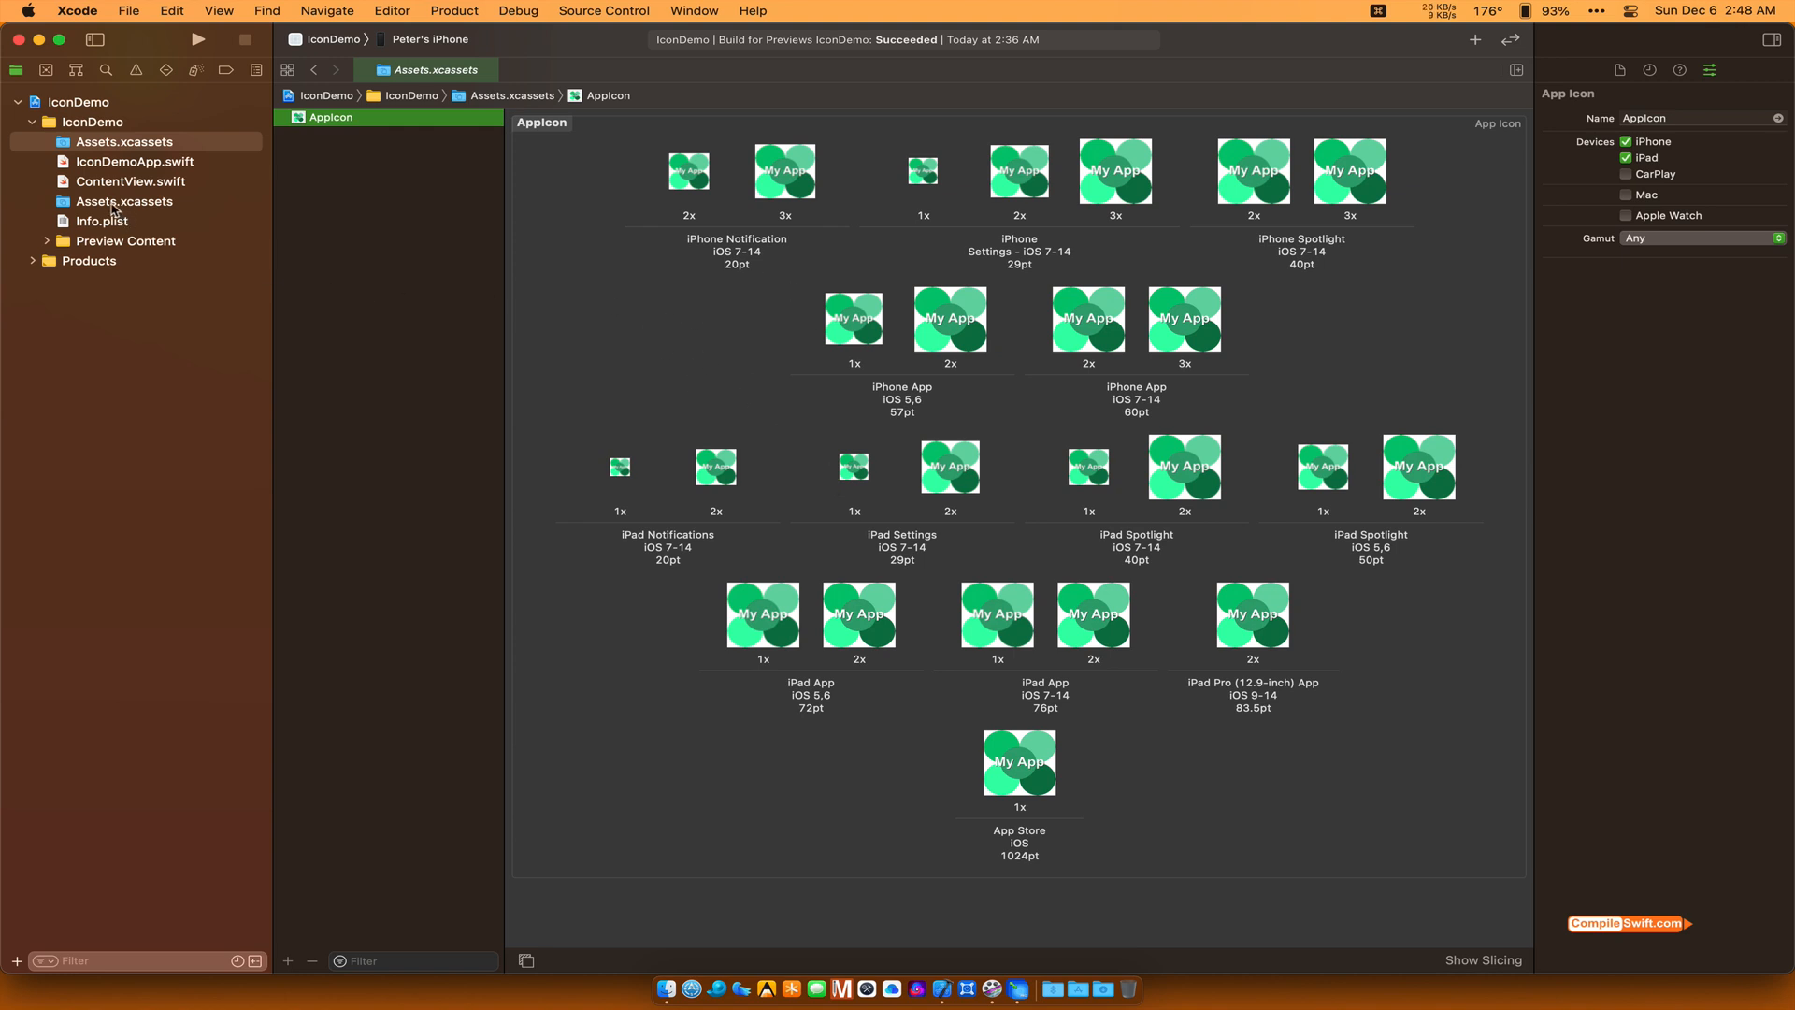
click(124, 200)
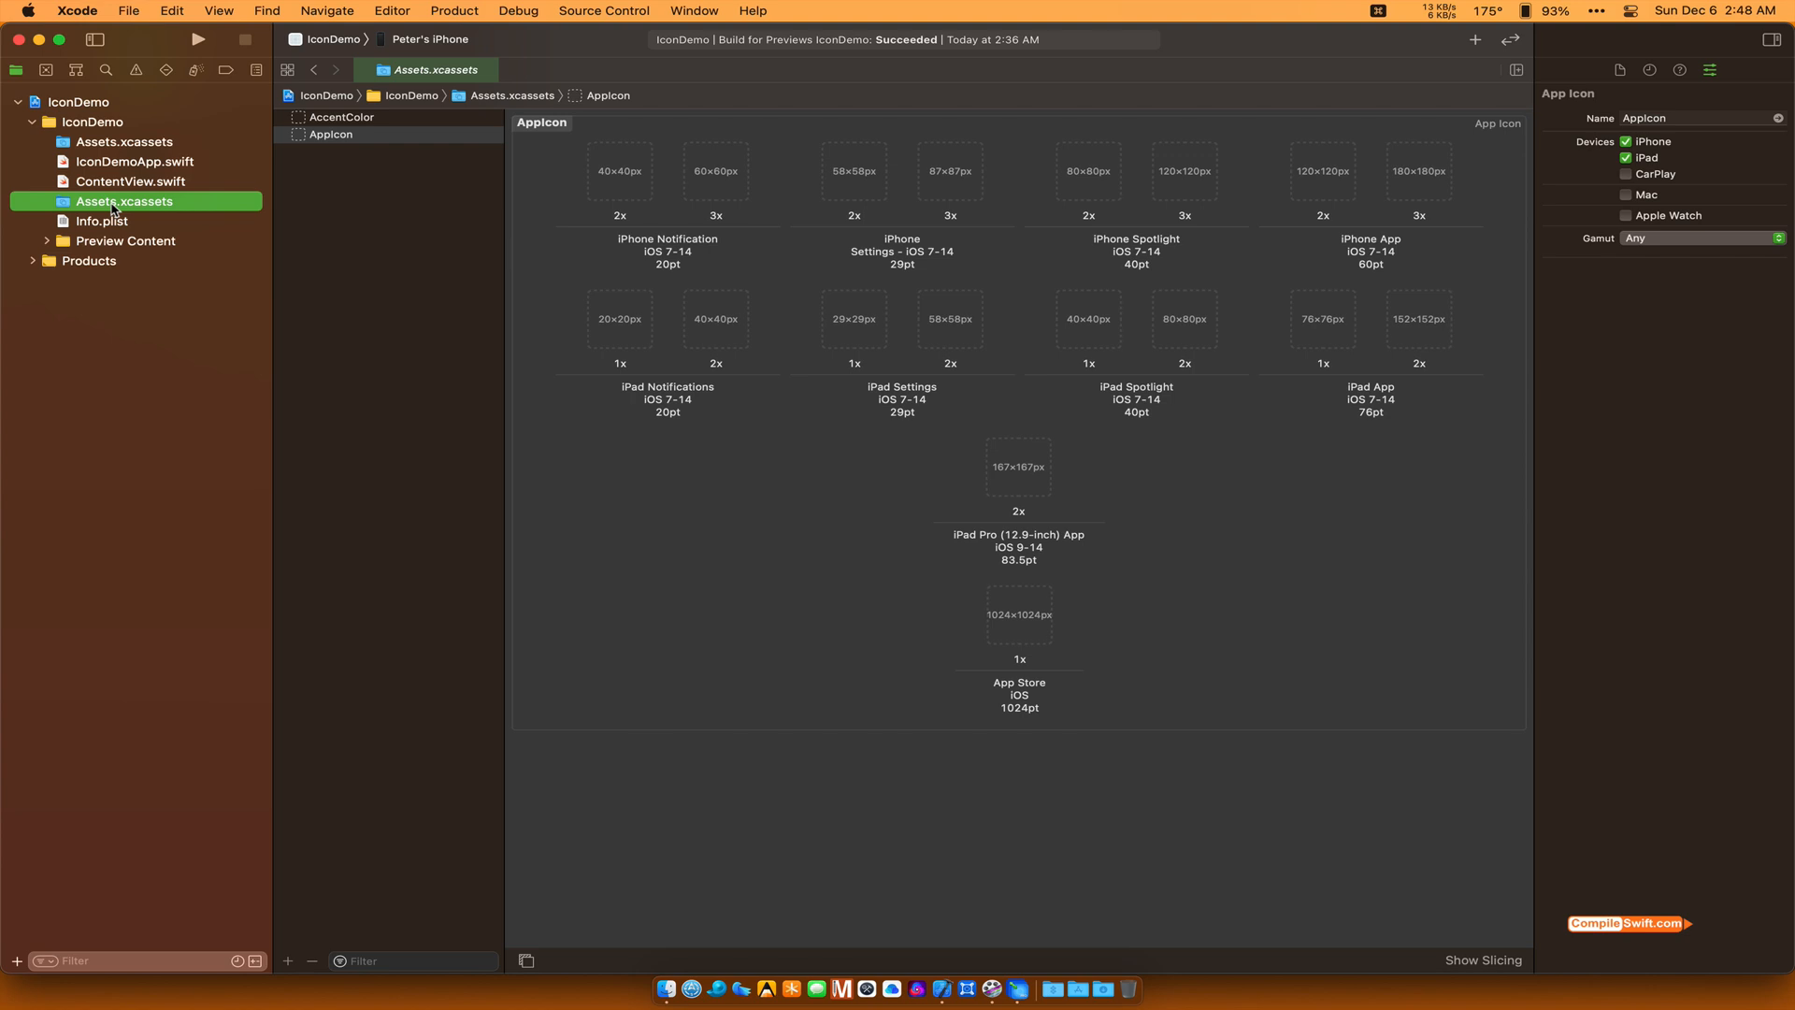
mouse_move(129, 213)
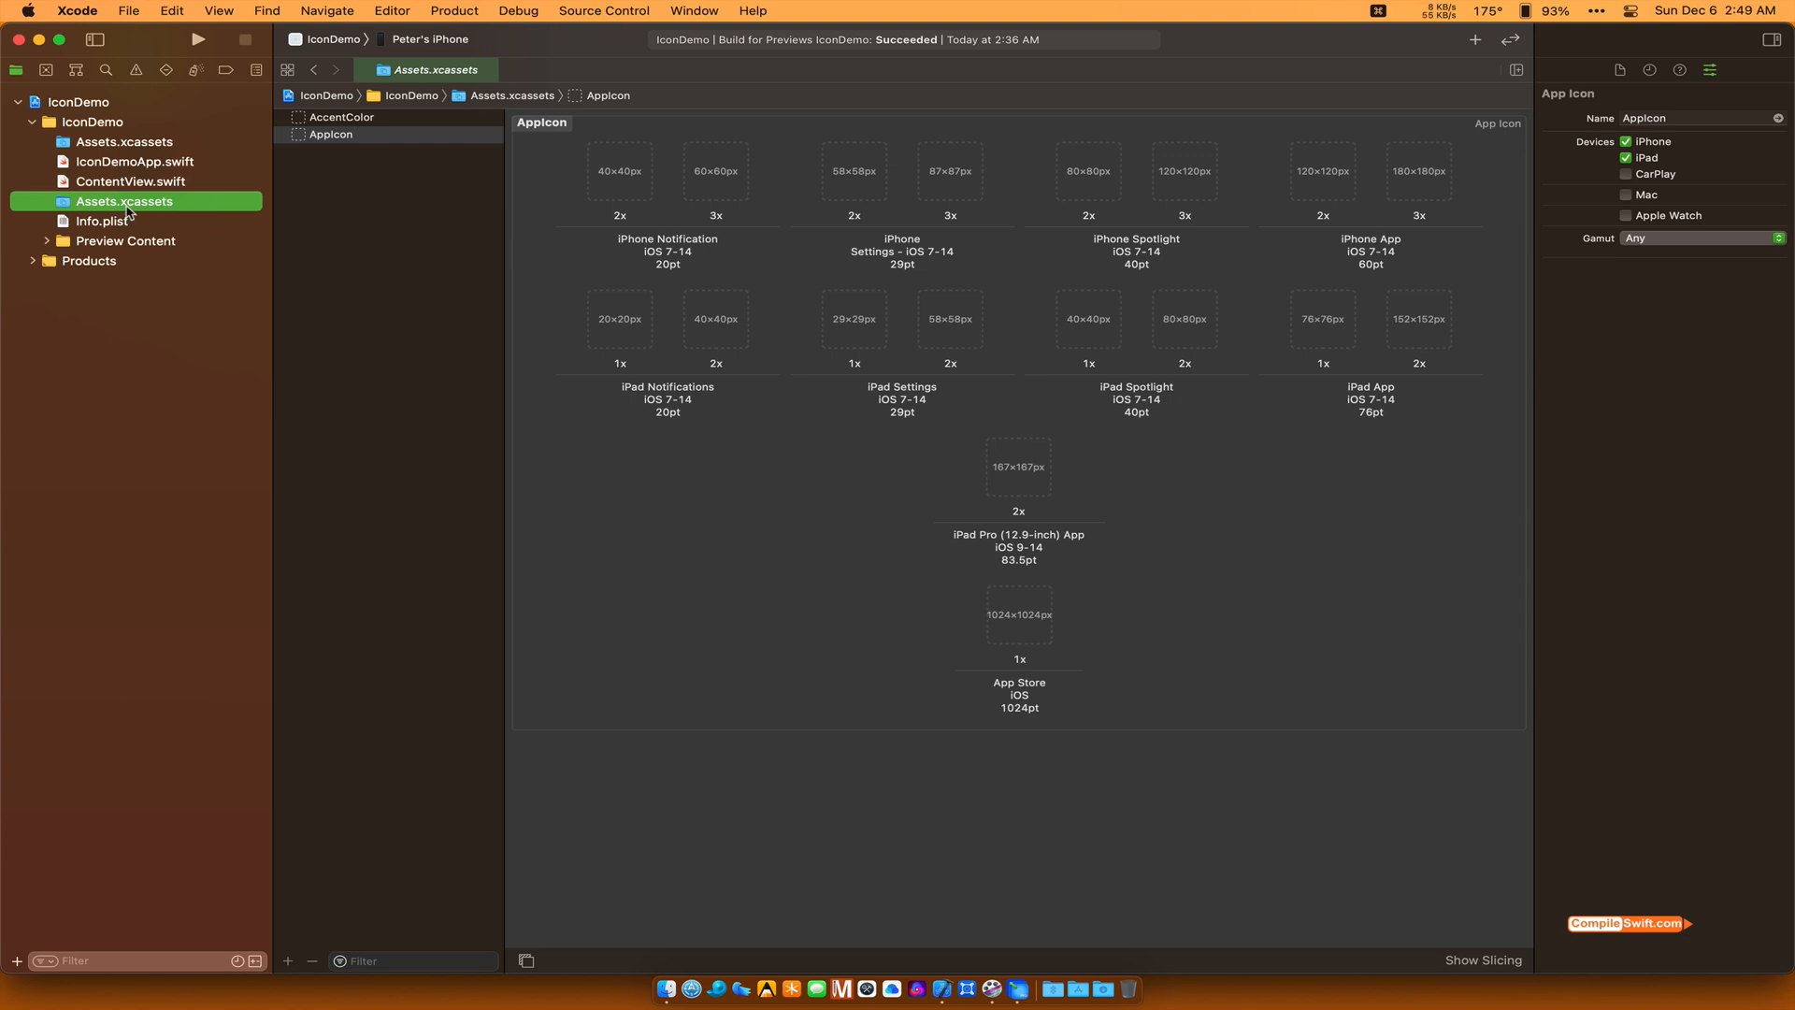
Step: Delete the old Assets.xcassets via Remove Reference, leaving only the generated catalog
right_click(124, 202)
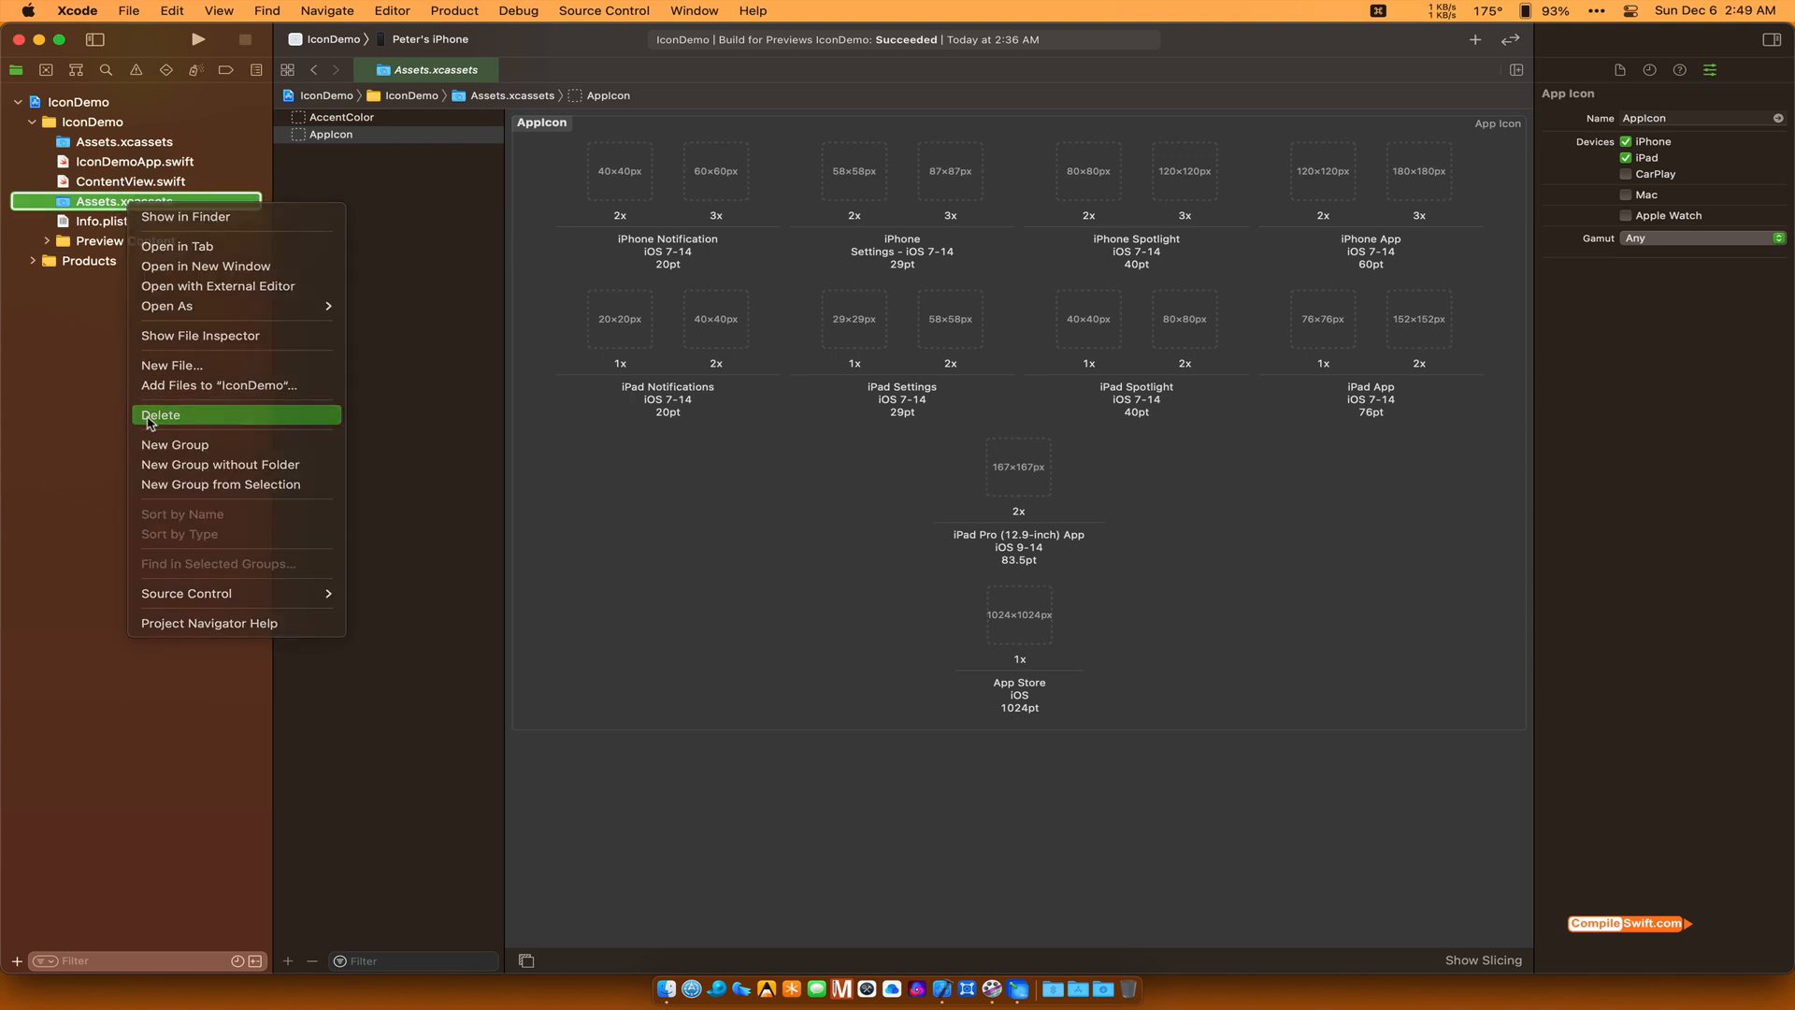
click(161, 415)
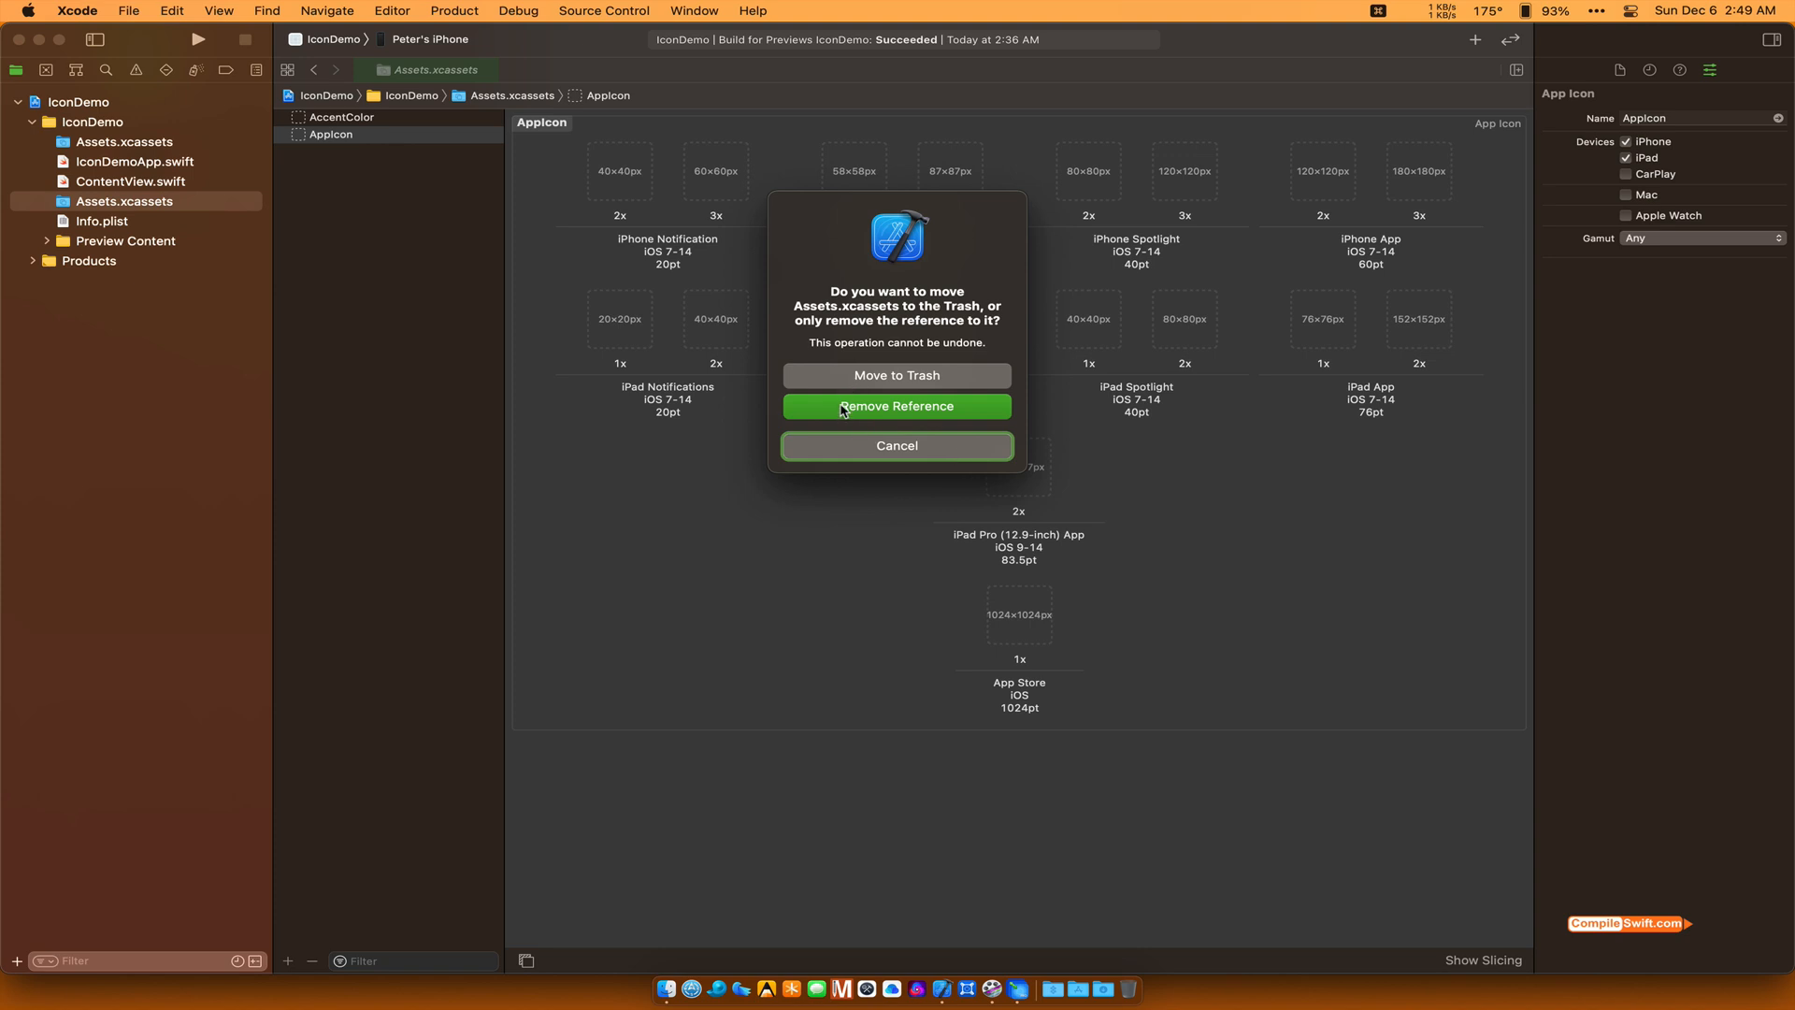
click(896, 406)
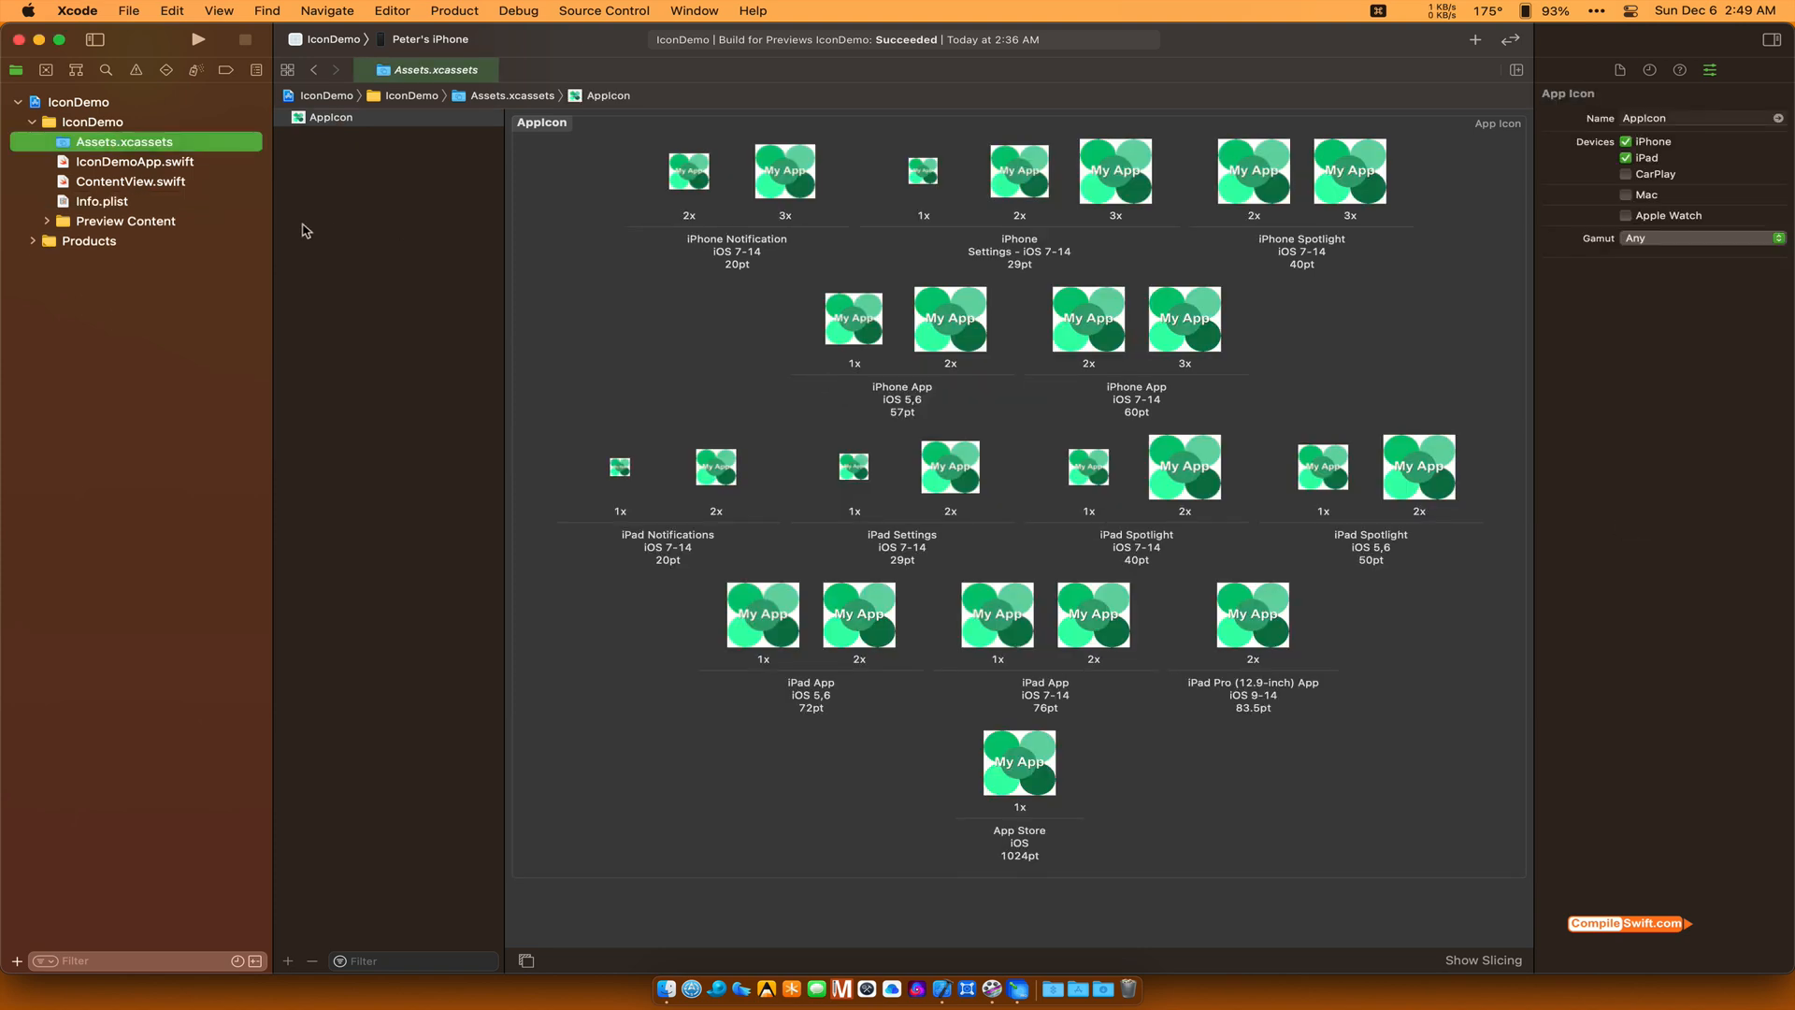
mouse_move(126, 170)
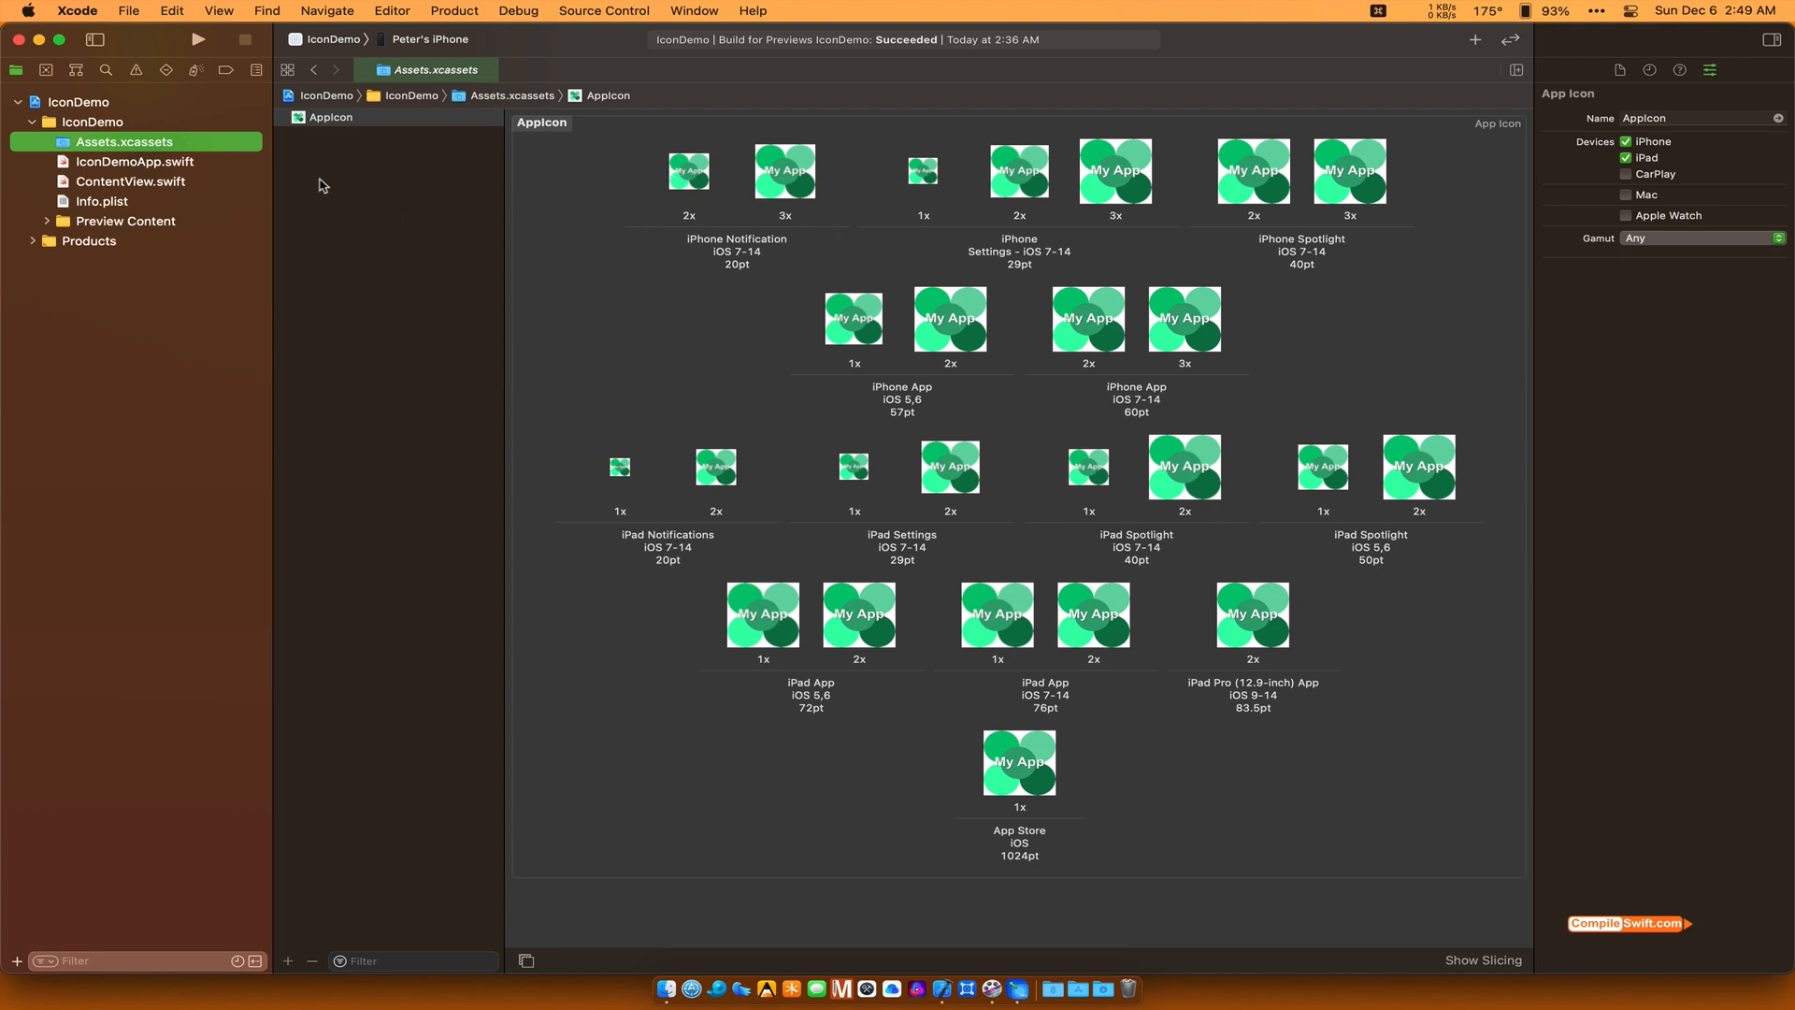
mouse_move(457, 52)
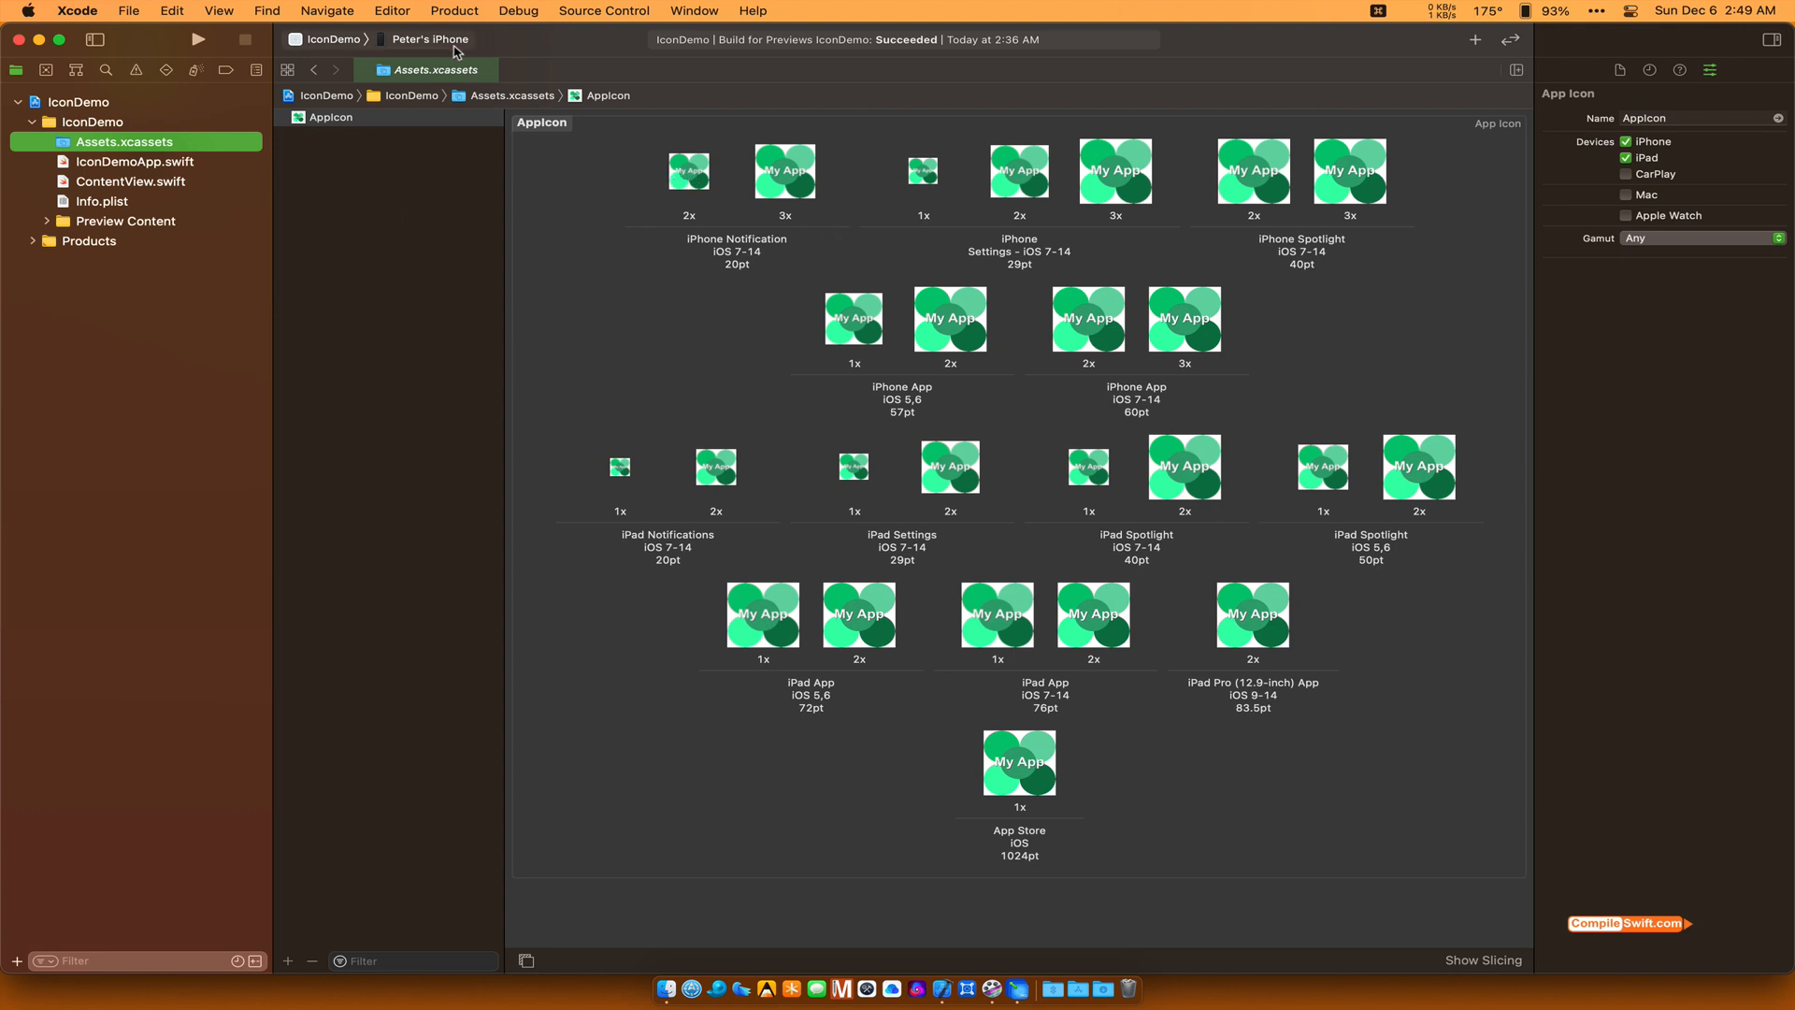
Step: Set the run destination to the iPhone 8 simulator and build and run IconDemo
click(430, 39)
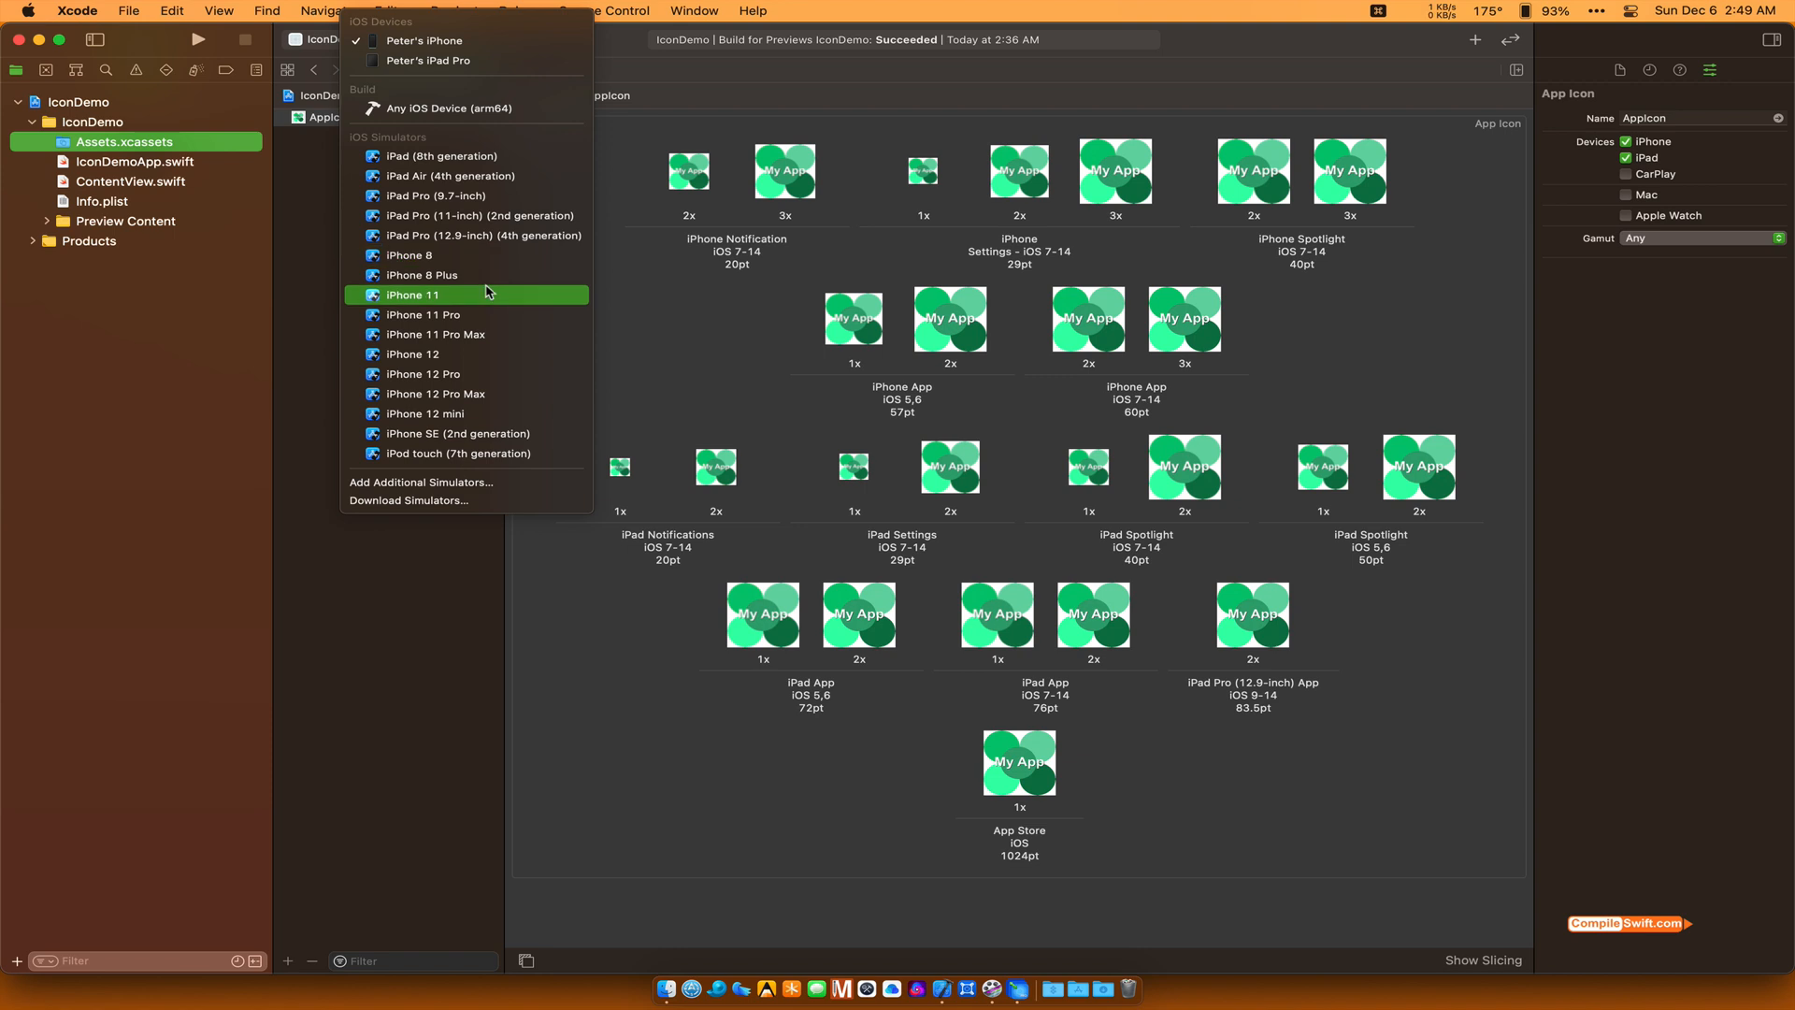
click(410, 254)
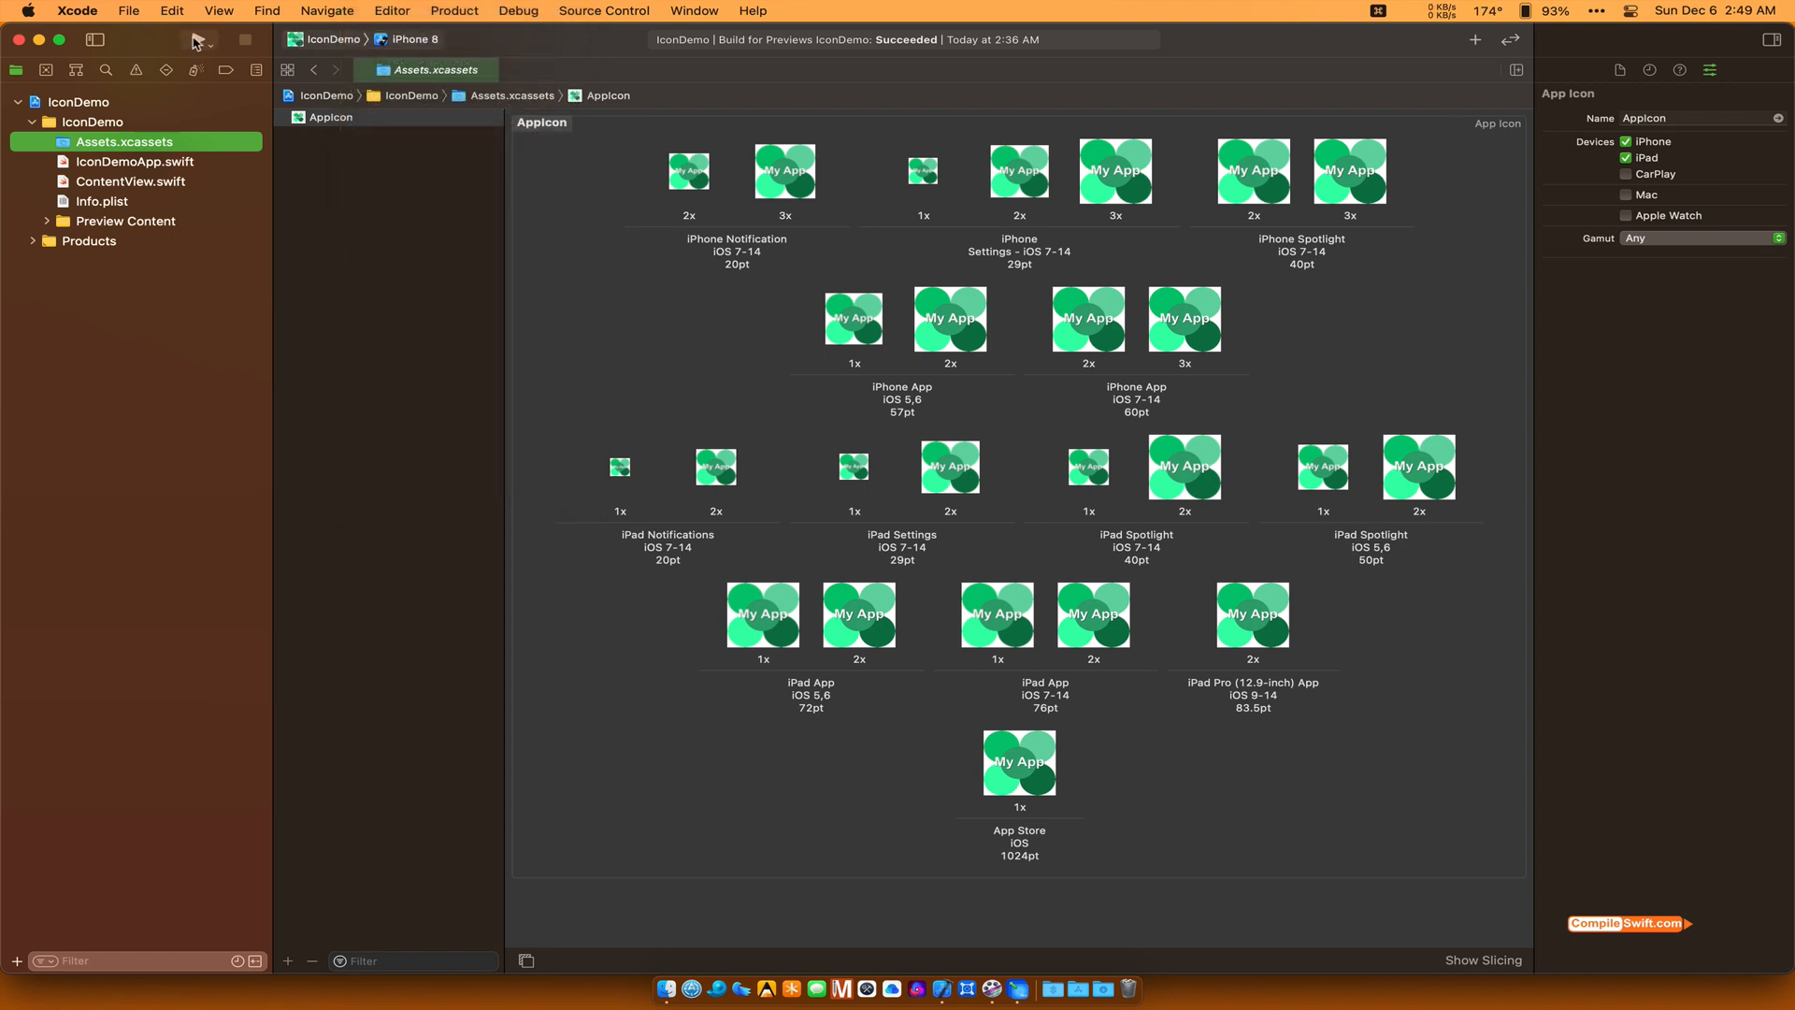
click(196, 39)
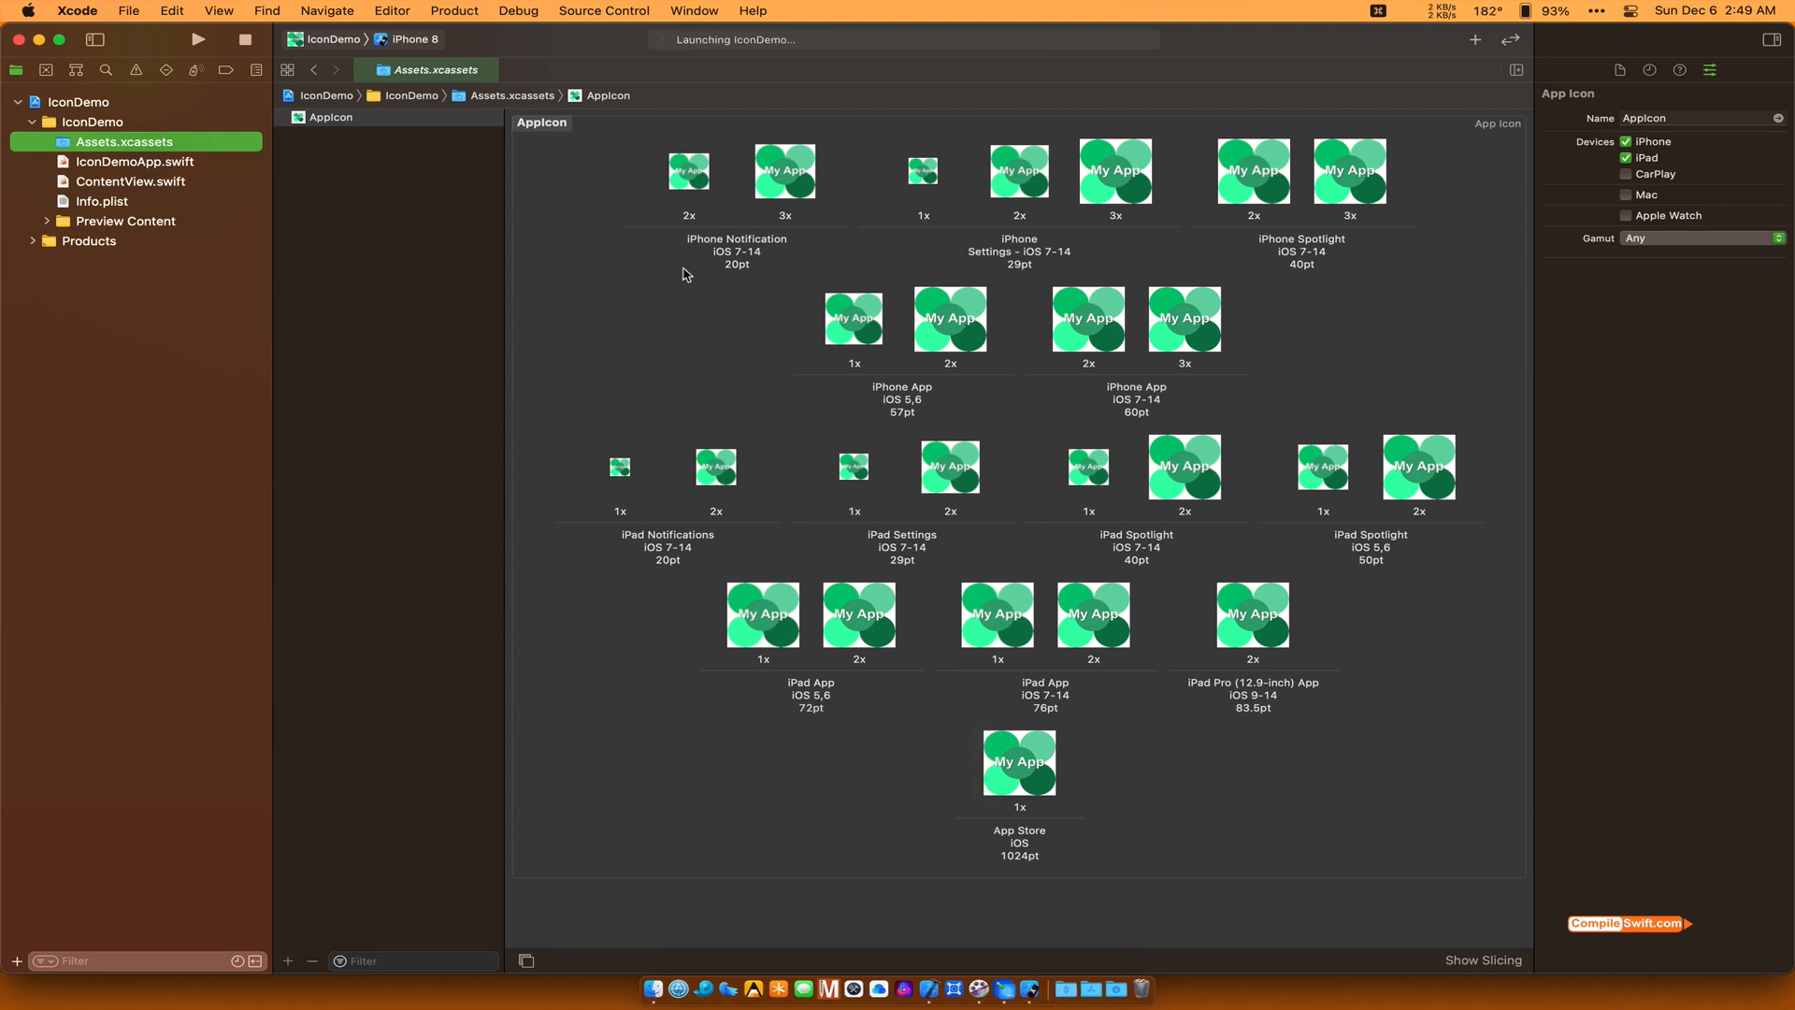
mouse_move(627, 314)
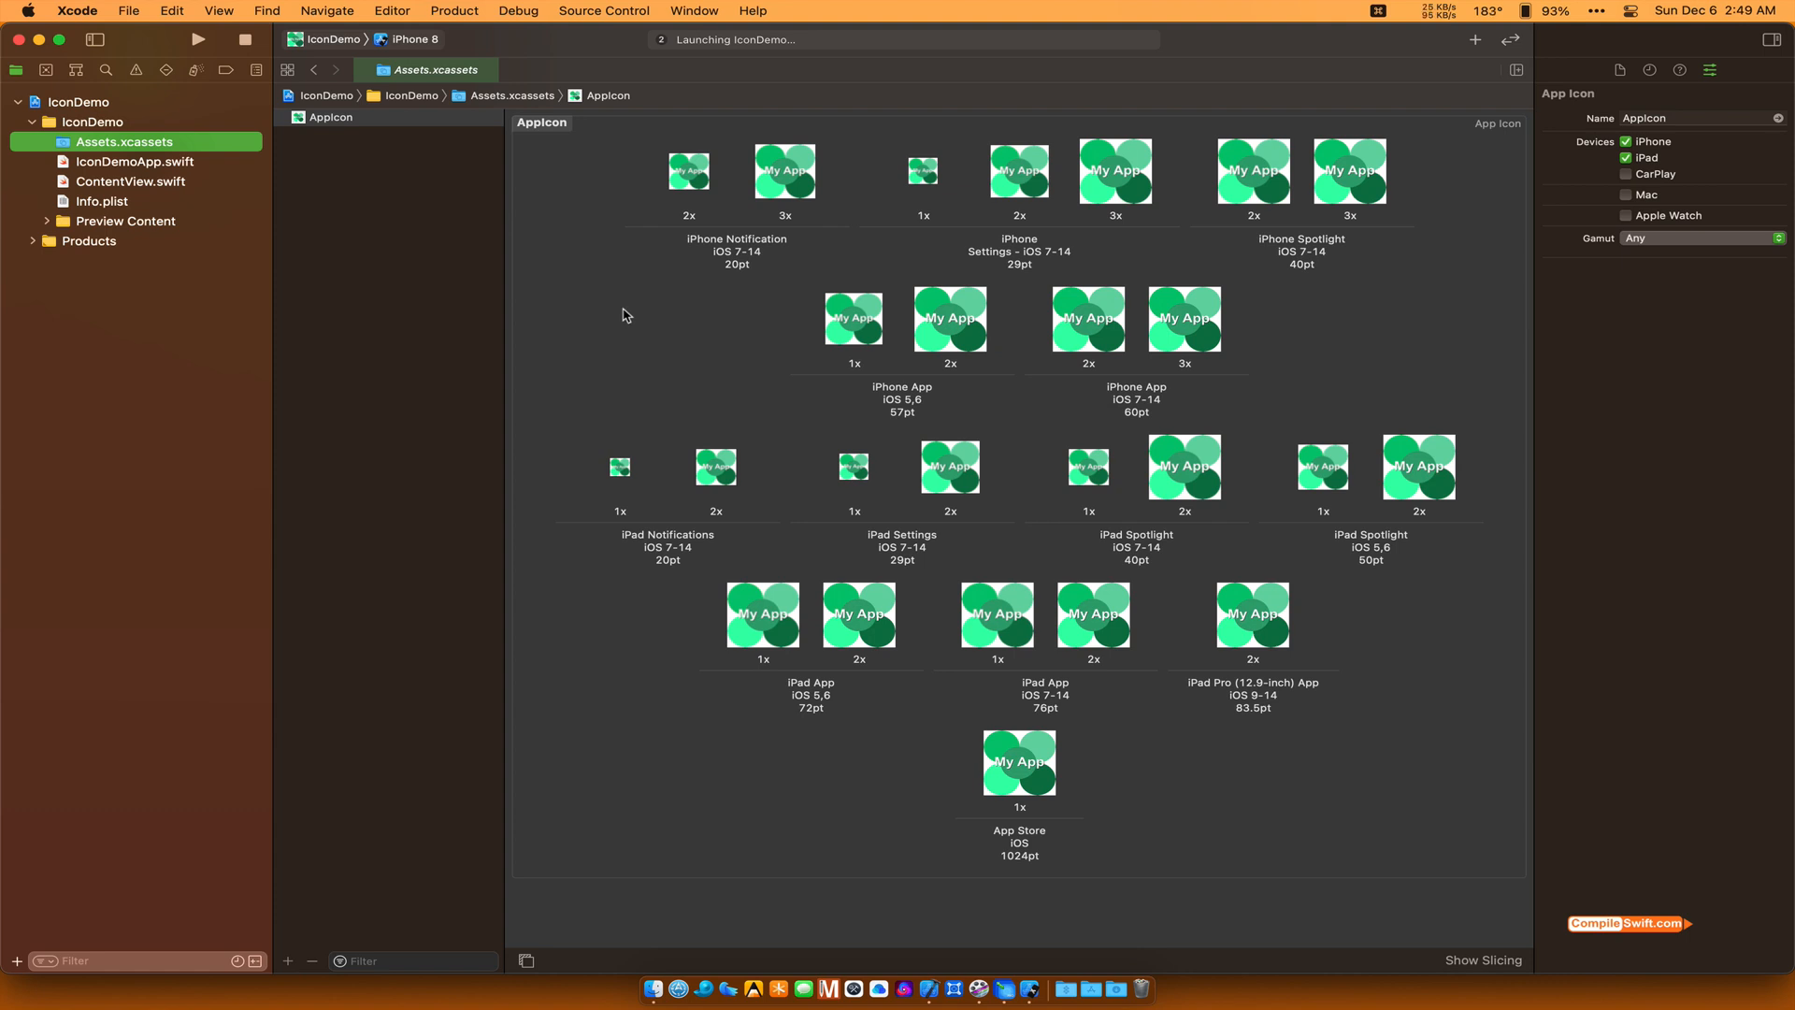
click(196, 37)
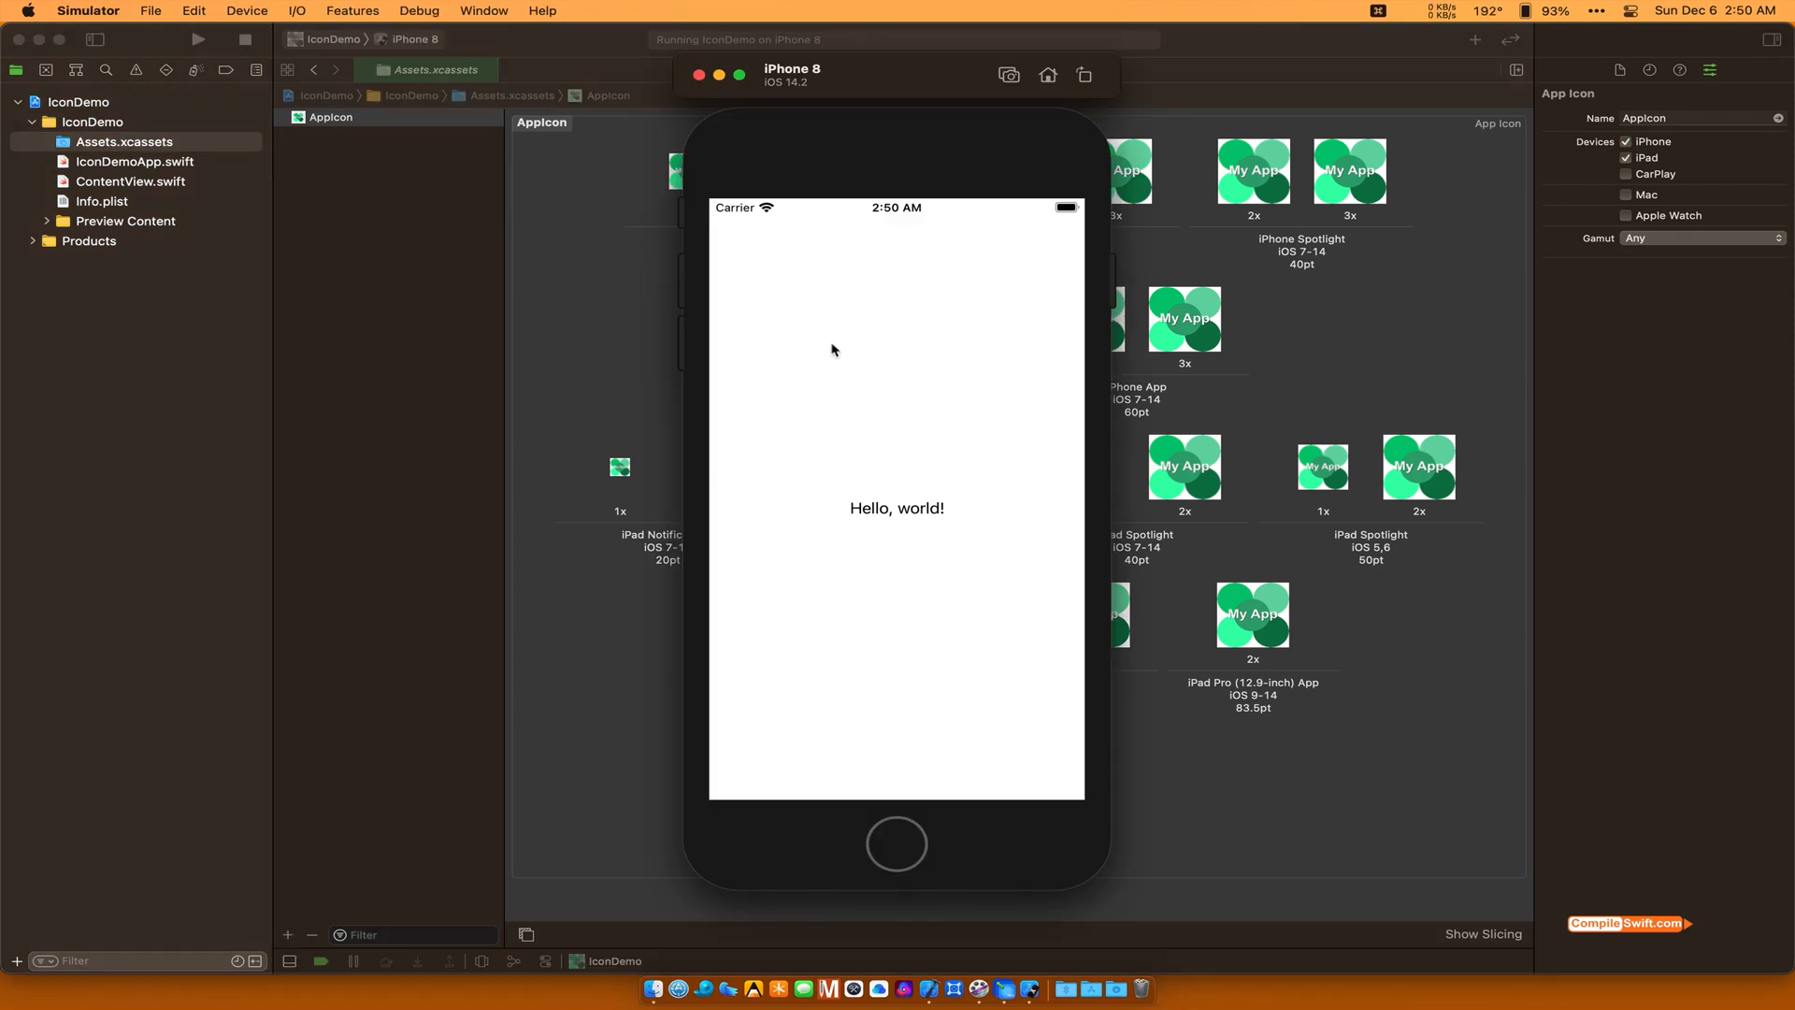
mouse_move(879, 538)
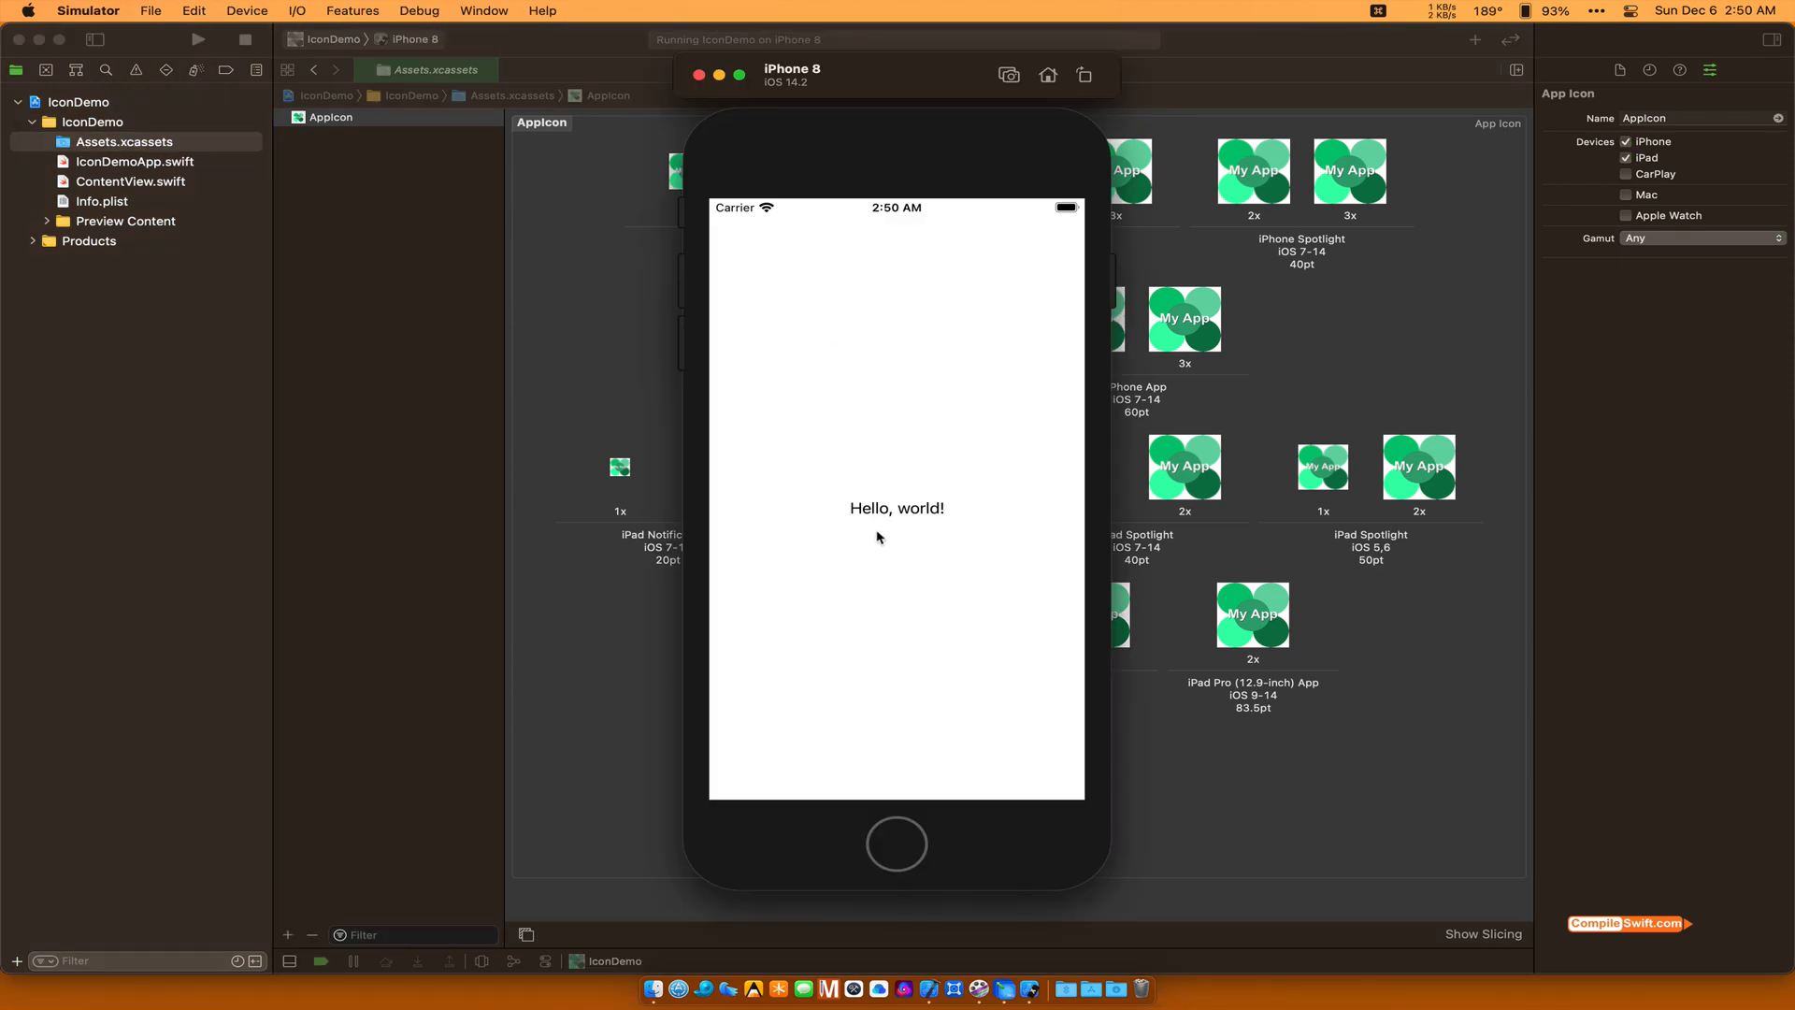
Step: Return to the iPhone 8 home screen showing IconDemo with the green My App icon
click(896, 846)
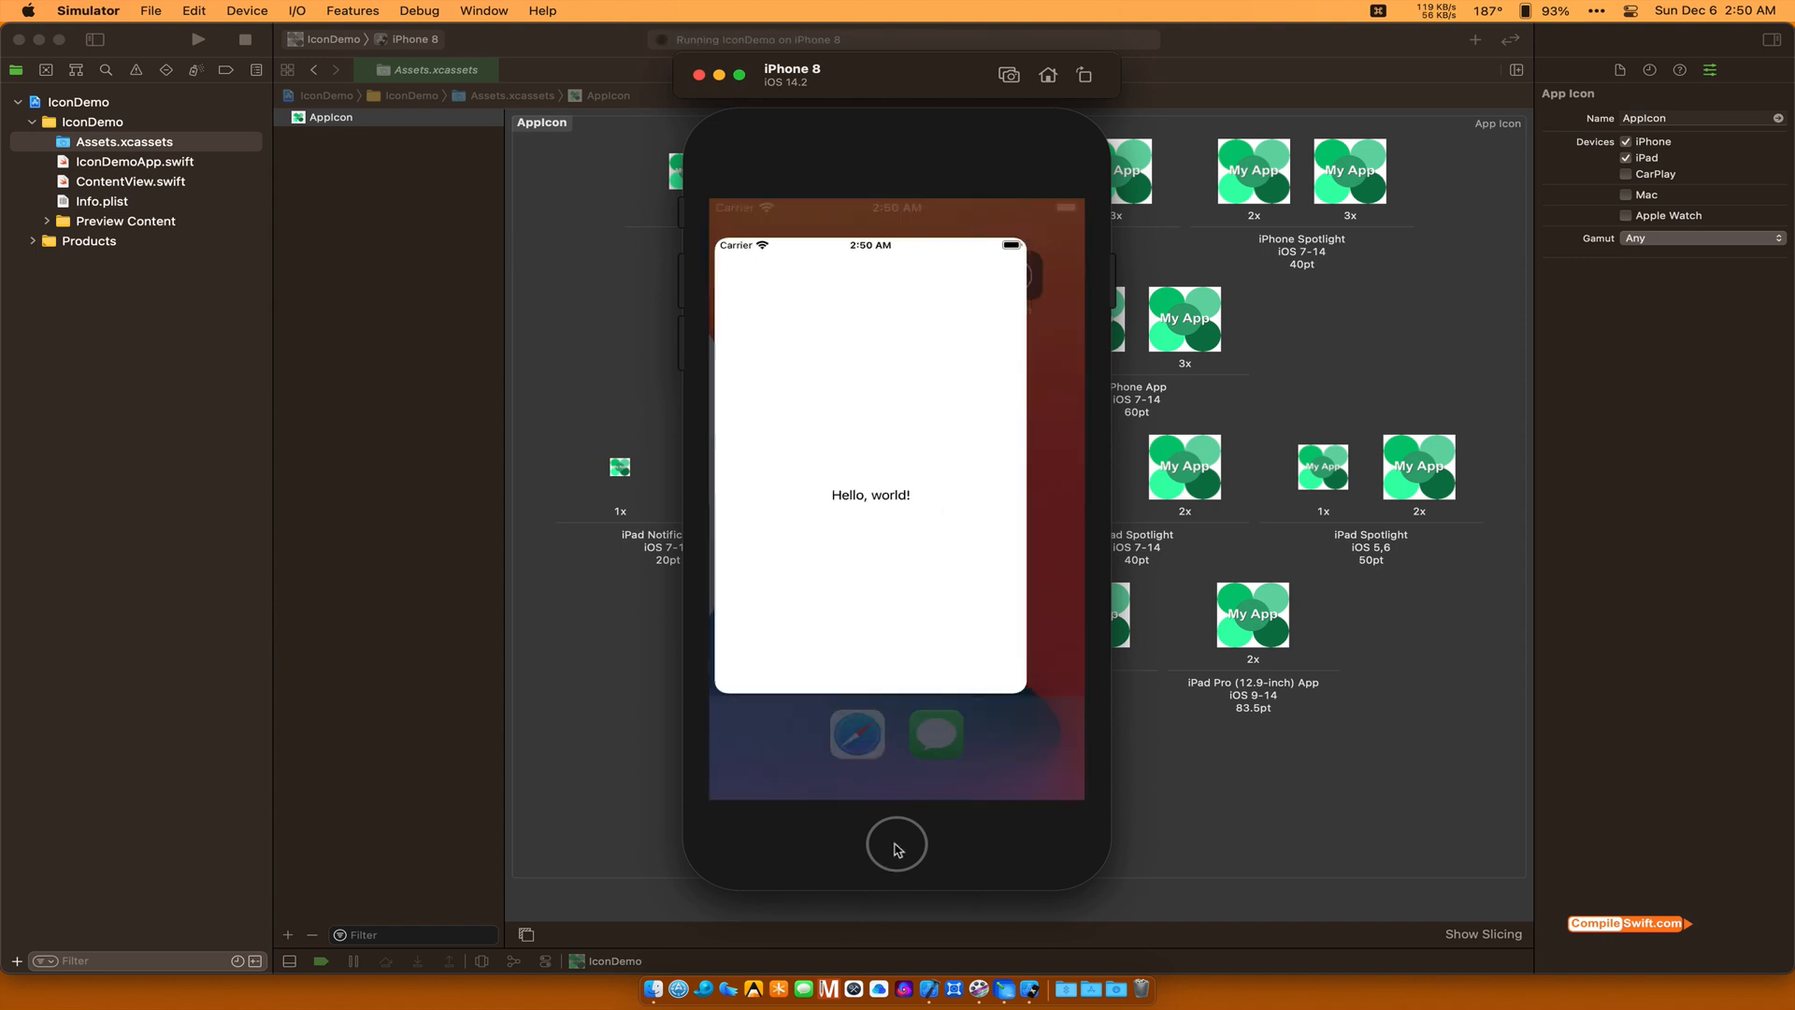
click(896, 846)
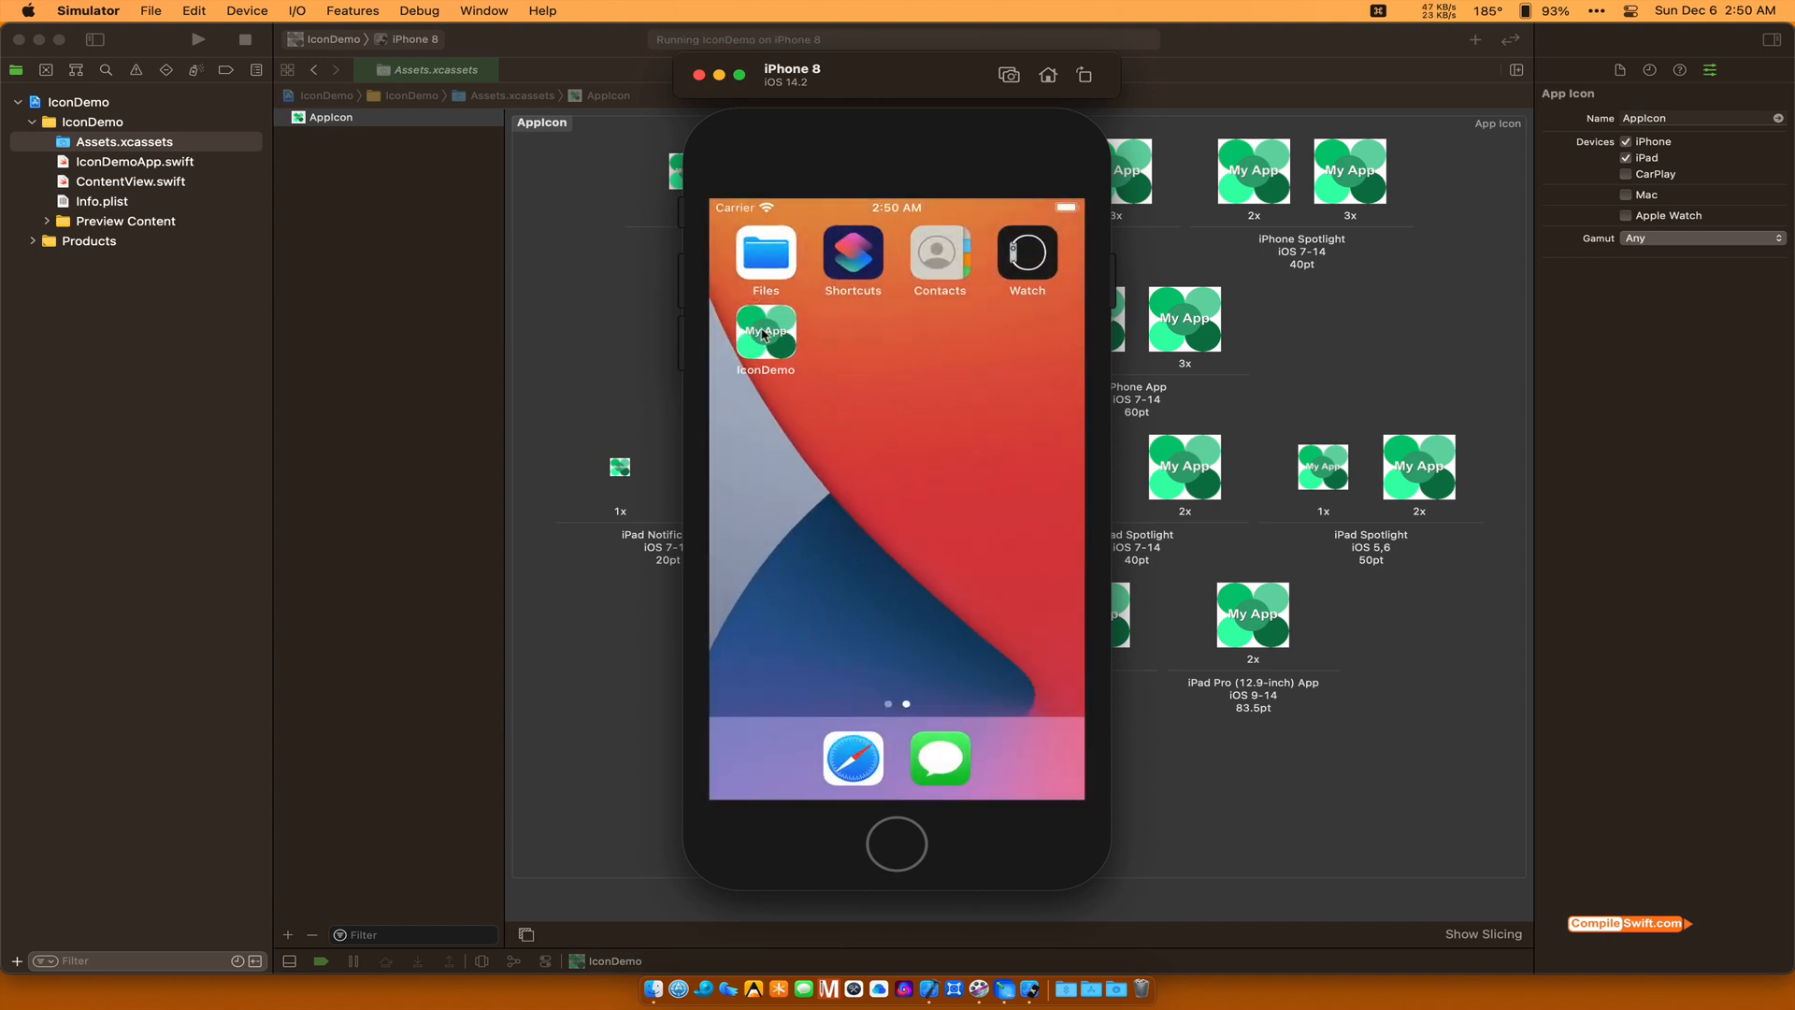
mouse_move(873, 400)
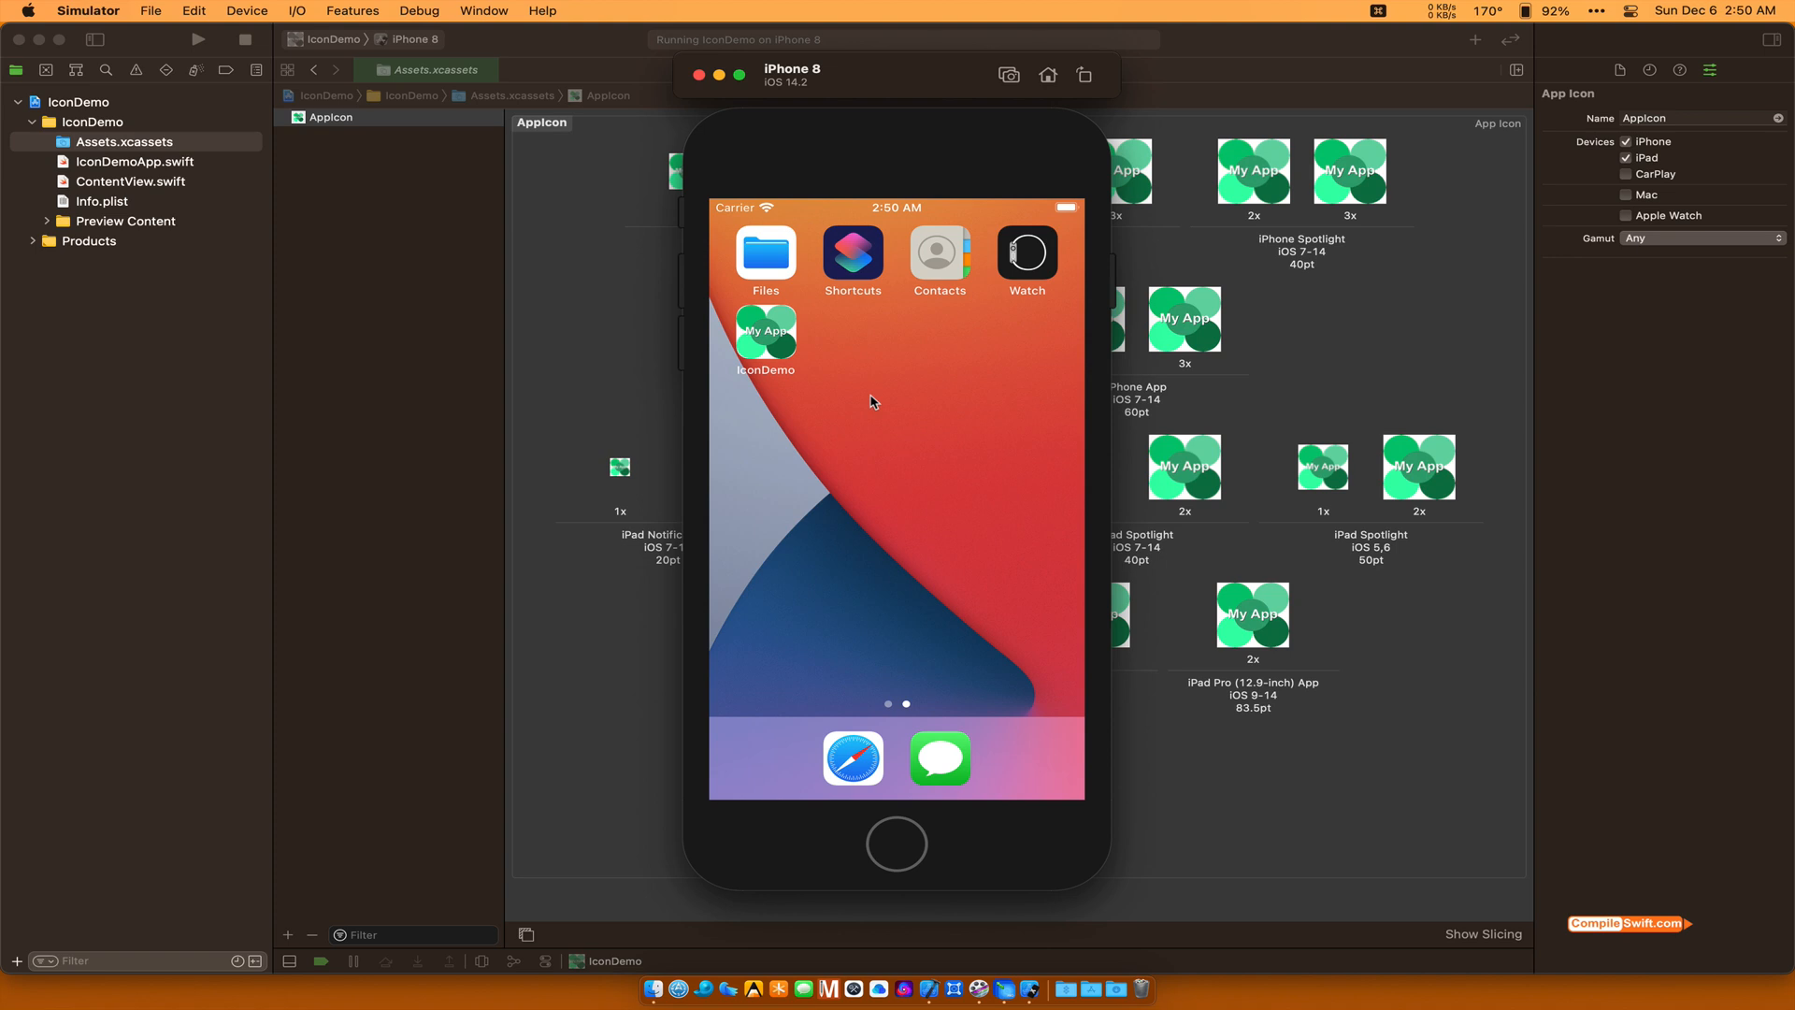
mouse_move(844, 370)
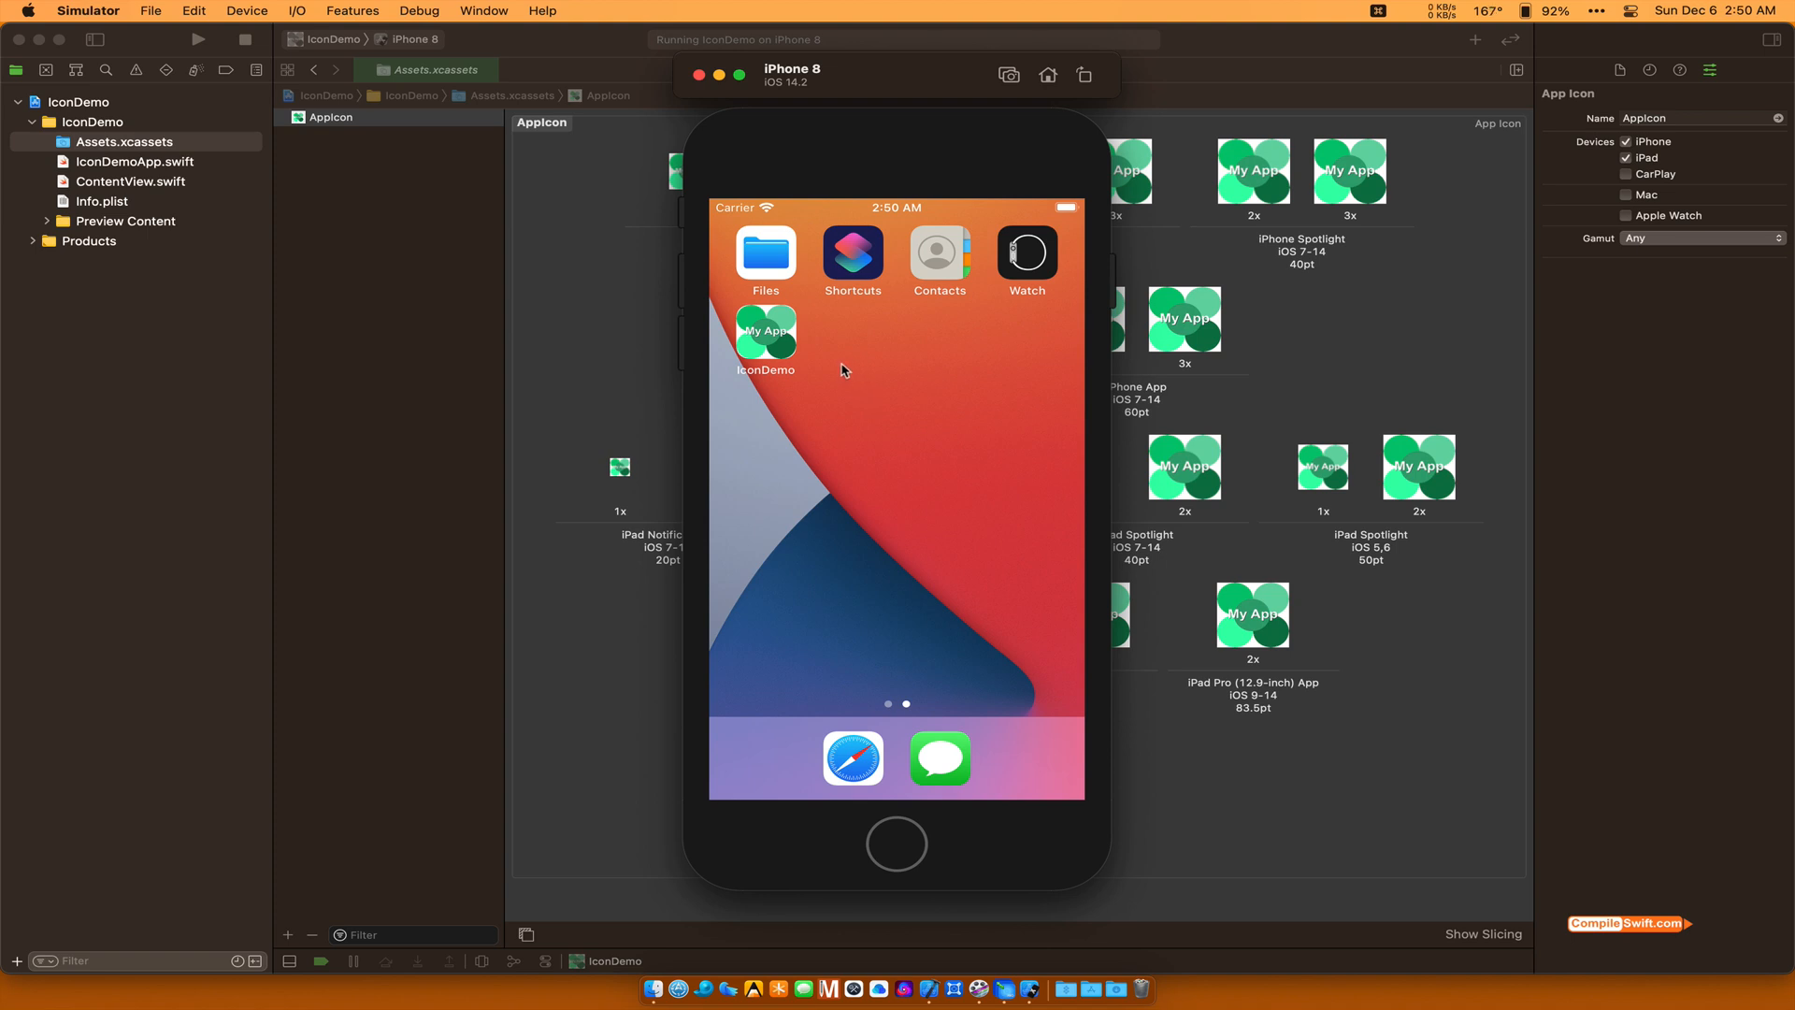